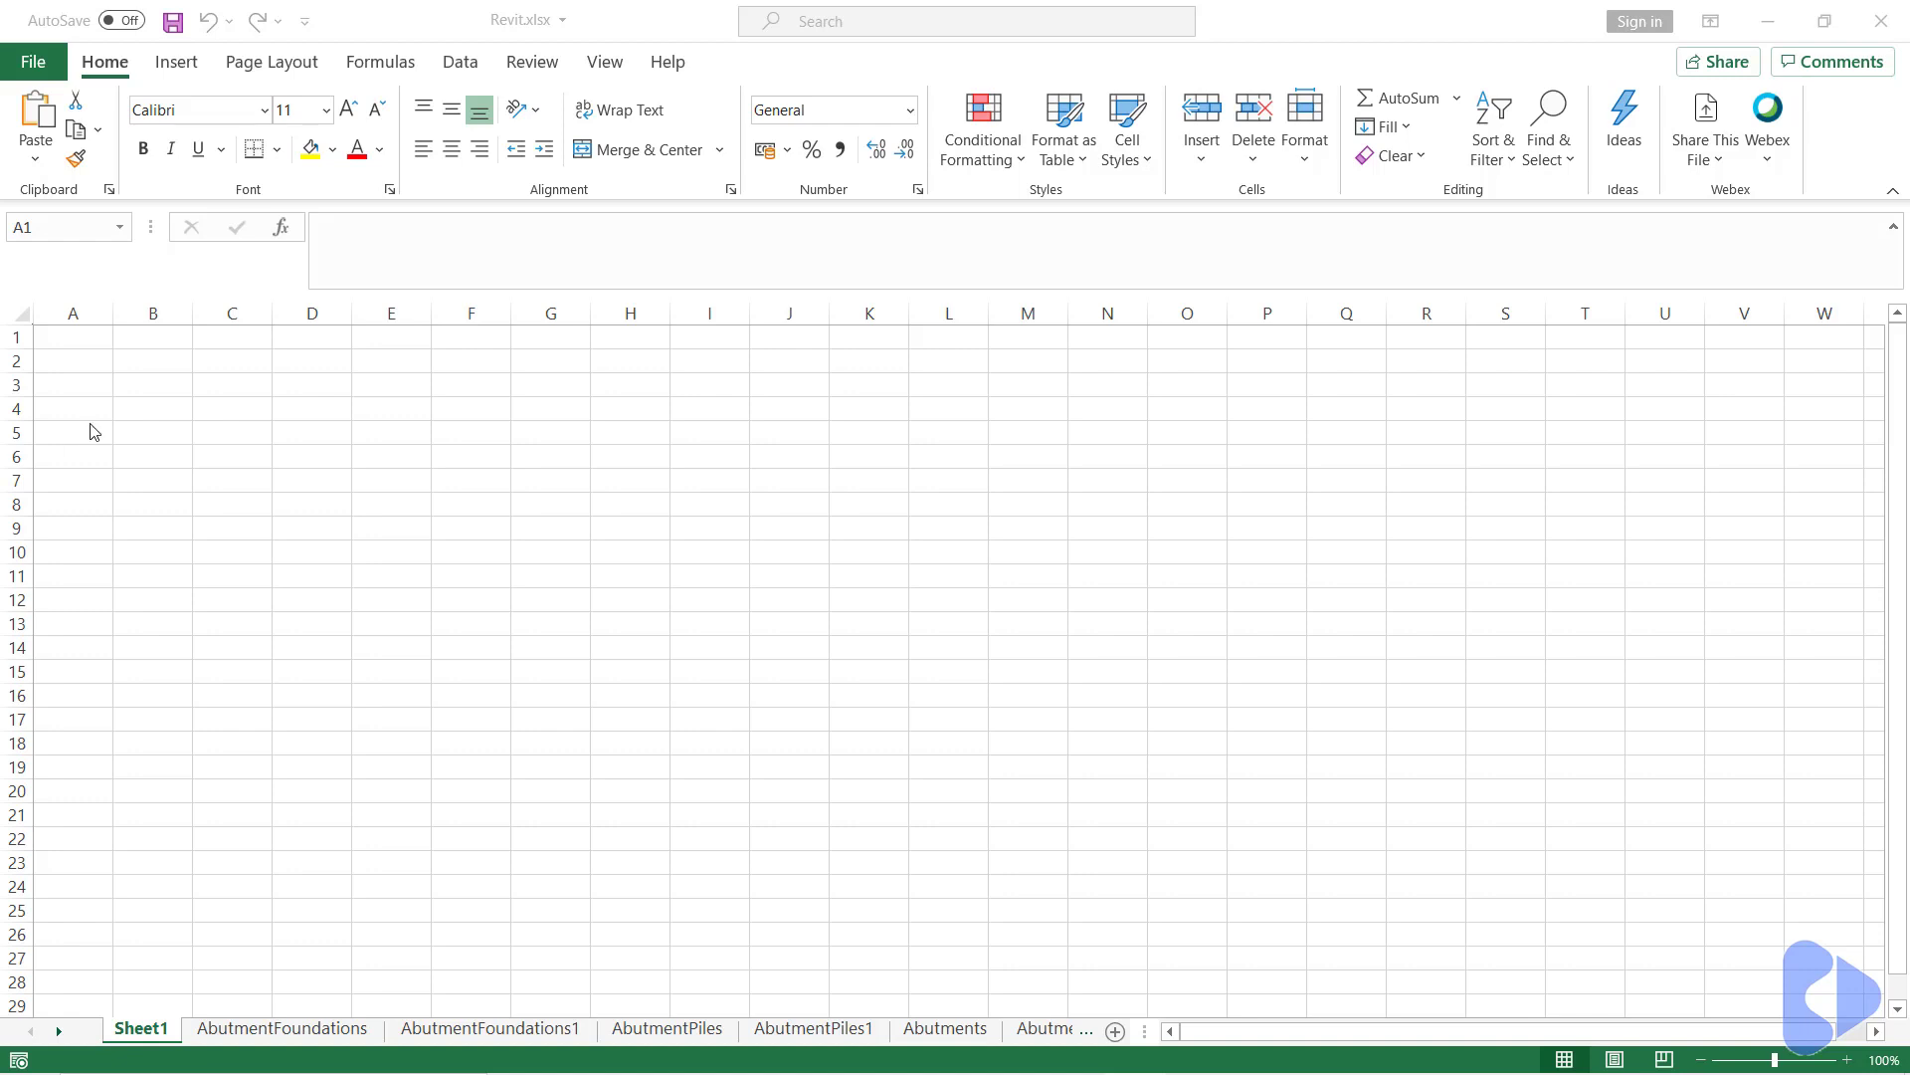
mouse_move(673, 18)
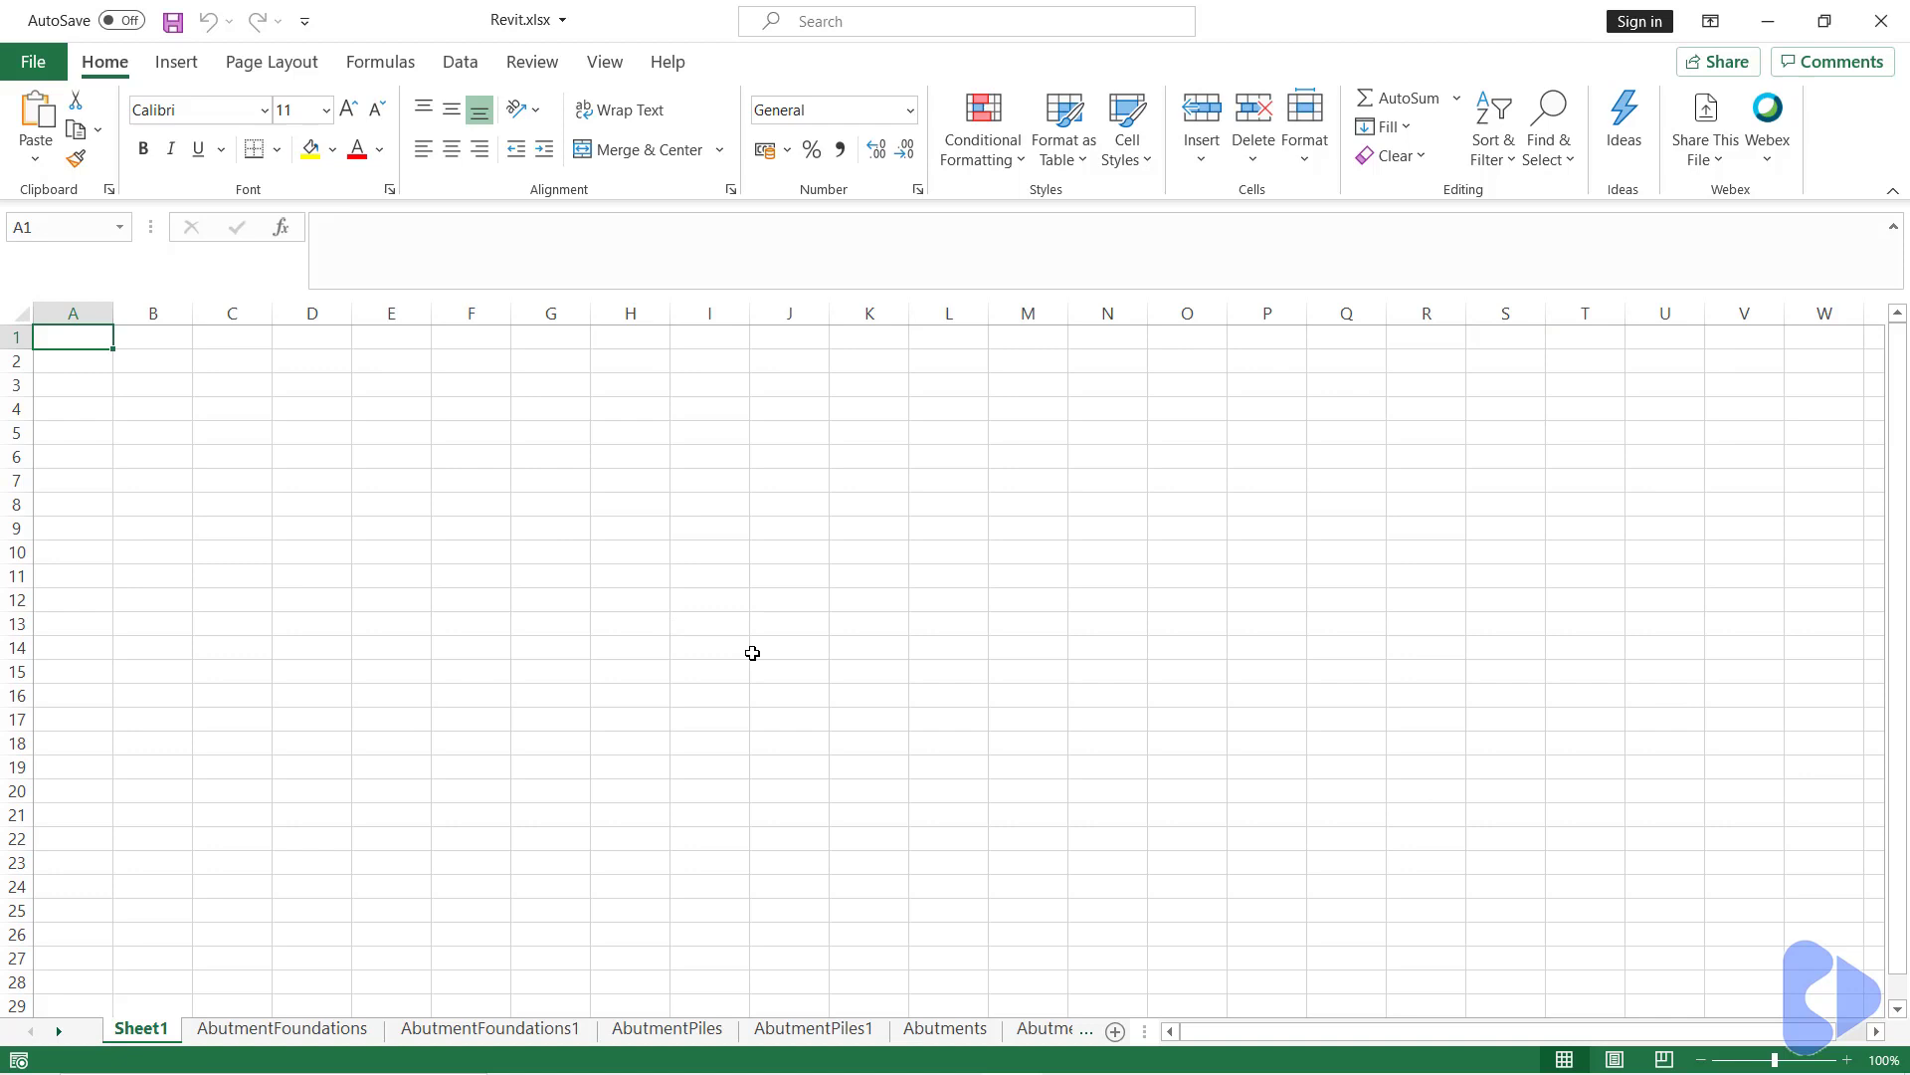
mouse_move(306, 978)
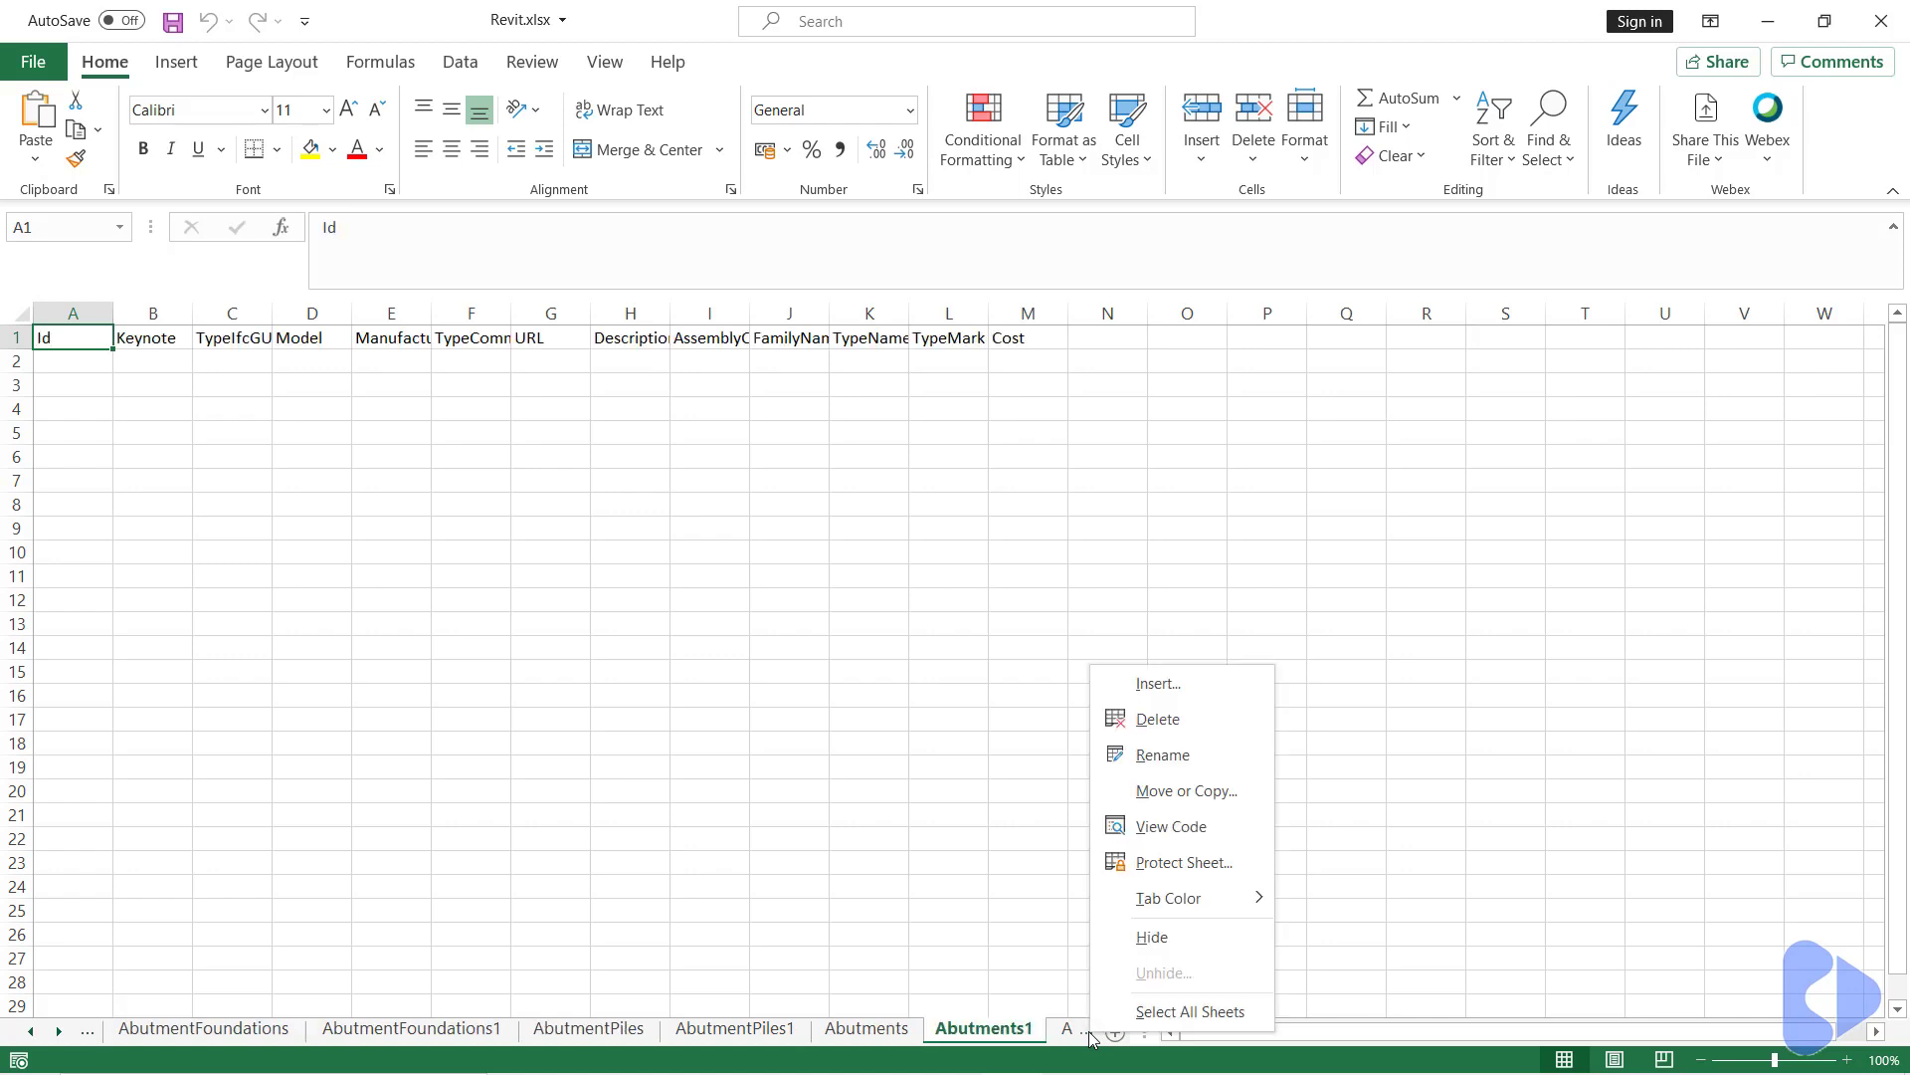
- Activate the Floors sheet of the Revit workbook showing its five rows of floor data
click(1158, 684)
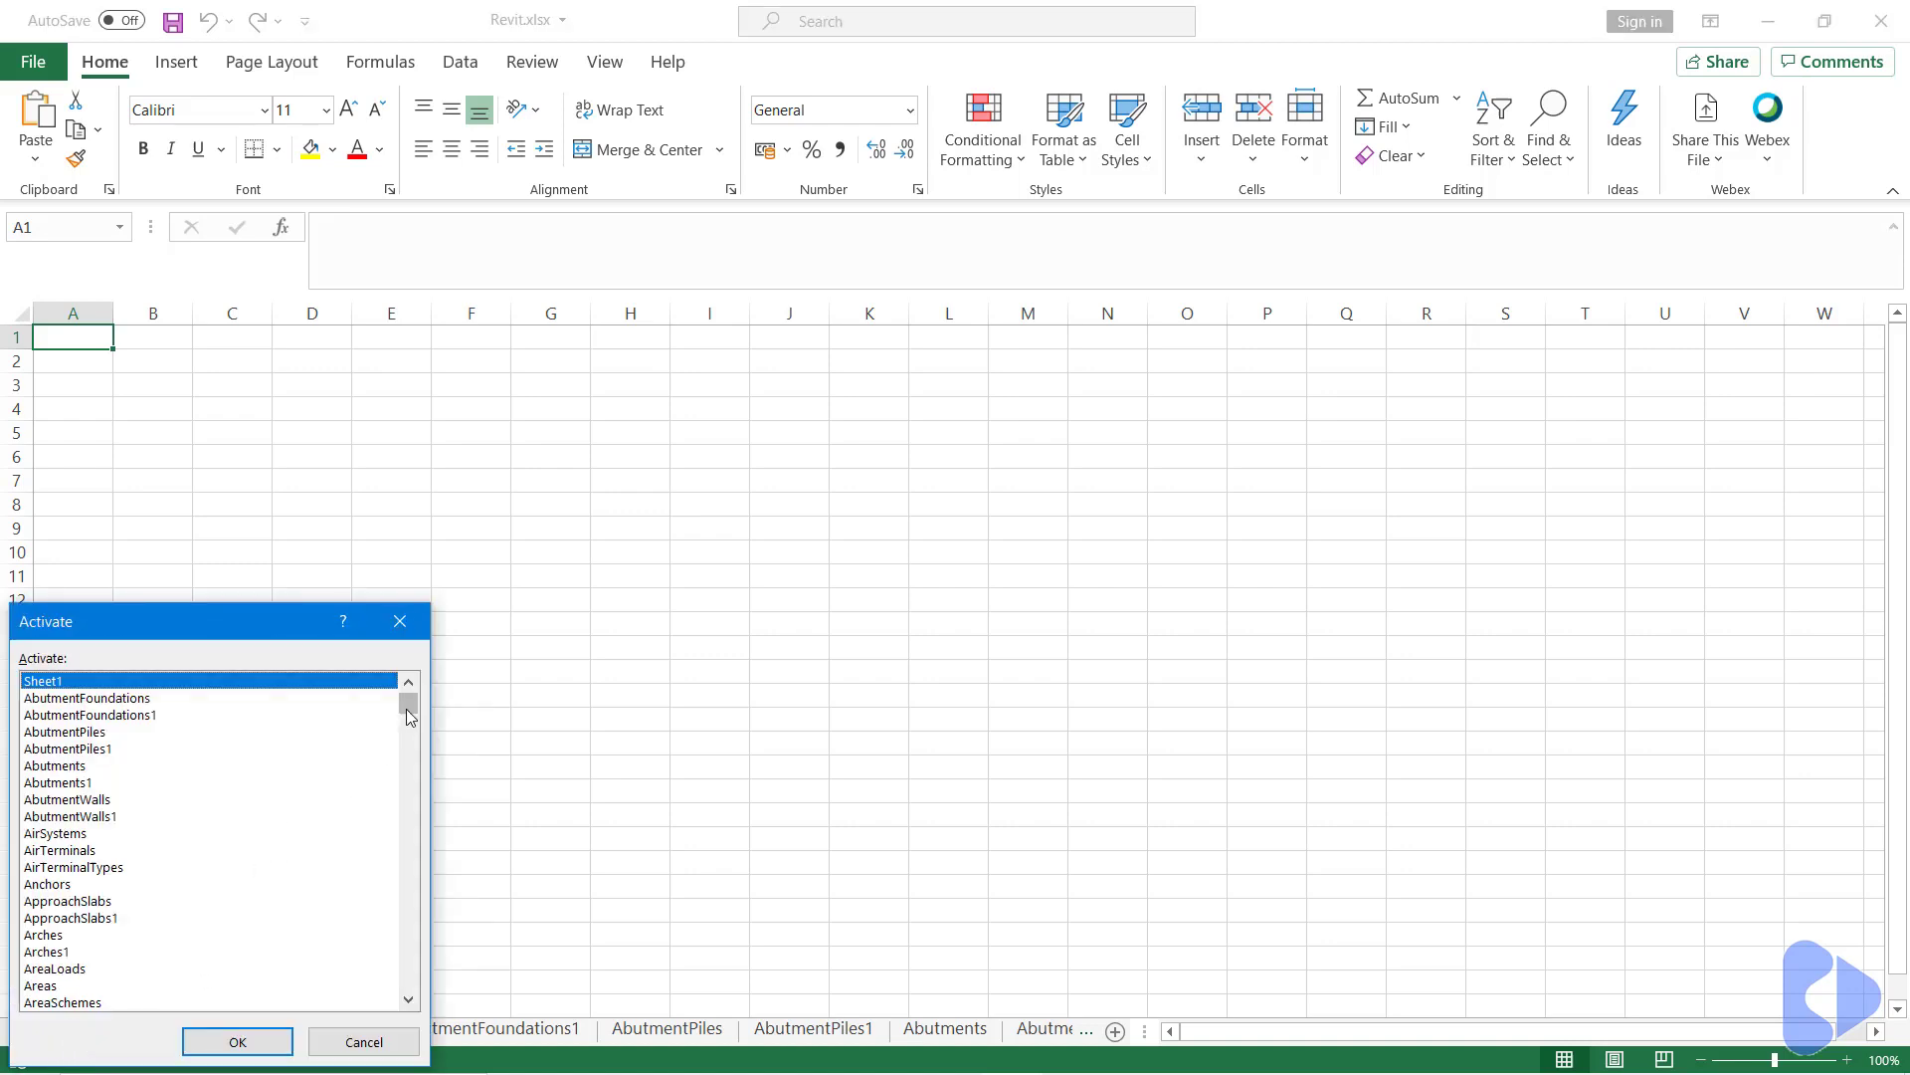
drag(408, 716, 408, 780)
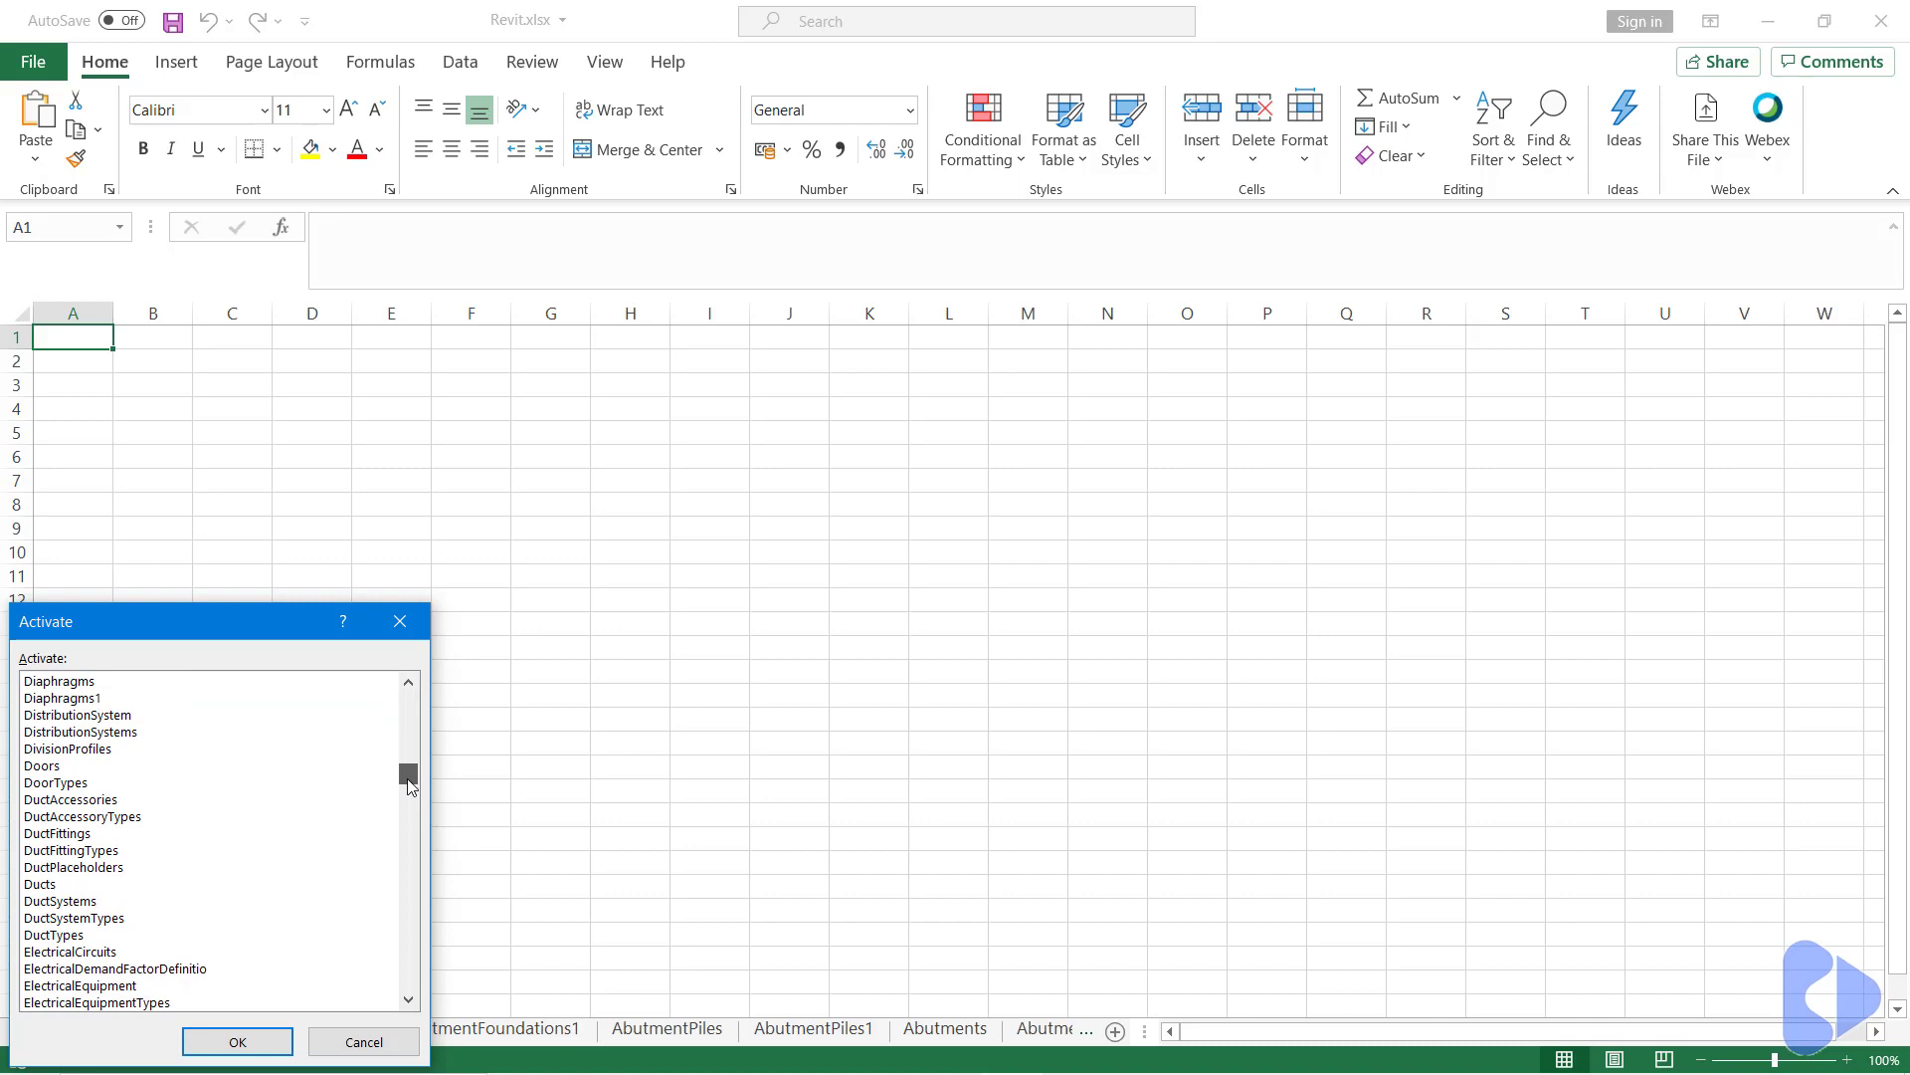
scroll(down, 3)
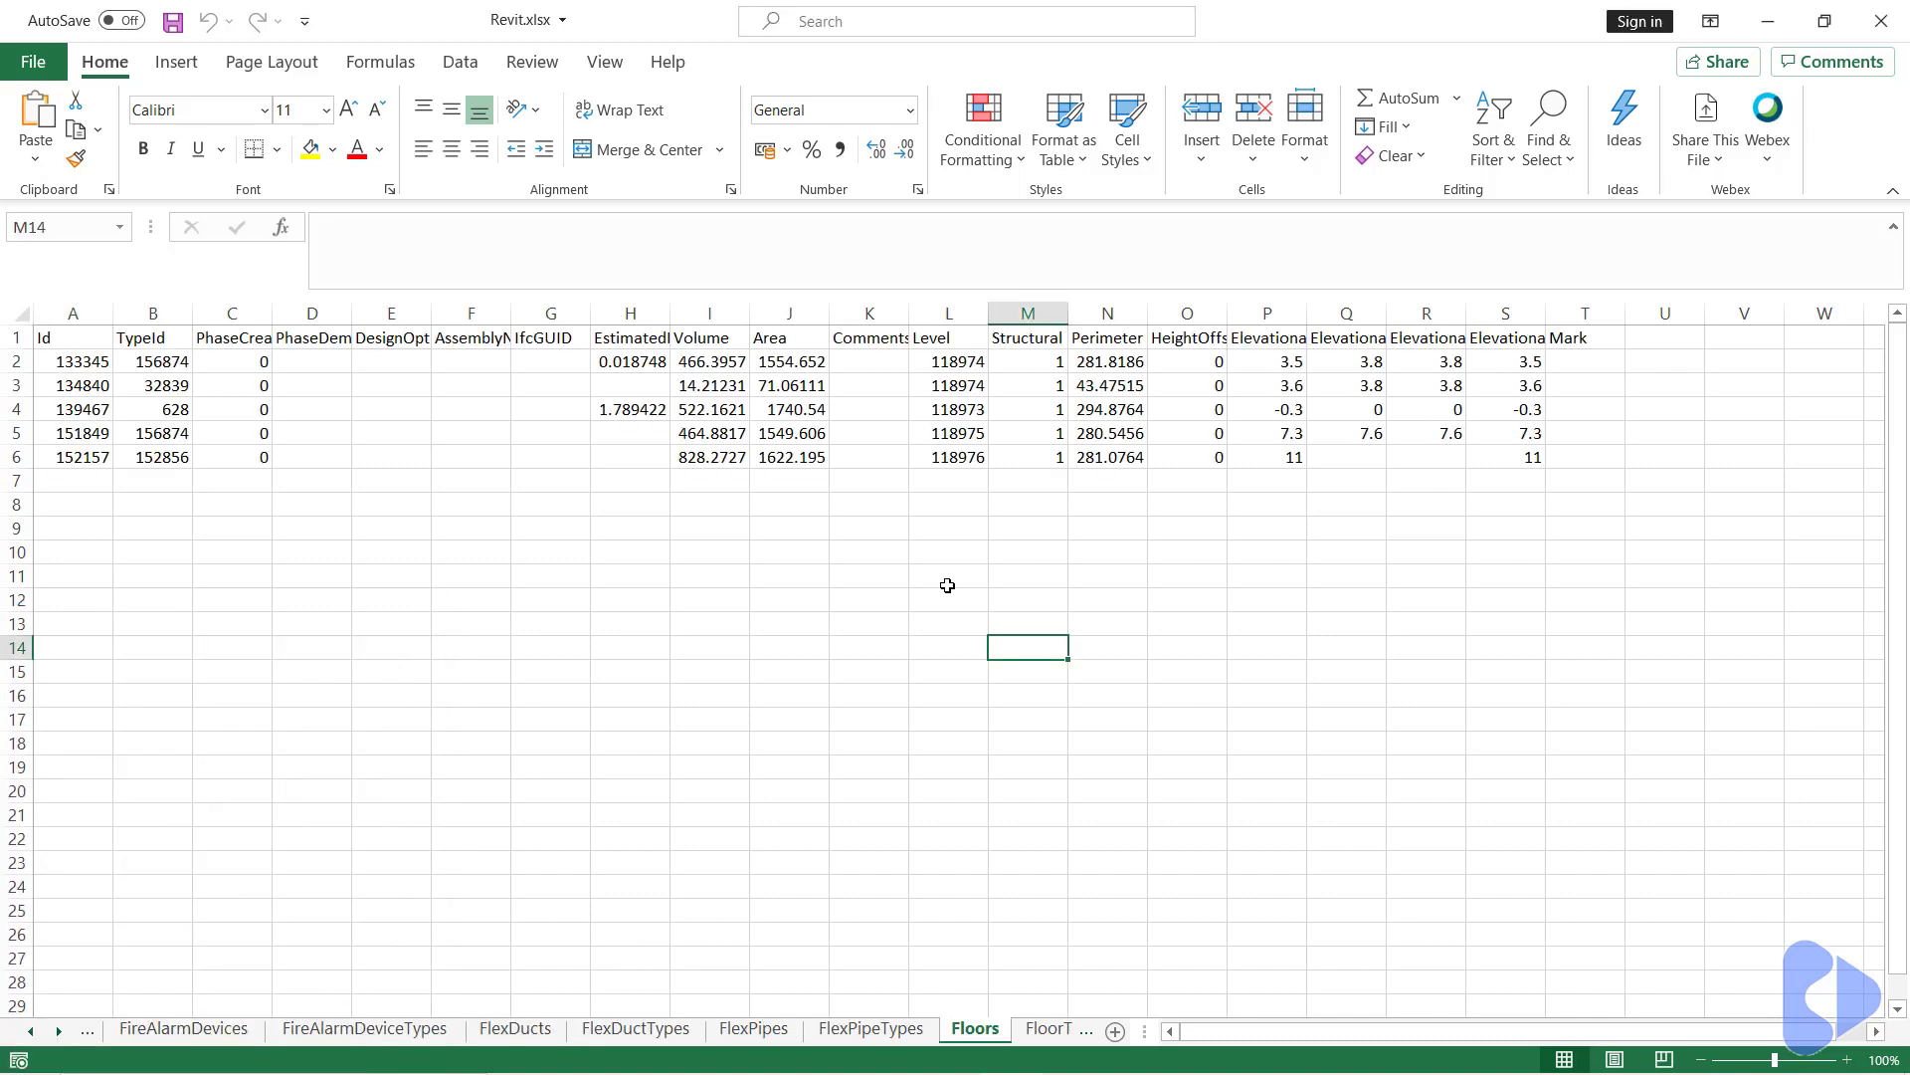
- Select the TypeId column on Floors, then switch to the FloorTypes sheet
click(868, 719)
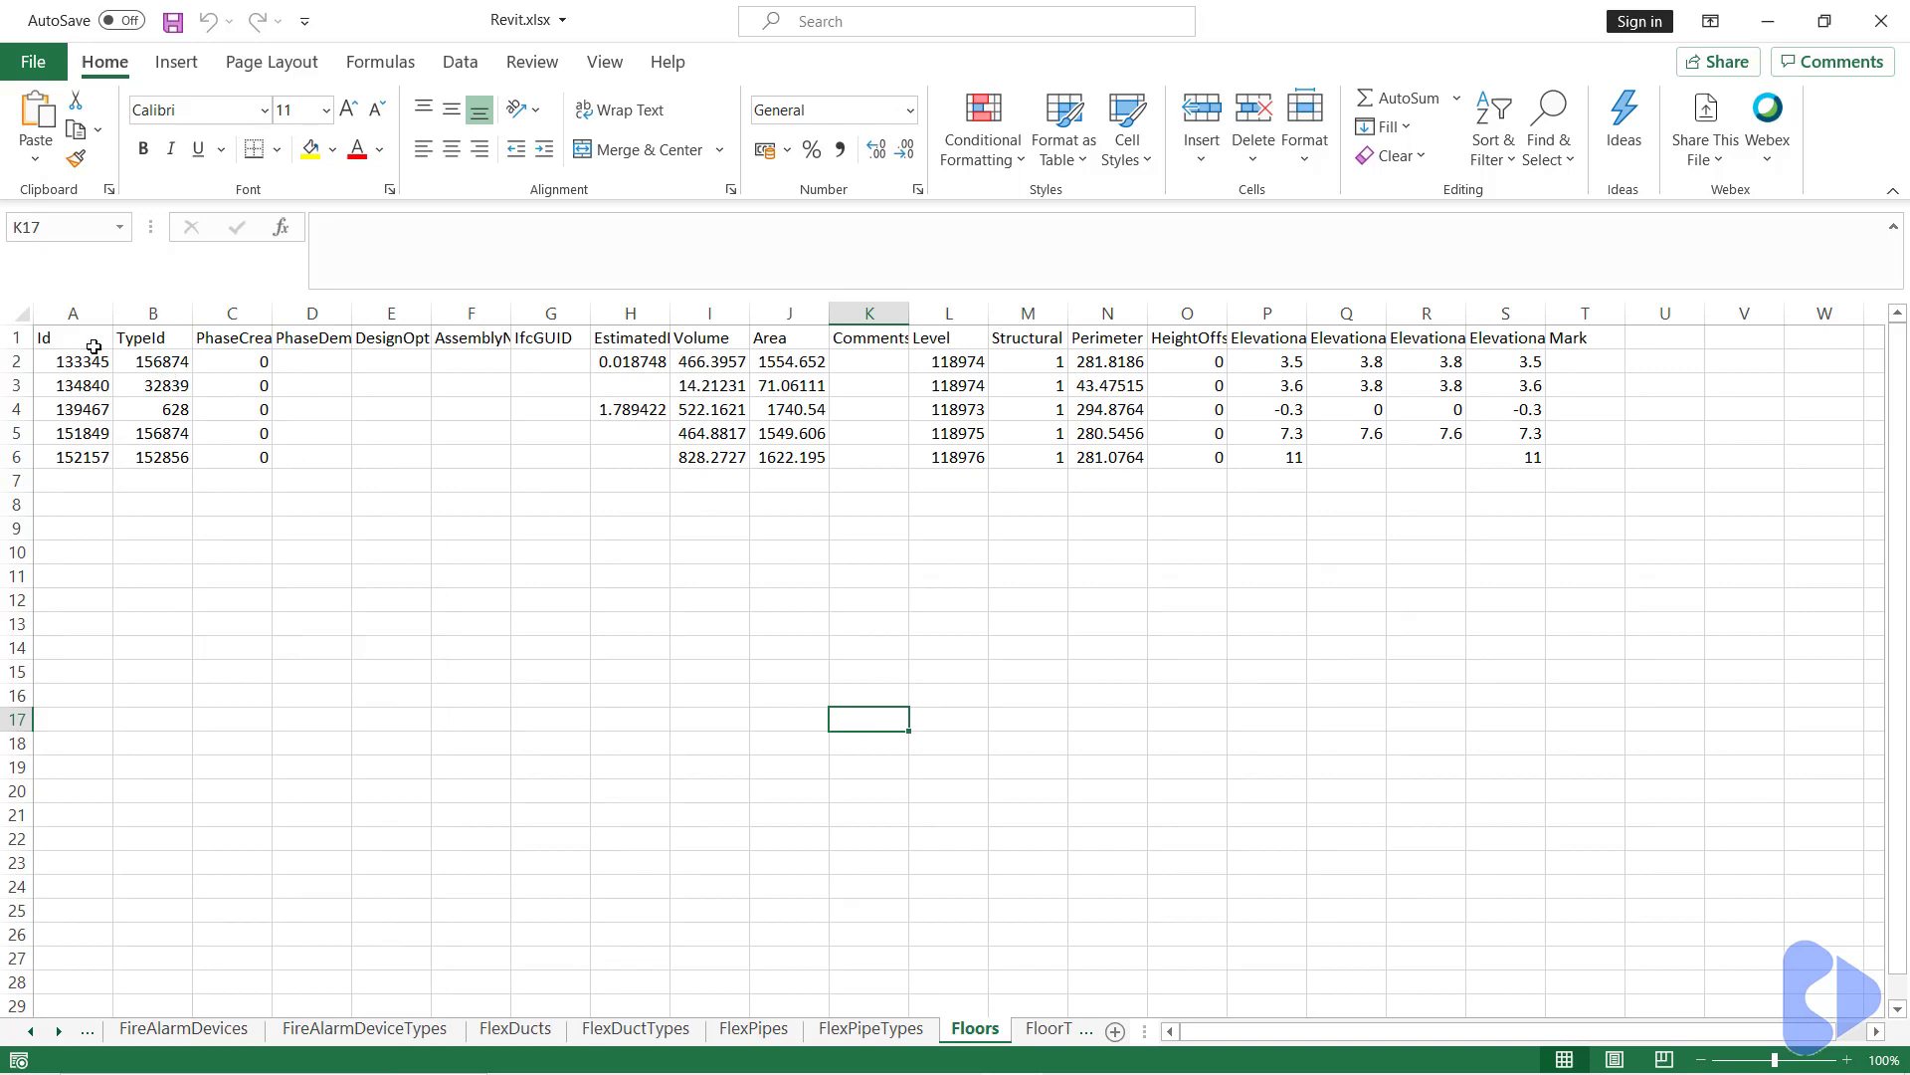
mouse_move(177, 324)
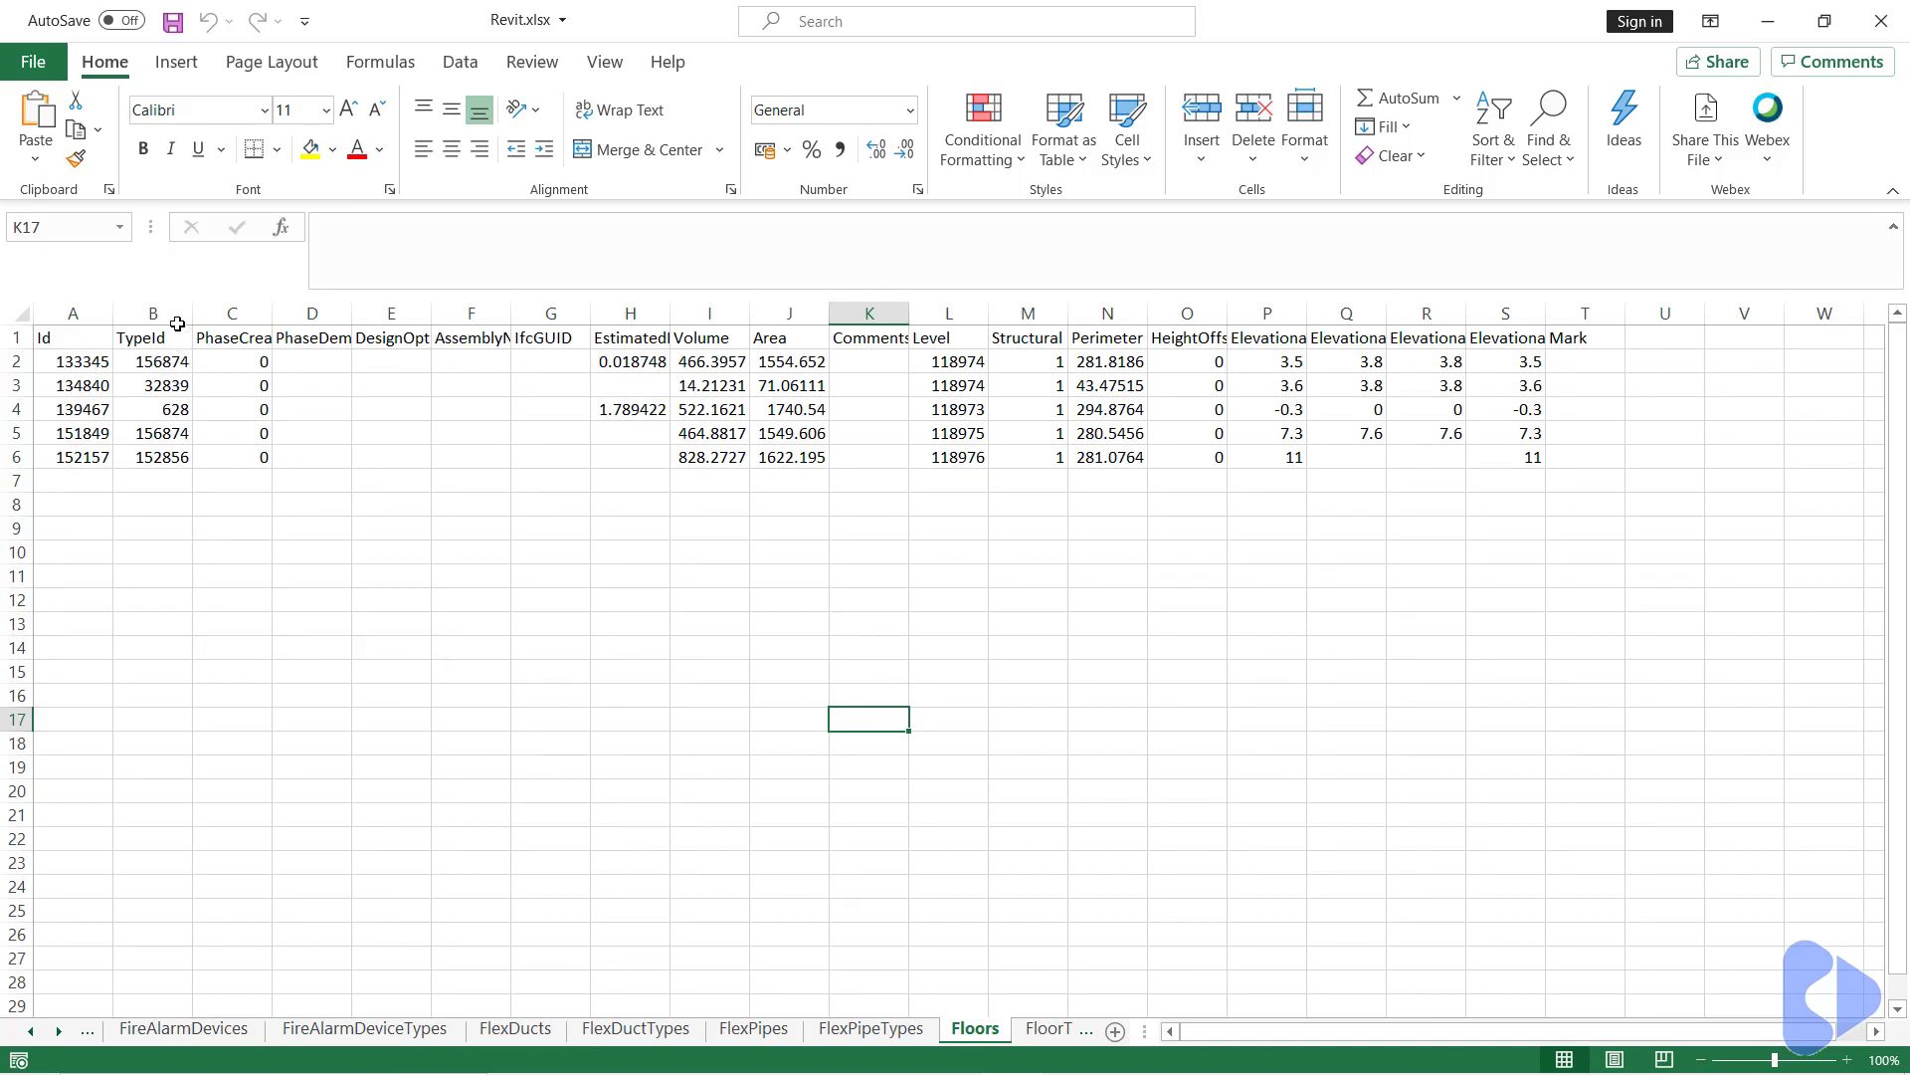
click(153, 312)
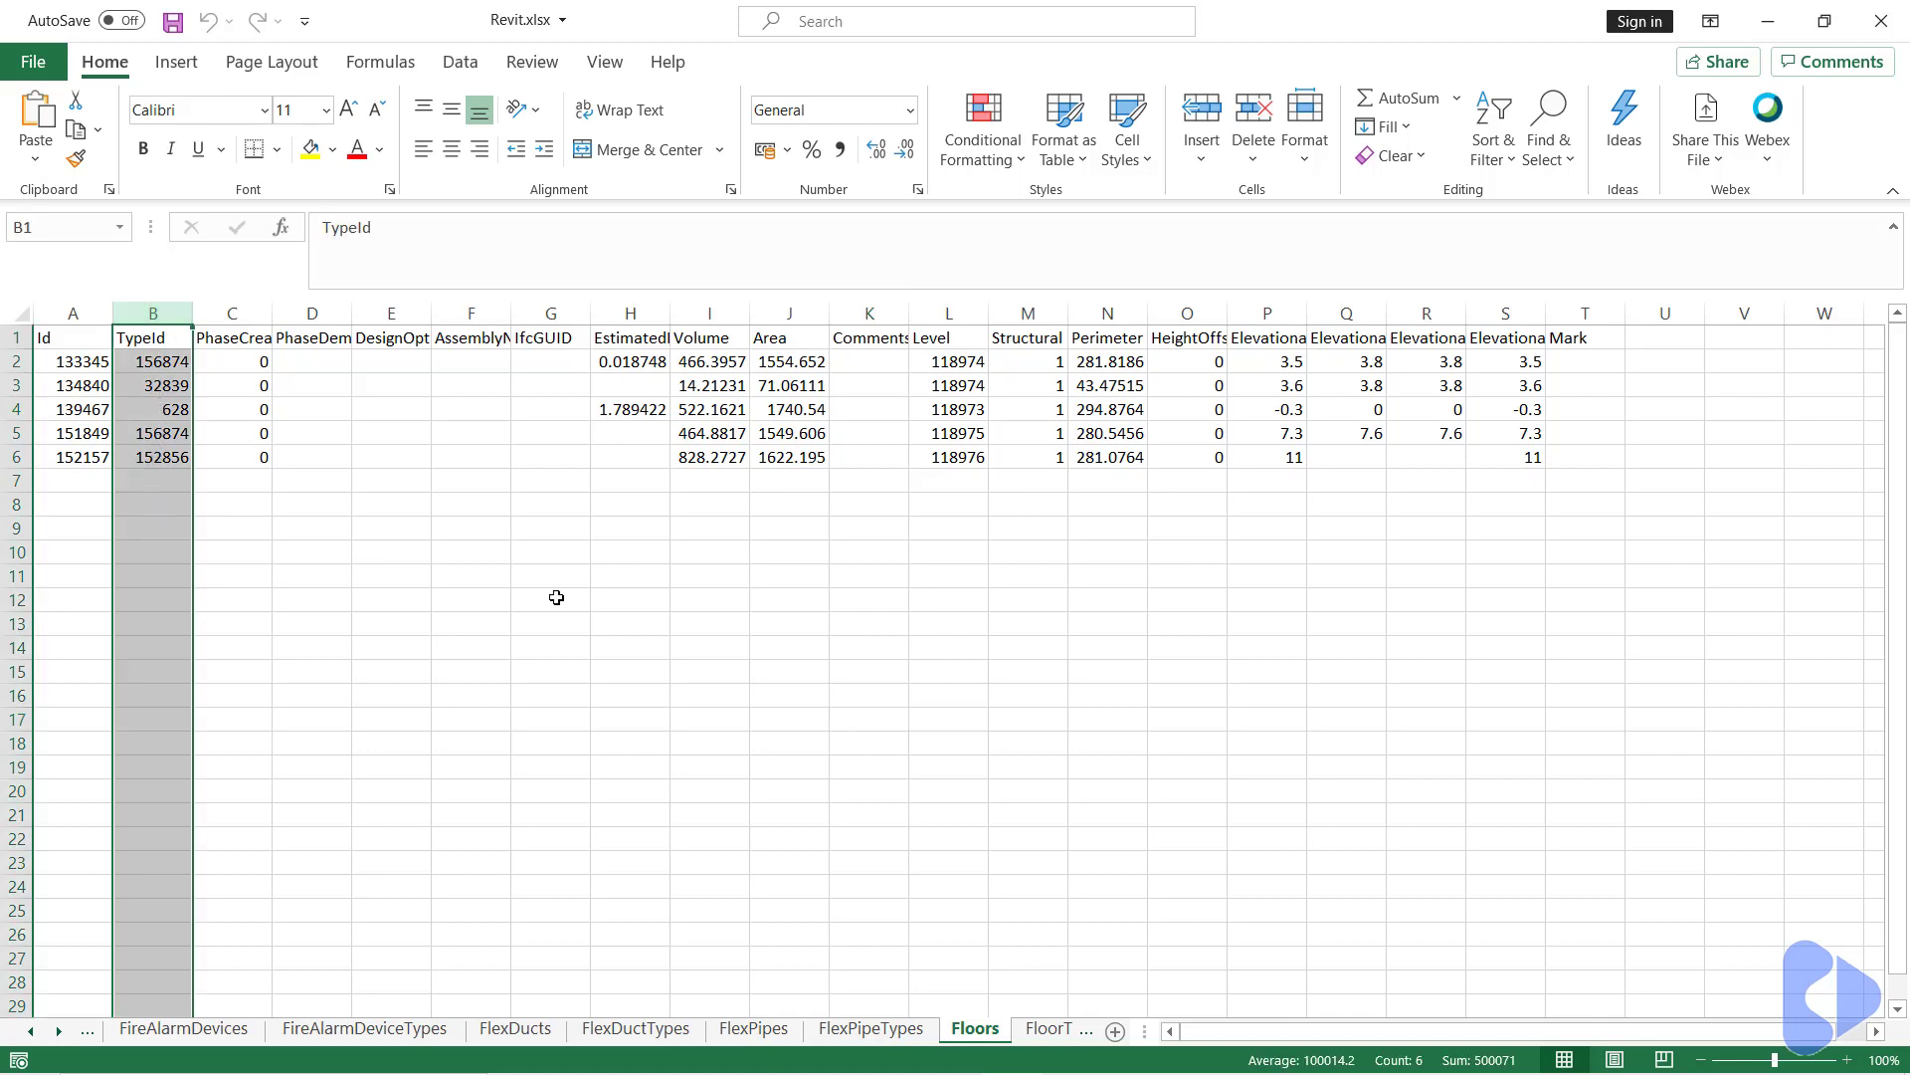
click(549, 553)
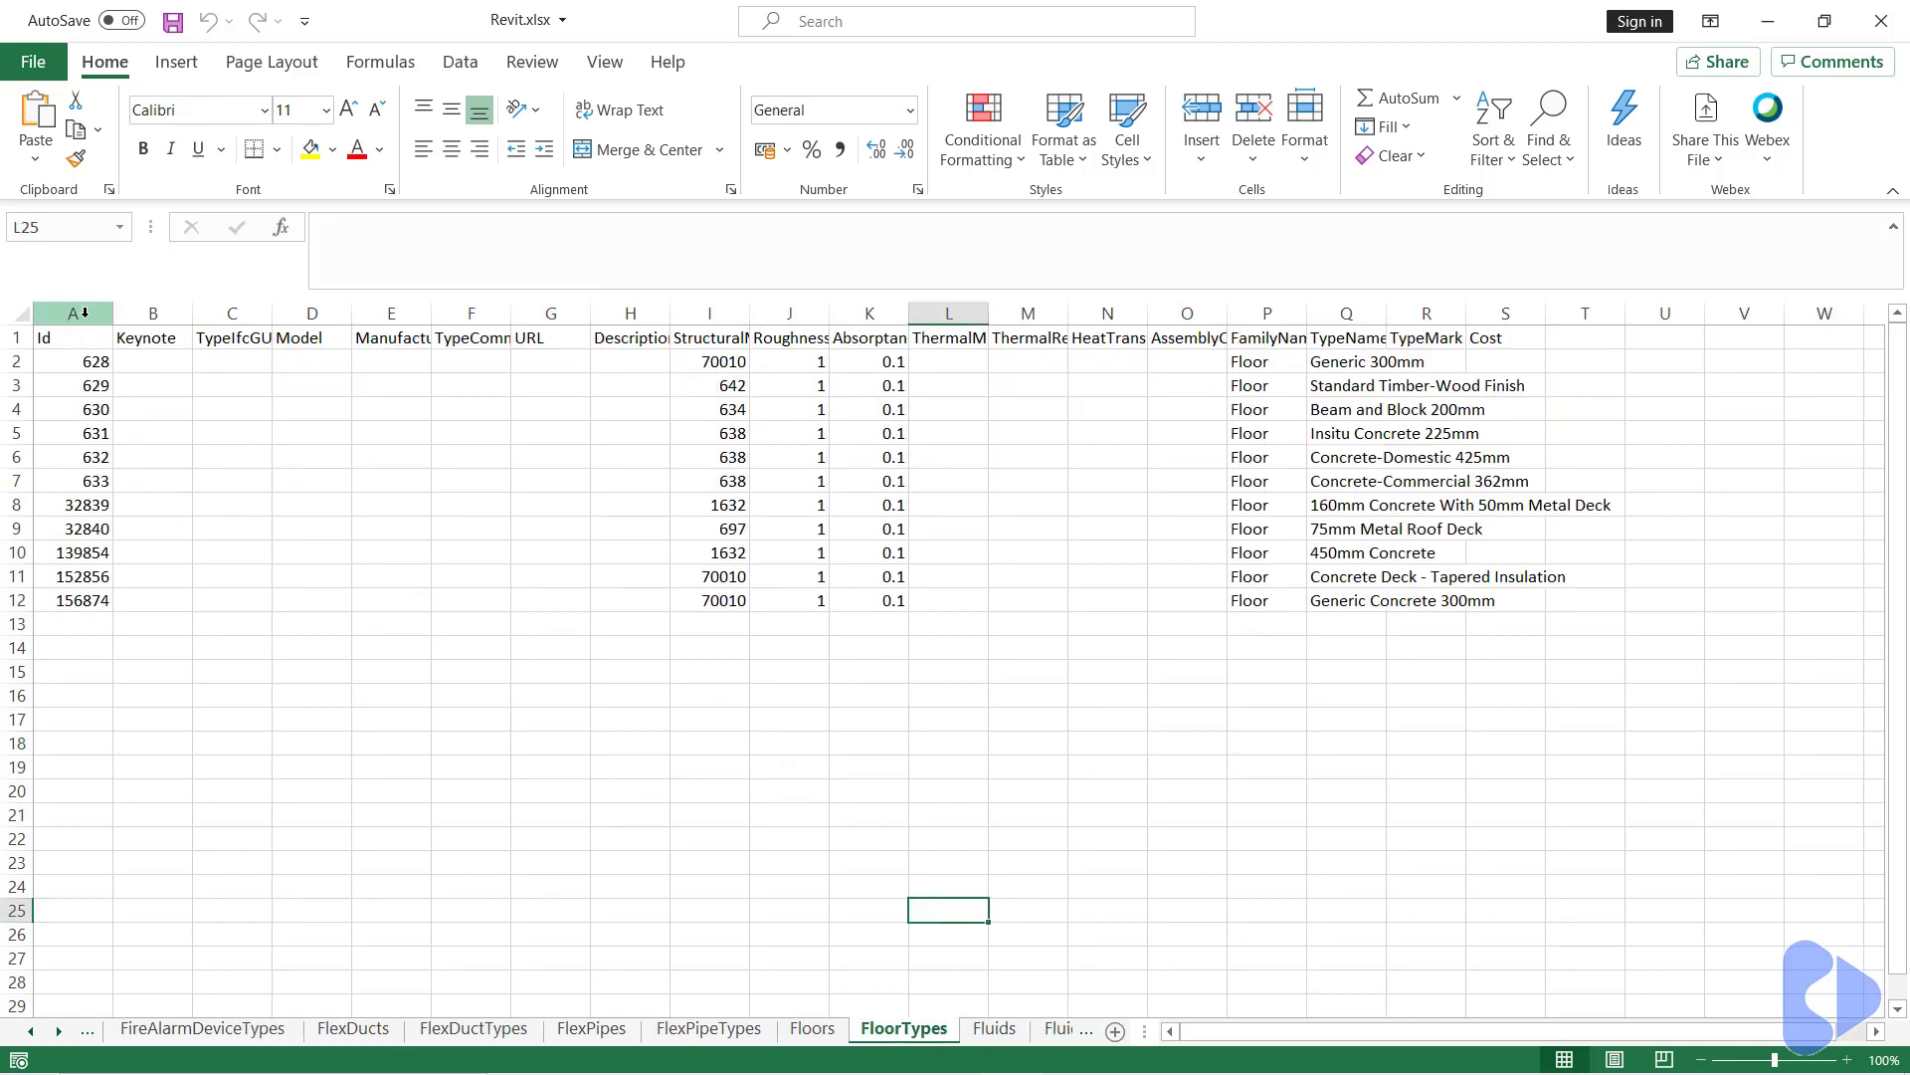
- Autofit the TypeName column on FloorTypes, then move to the blank Power BI report
click(72, 312)
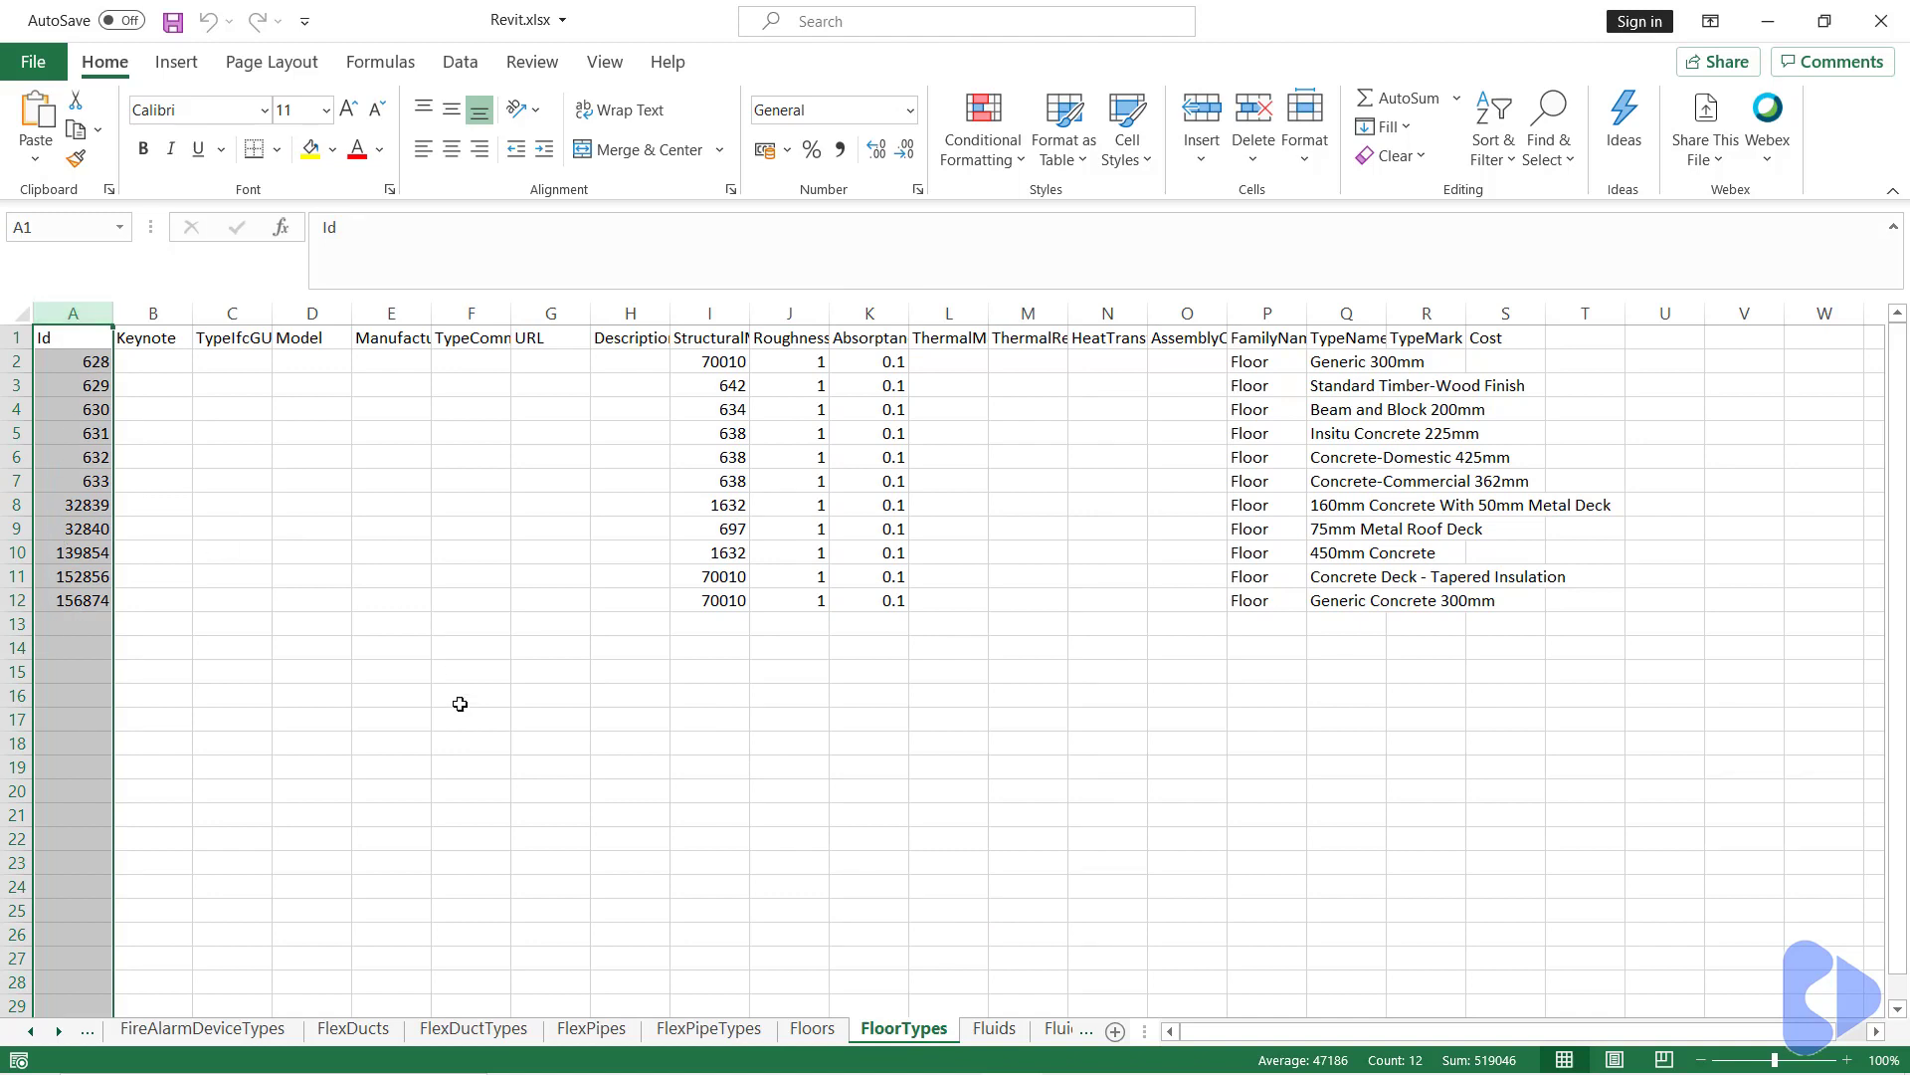
click(466, 718)
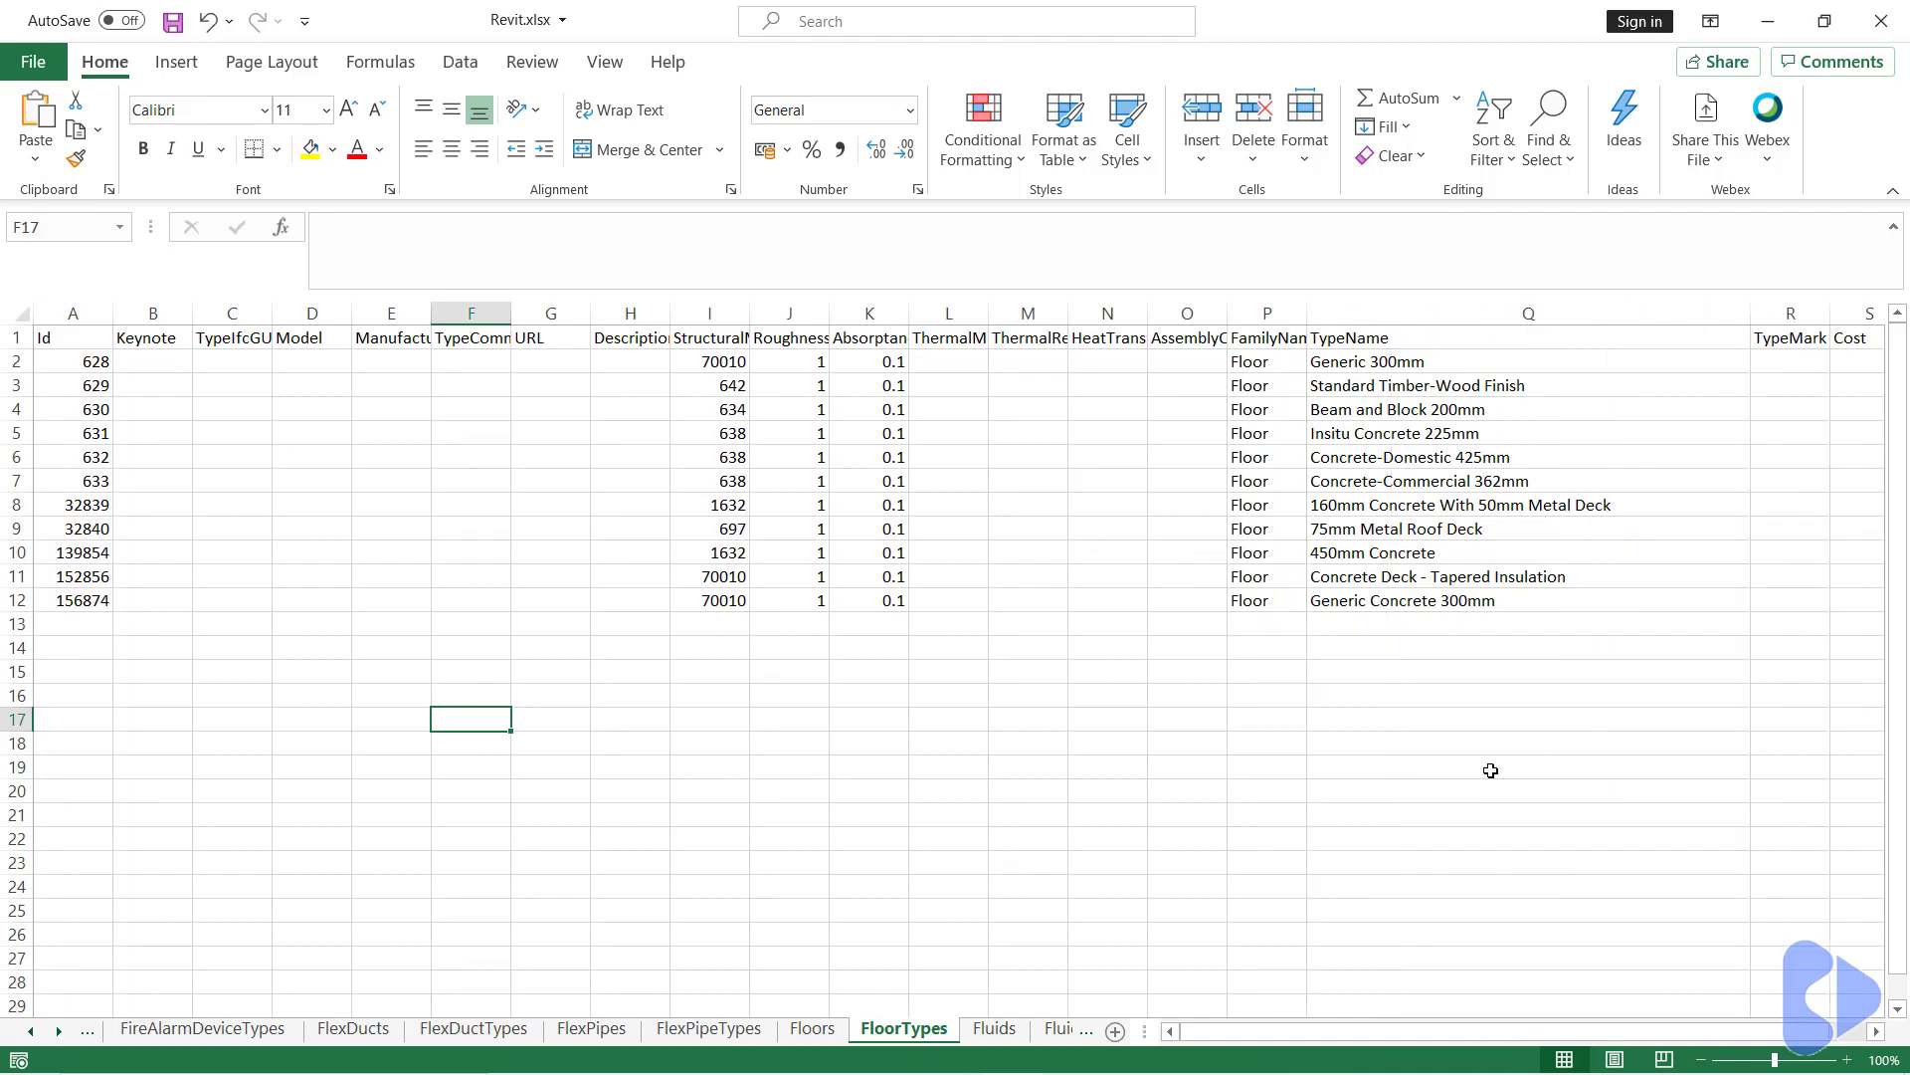
click(1491, 764)
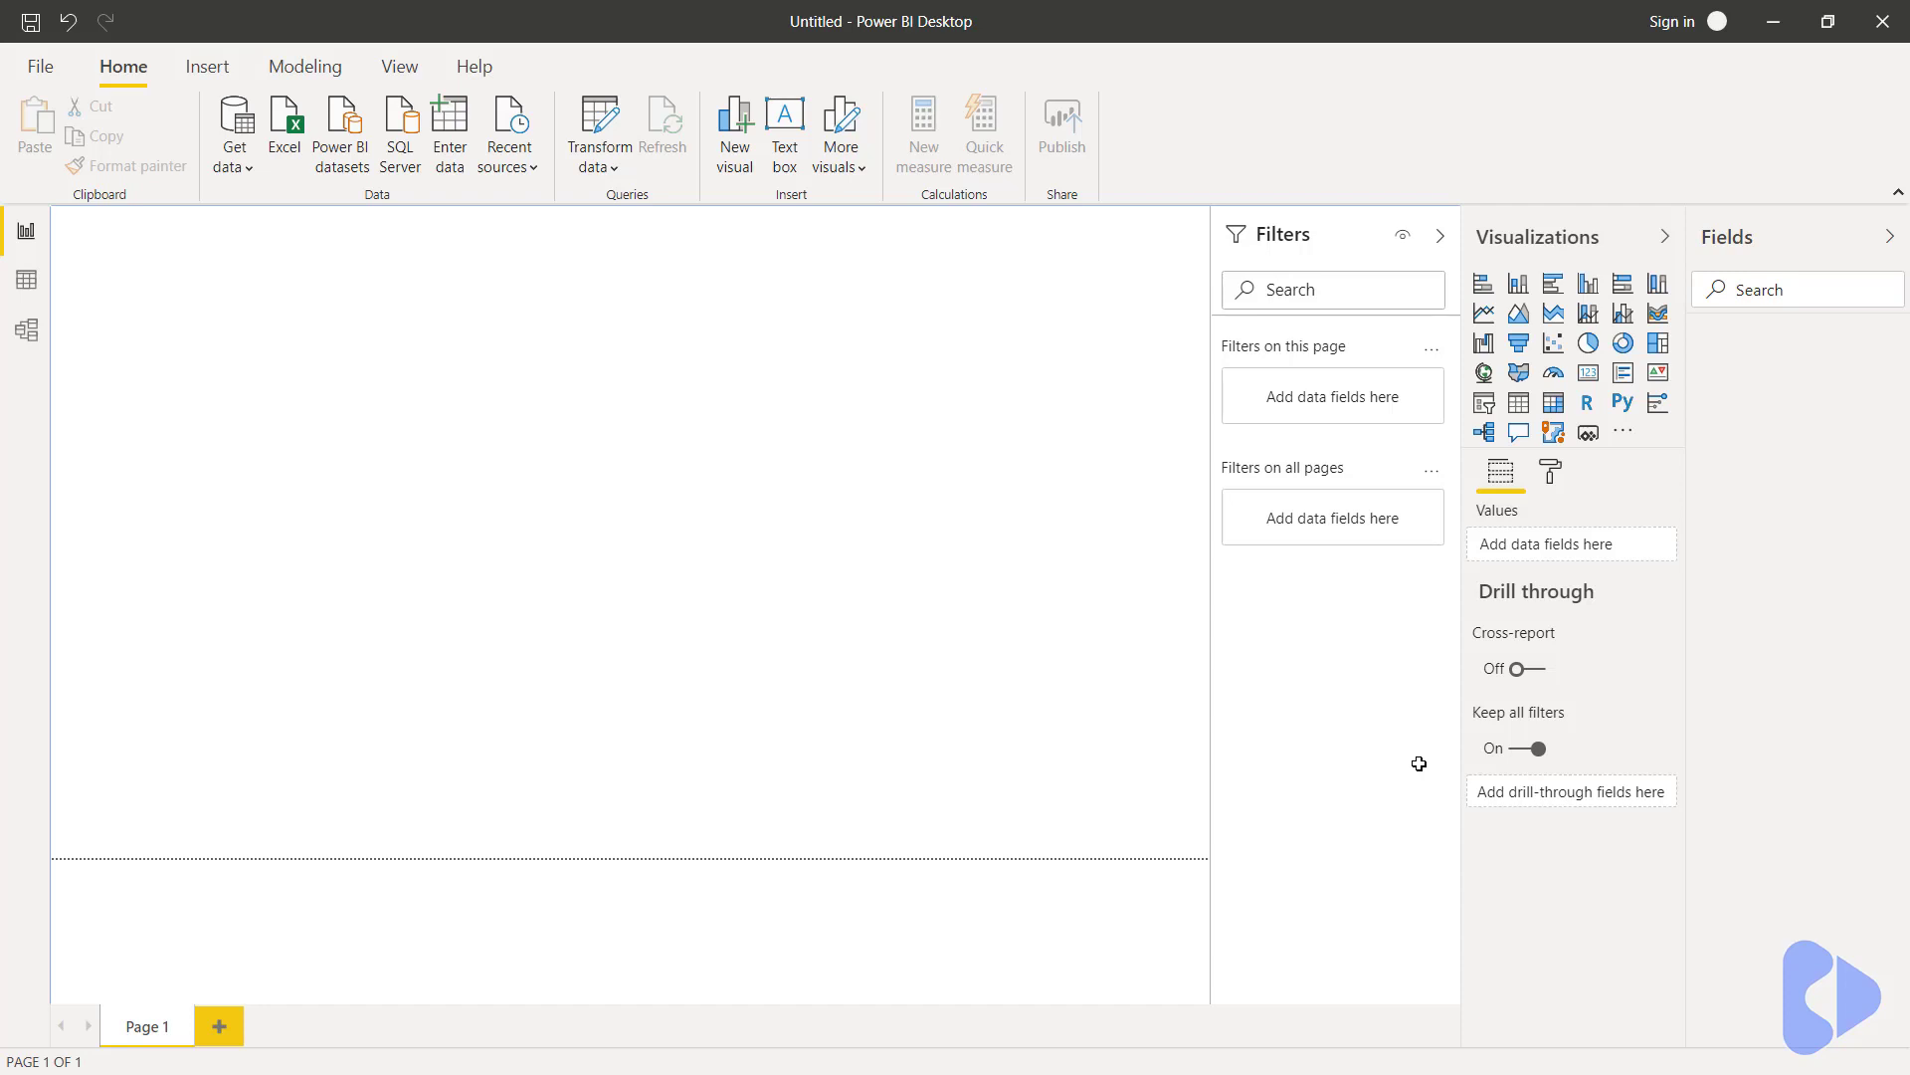
mouse_move(1361, 768)
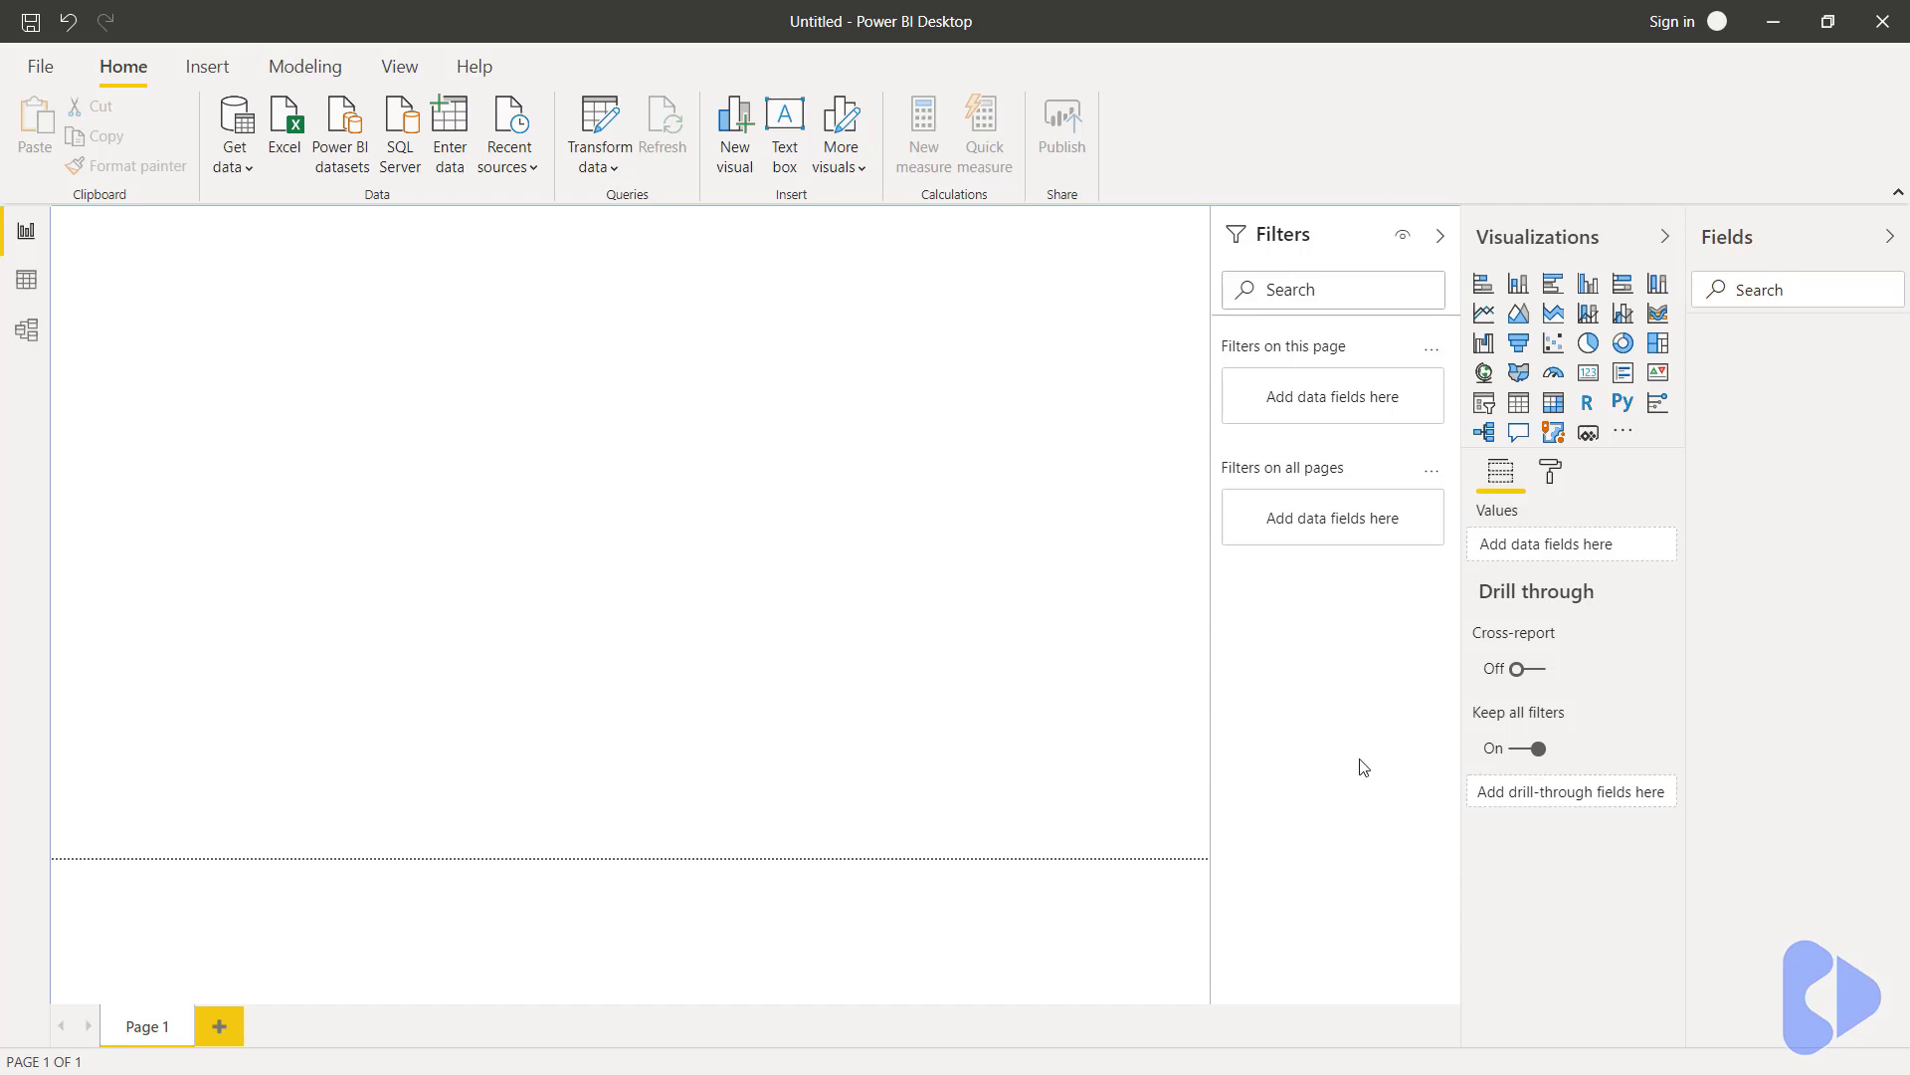
mouse_move(1361, 766)
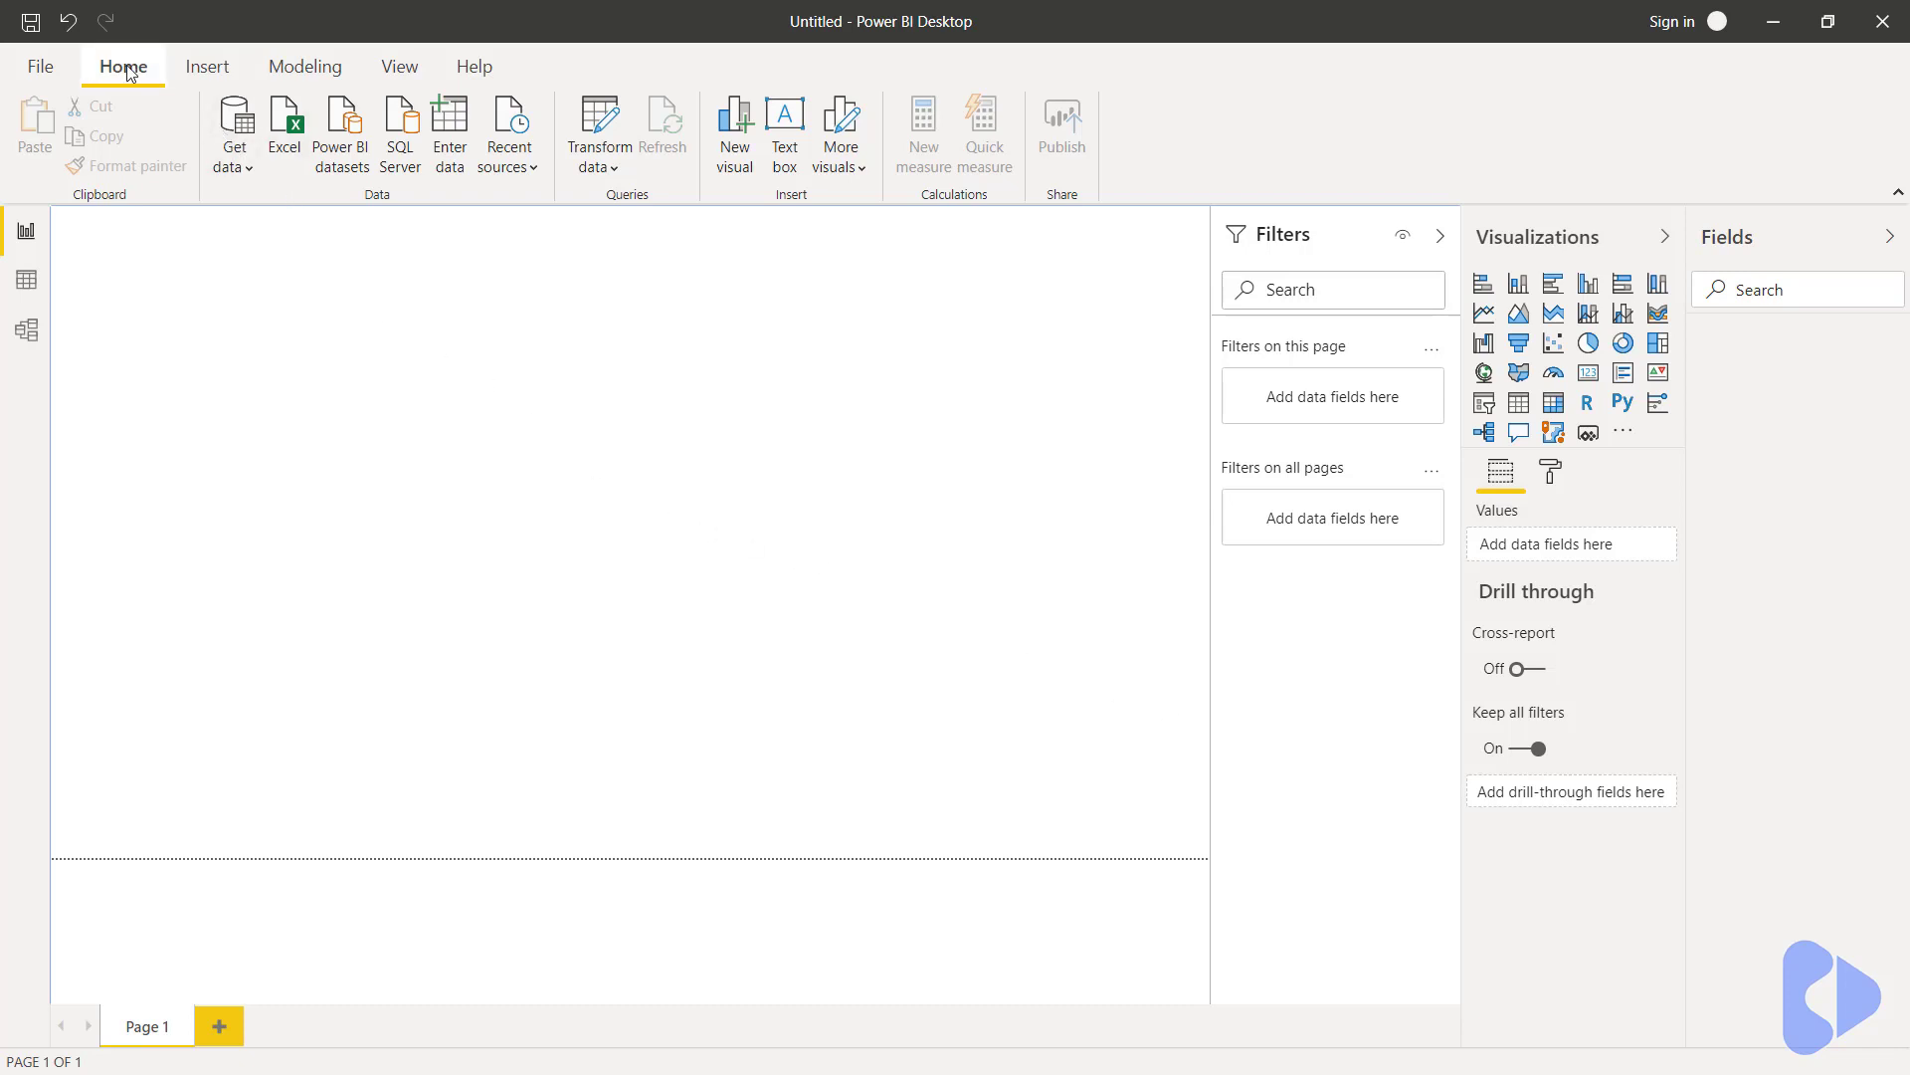
- Start an Excel workbook import from the Home ribbon's data sources
click(233, 135)
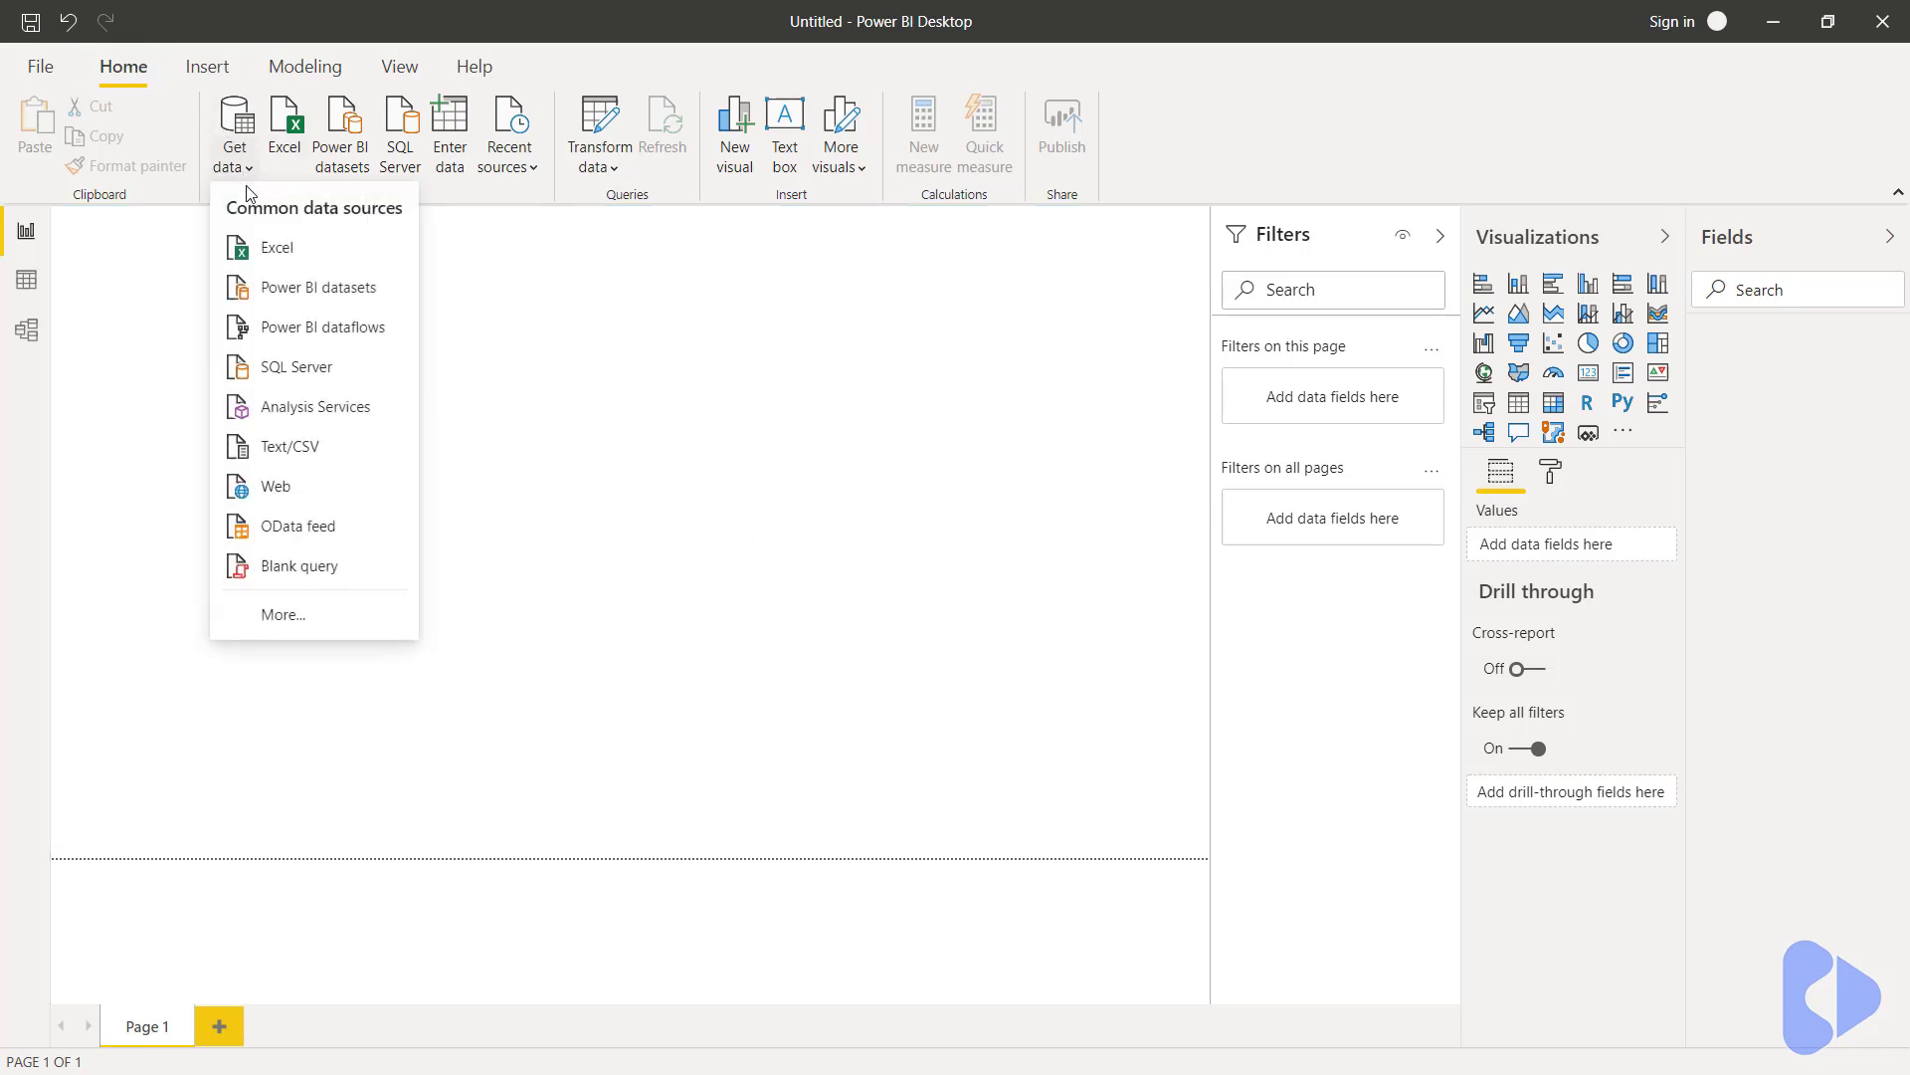
mouse_move(323, 271)
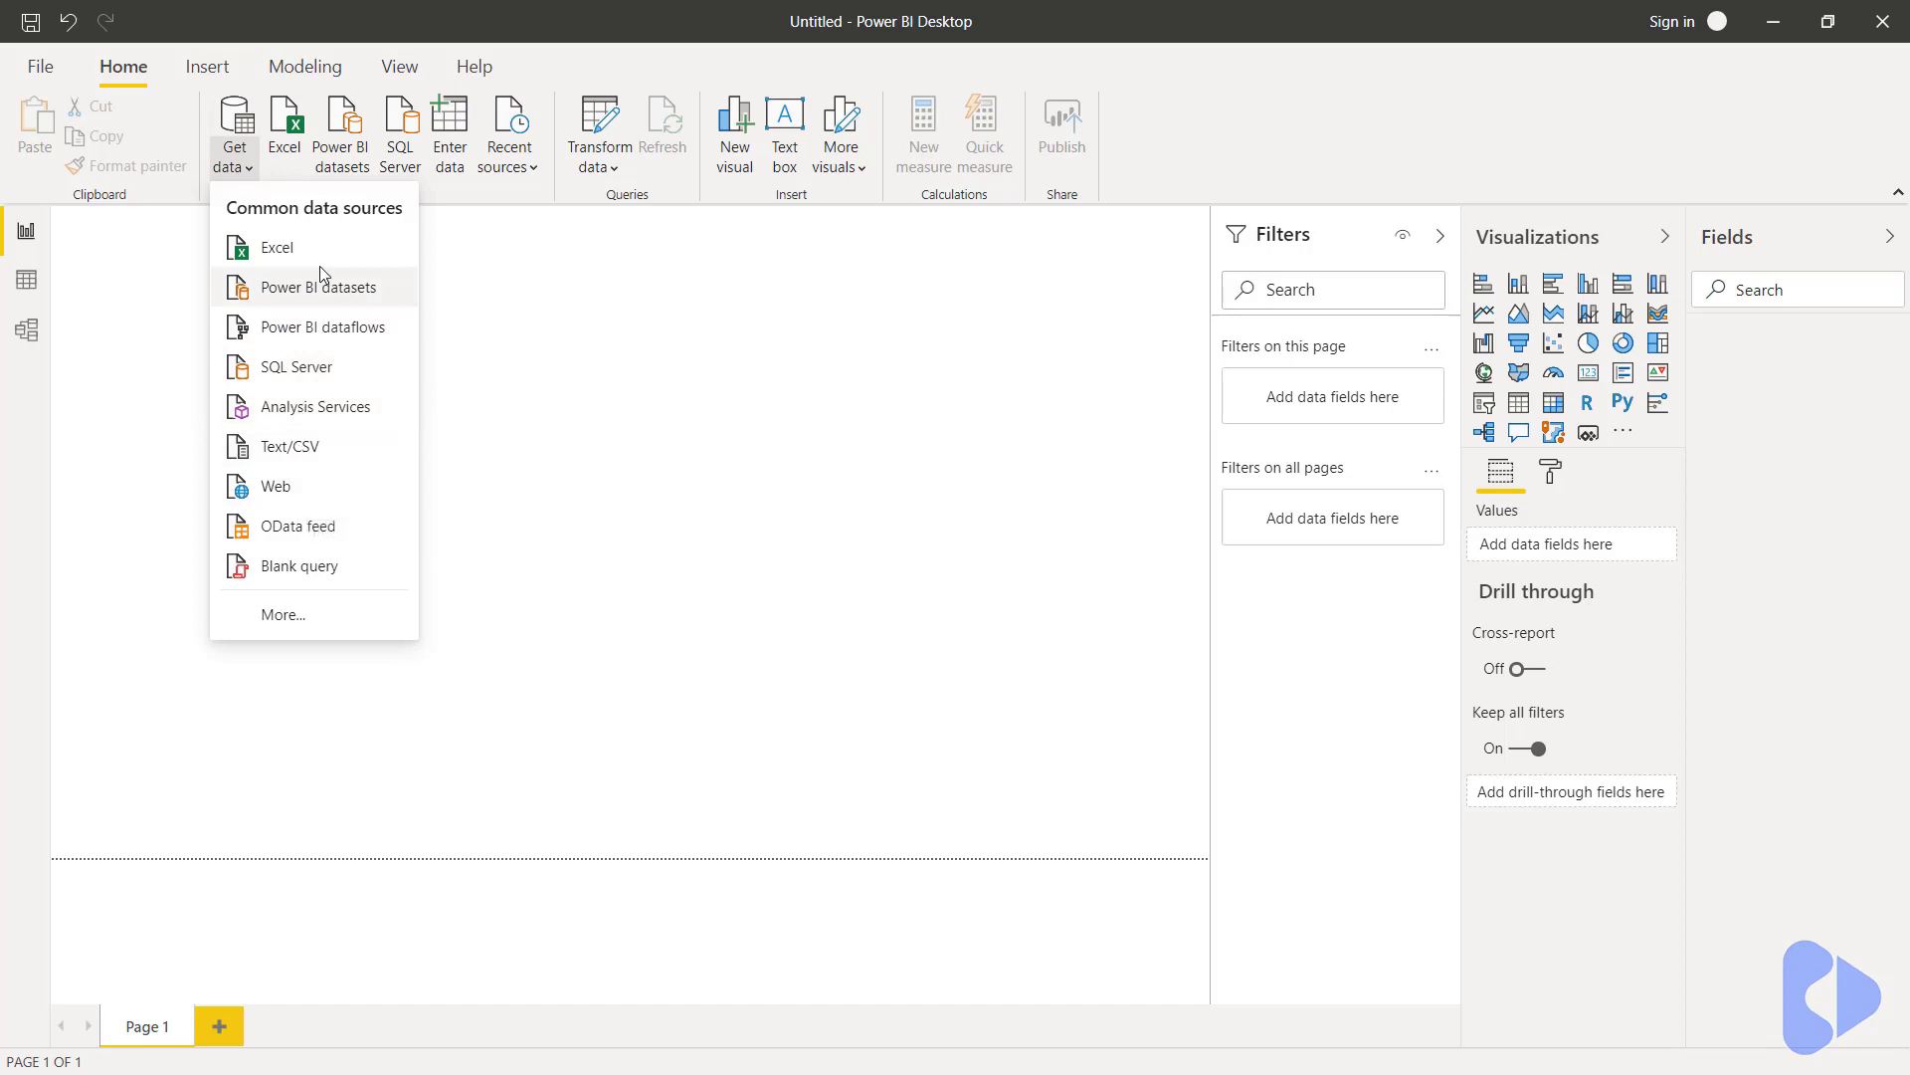
mouse_move(332, 593)
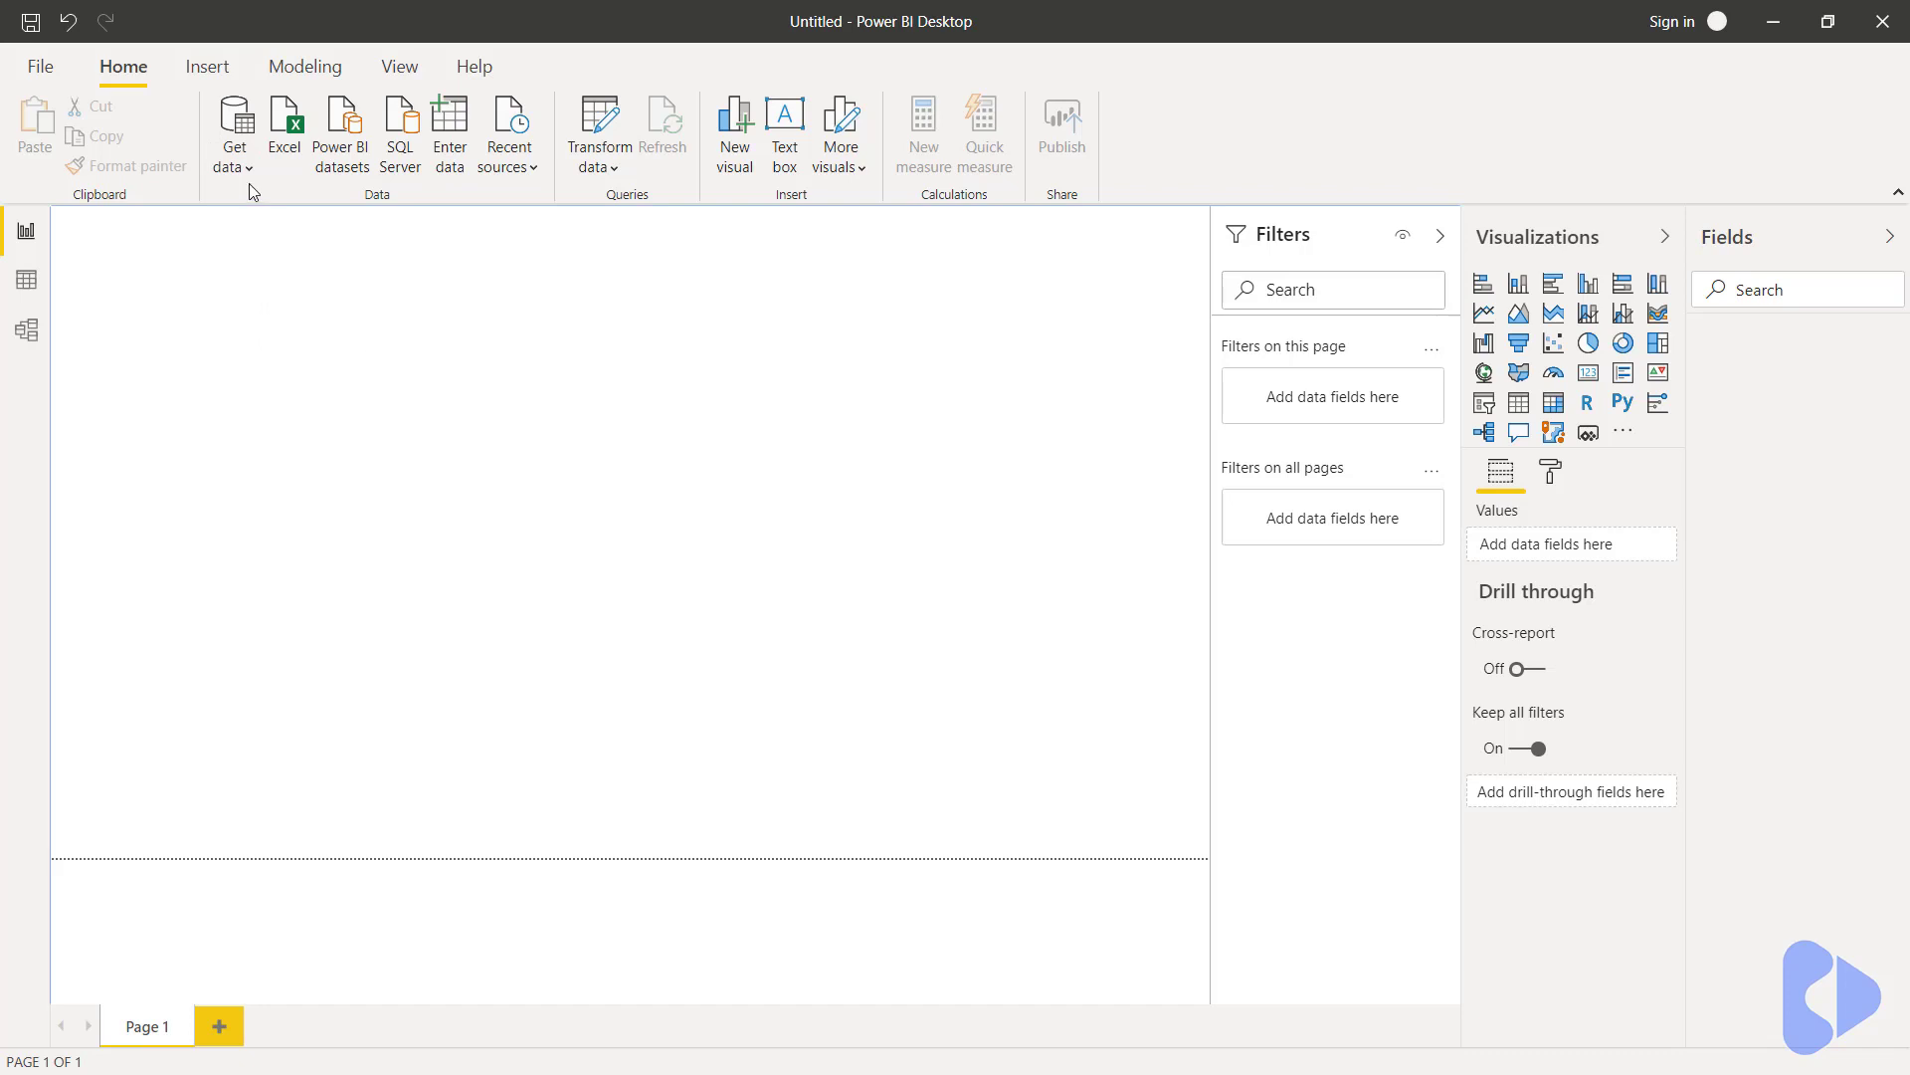
mouse_move(287, 151)
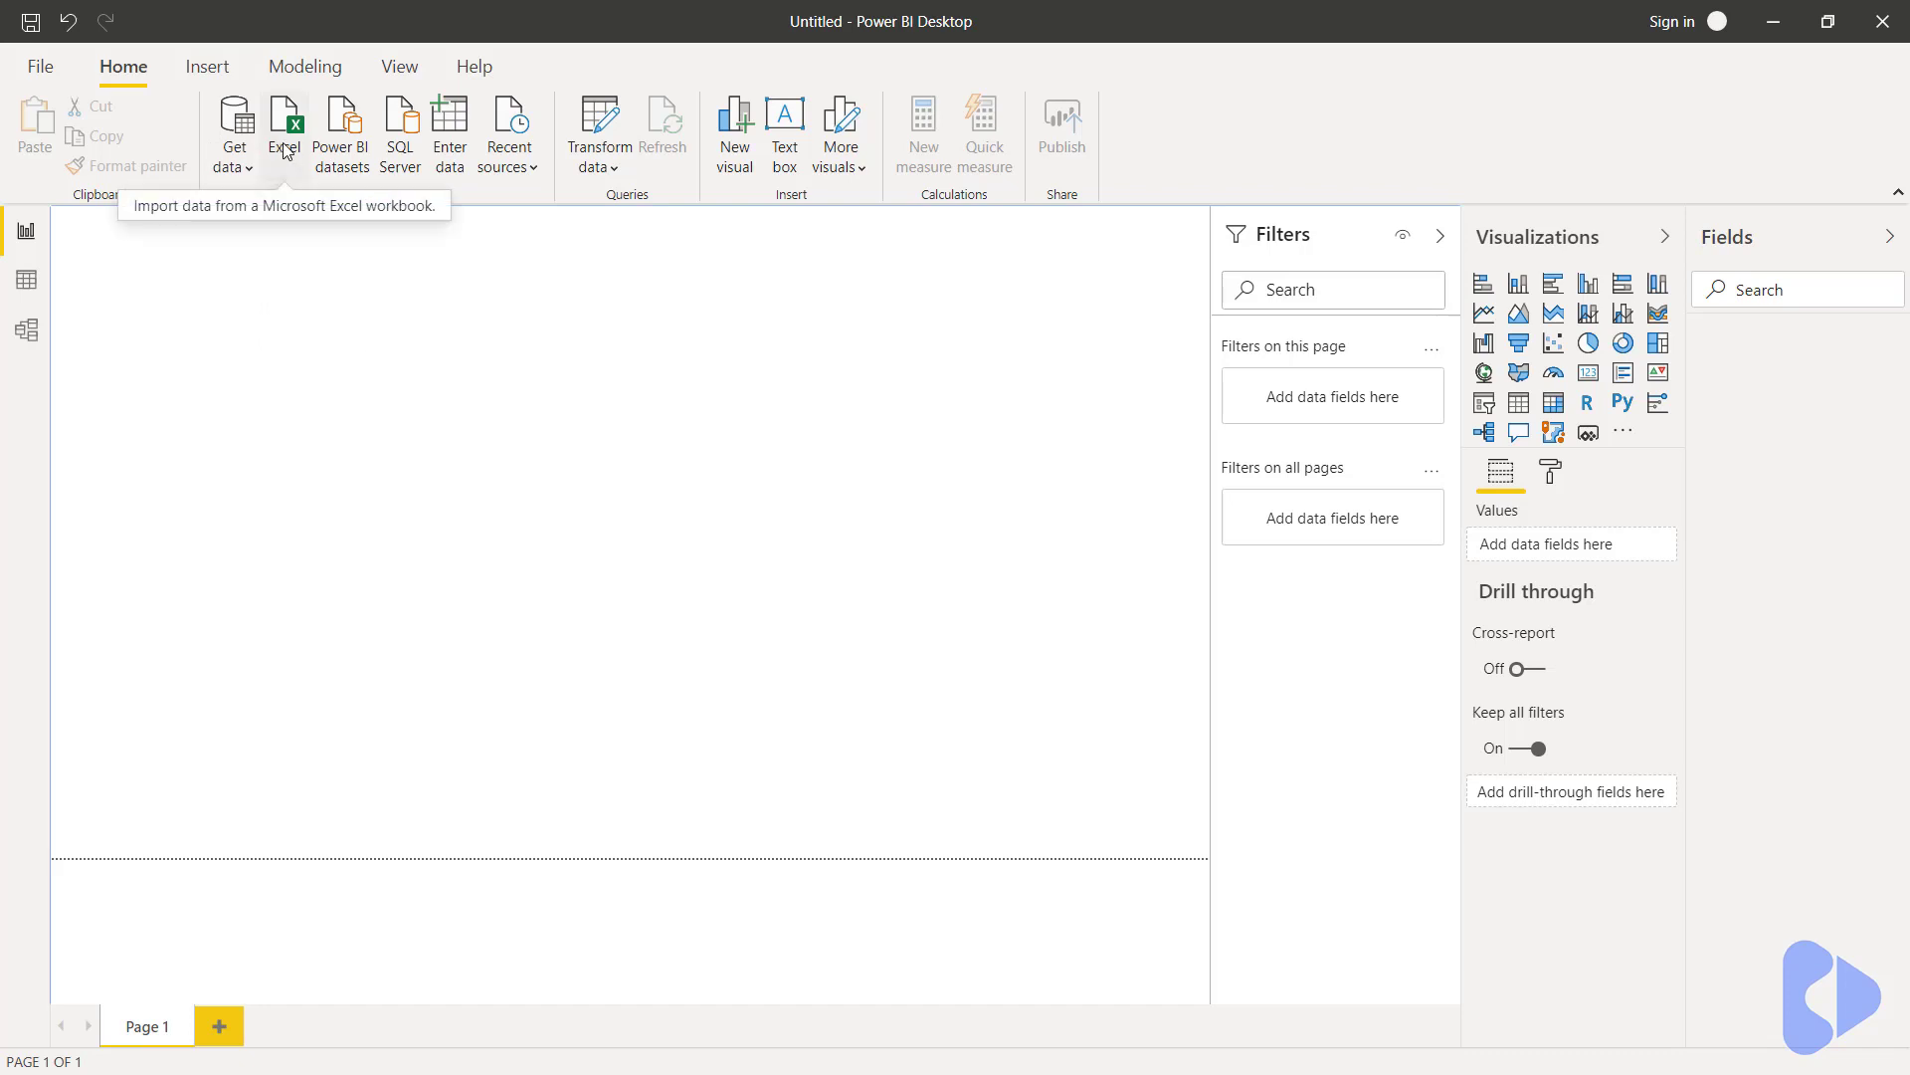
click(287, 120)
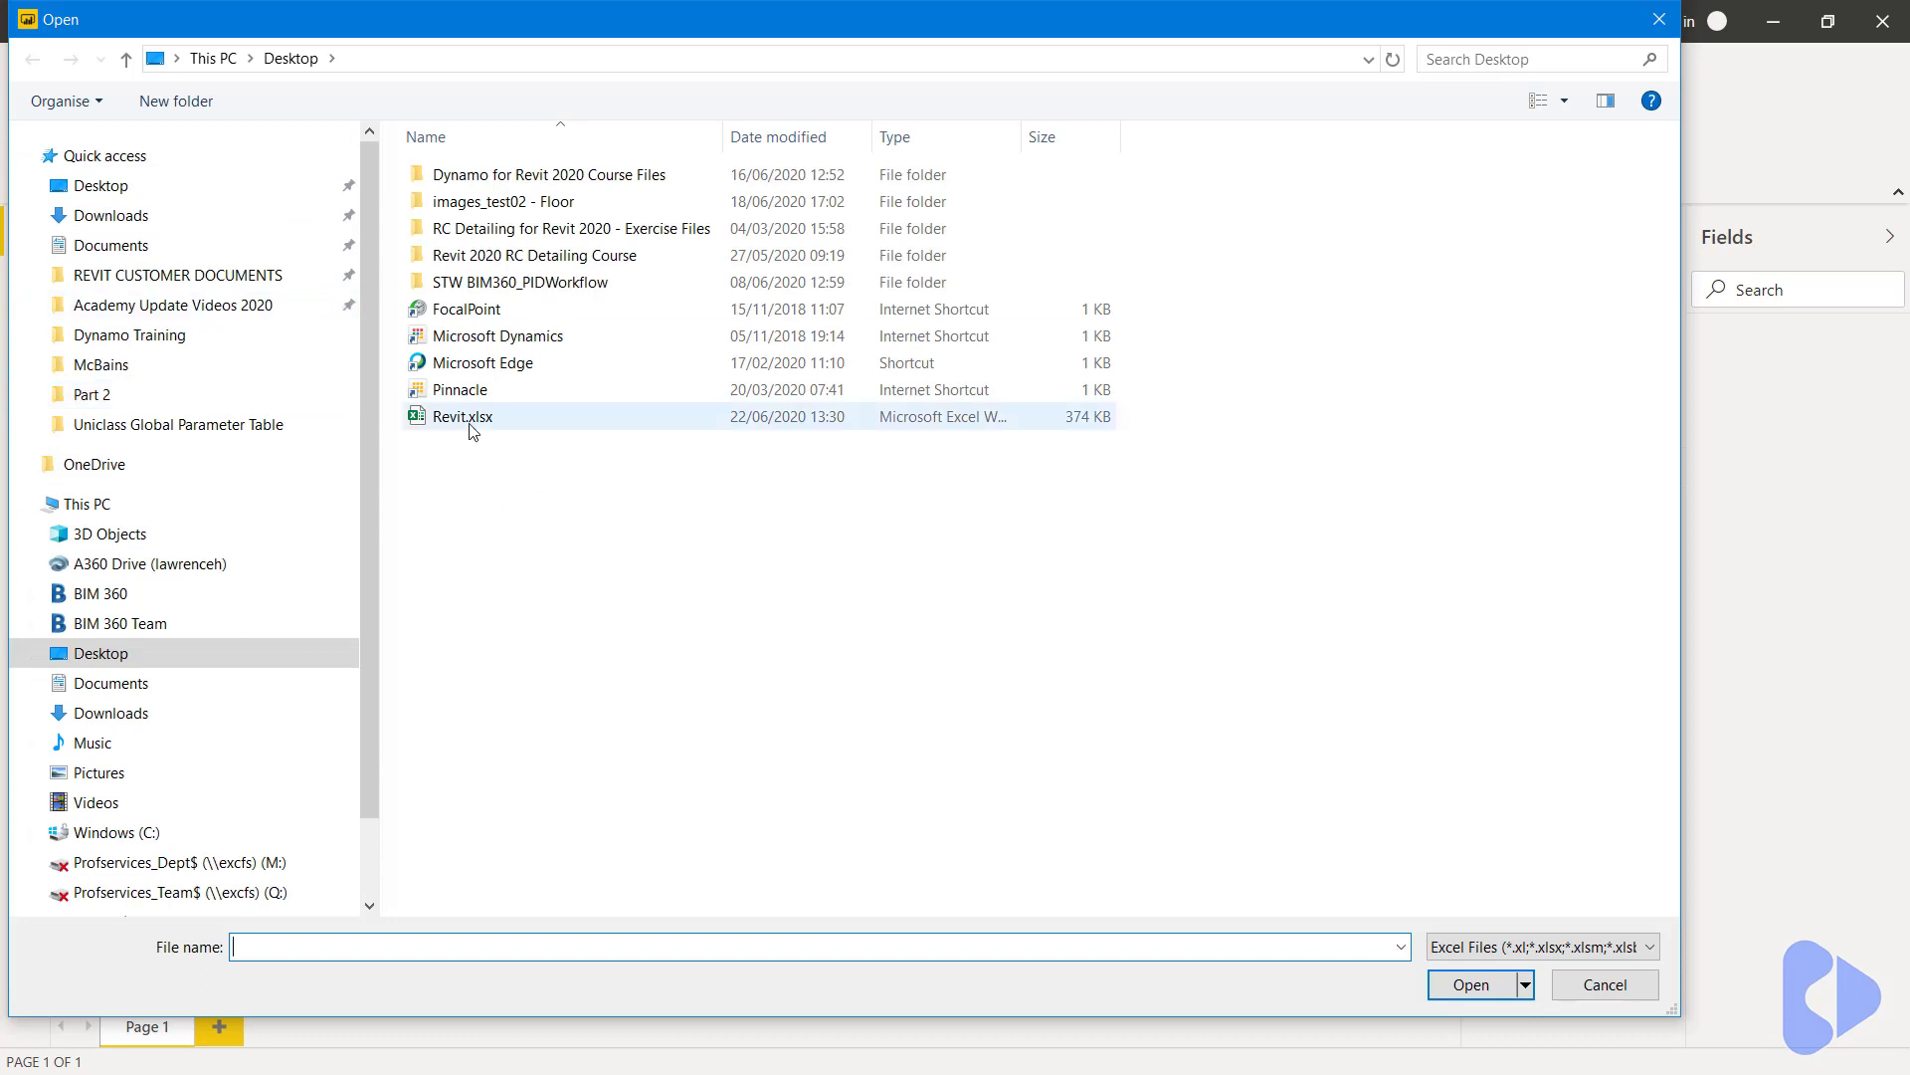
- Open Revit.xlsx from the Desktop so the Navigator lists its tables
click(461, 416)
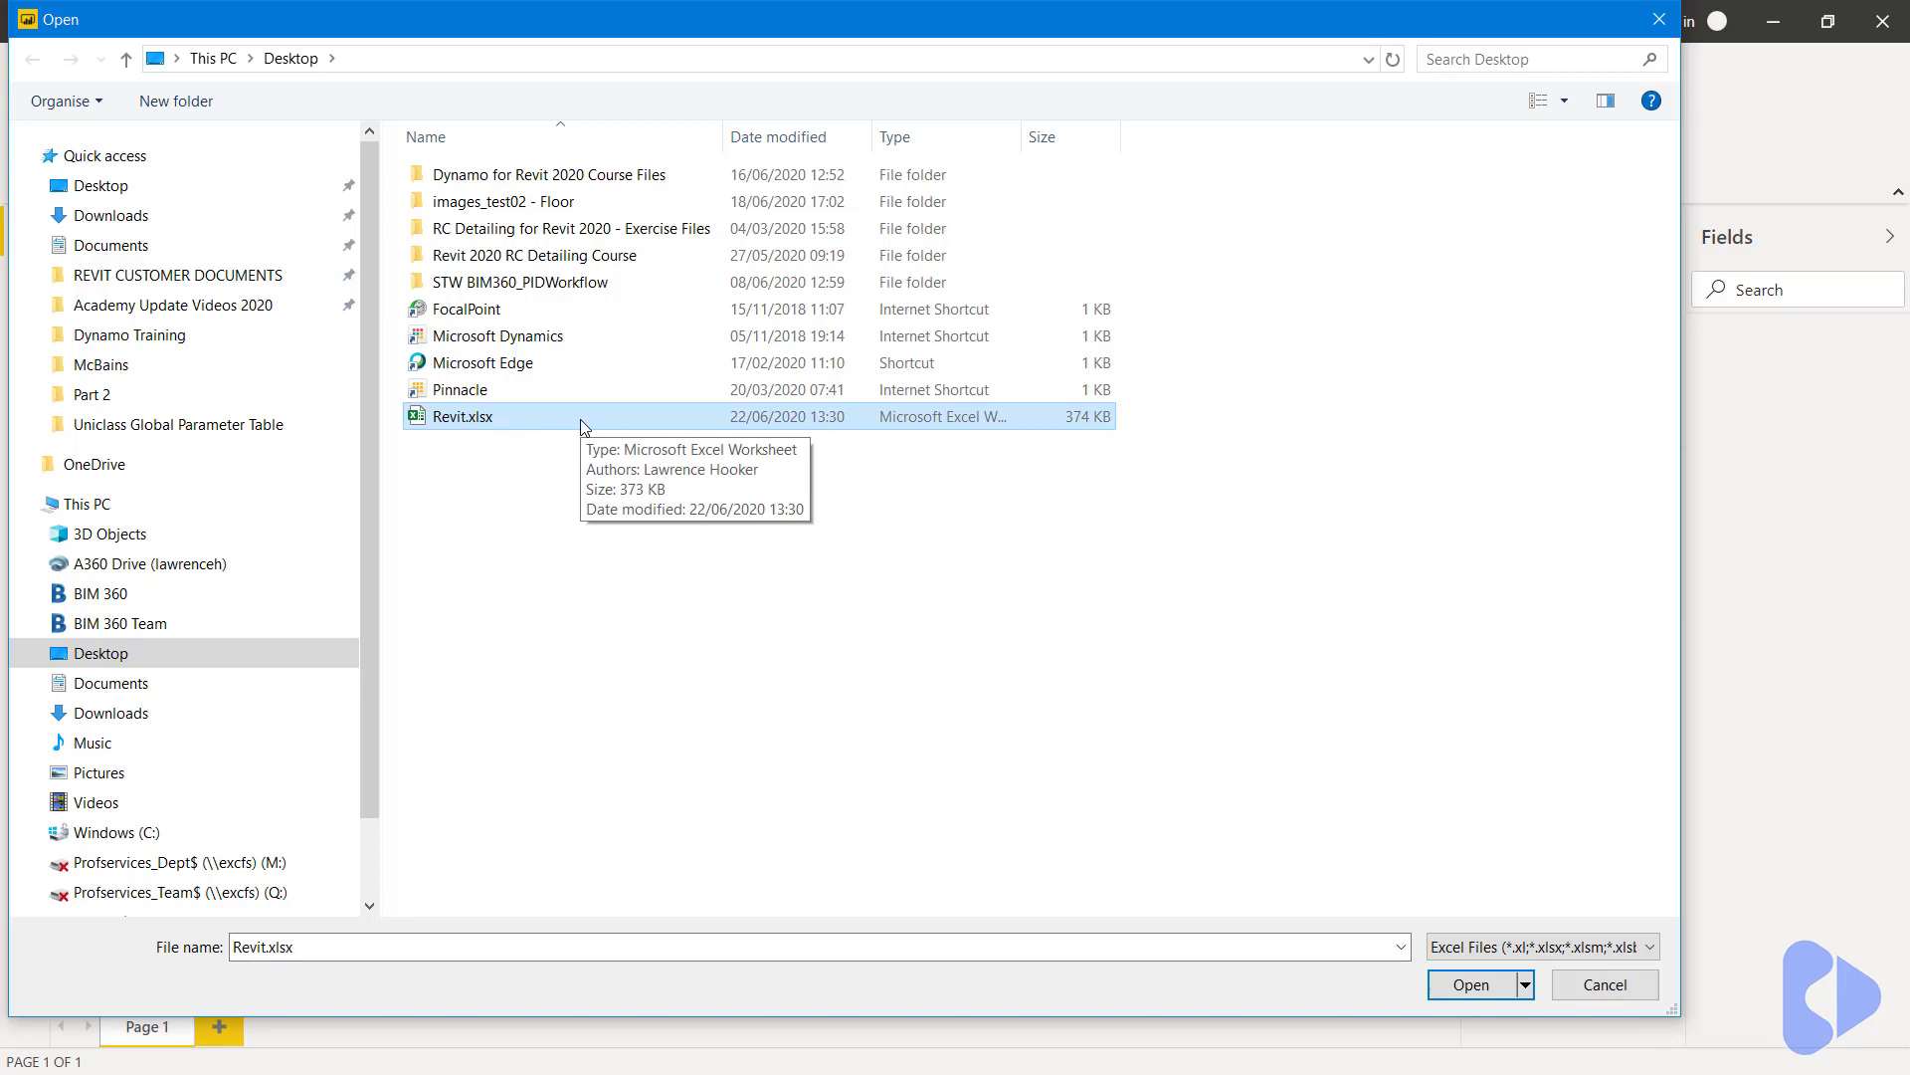
click(1472, 983)
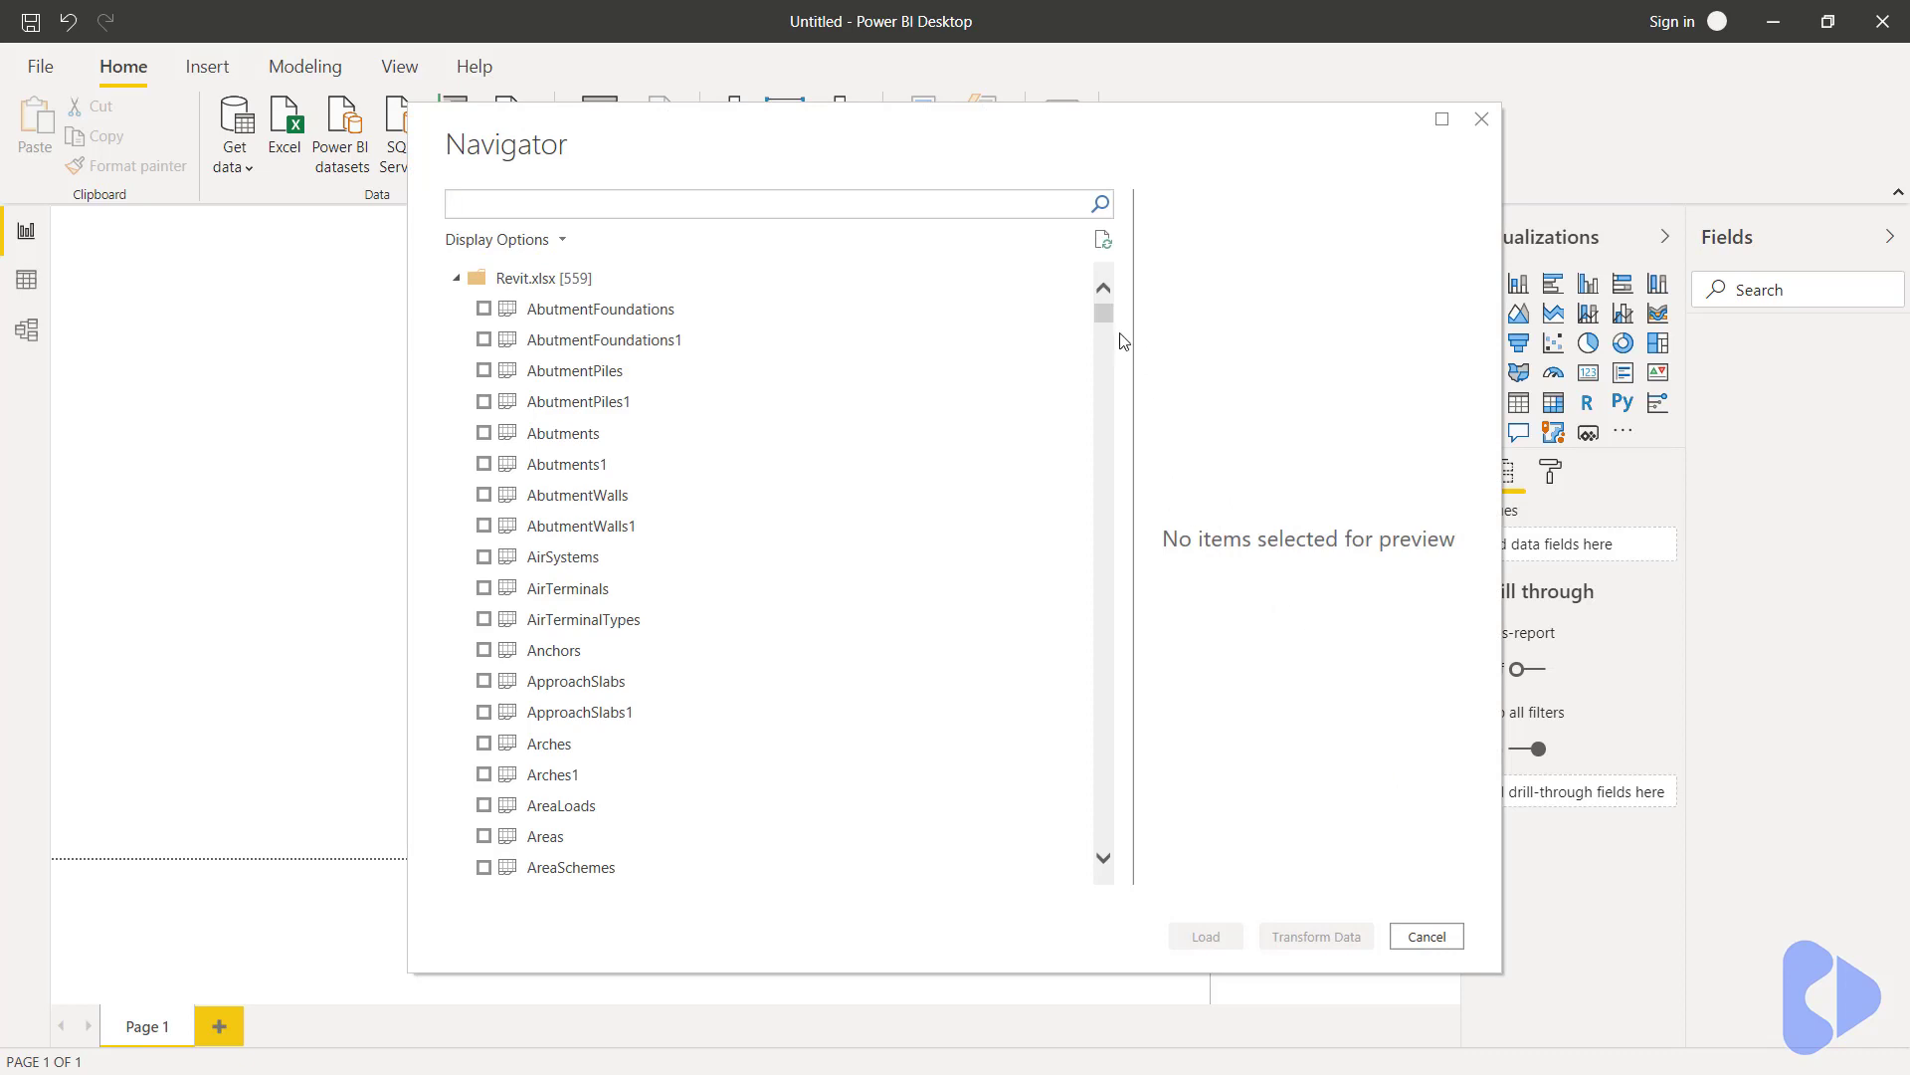
- Tick Floors, FloorTypes, Levels, StructuralFraming and StructuralFramingTypes in the Navigator and load them
scroll(down, 3)
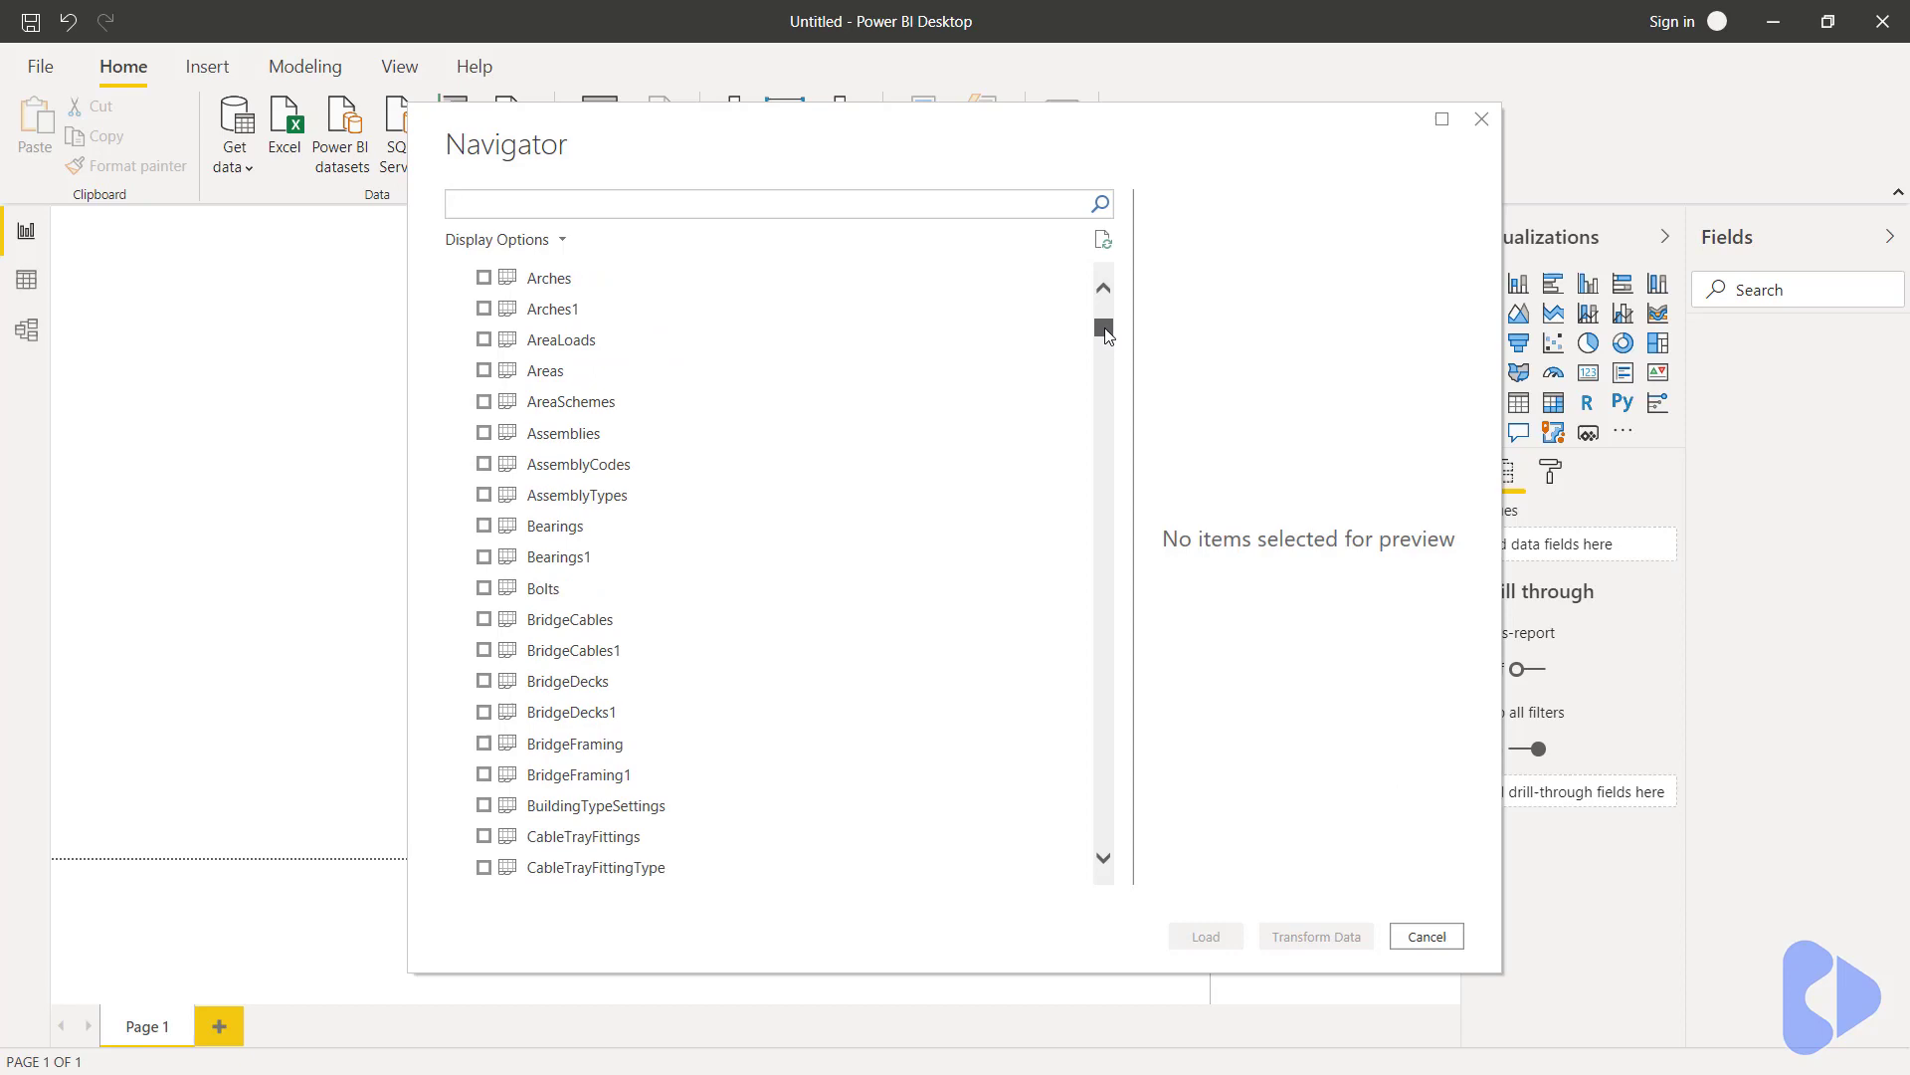
drag(1104, 329, 1117, 376)
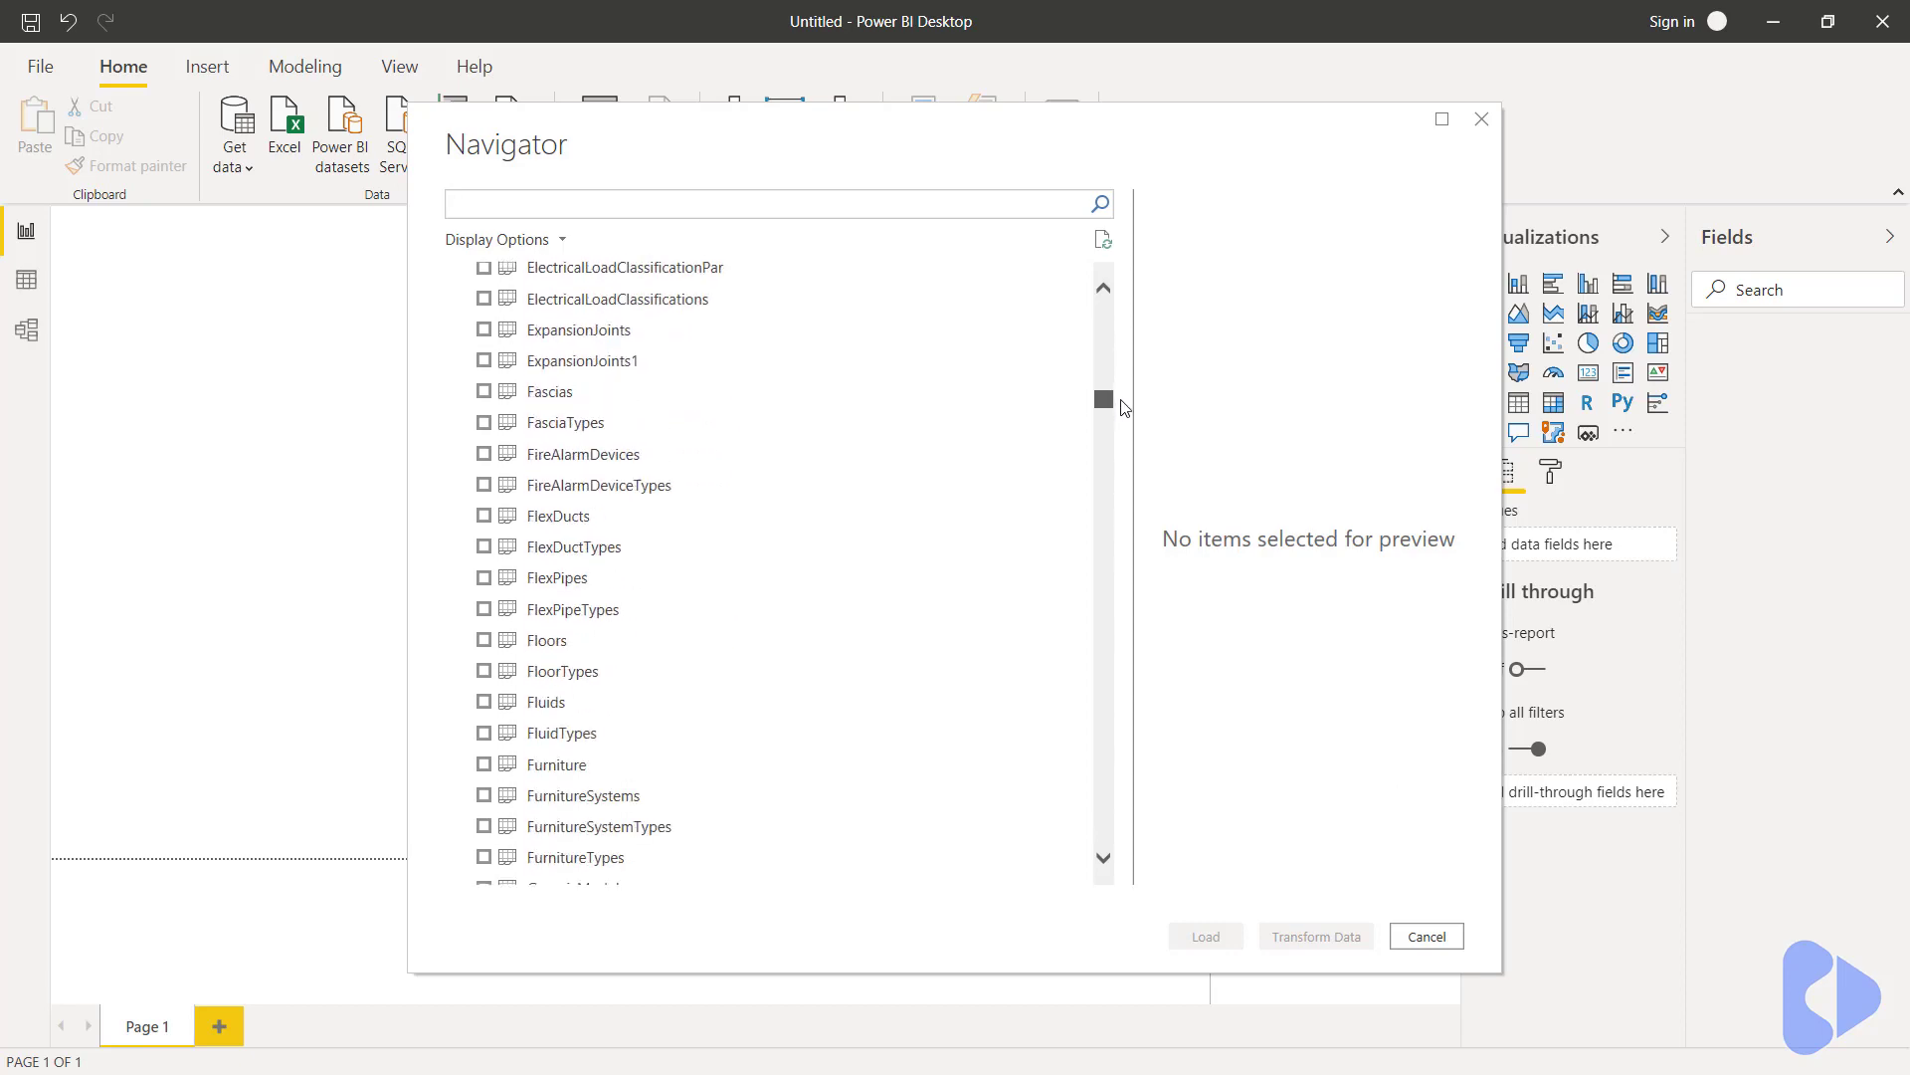
click(484, 641)
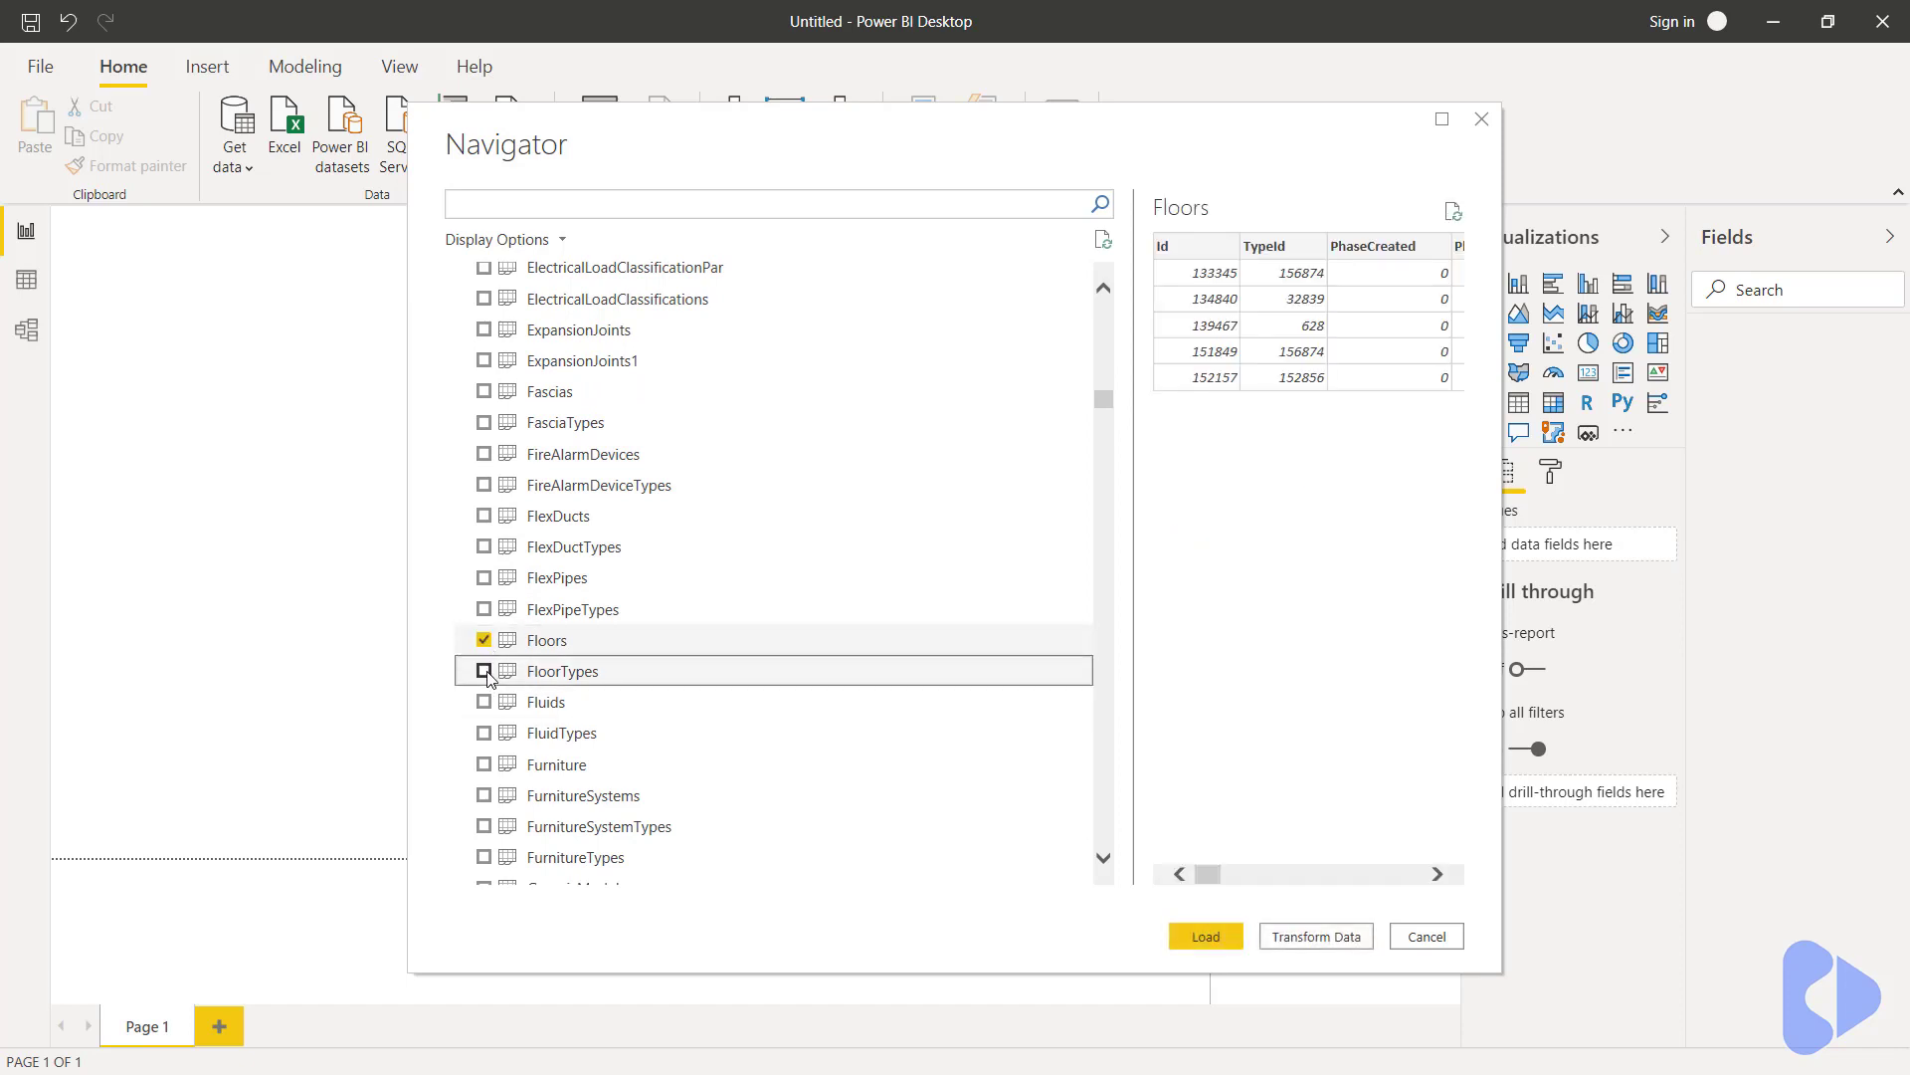
click(484, 671)
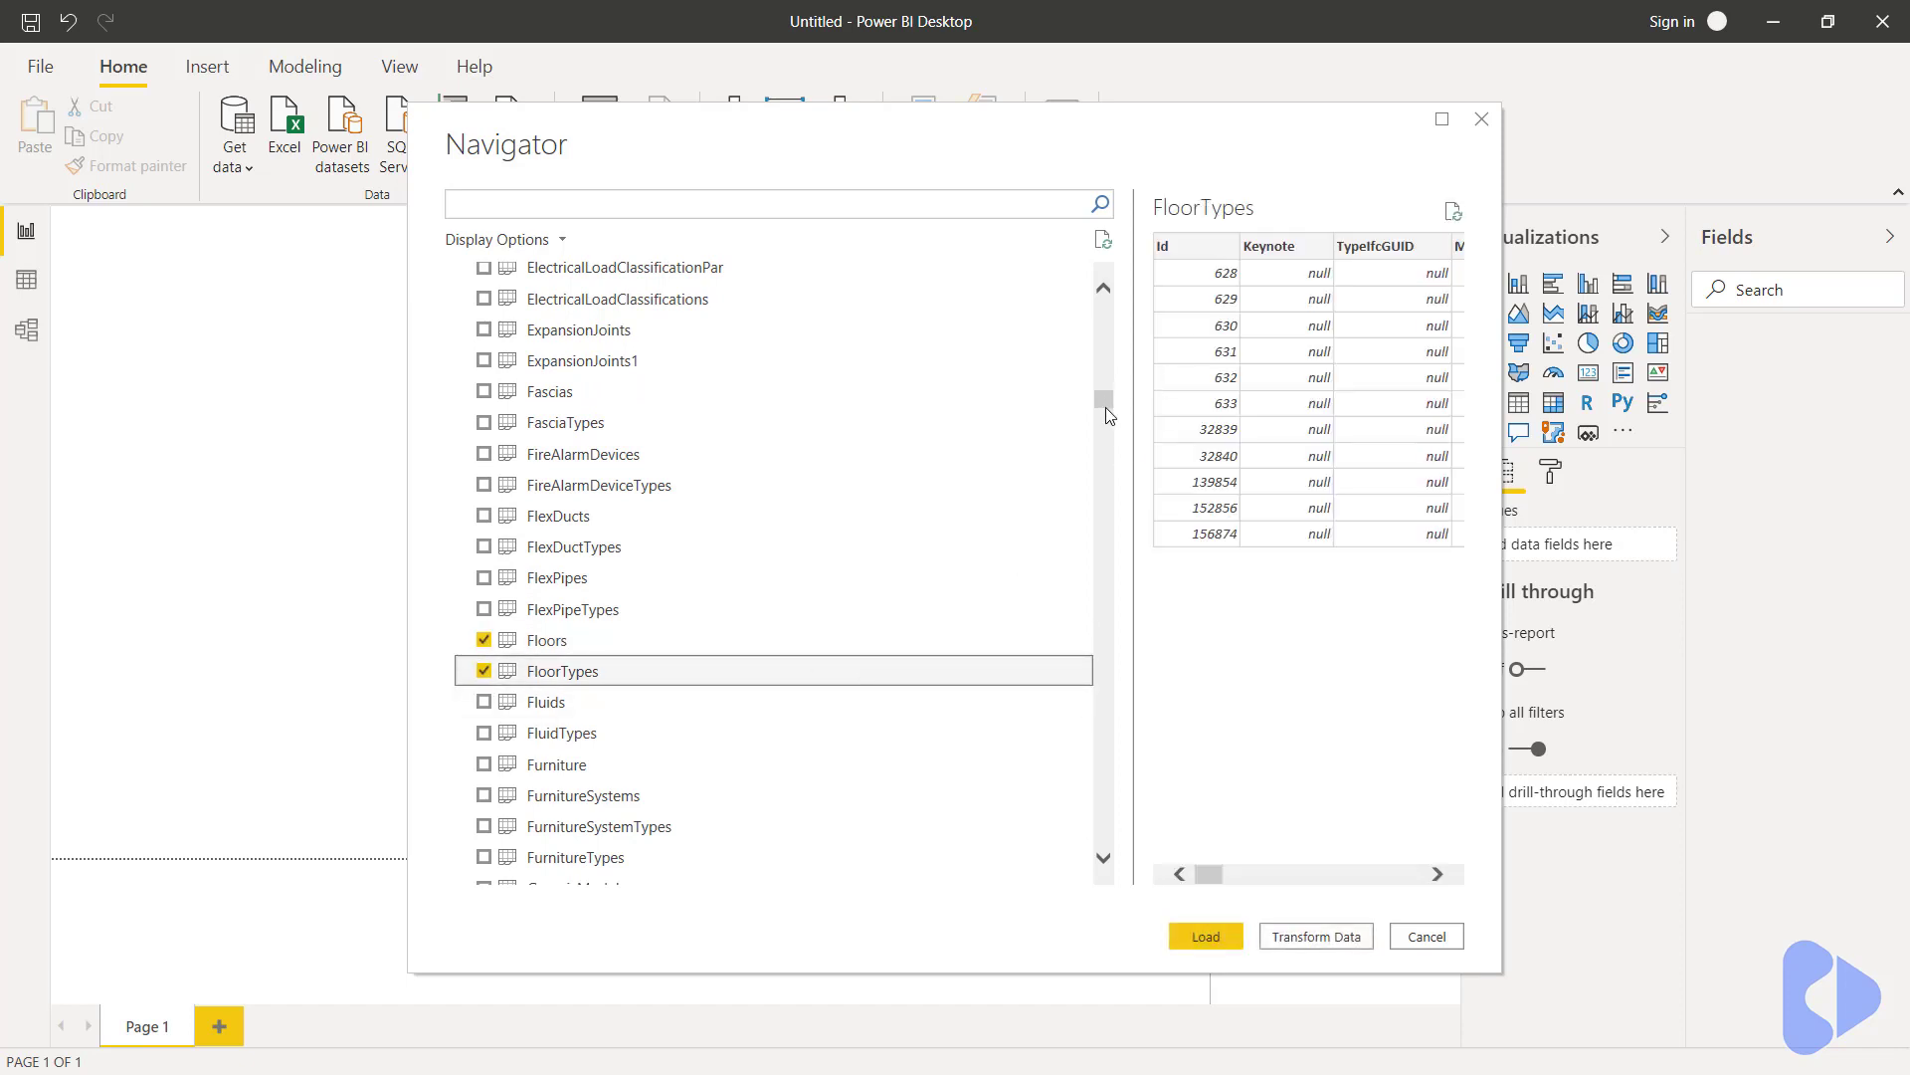
scroll(down, 3)
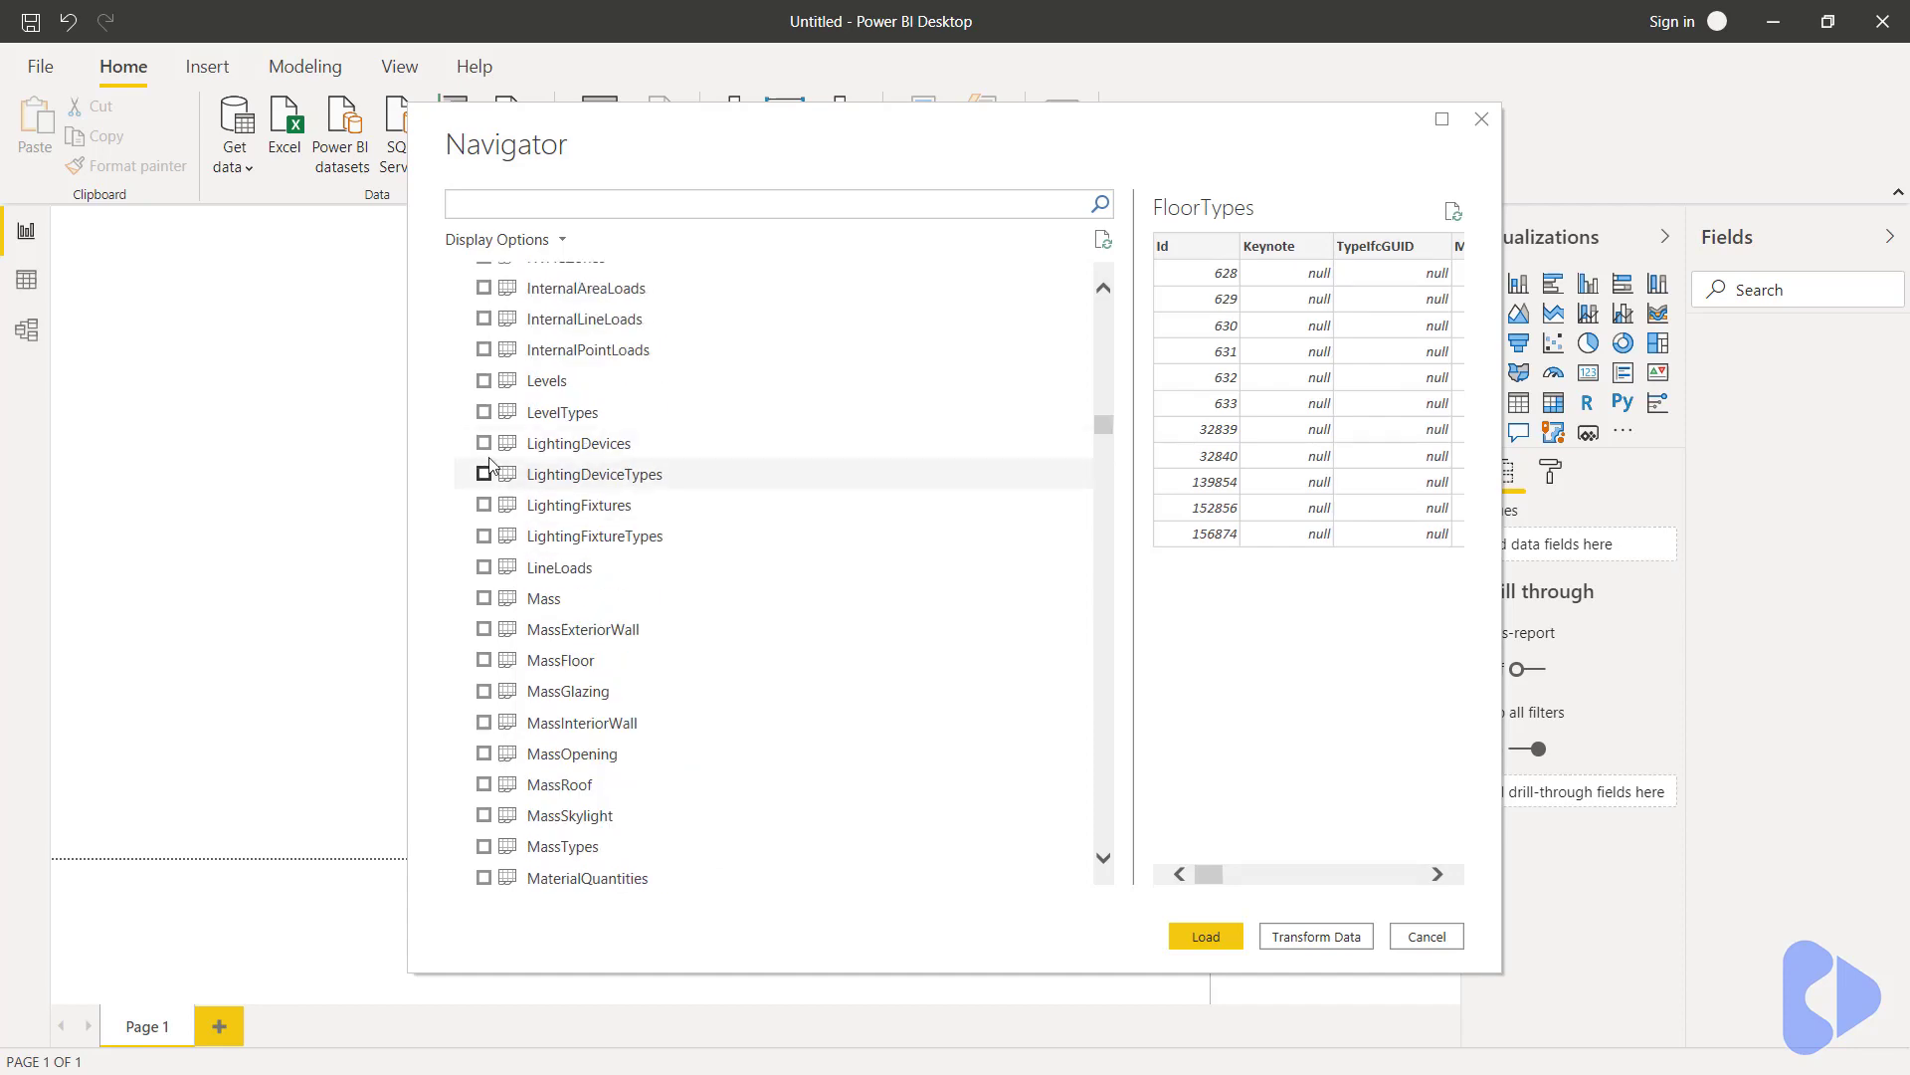
click(483, 381)
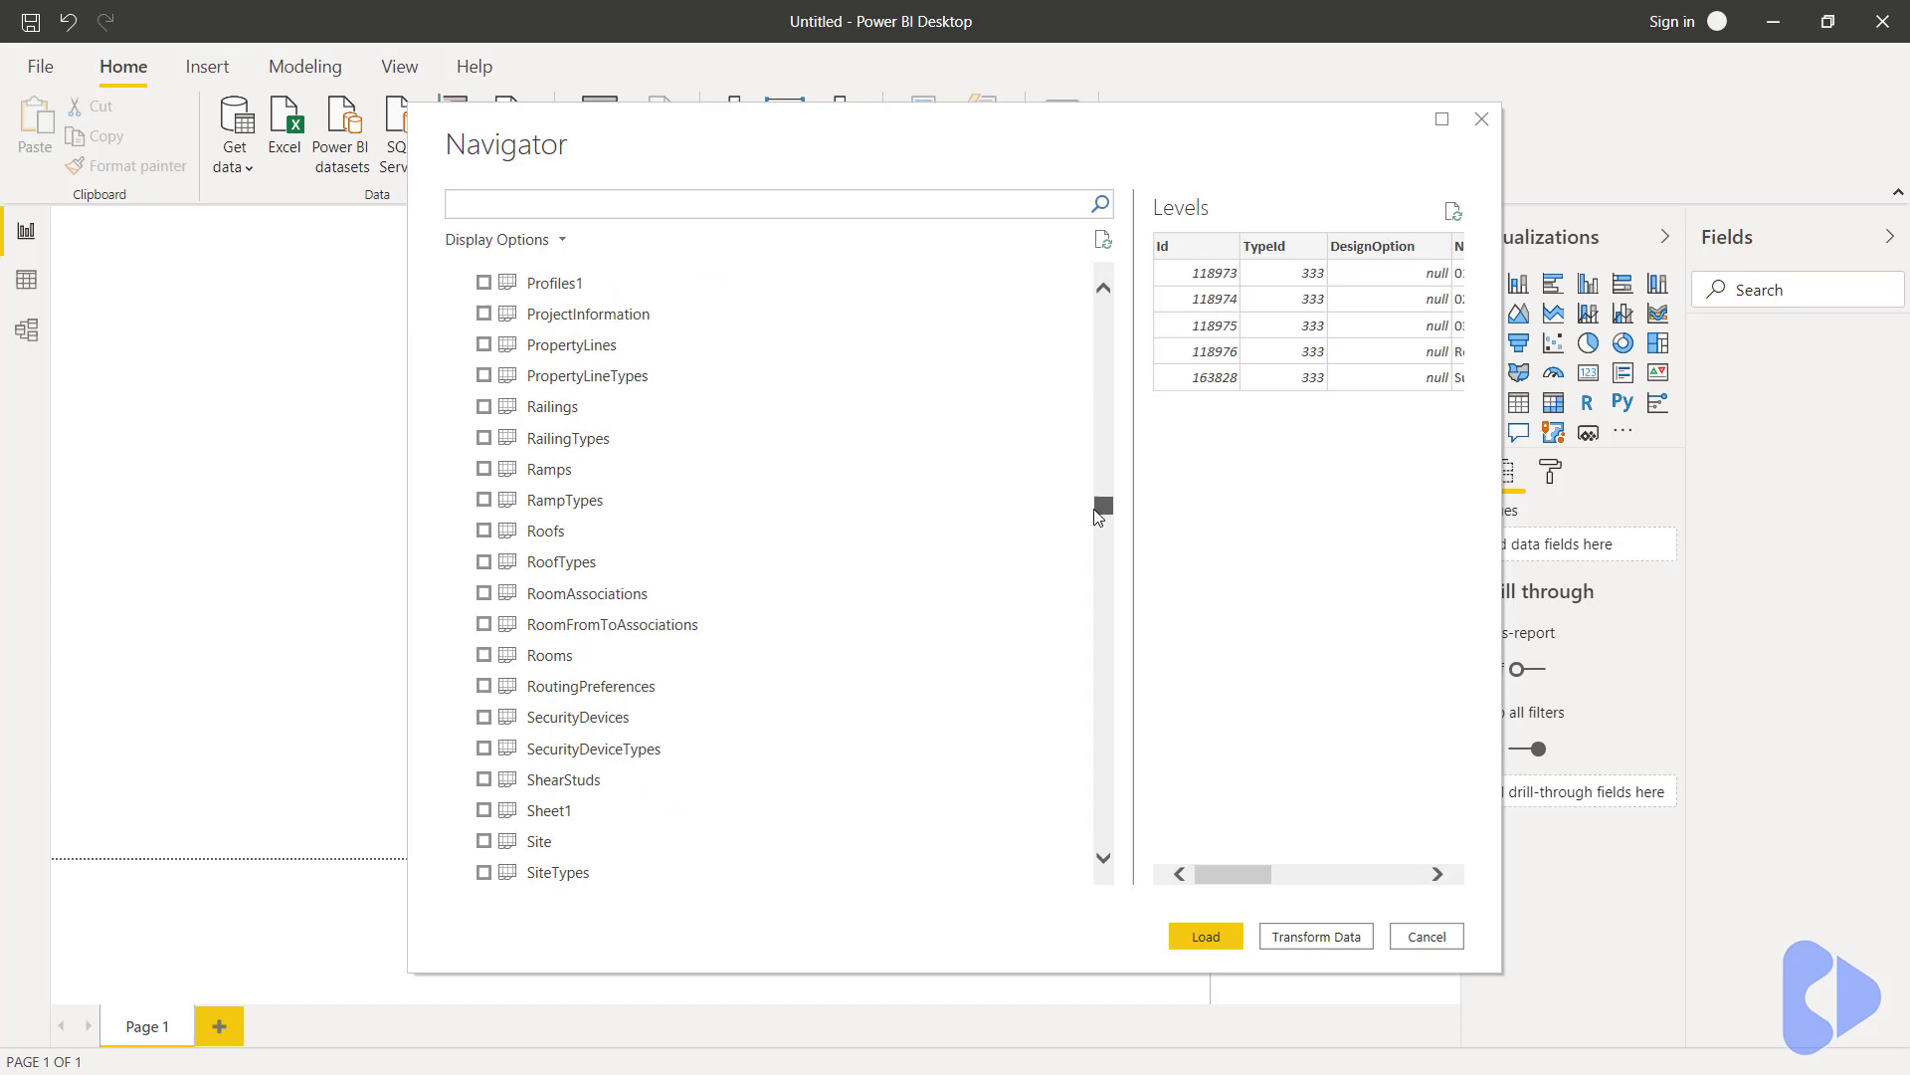
drag(1101, 509, 1100, 529)
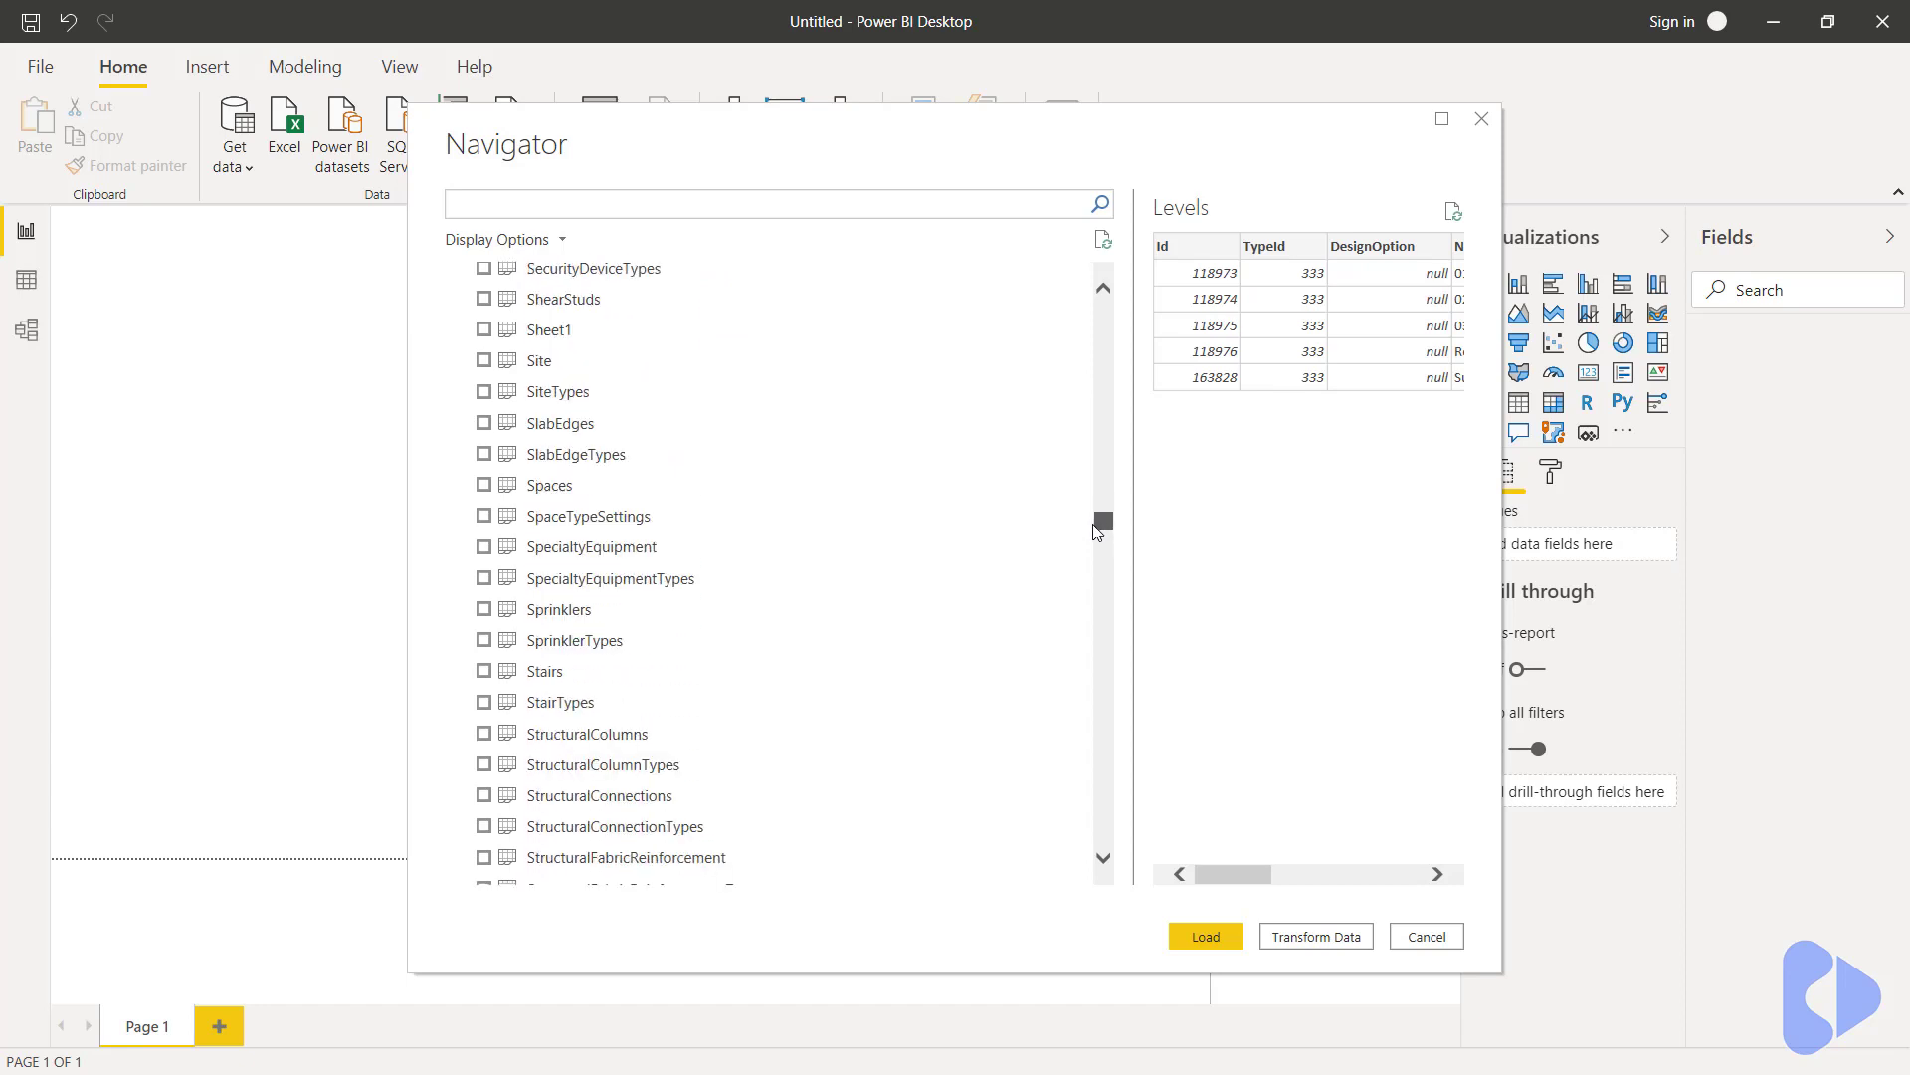
scroll(down, 3)
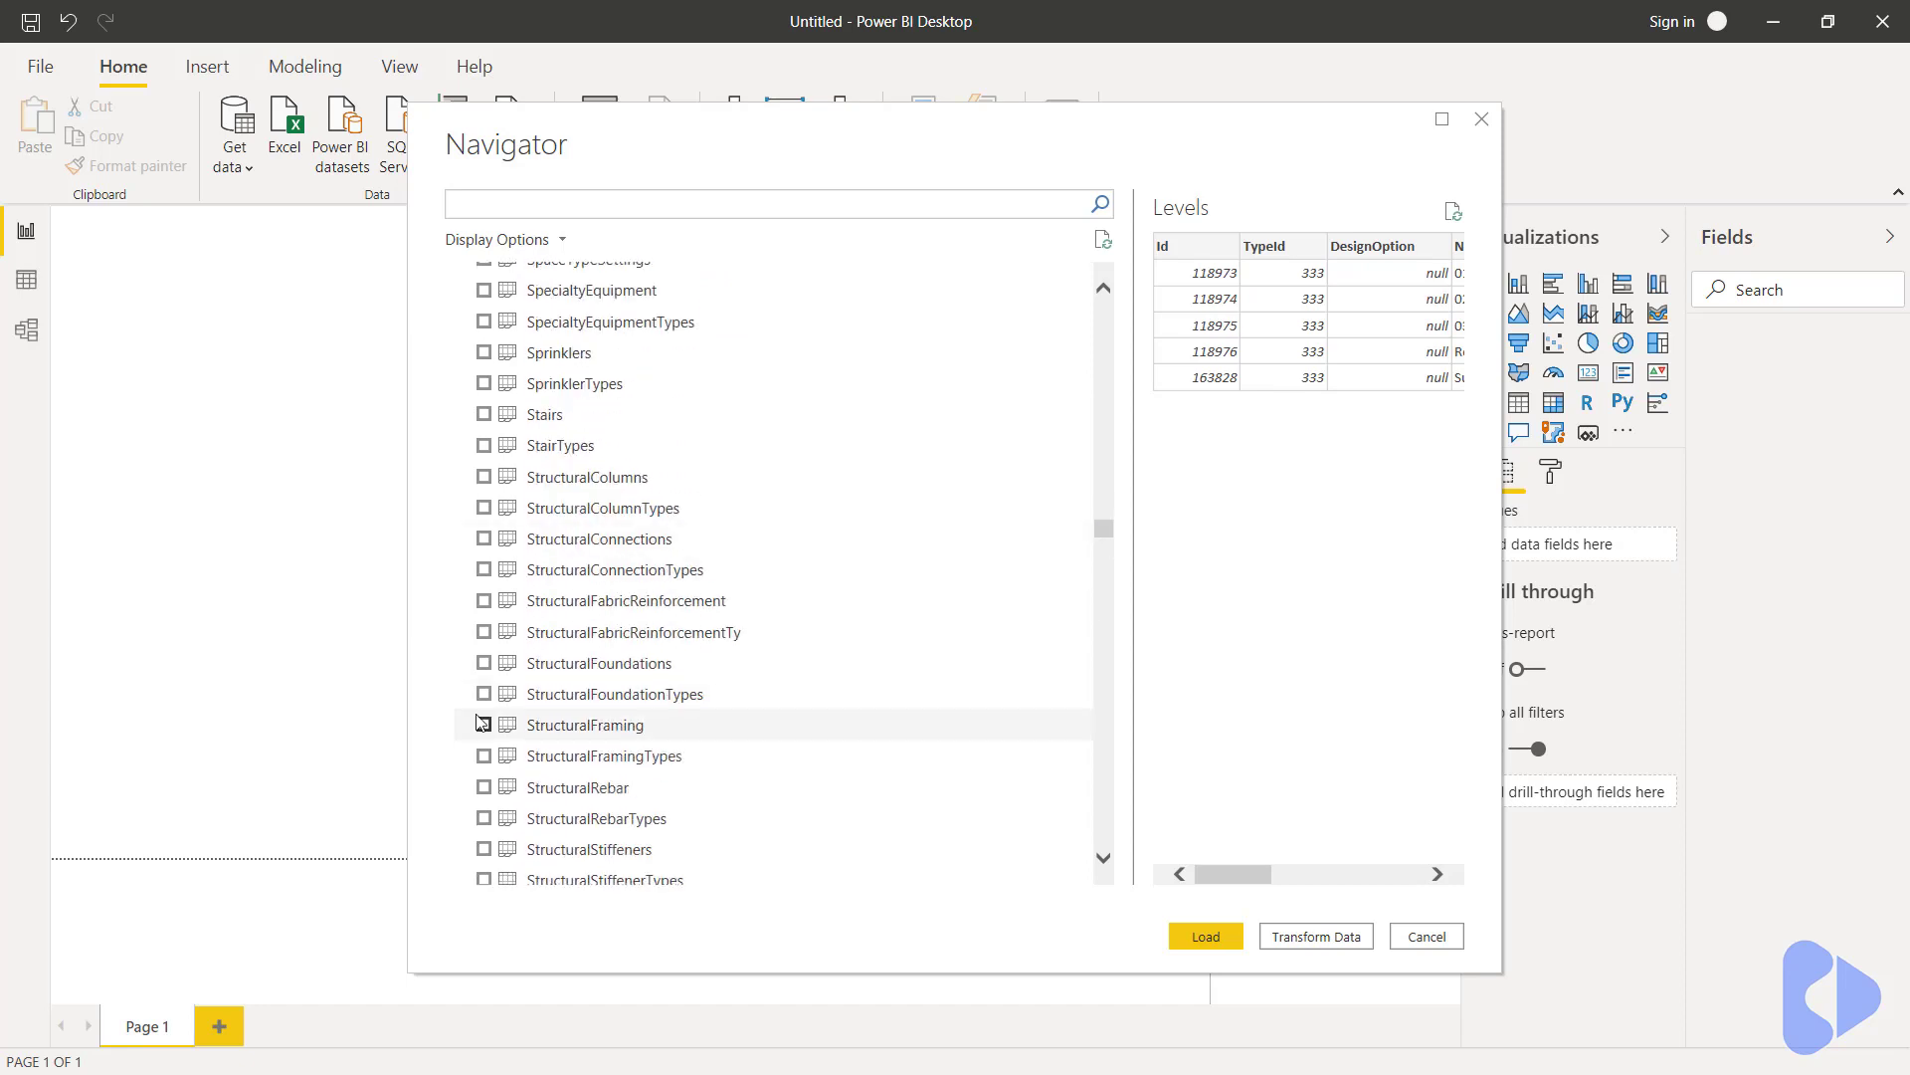
click(483, 724)
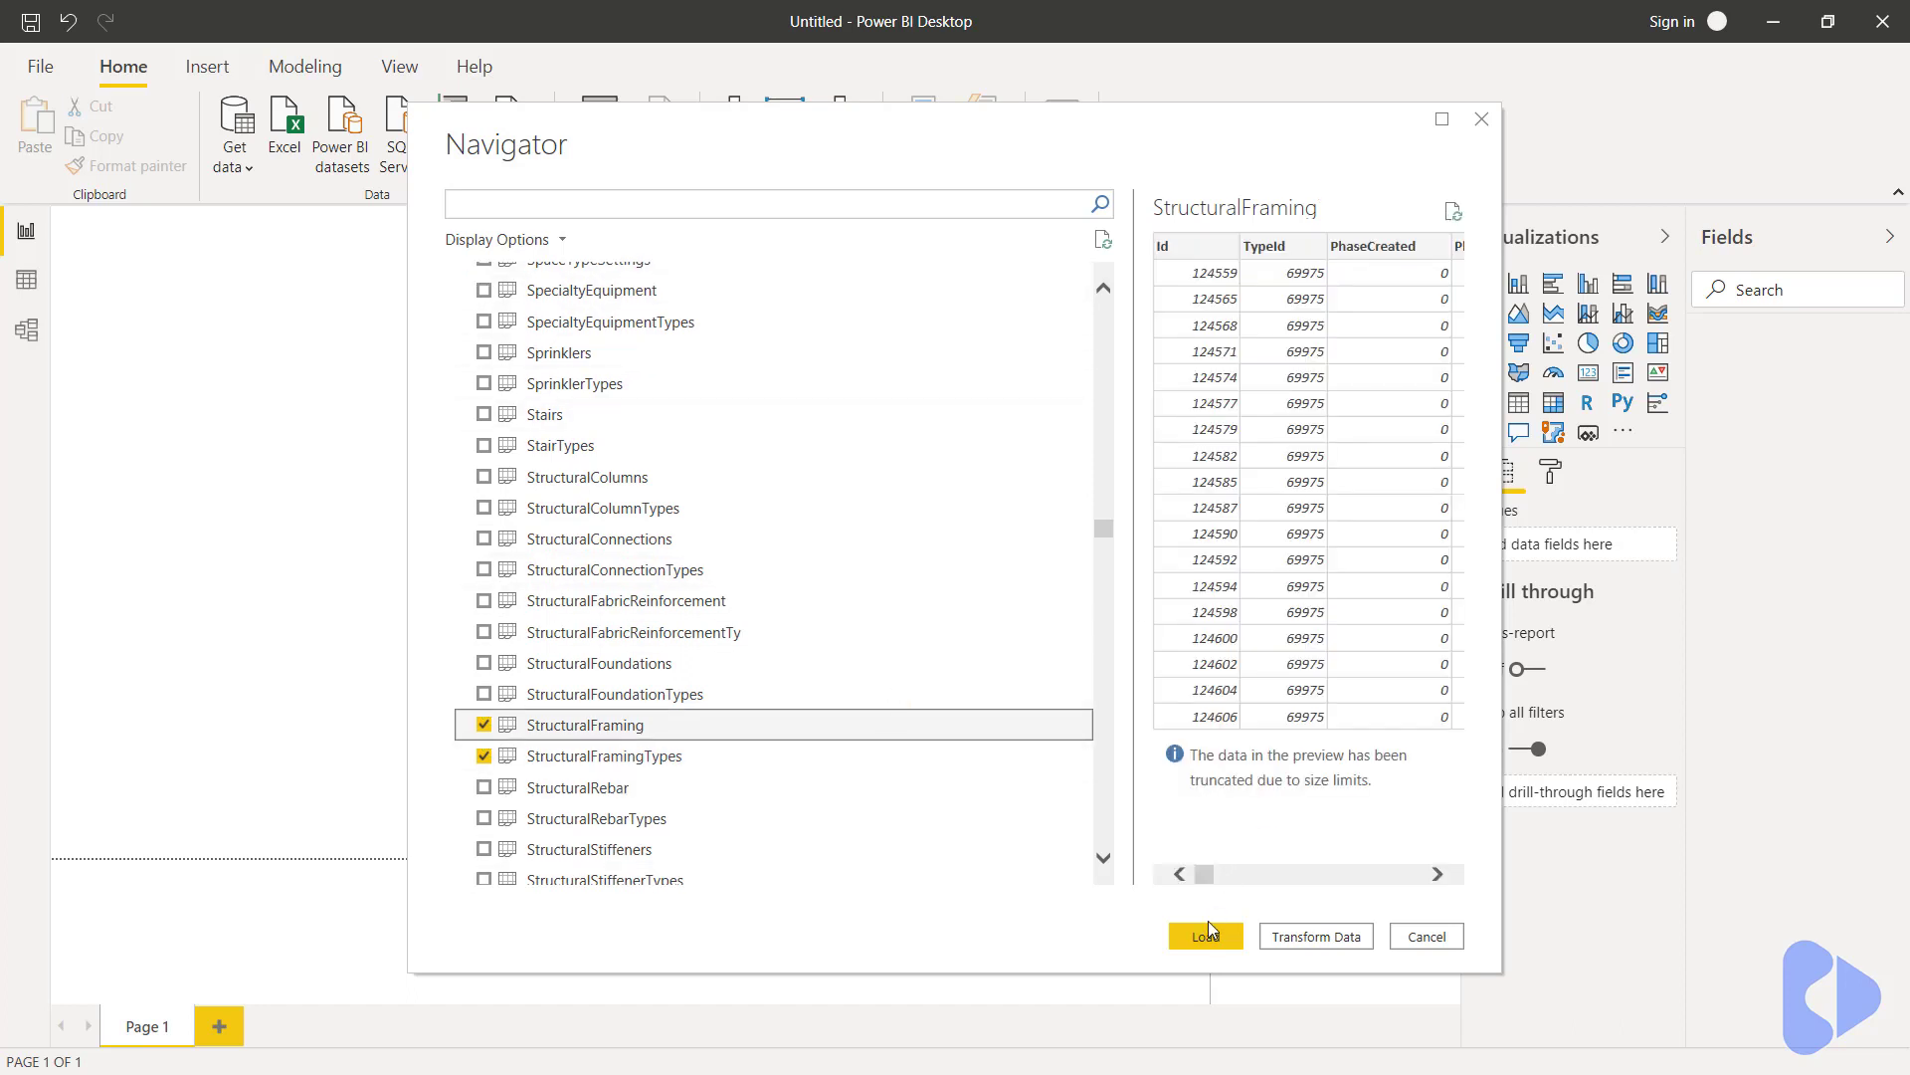
click(1206, 936)
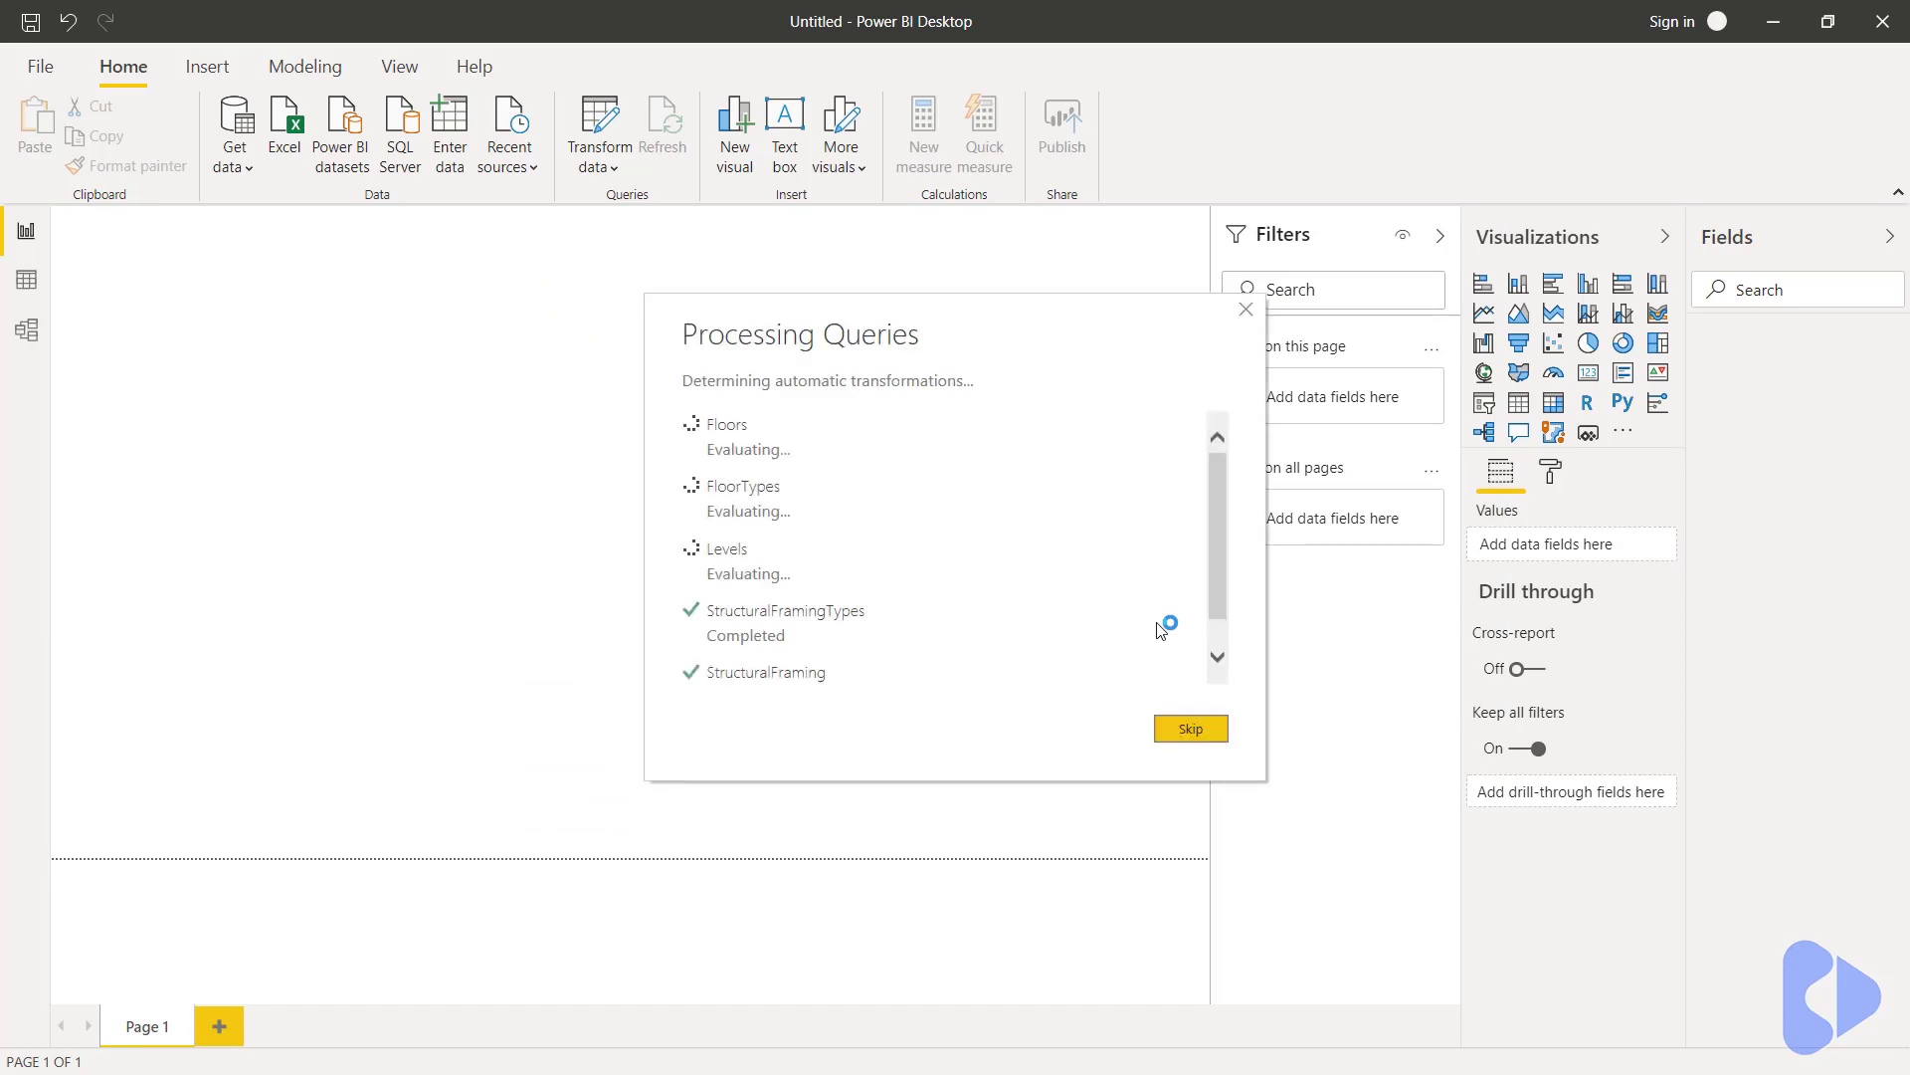
- Skip query processing and apply changes so all five tables load into the report fields
click(1190, 728)
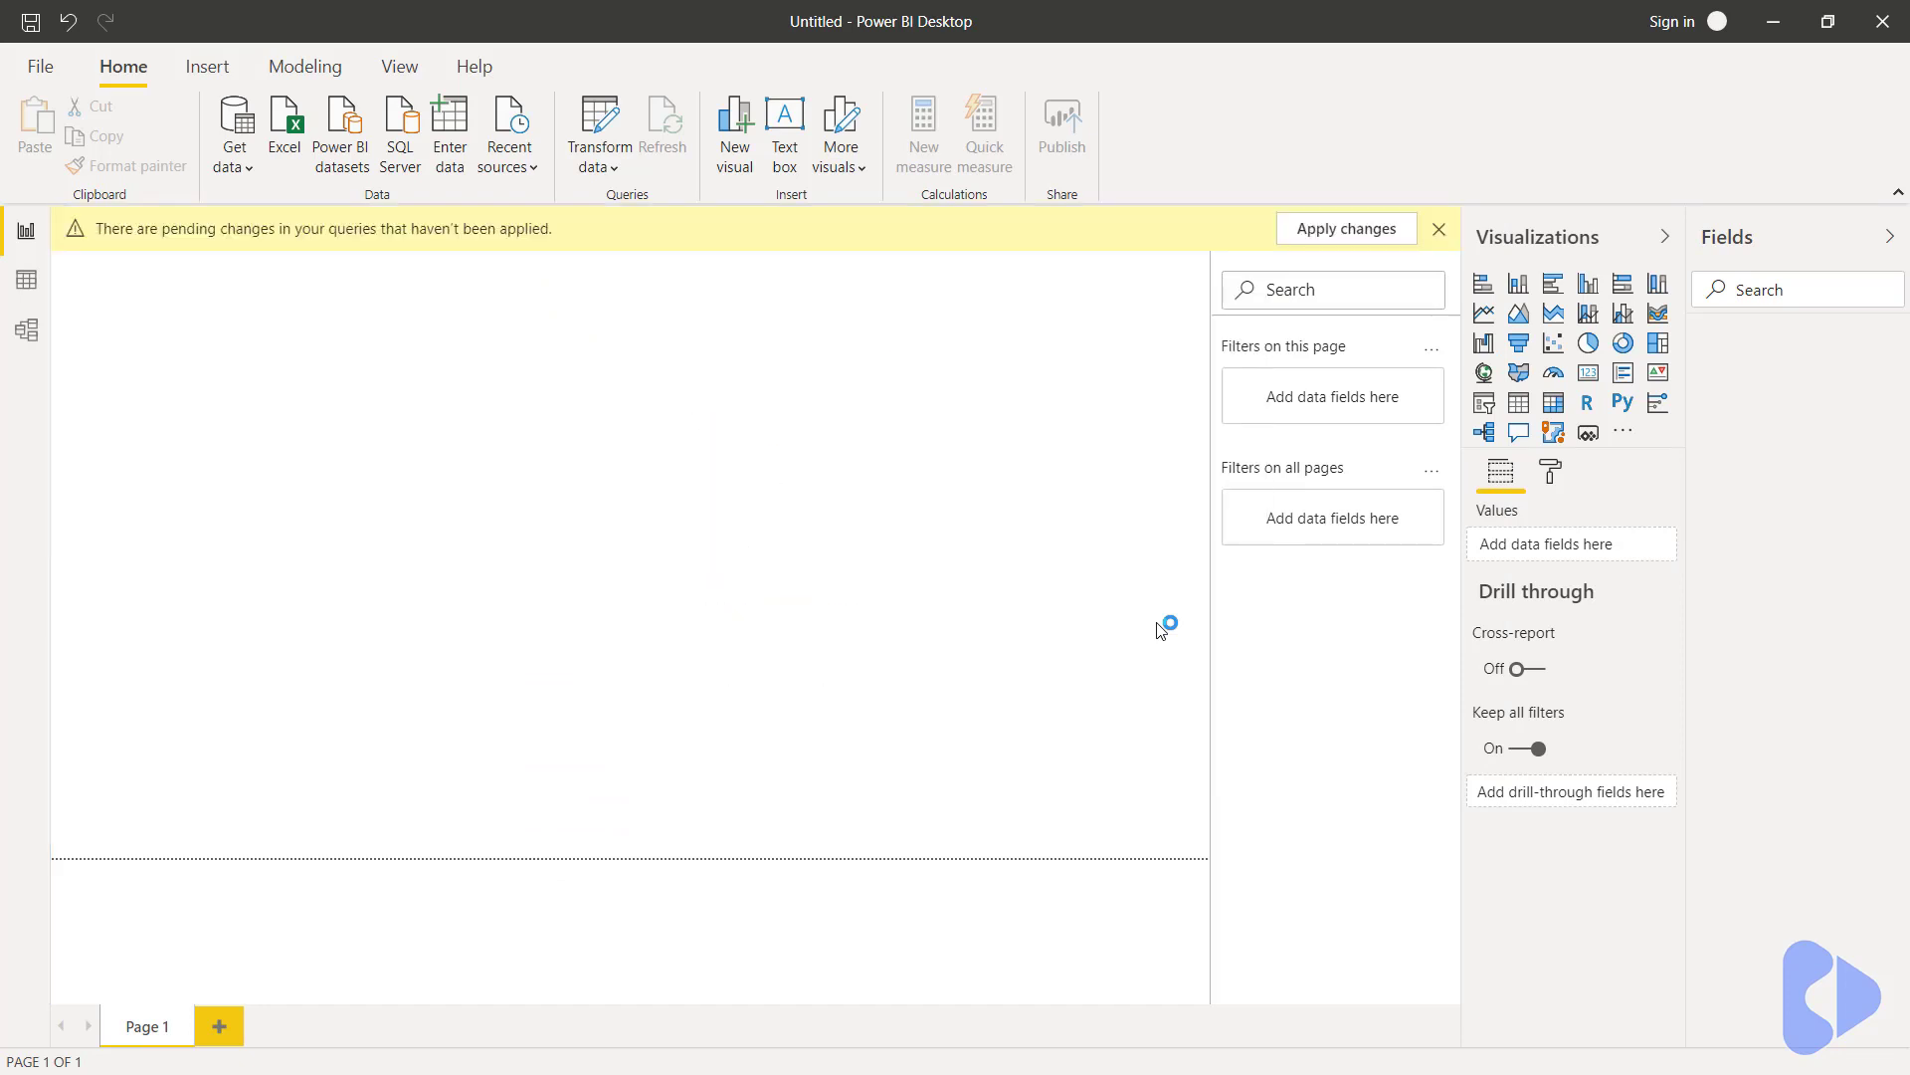
click(1345, 227)
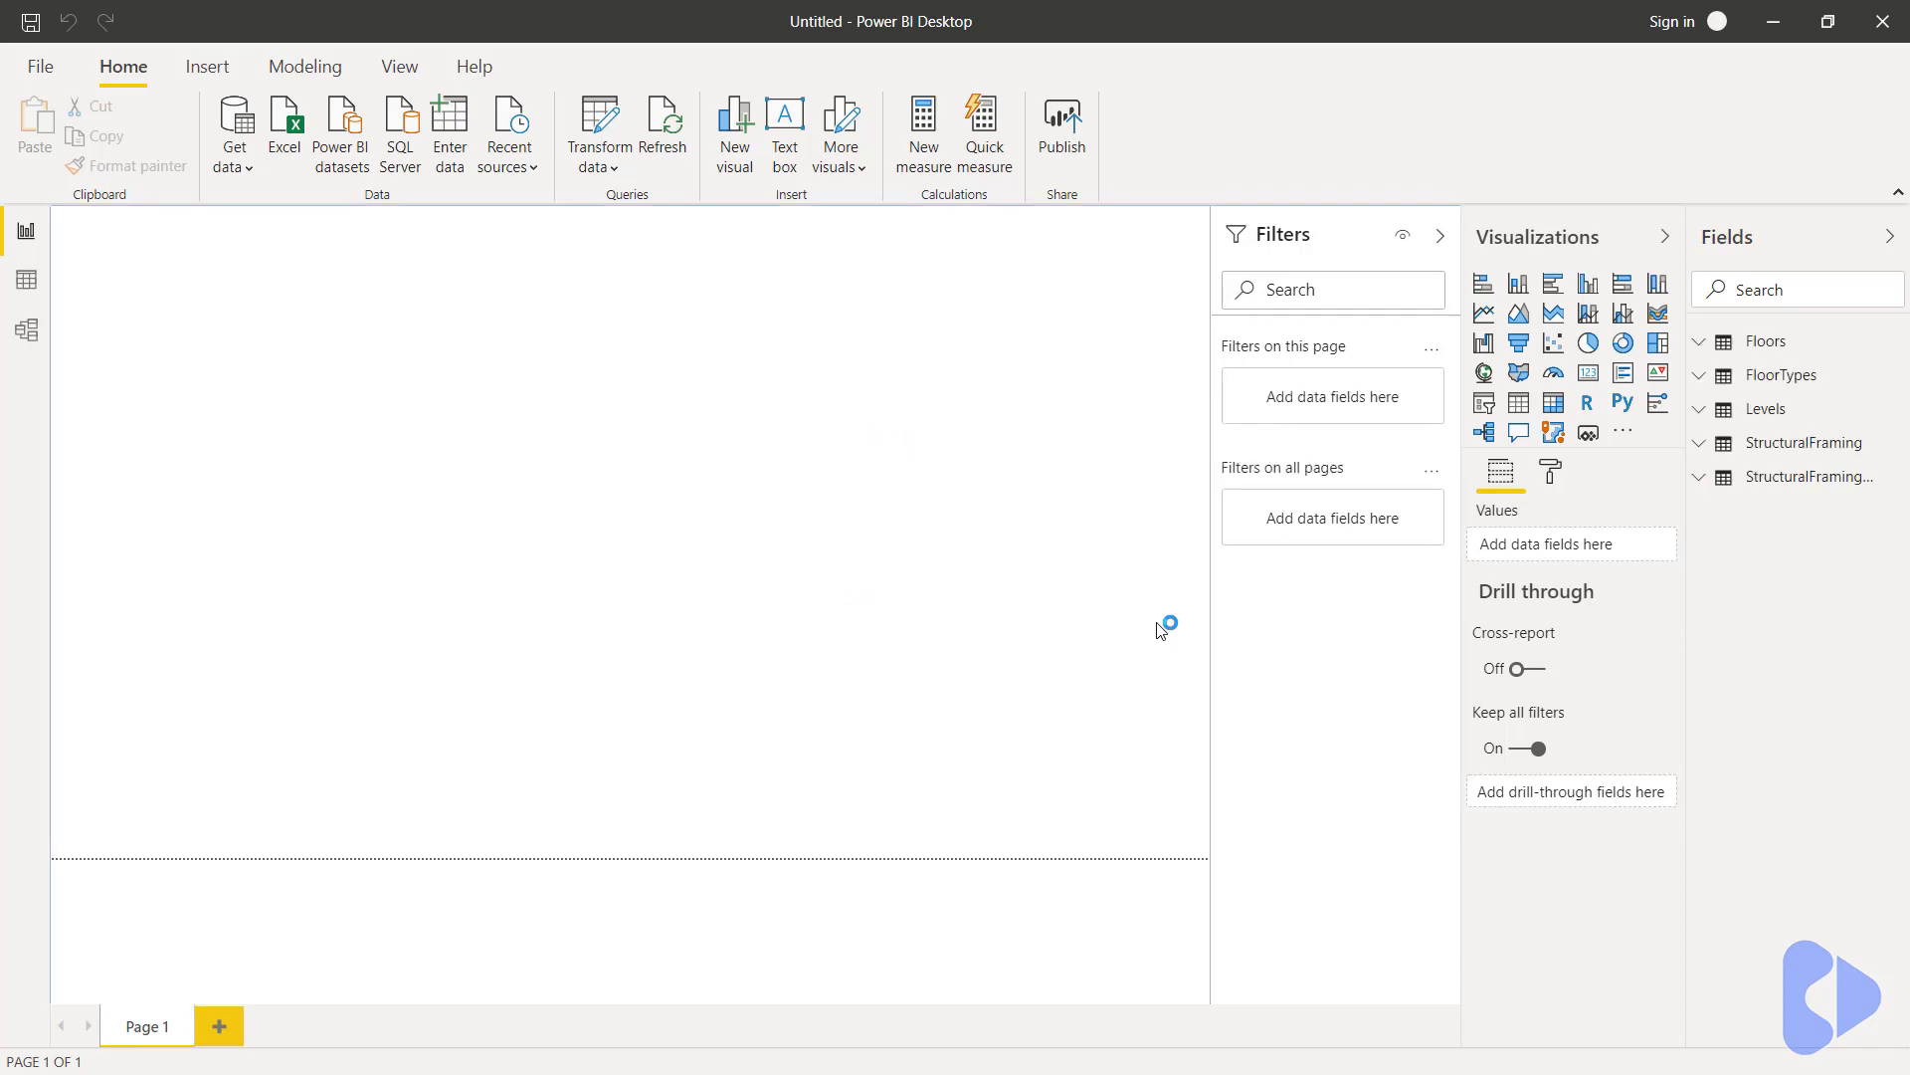
mouse_move(941, 573)
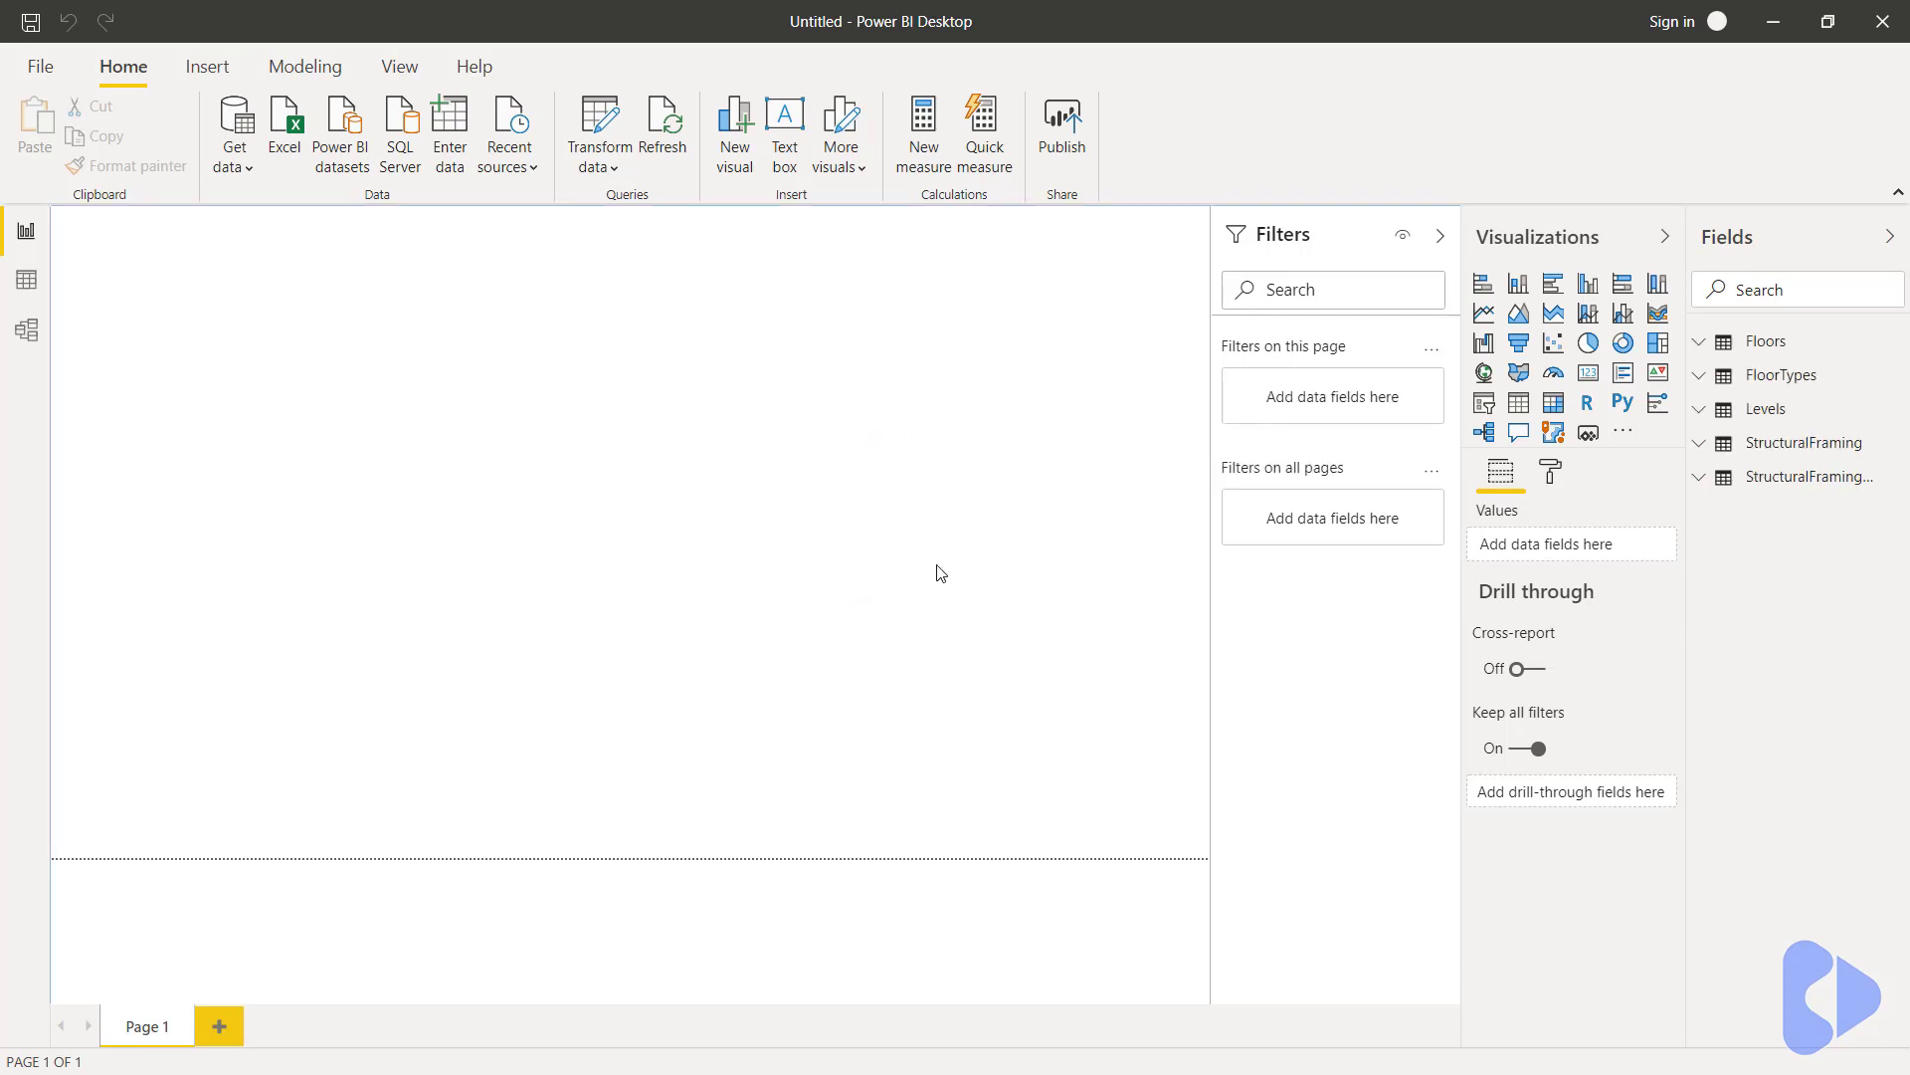
mouse_move(955, 557)
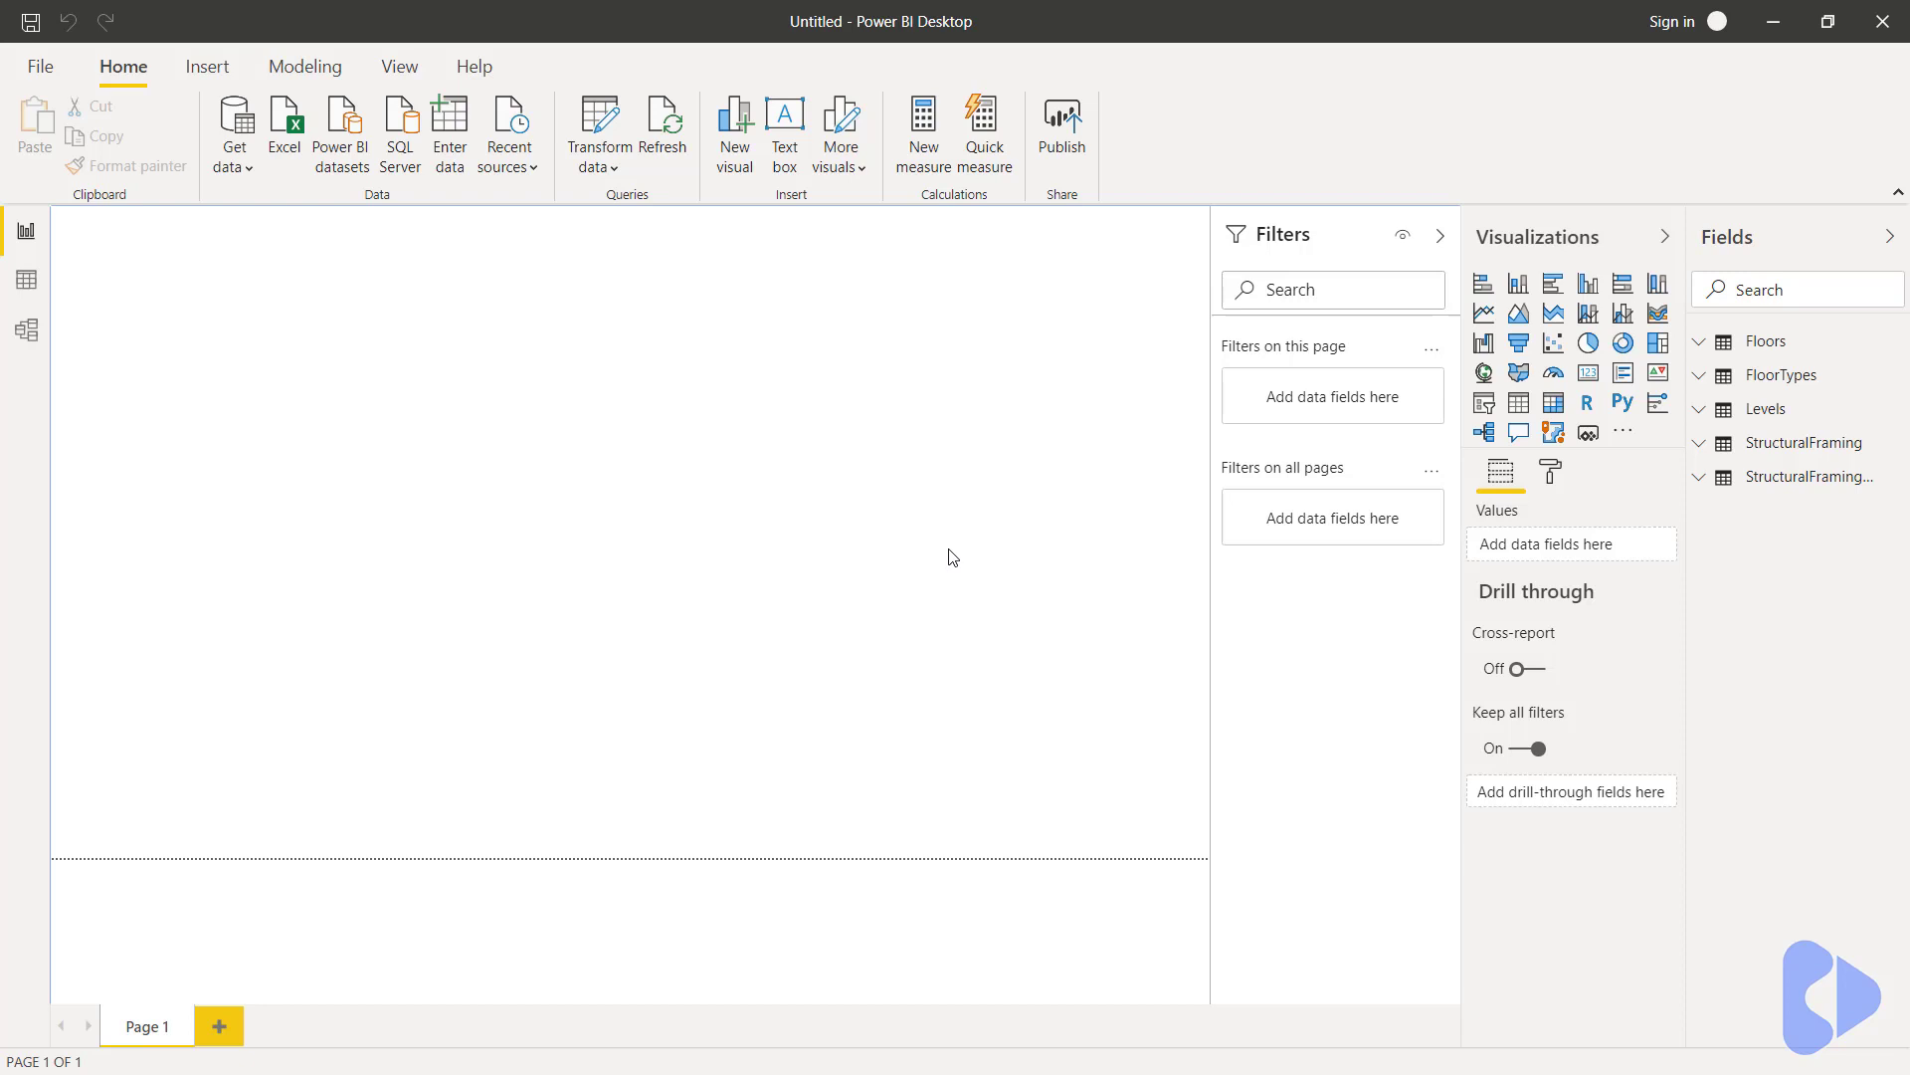
mouse_move(28, 330)
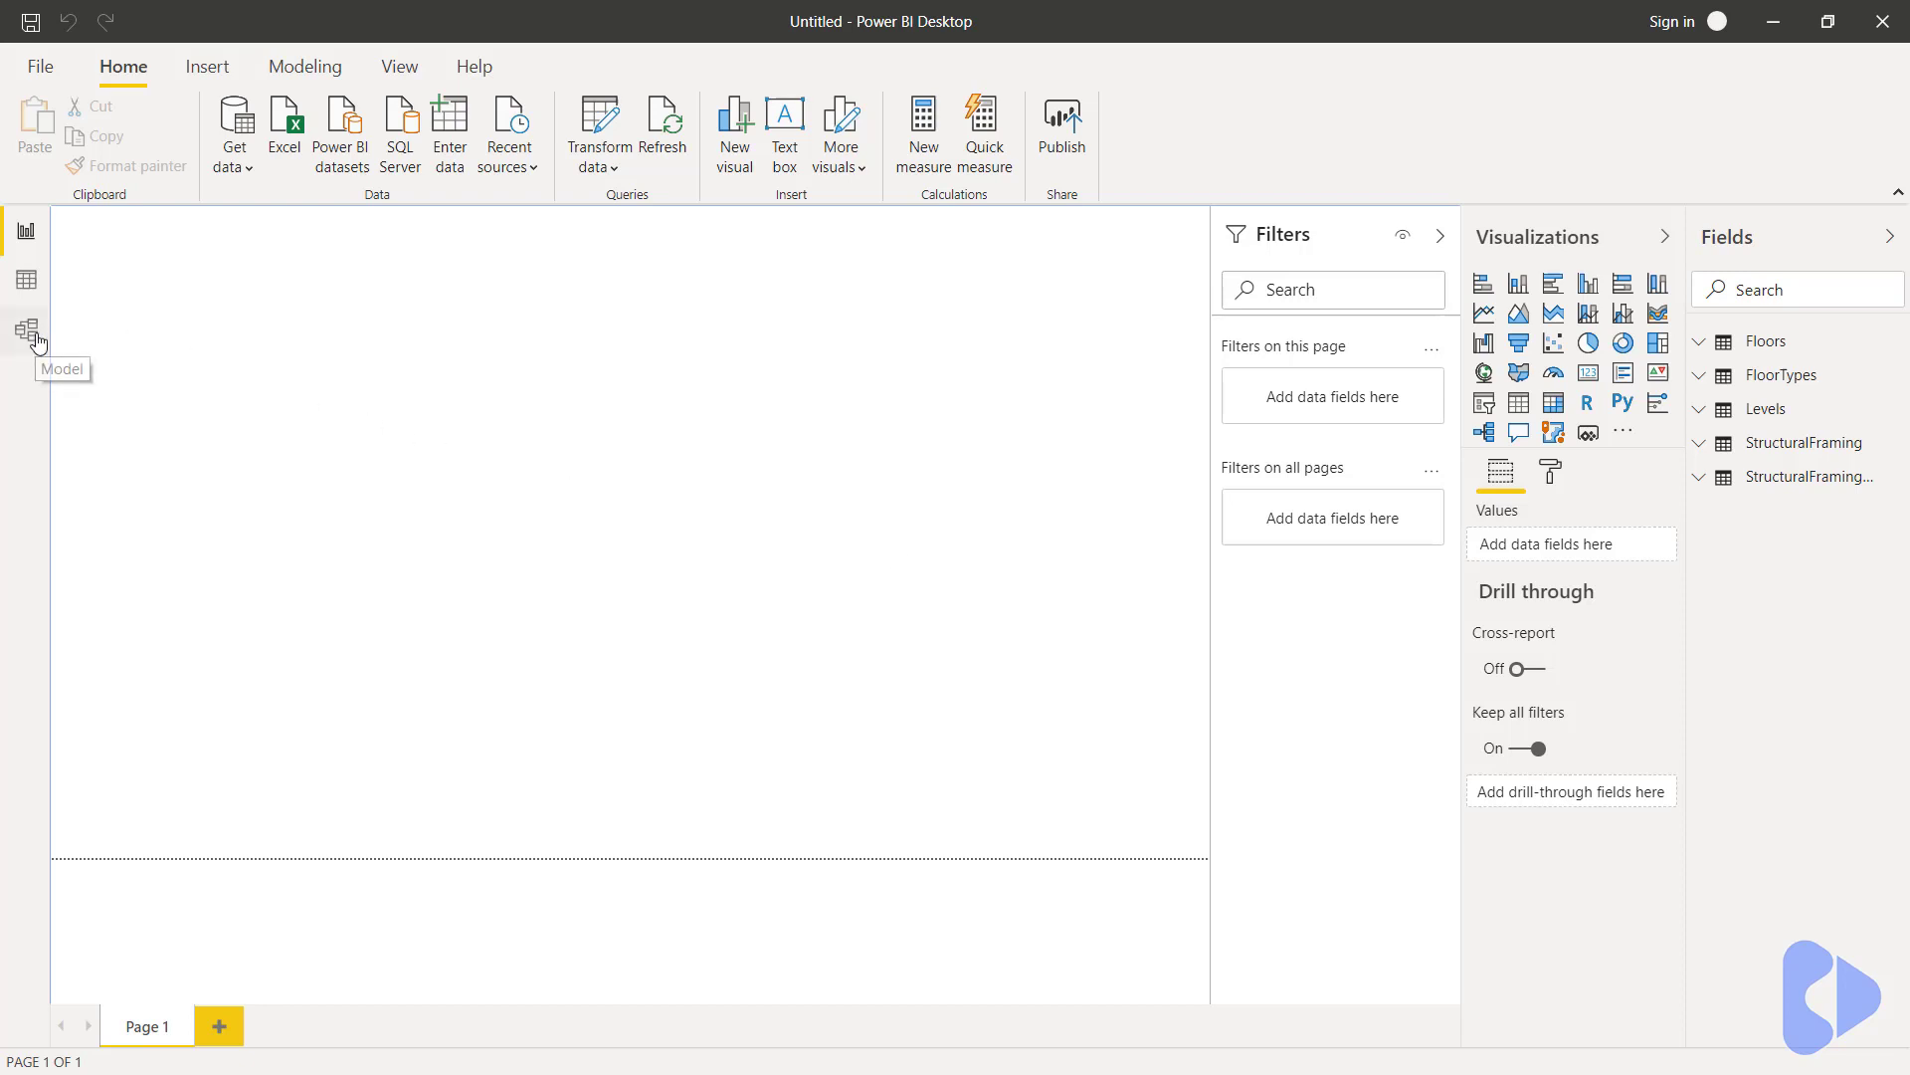
- Switch to Model view and arrange the five table cards side by side
click(24, 328)
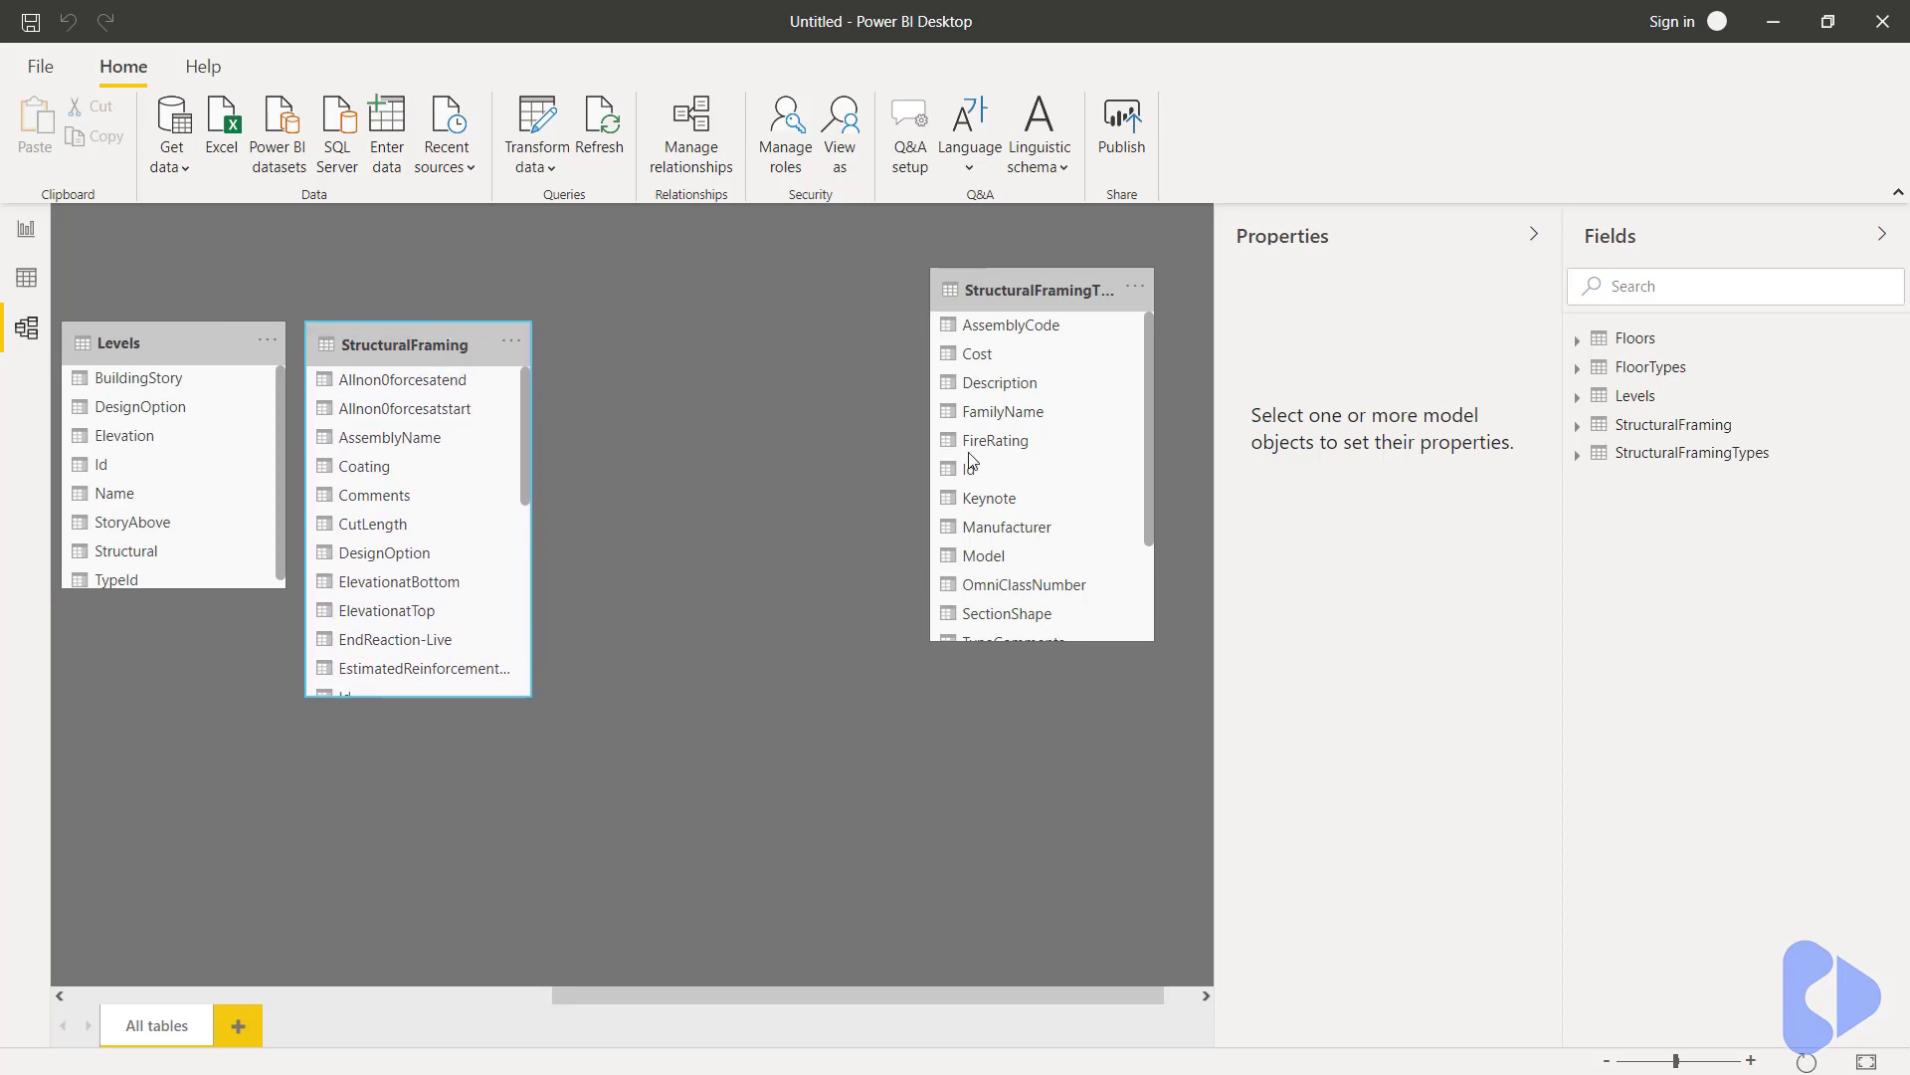
drag(1040, 290, 669, 342)
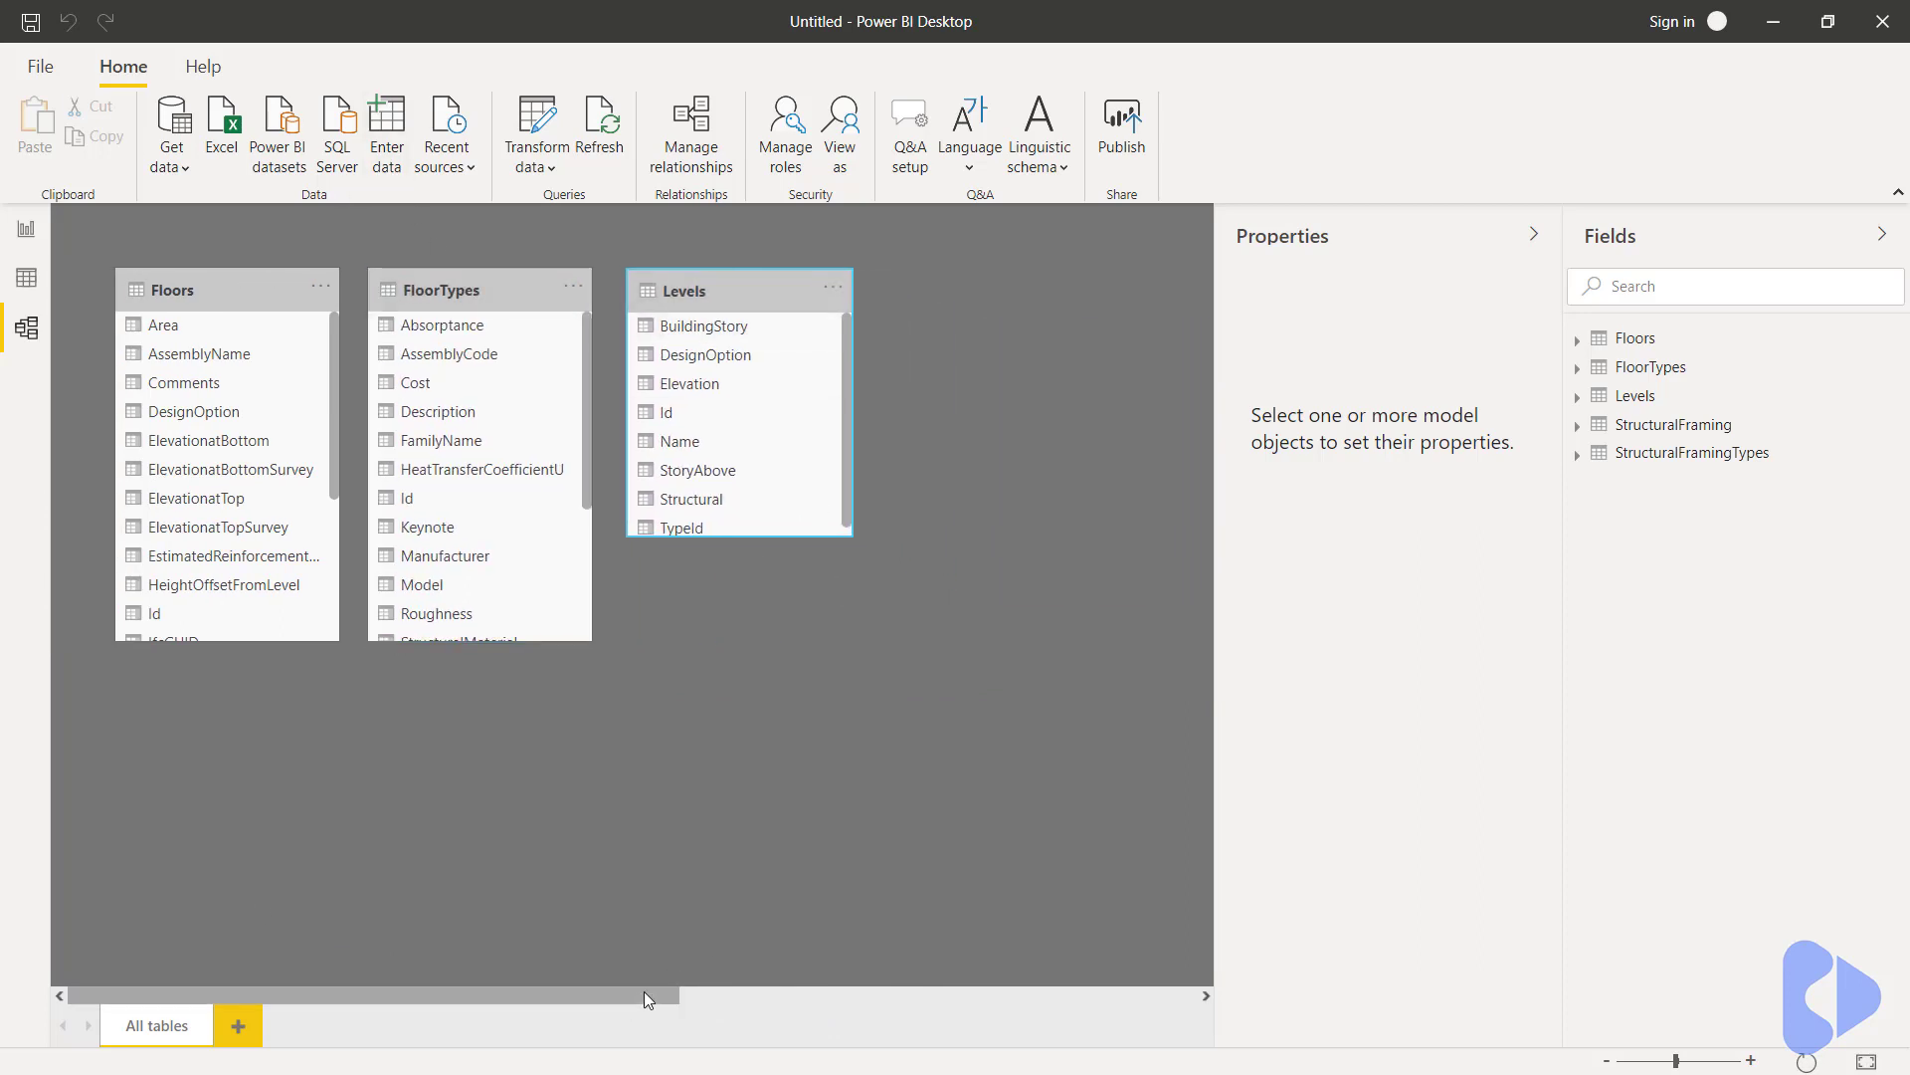
scroll(right, 3)
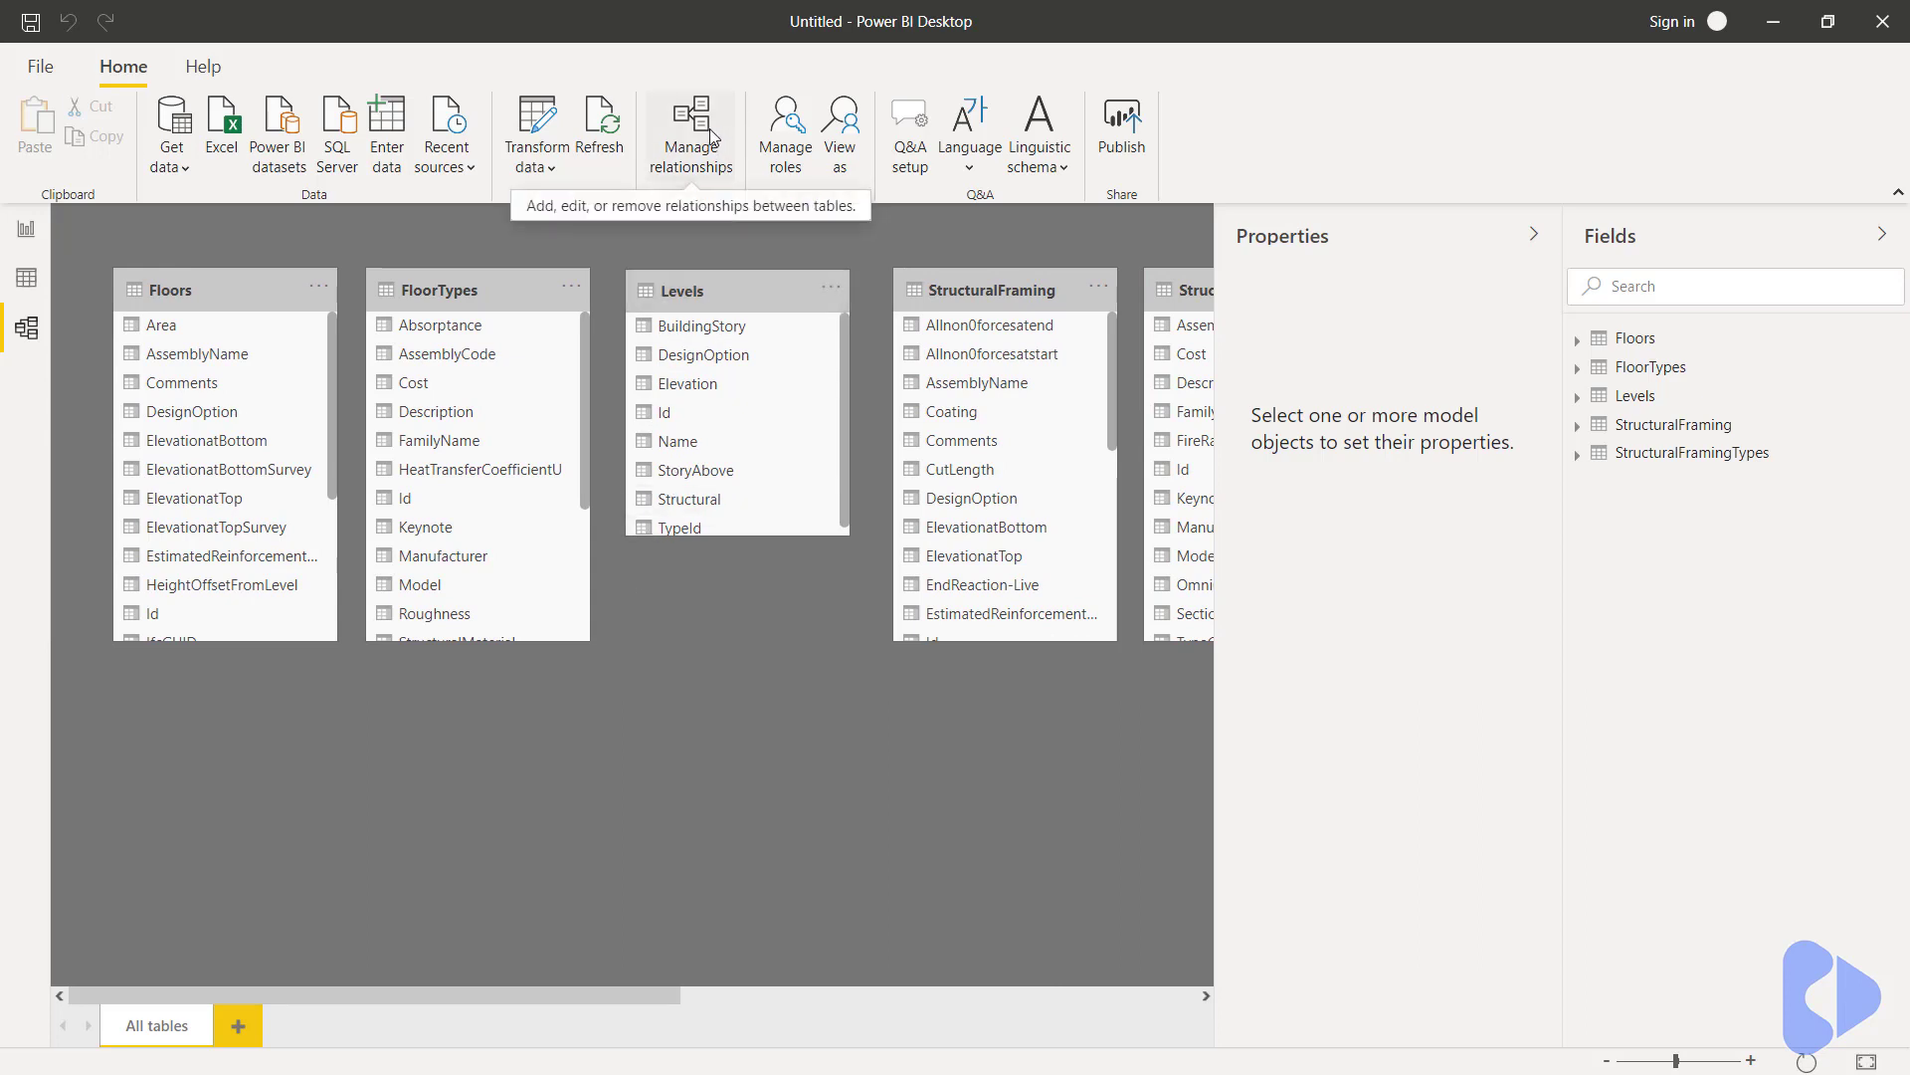
- Start a new relationship in Manage relationships with Floors as the first table
click(689, 120)
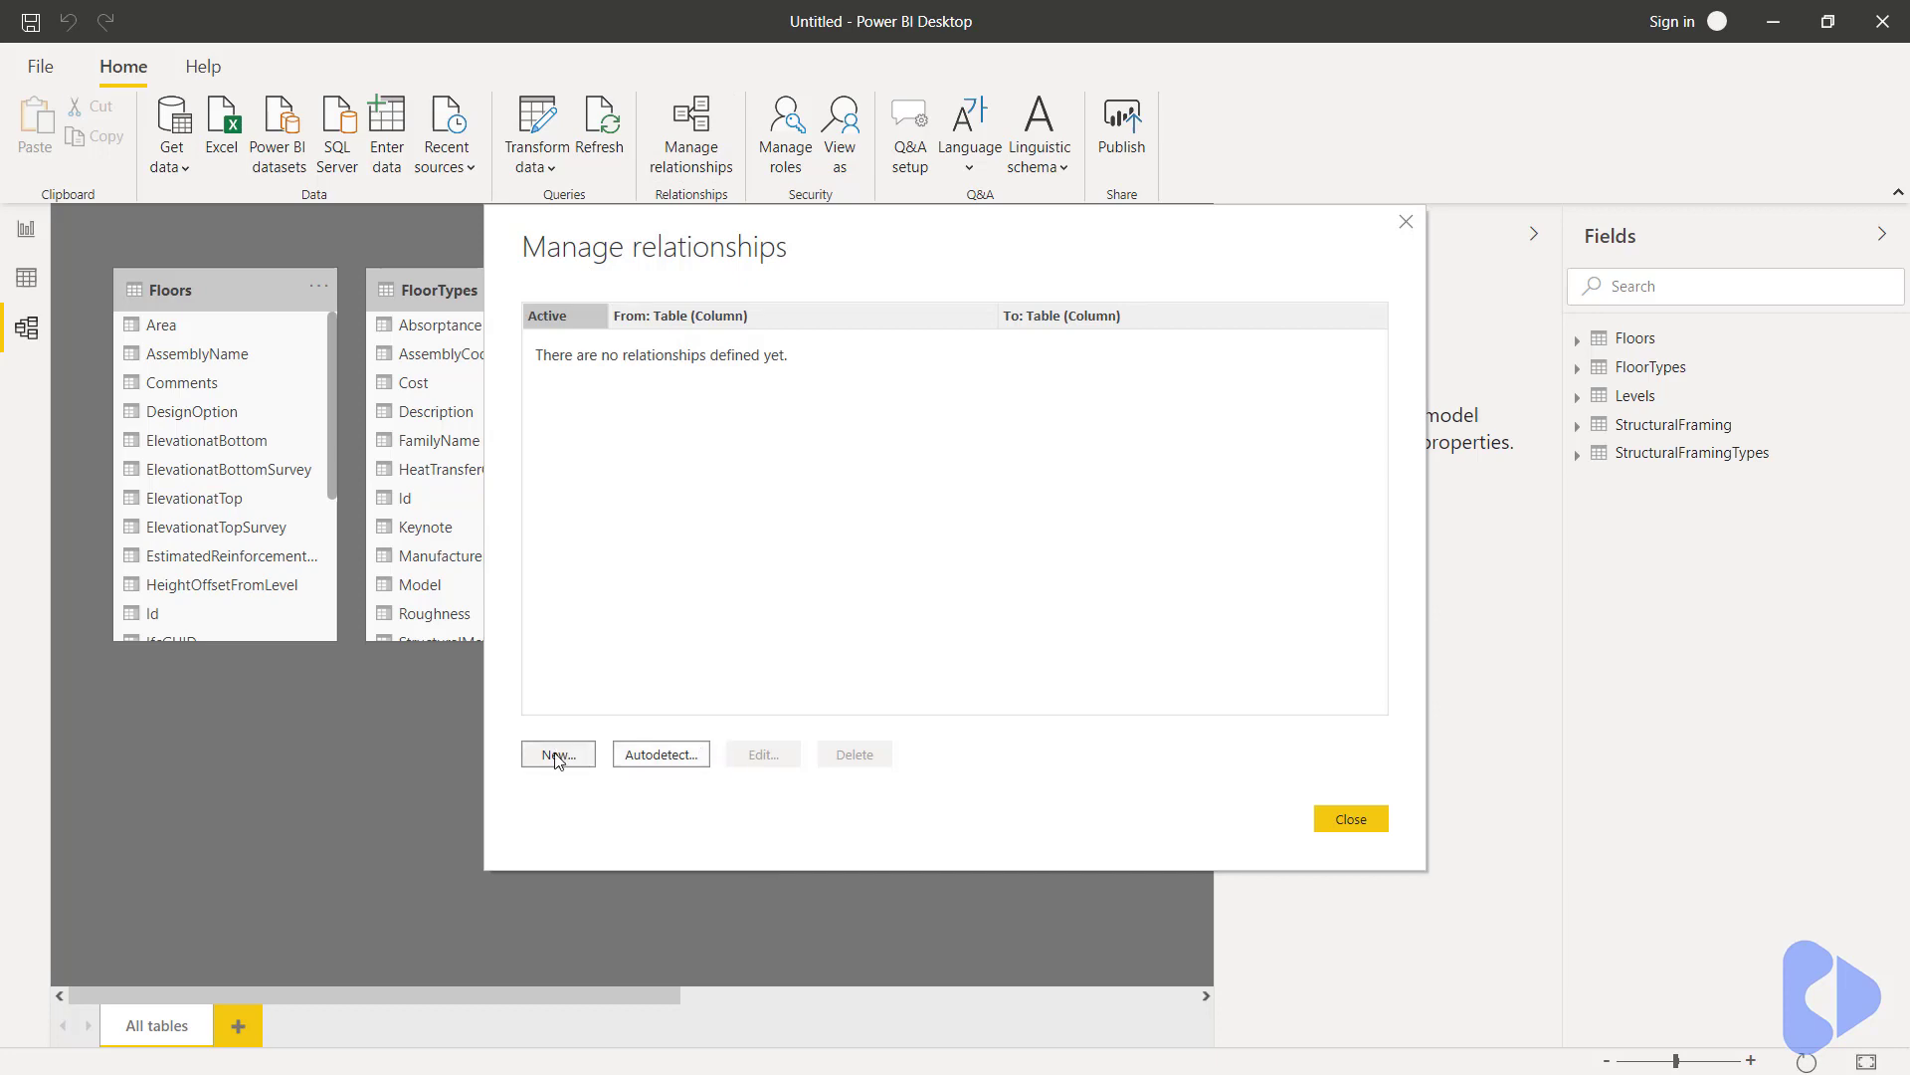
click(557, 752)
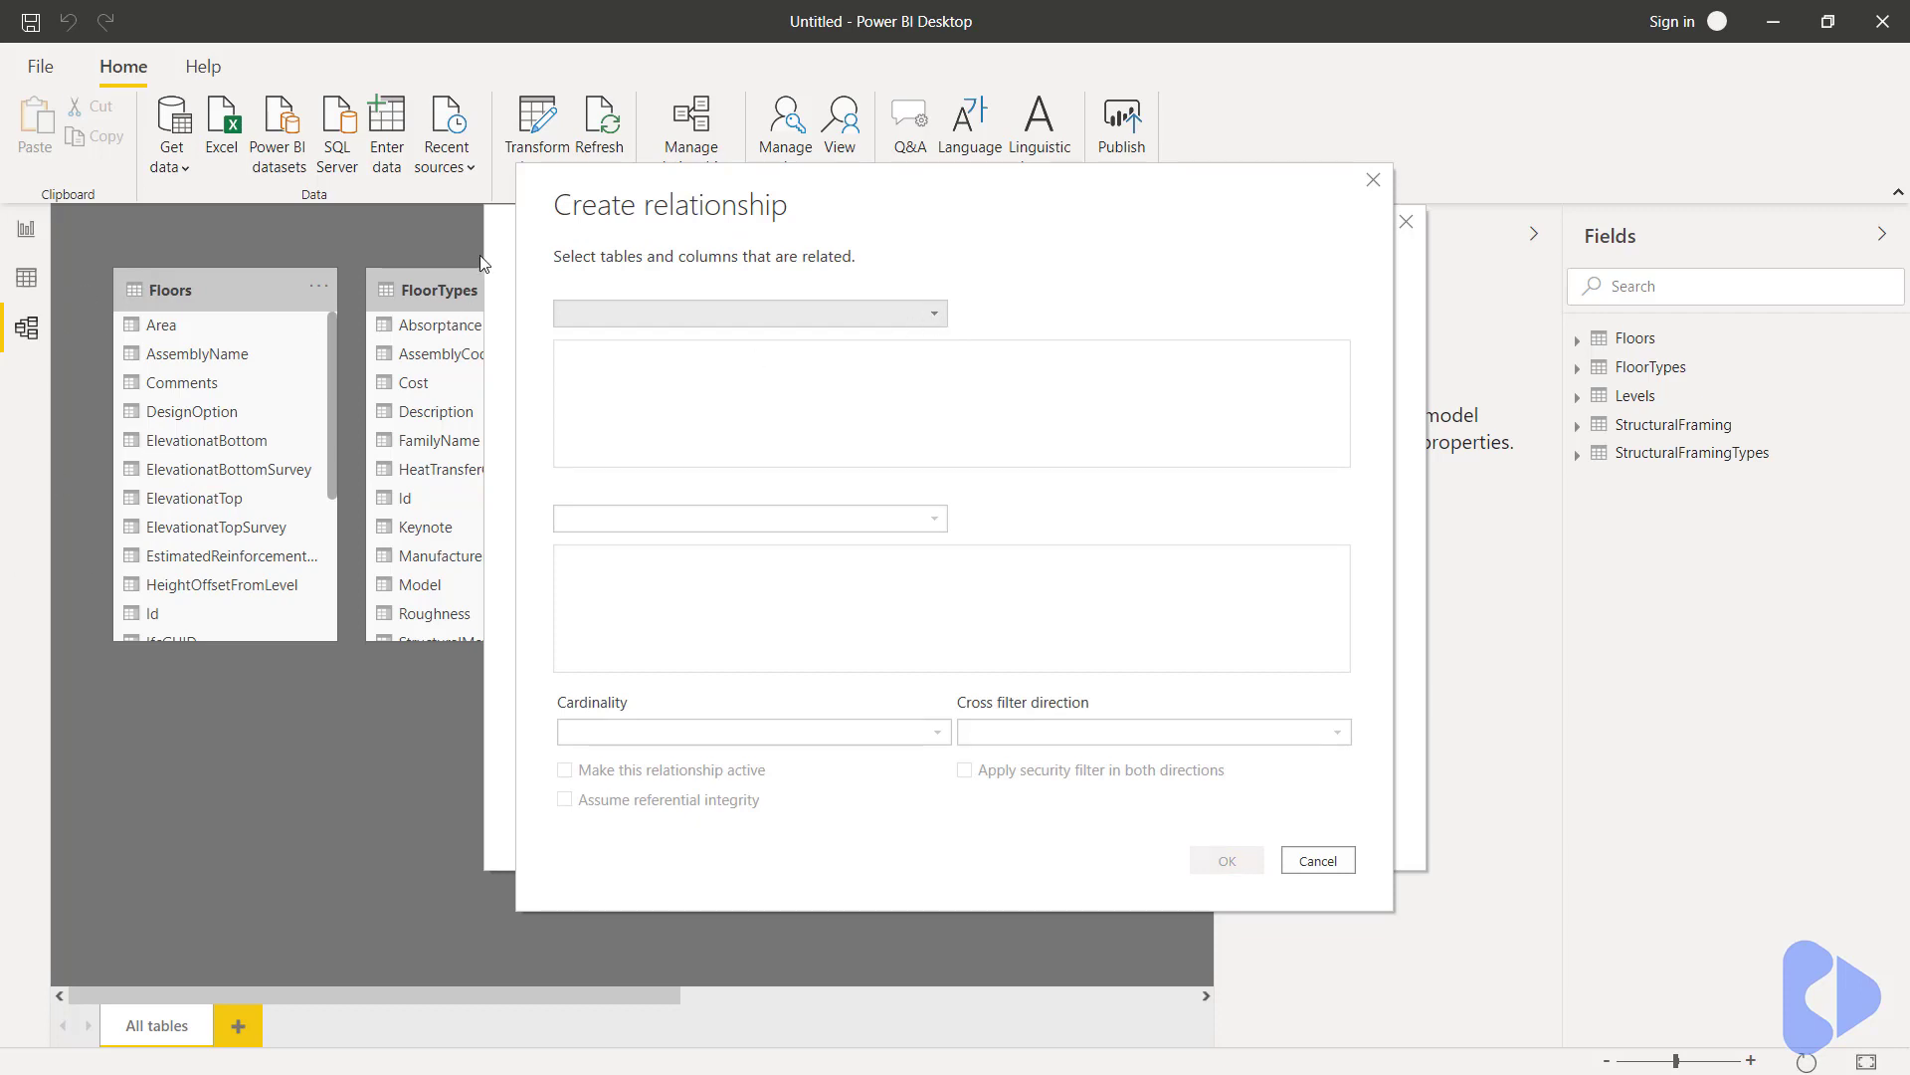
click(750, 312)
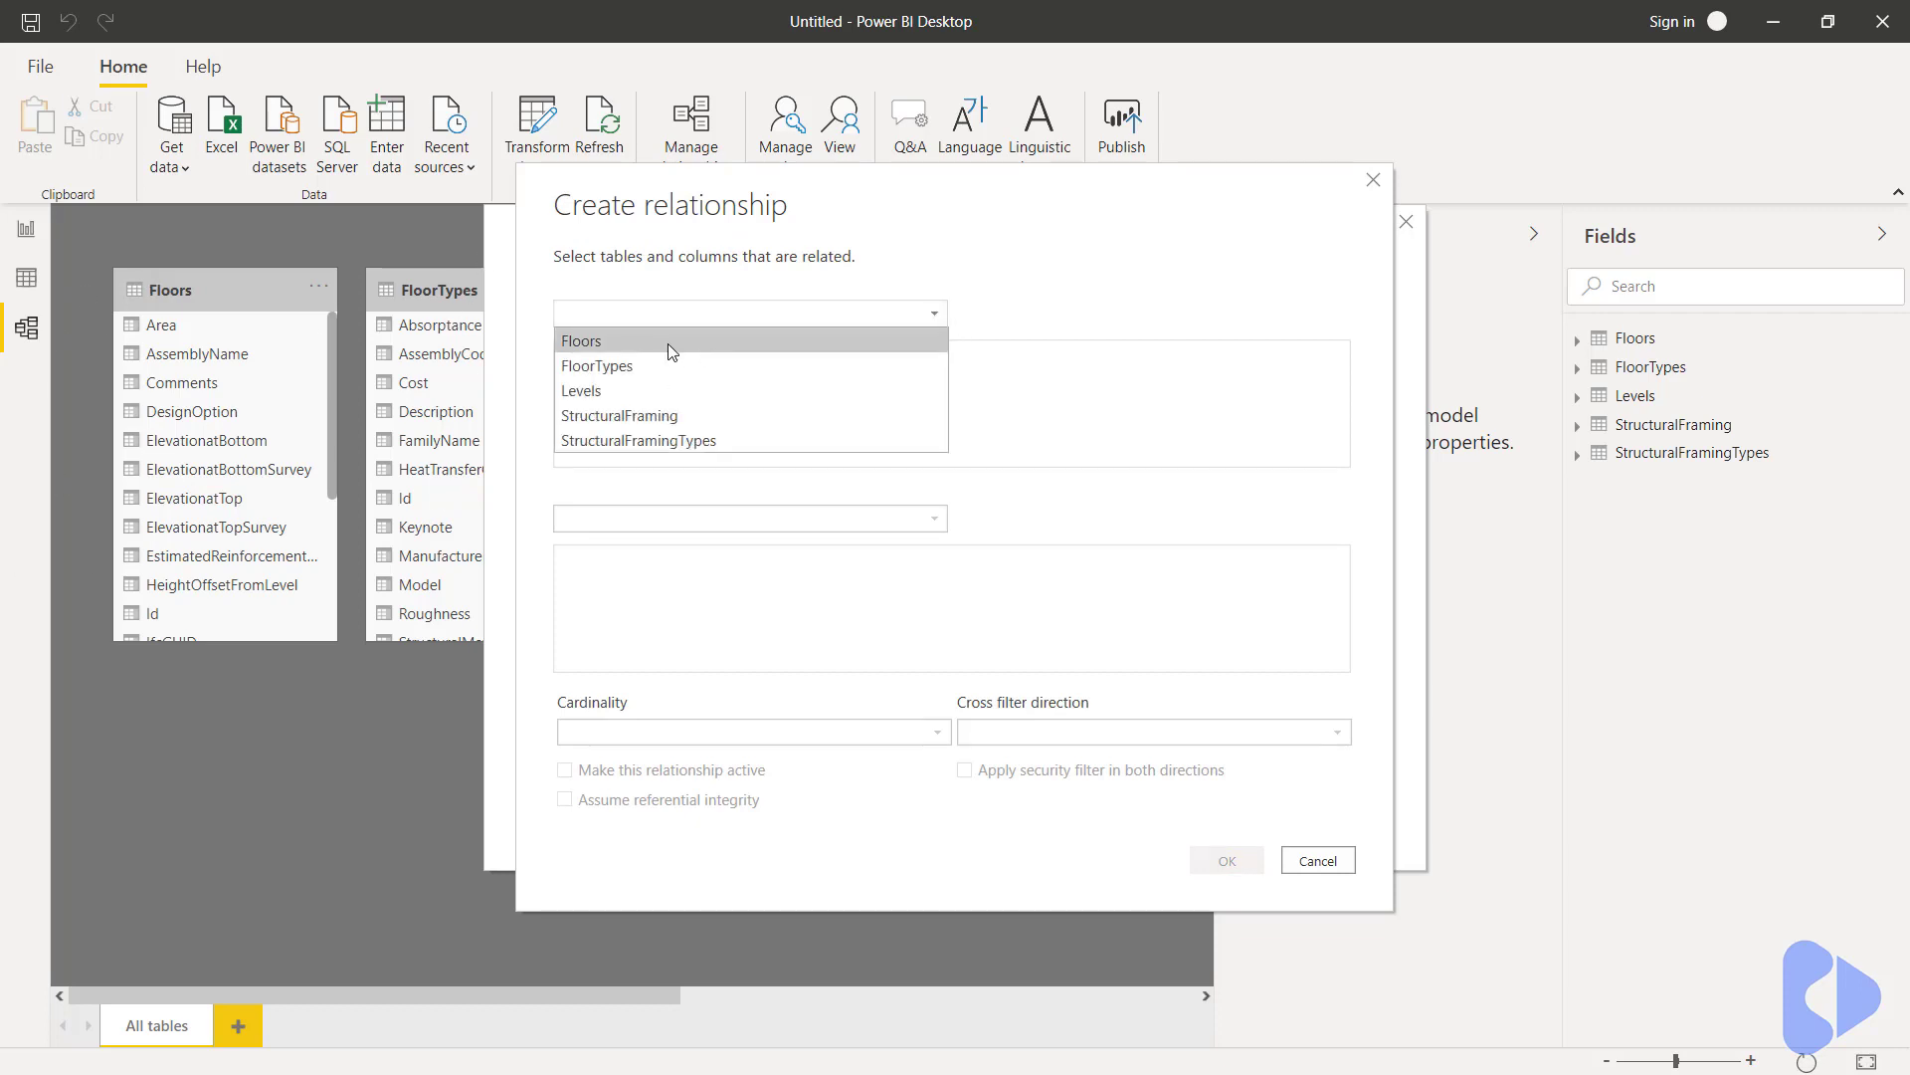
click(581, 340)
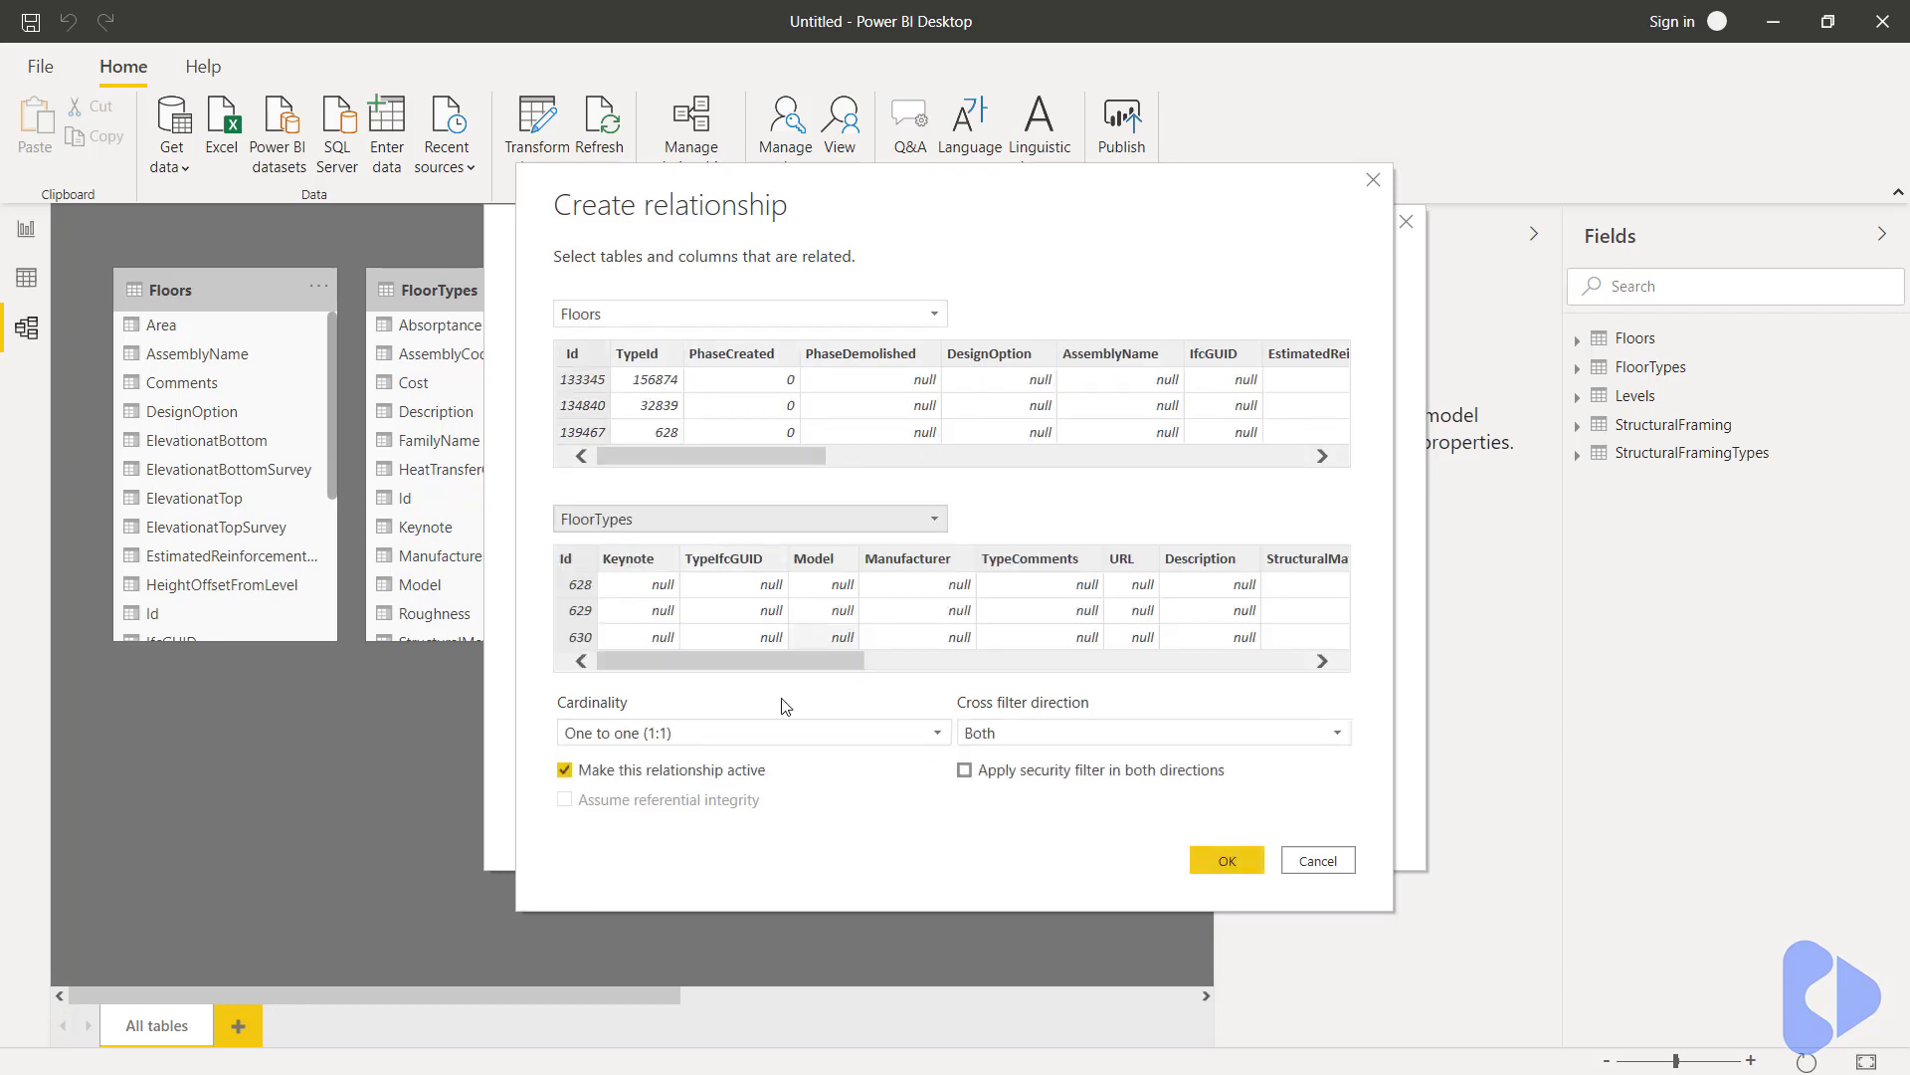
mouse_move(577, 346)
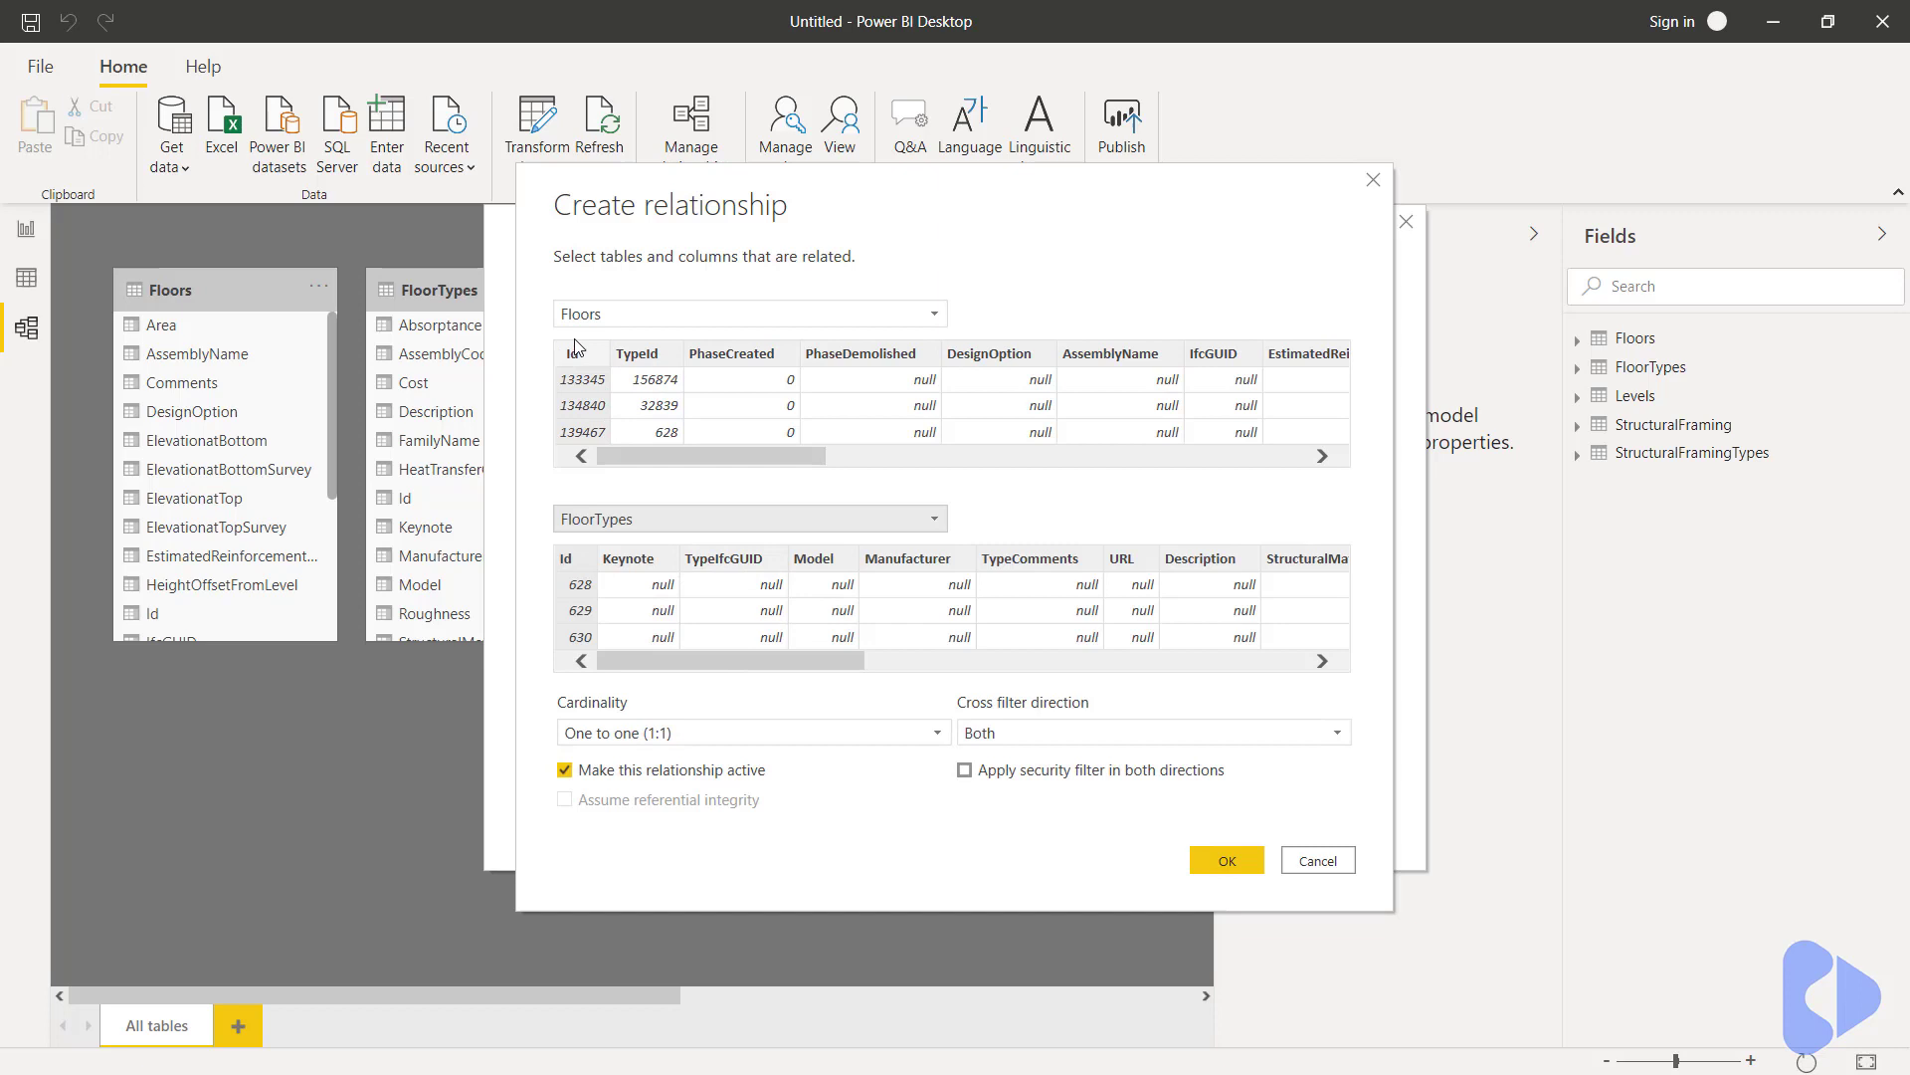
mouse_move(657, 444)
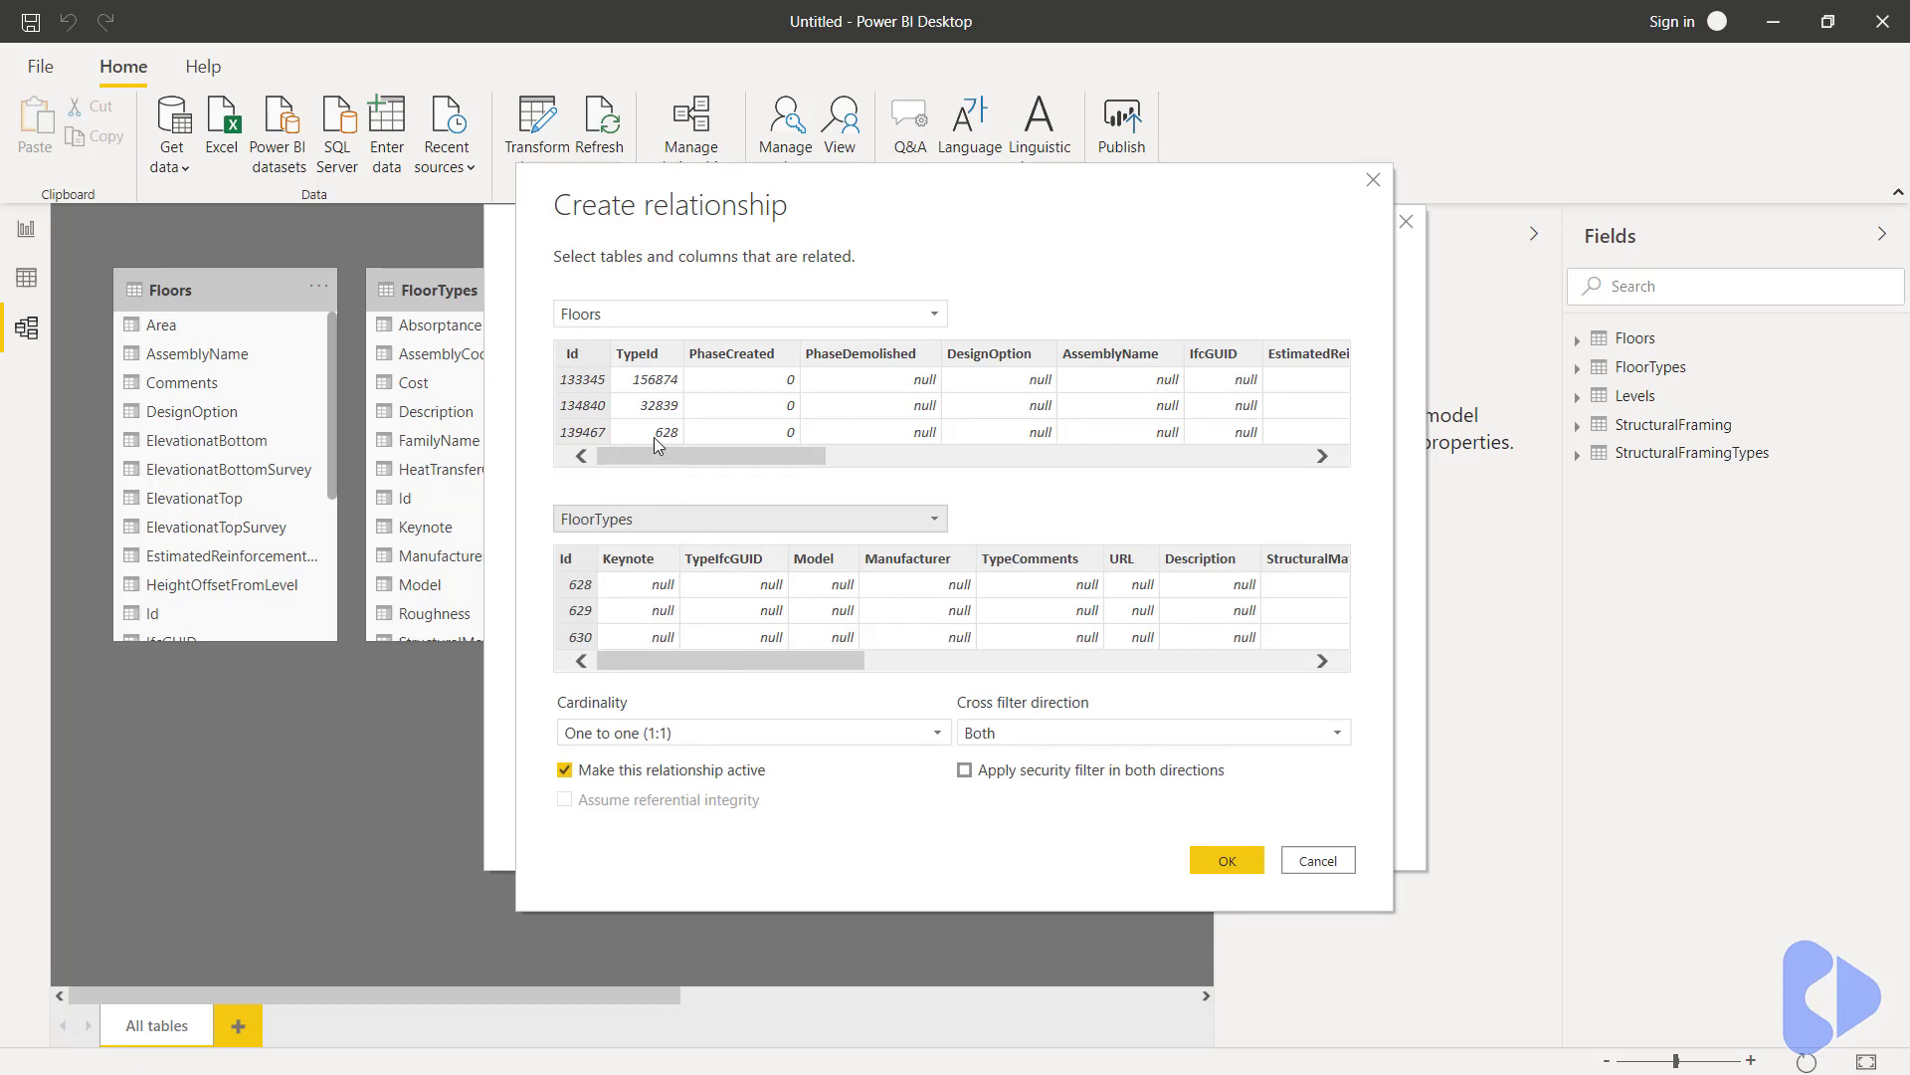
- Match Floors TypeId to FloorTypes Id, many-to-one with cross filter Both, and confirm
click(643, 354)
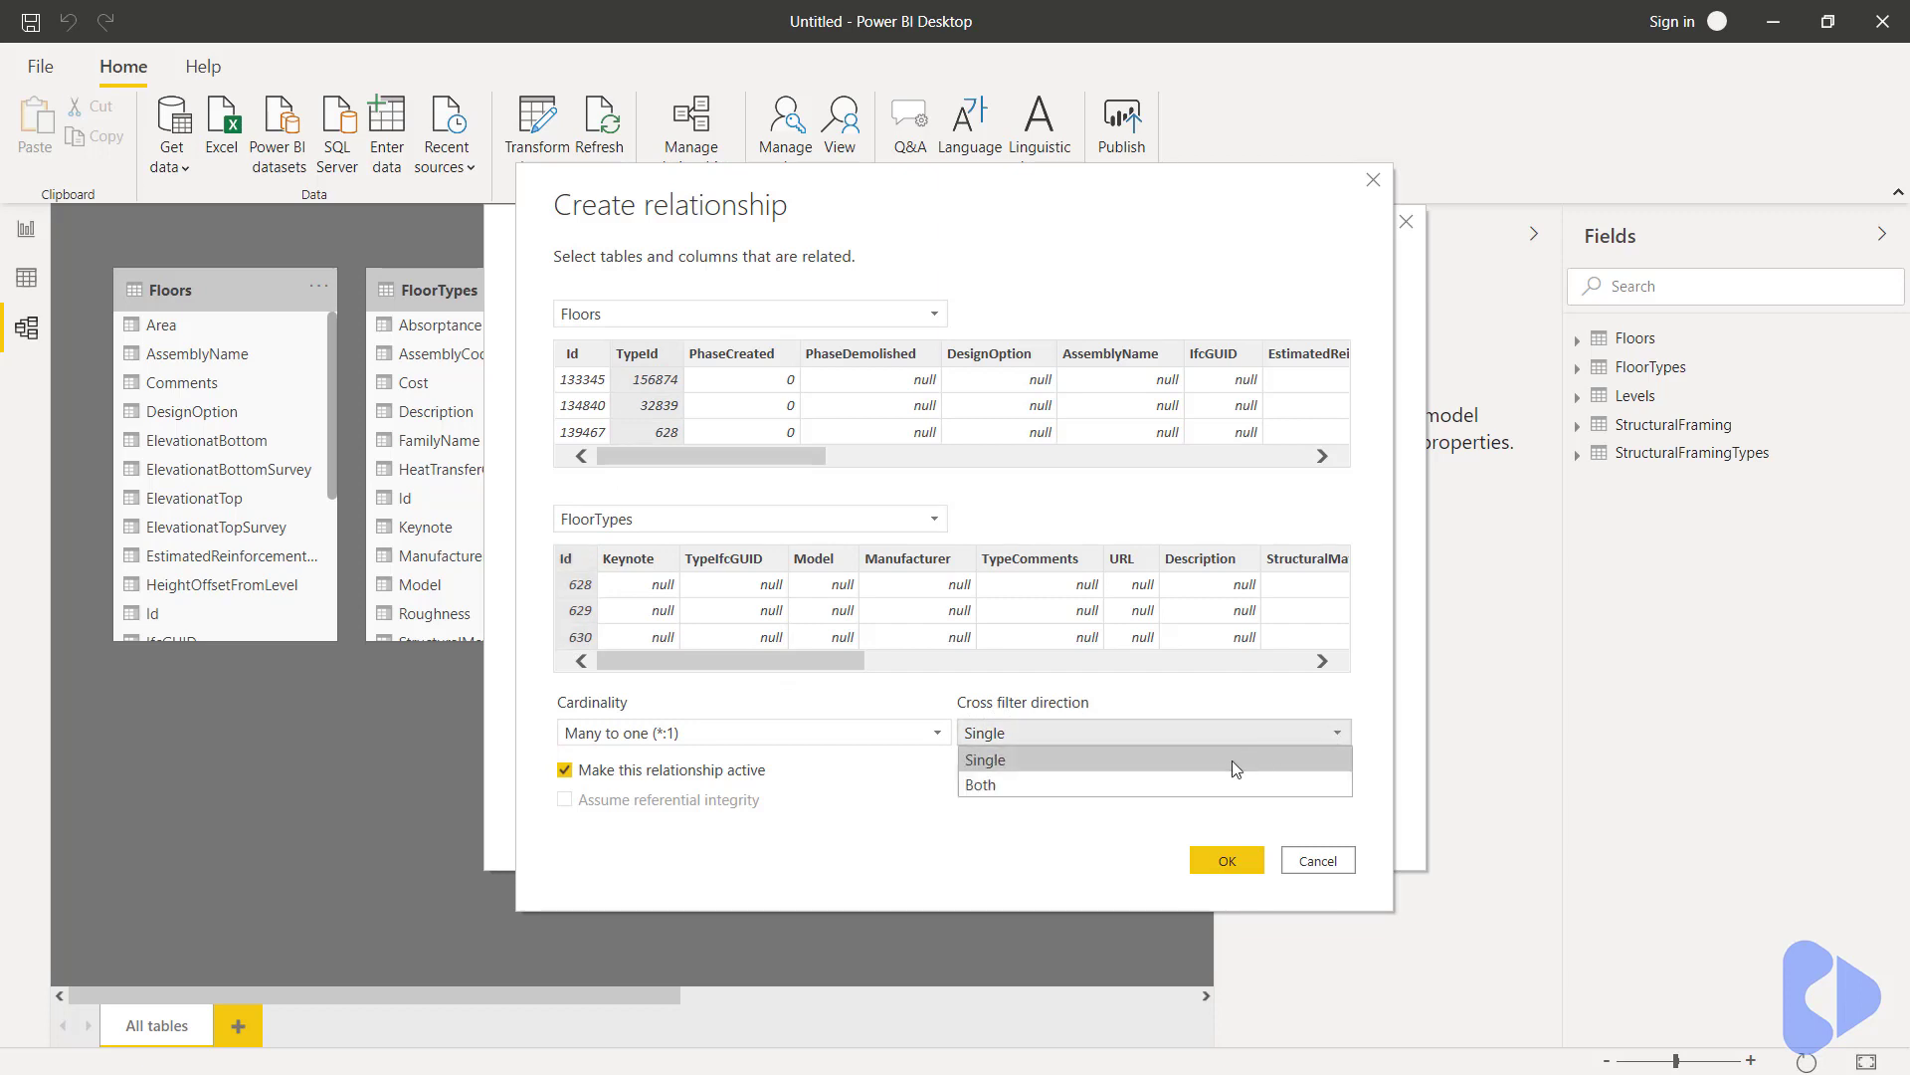
click(979, 785)
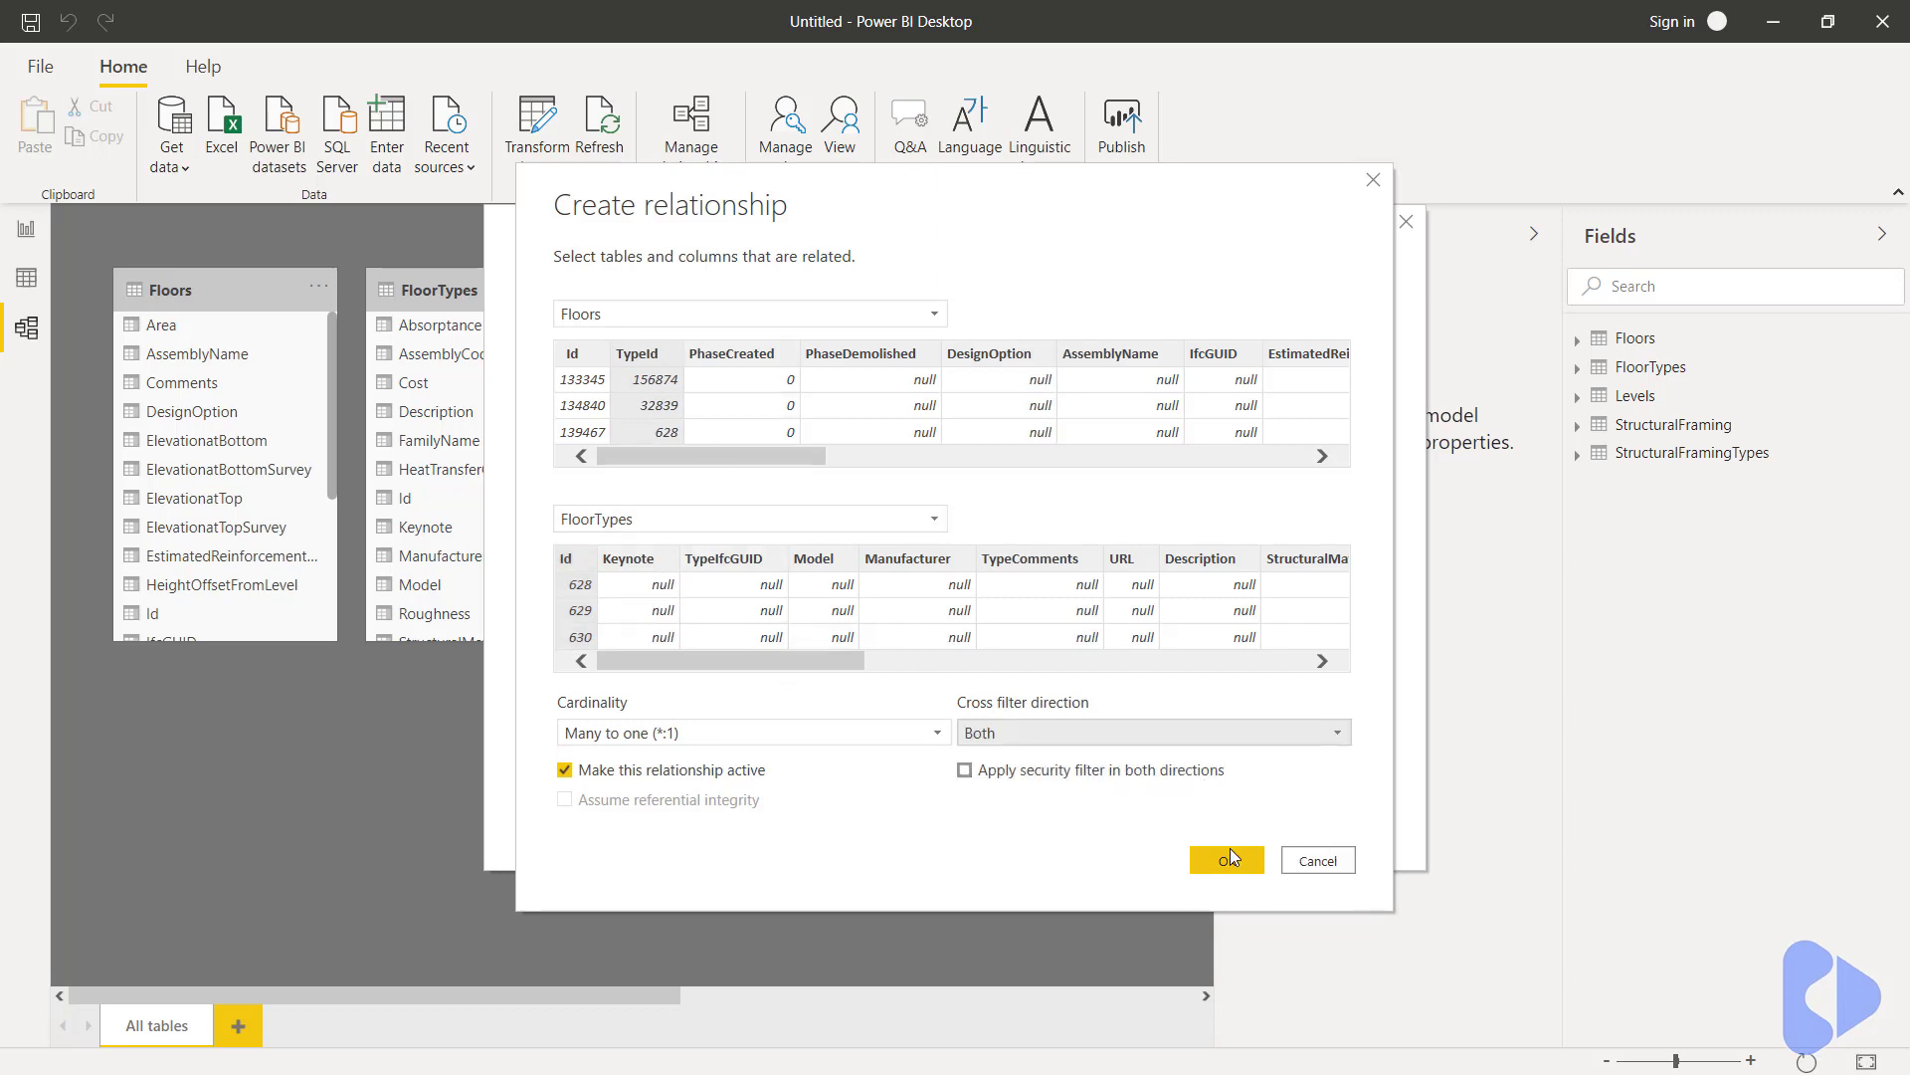
click(1226, 860)
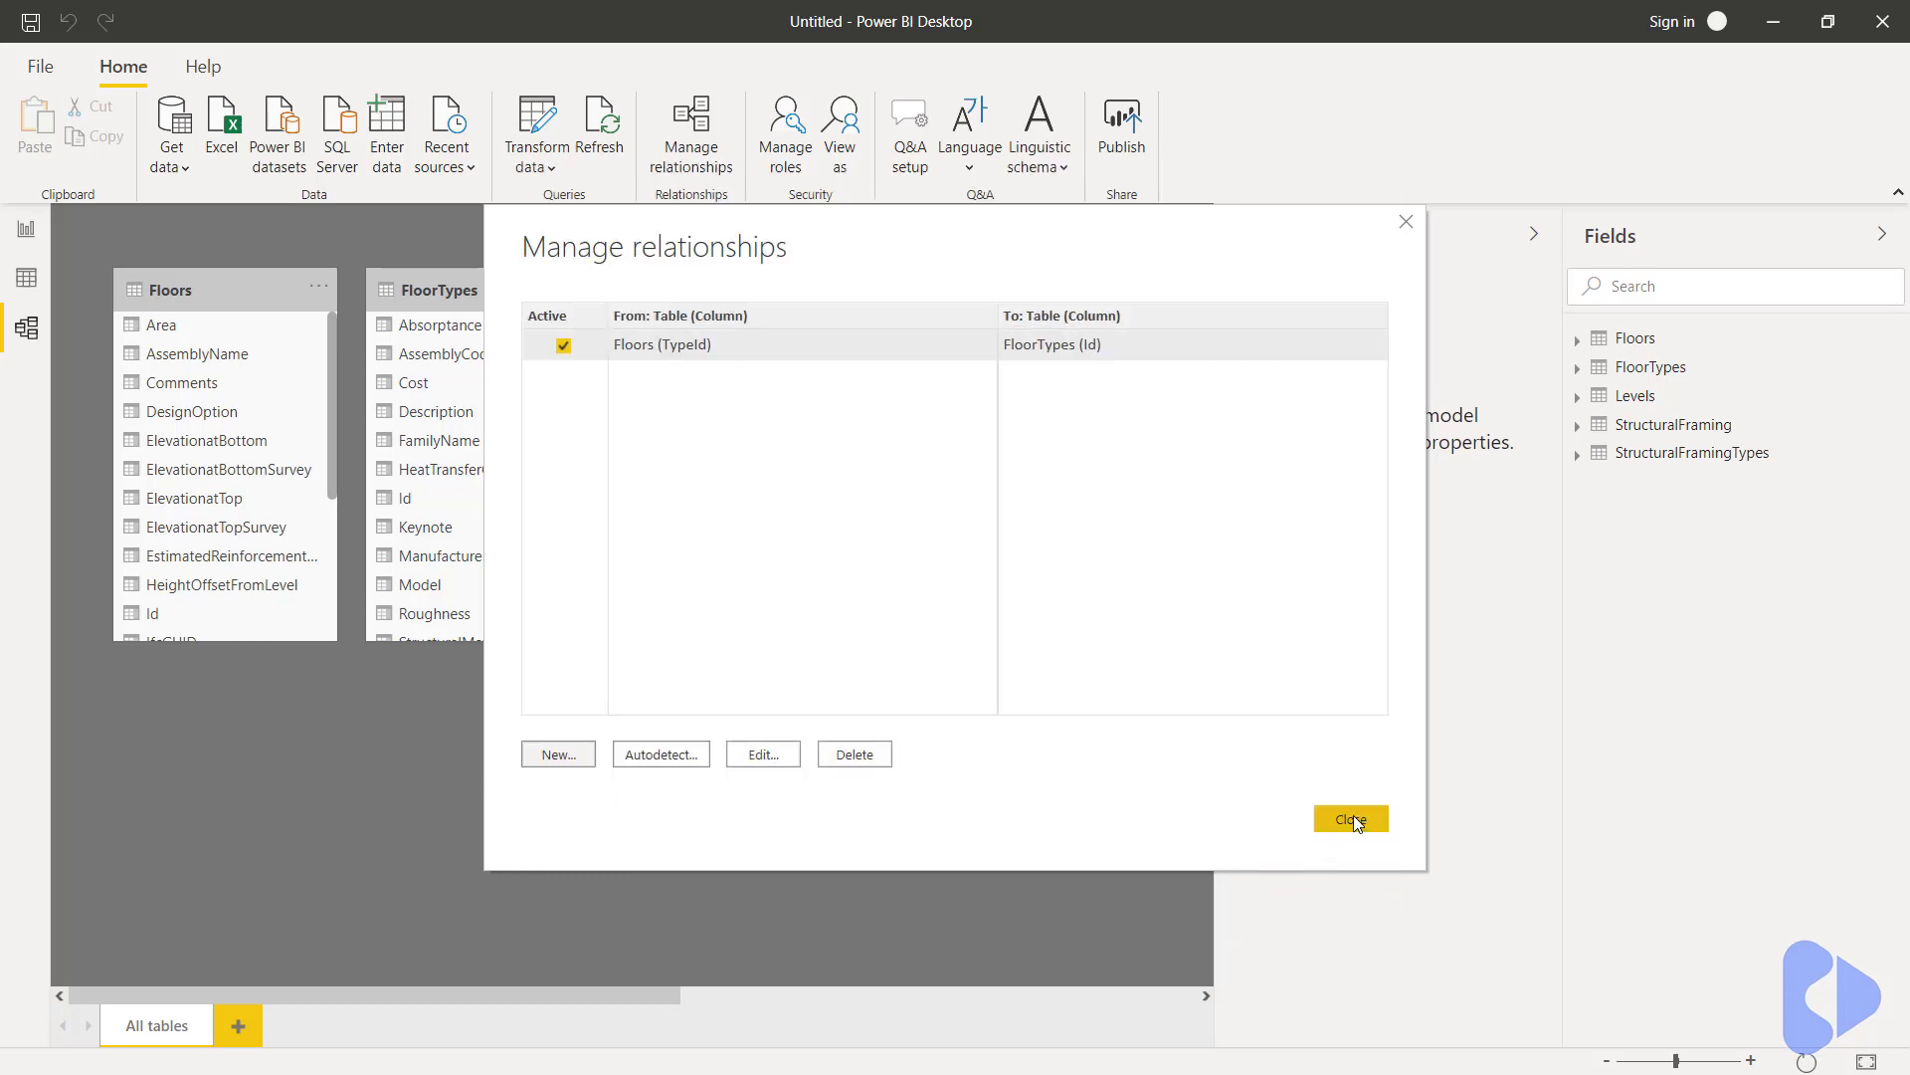
- Close Manage relationships, leaving Floors linked to FloorTypes in the model diagram
click(1351, 818)
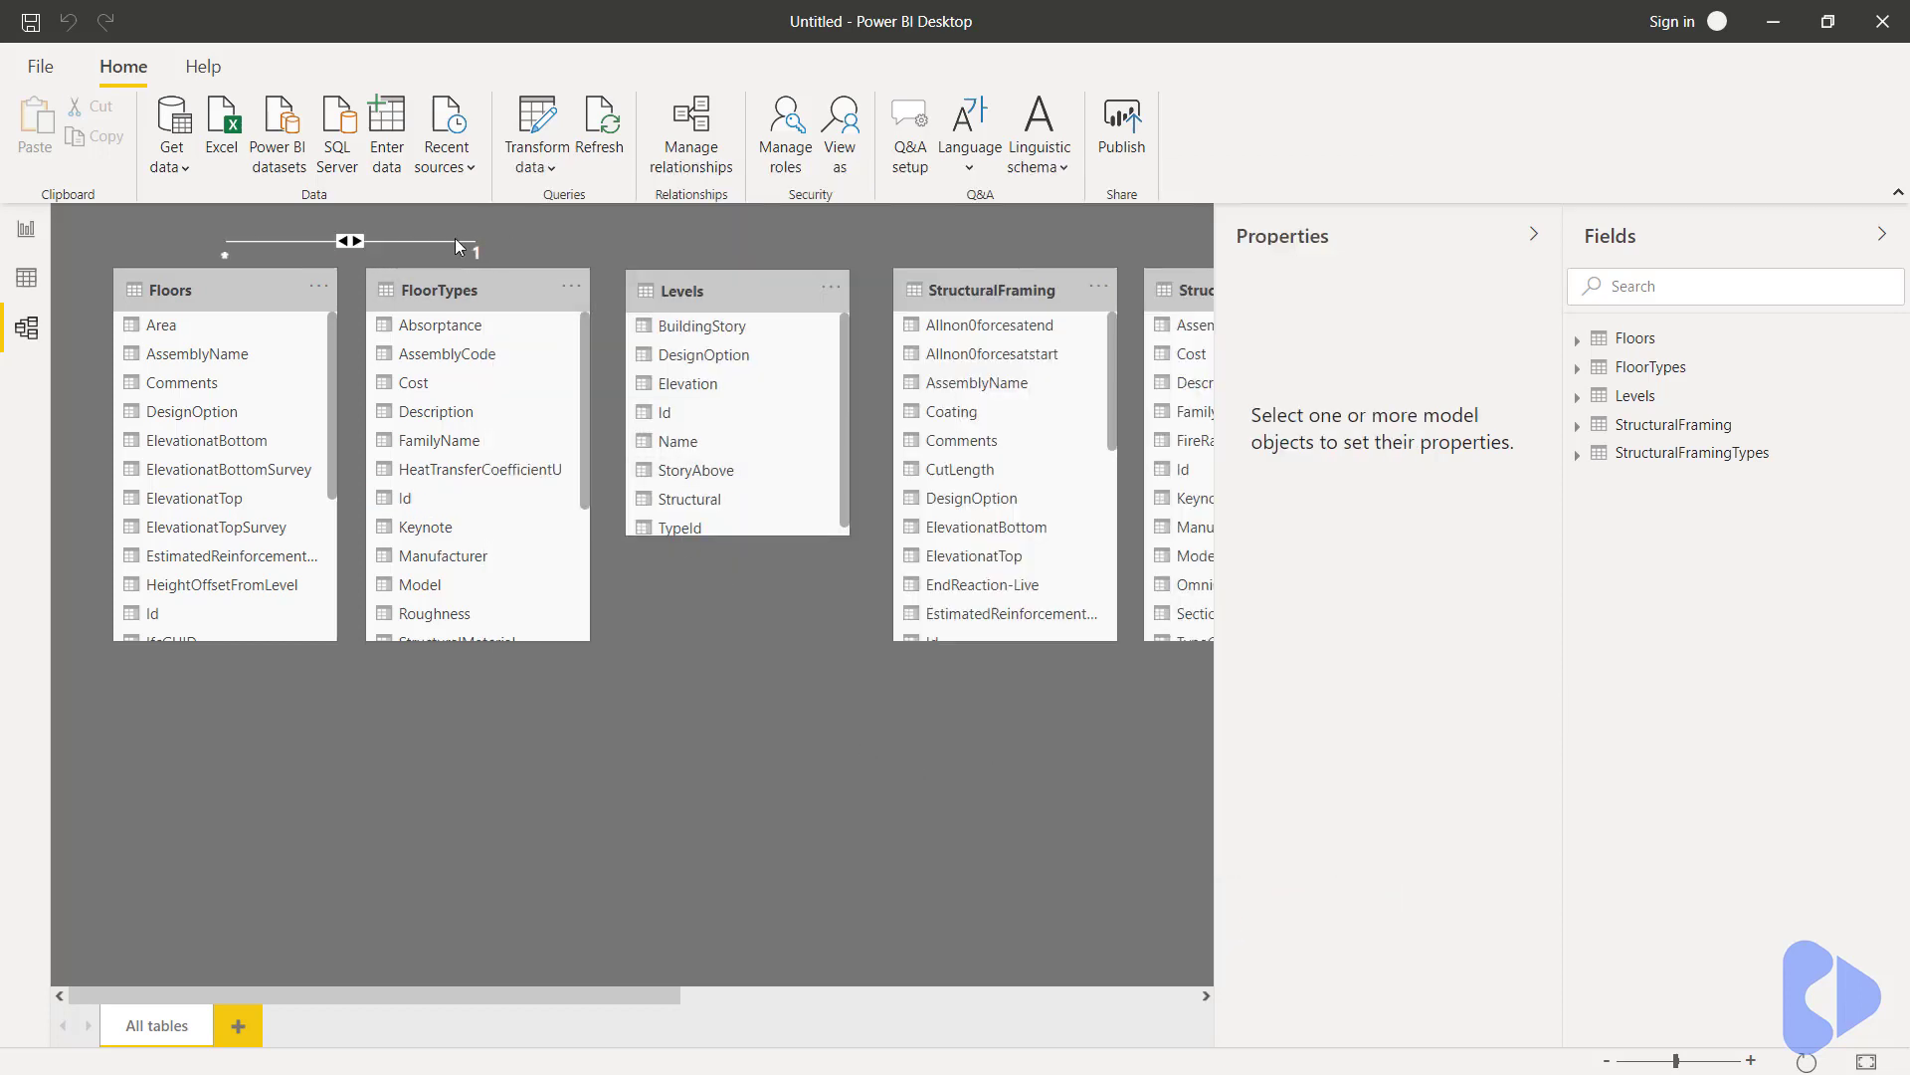
mouse_move(30, 240)
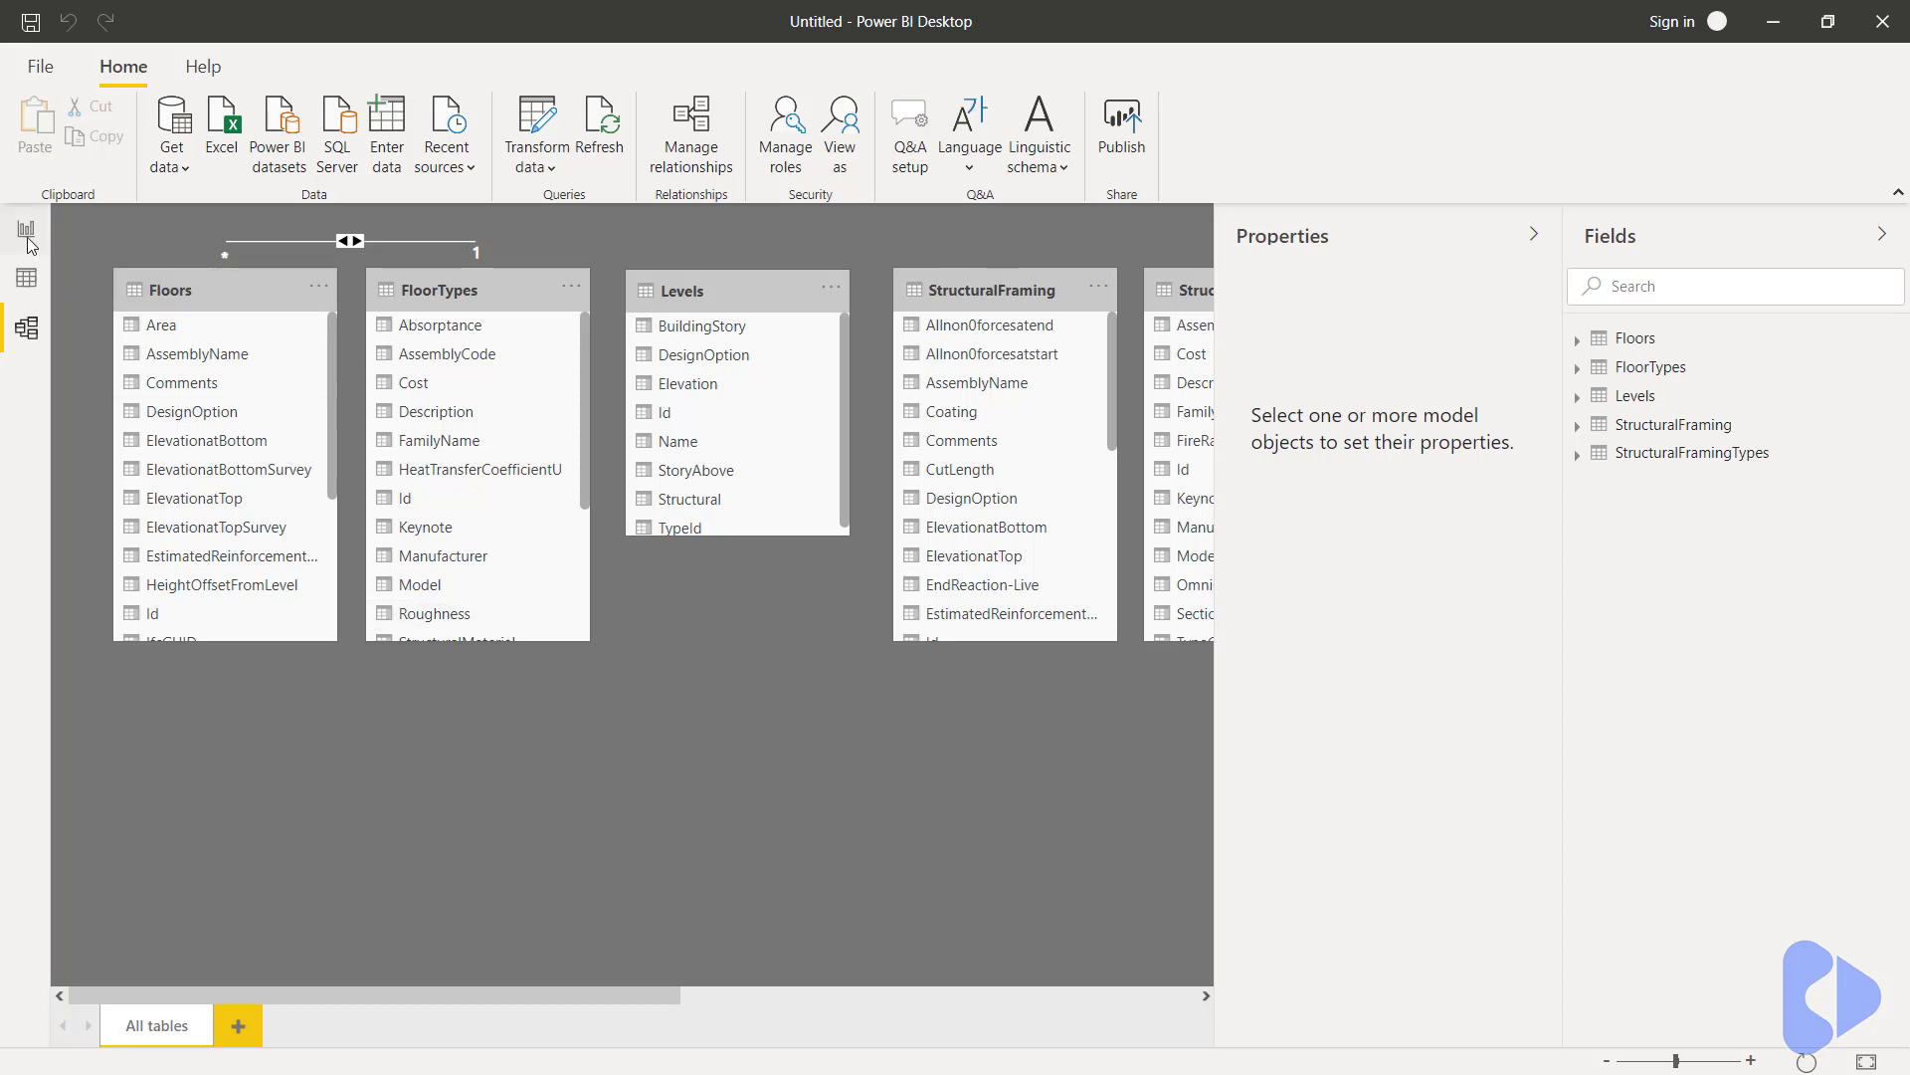
mouse_move(26, 234)
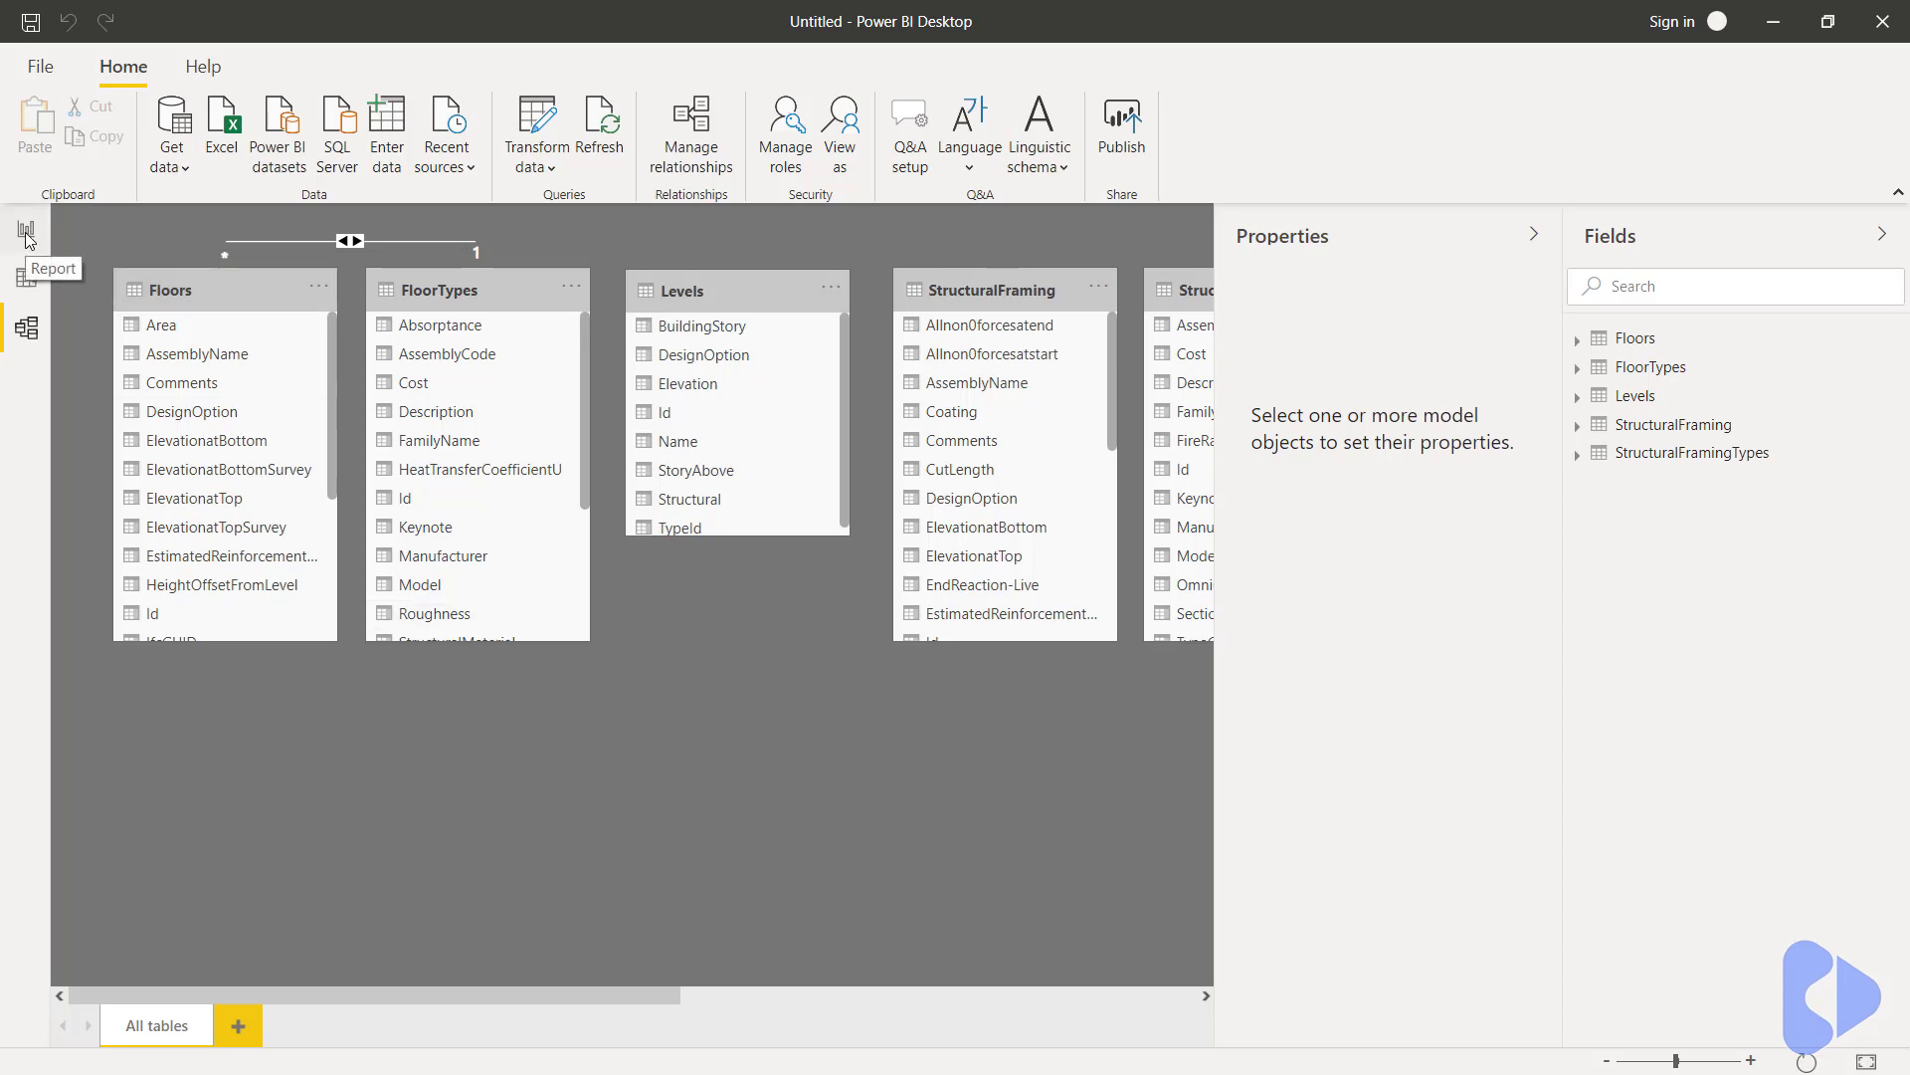
- Add FloorTypes TypeName as a table visual on the report page and enlarge it
click(26, 235)
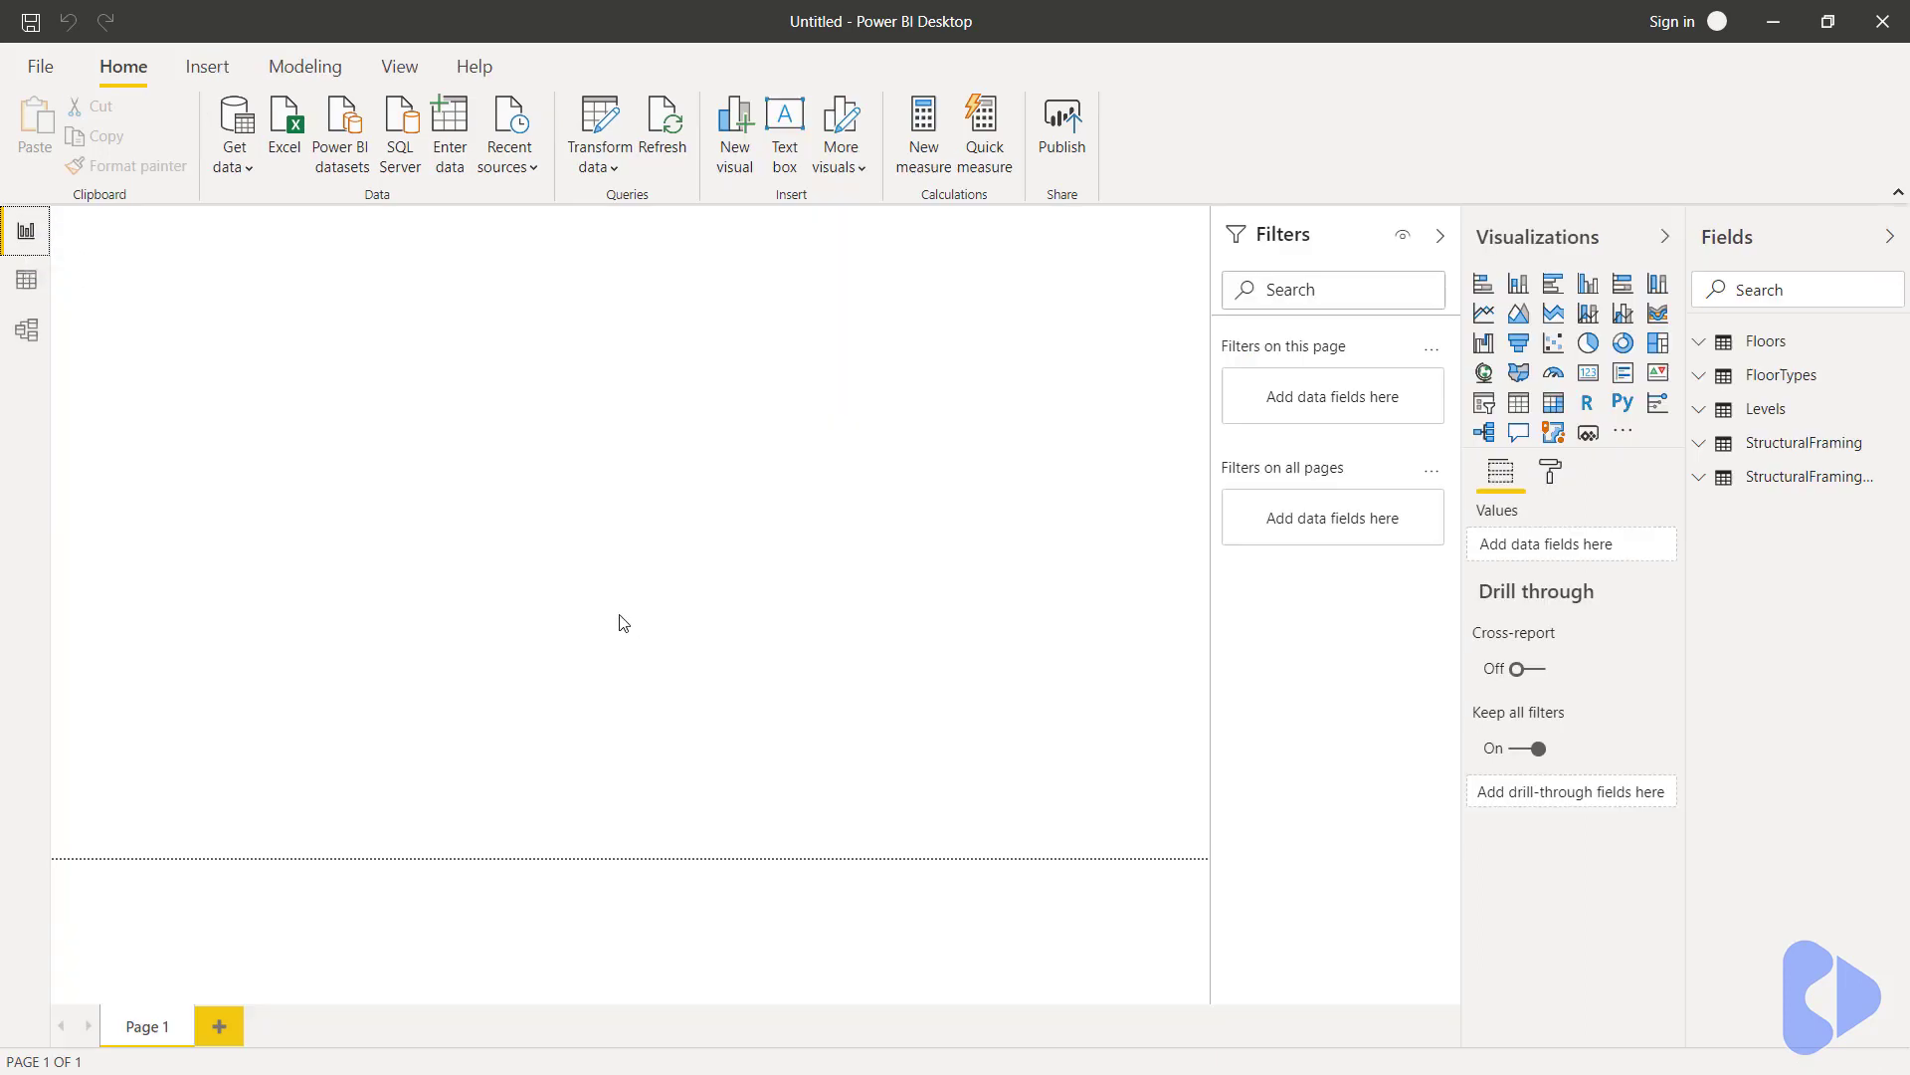
mouse_move(183, 999)
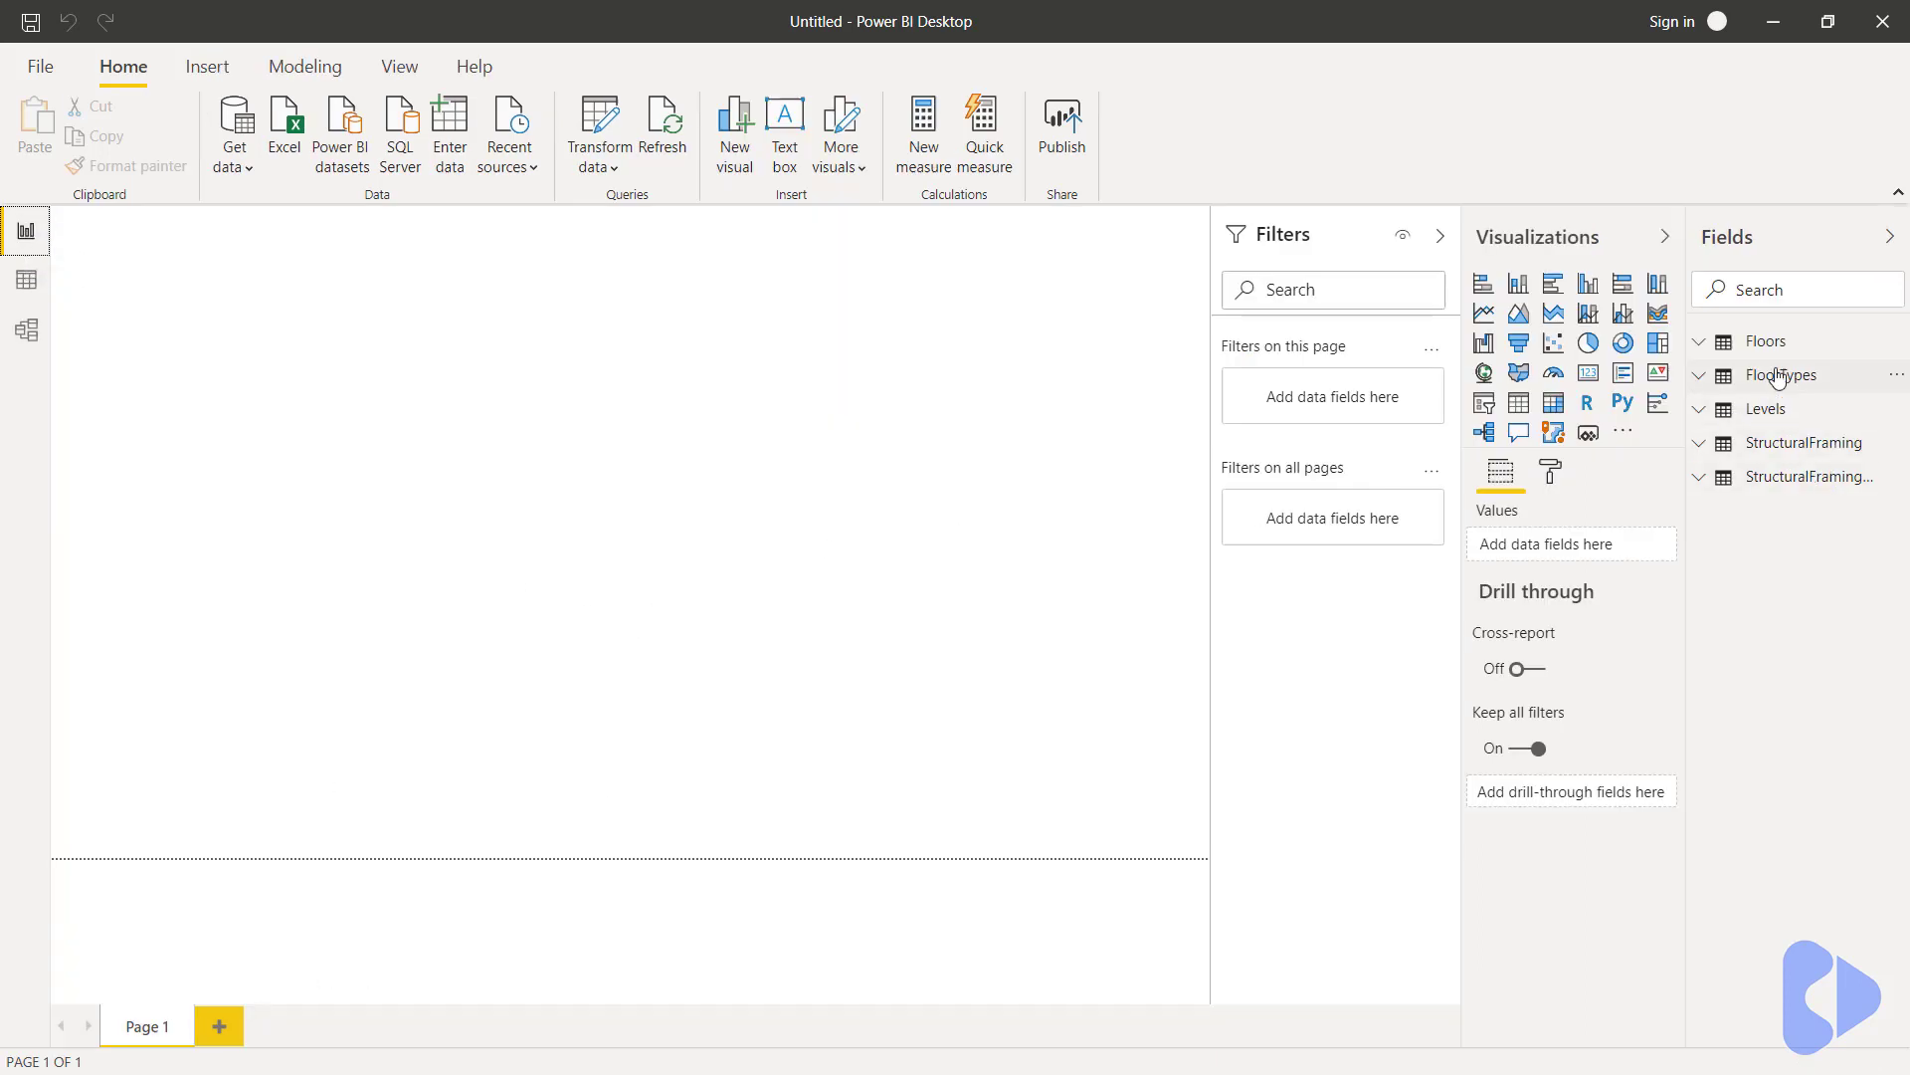
mouse_move(1775, 246)
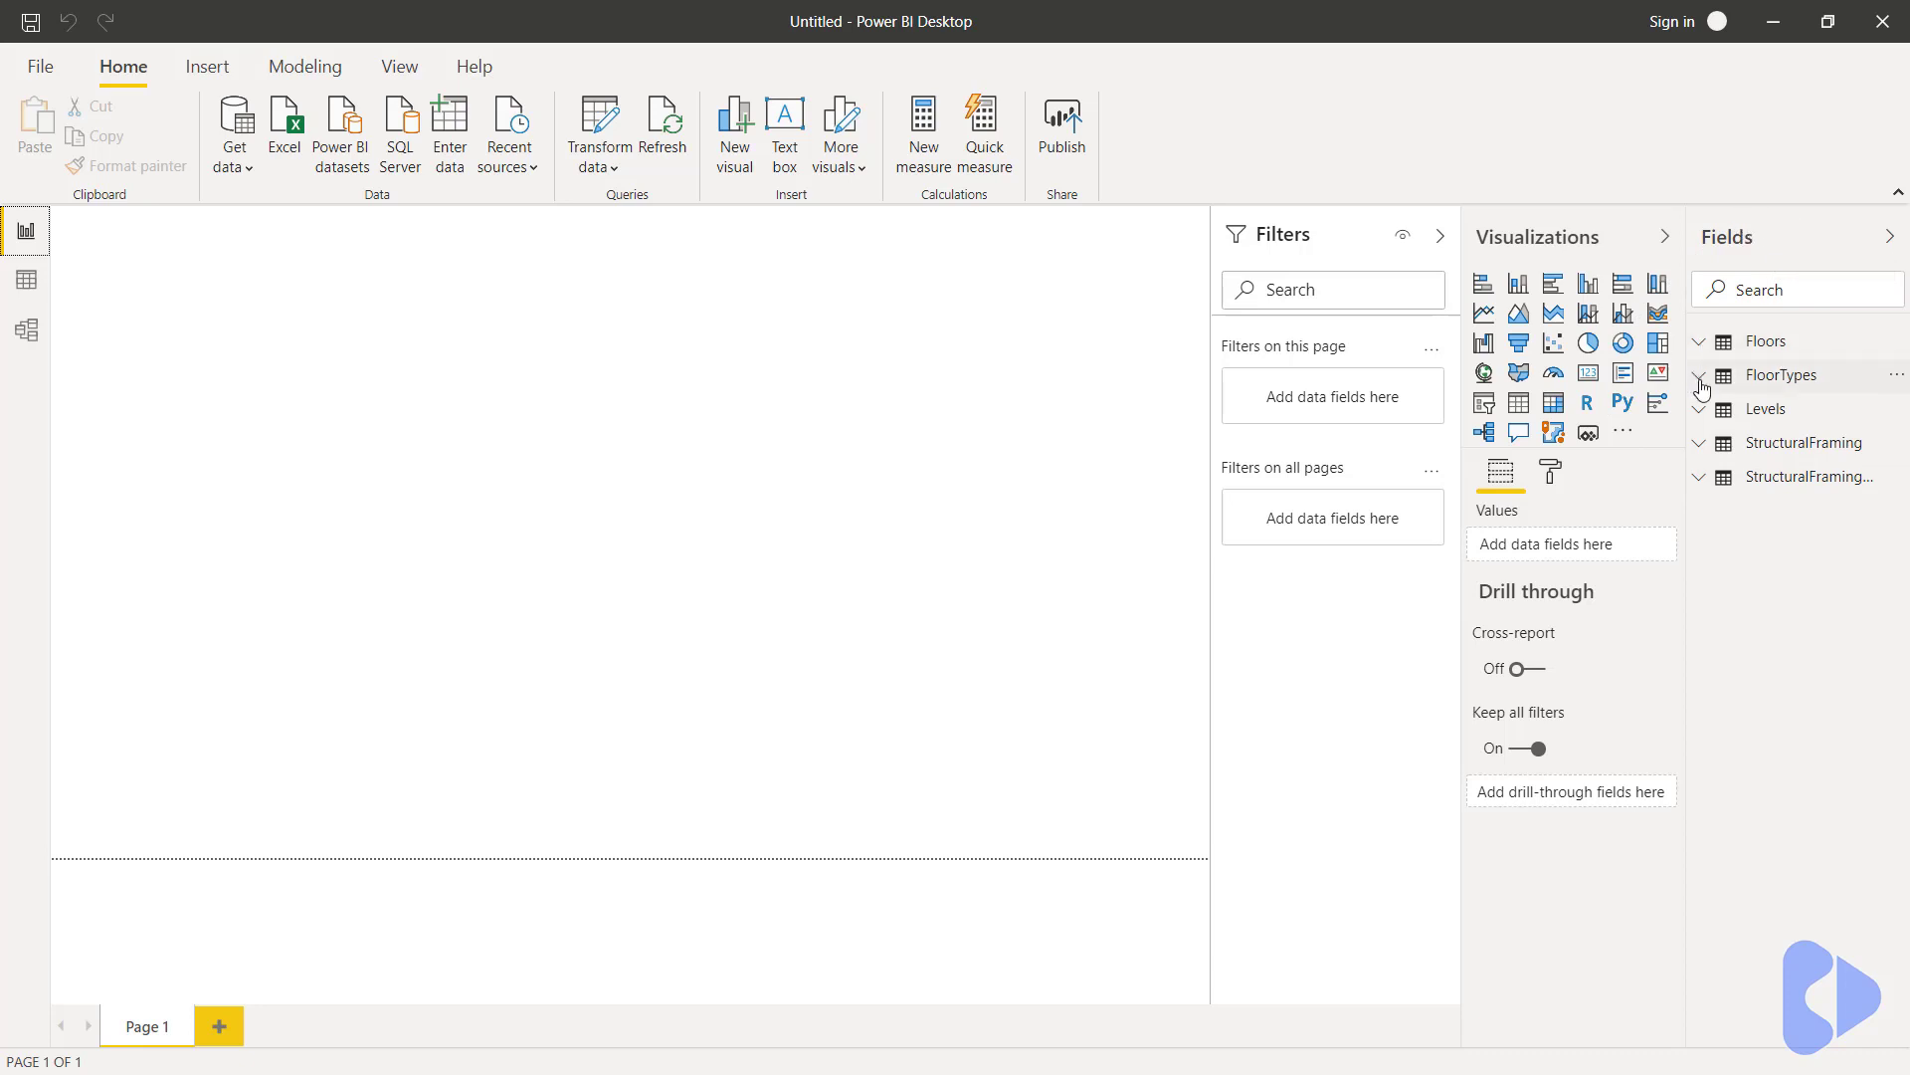
click(1699, 374)
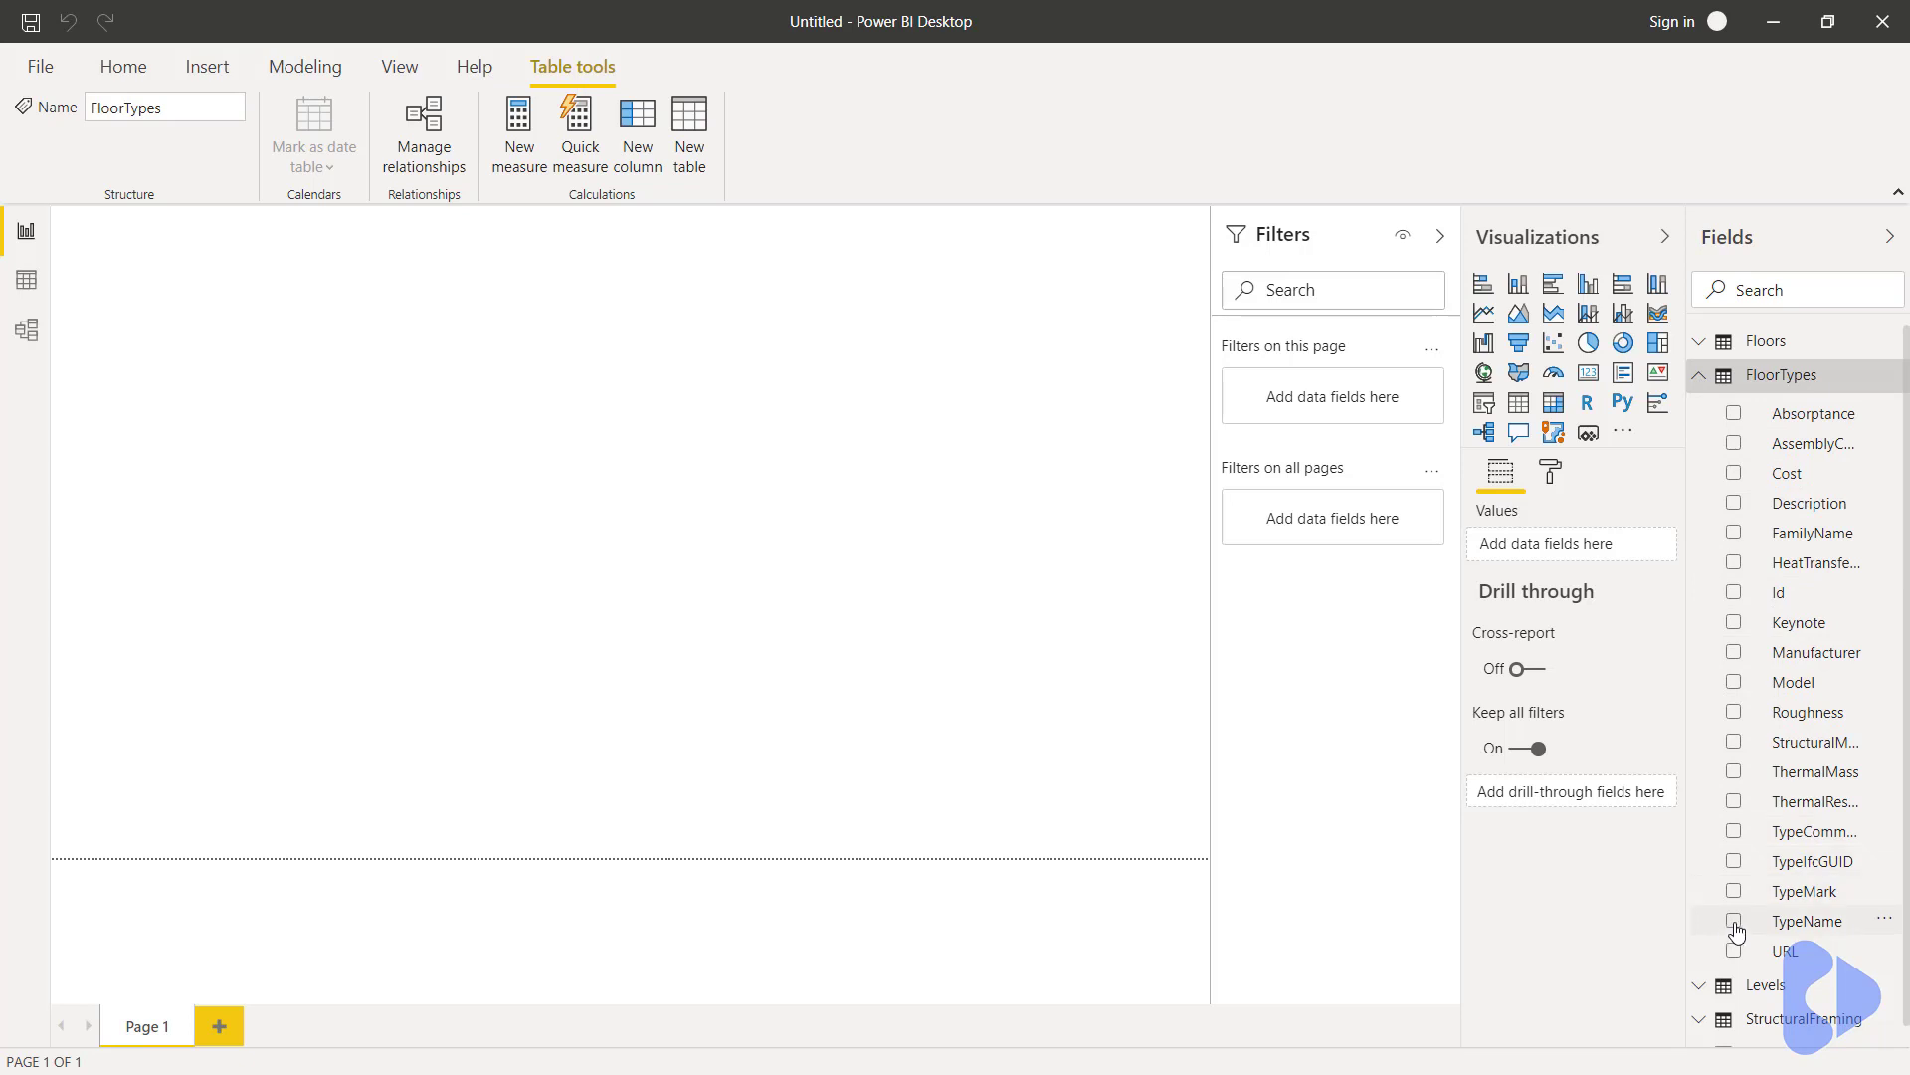
click(1736, 921)
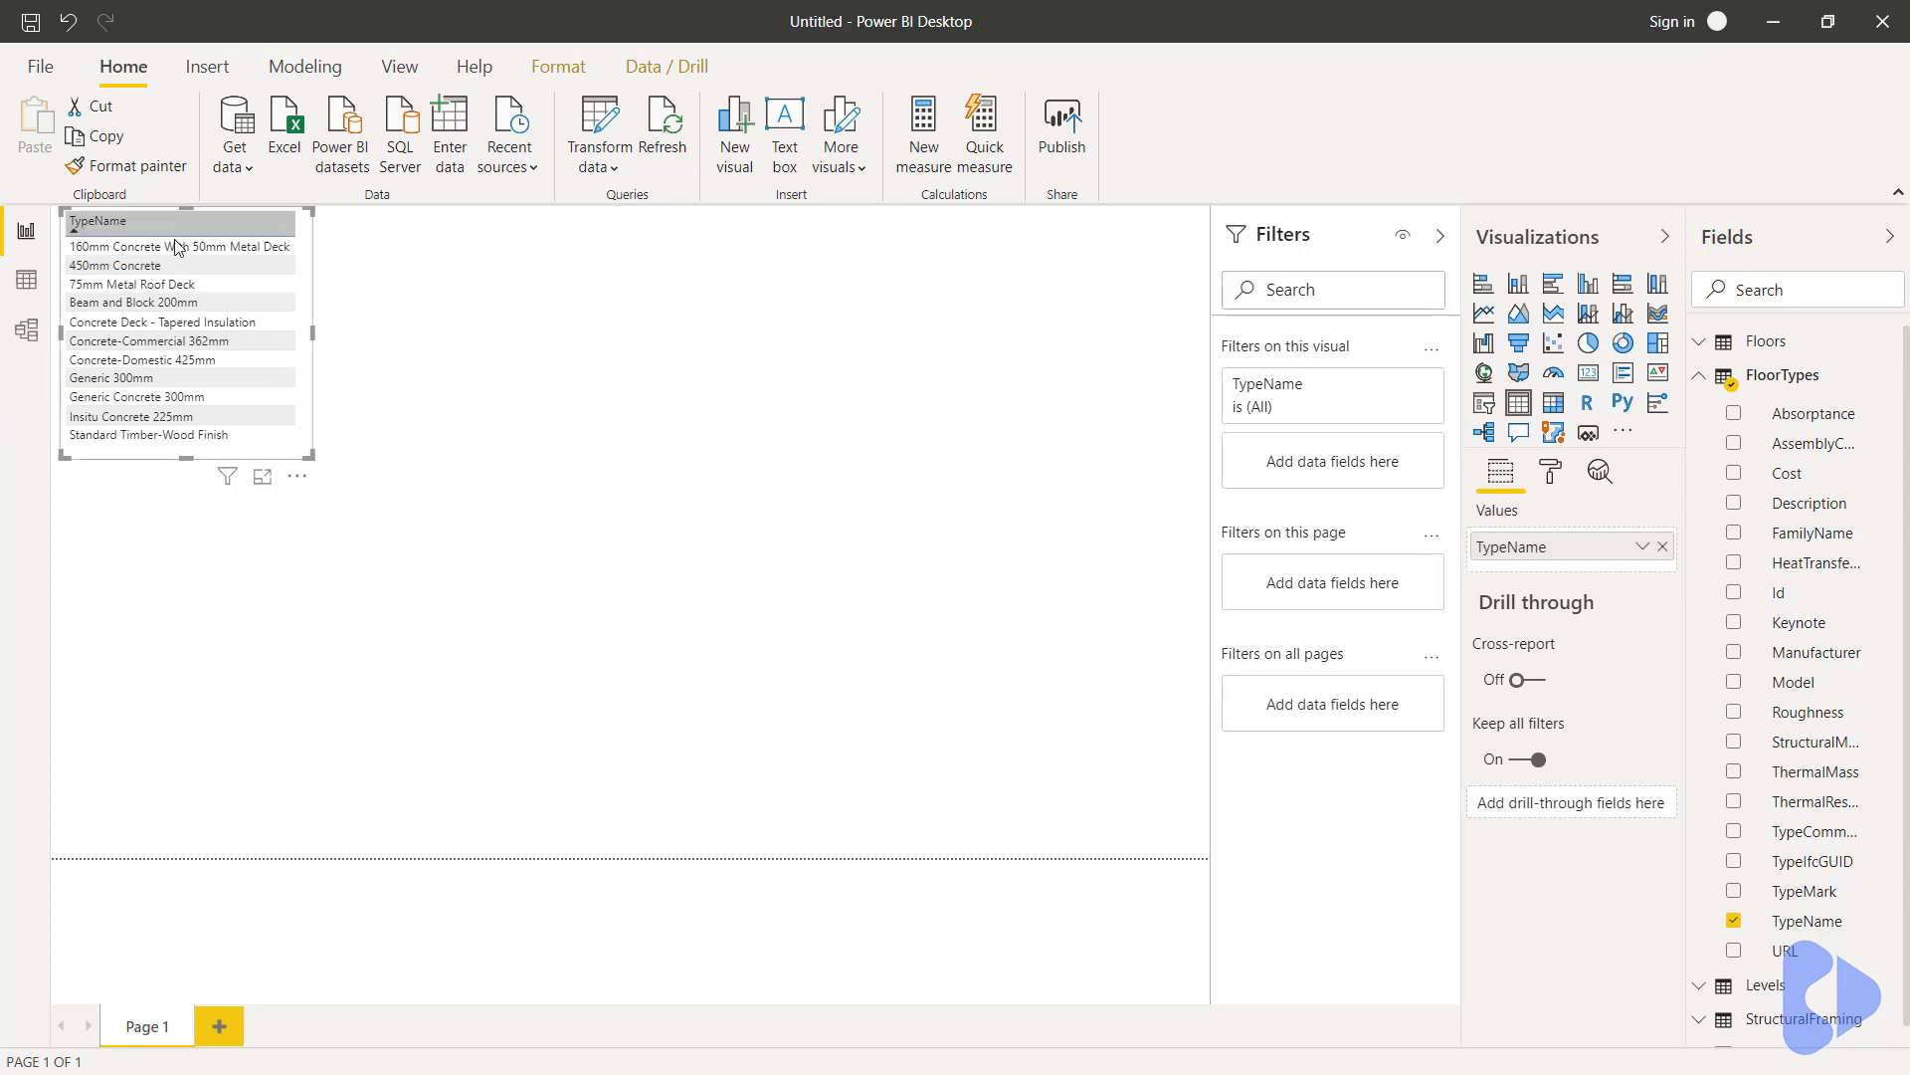
click(595, 539)
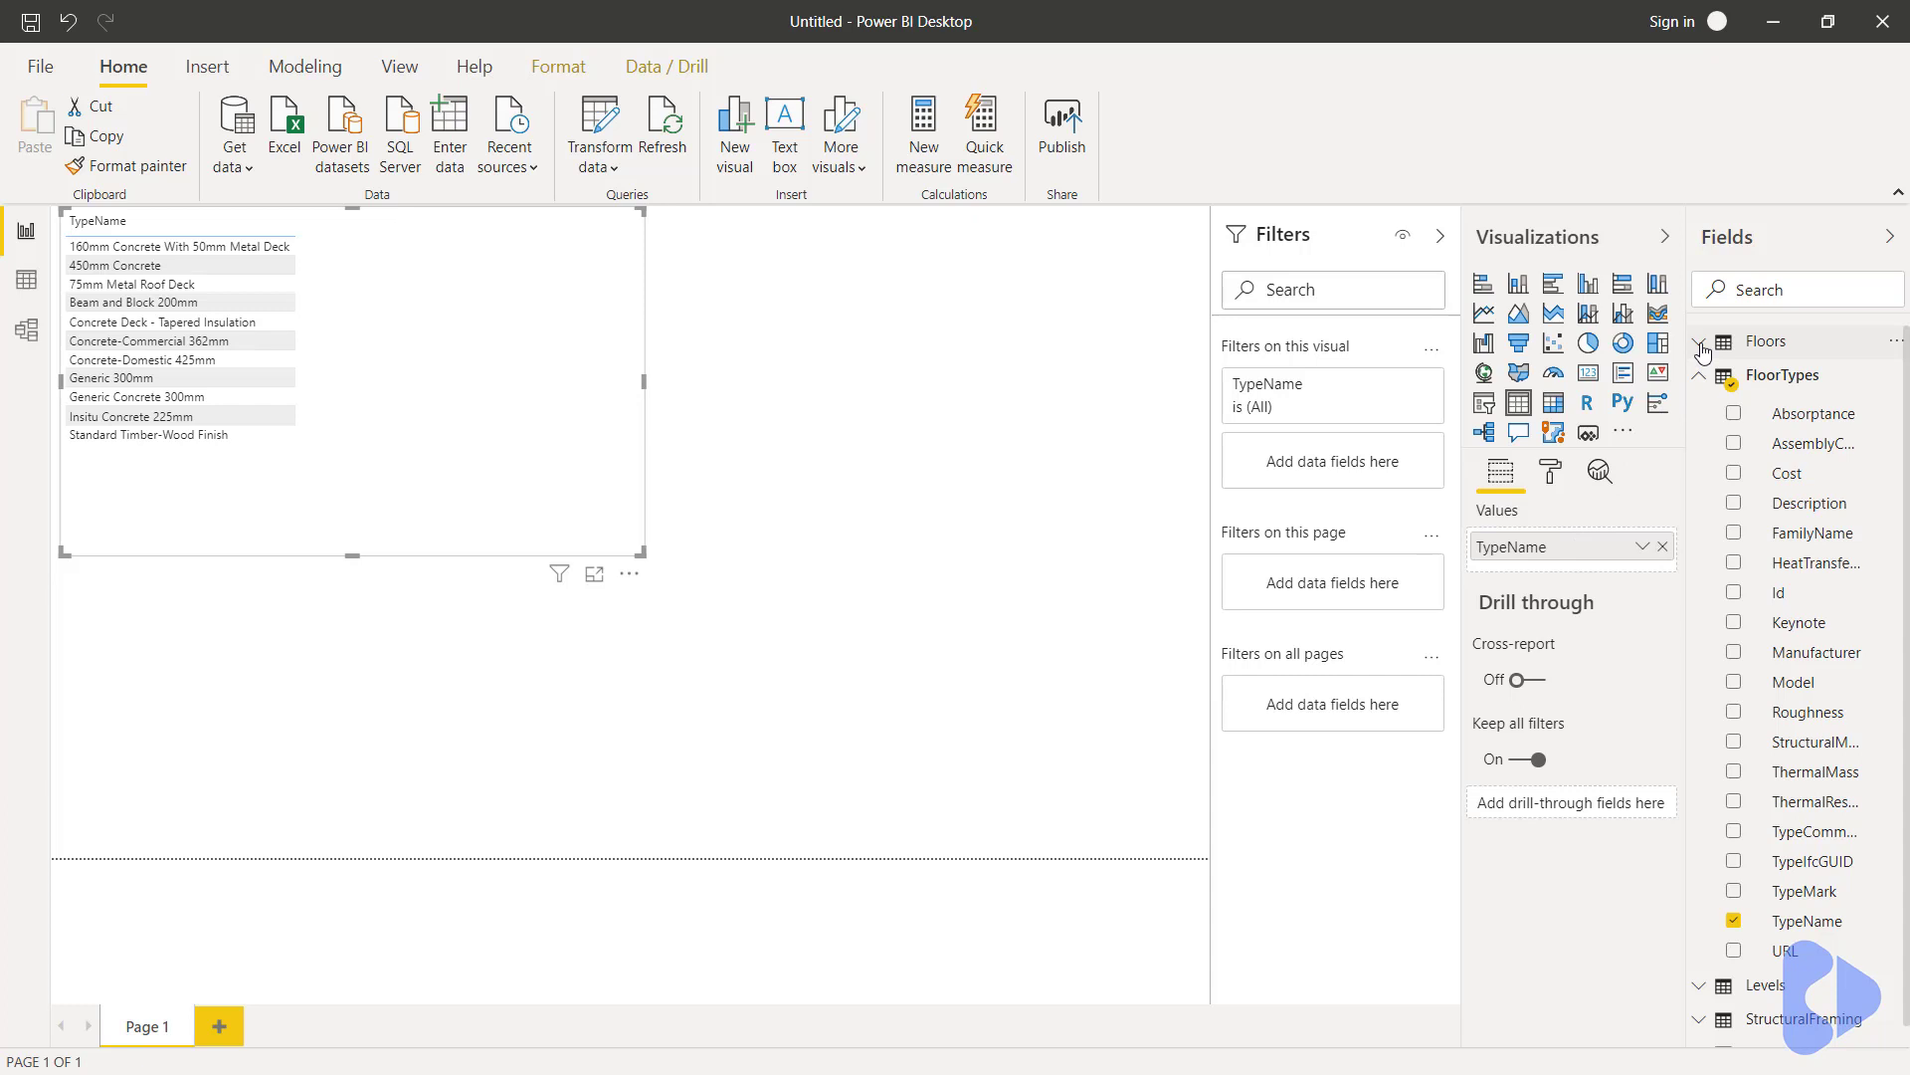
- Add Floors Volume to the table so the four floor types total 2,295.92
click(1767, 342)
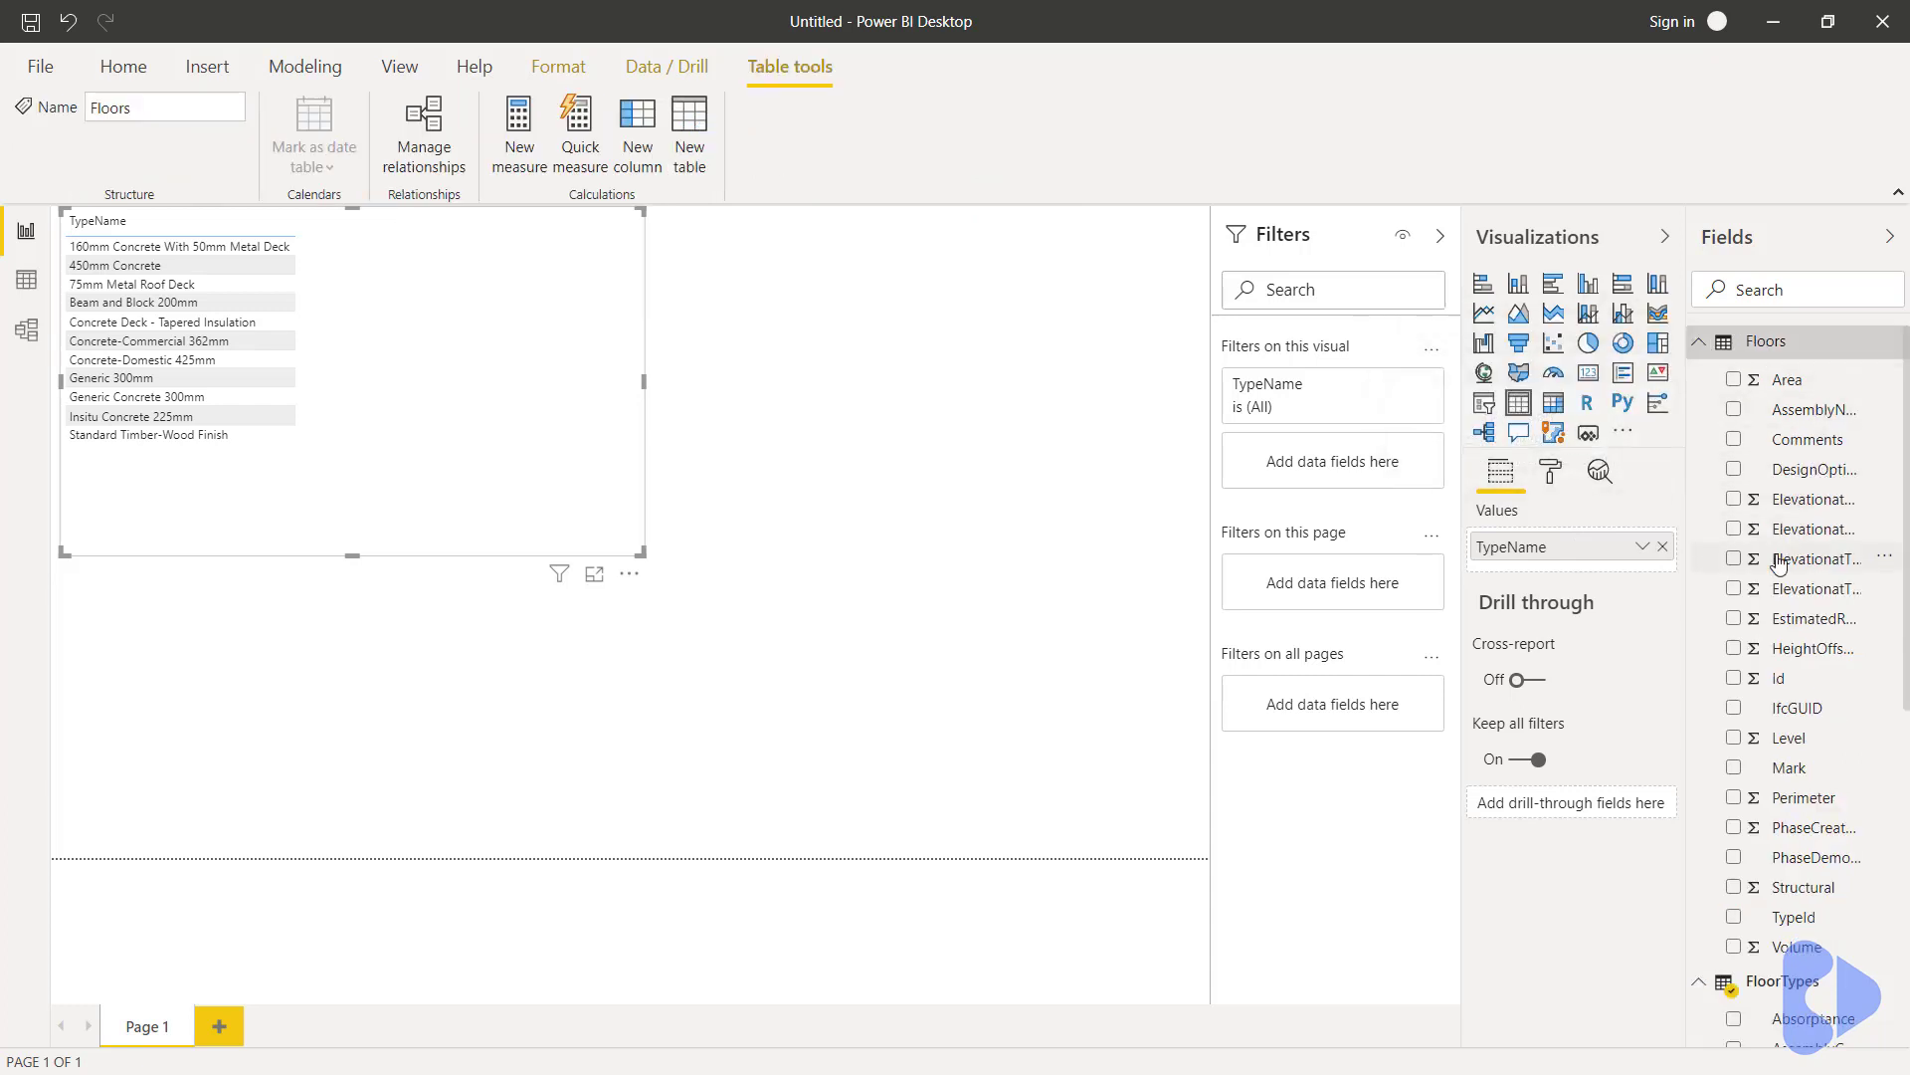
mouse_move(1733, 953)
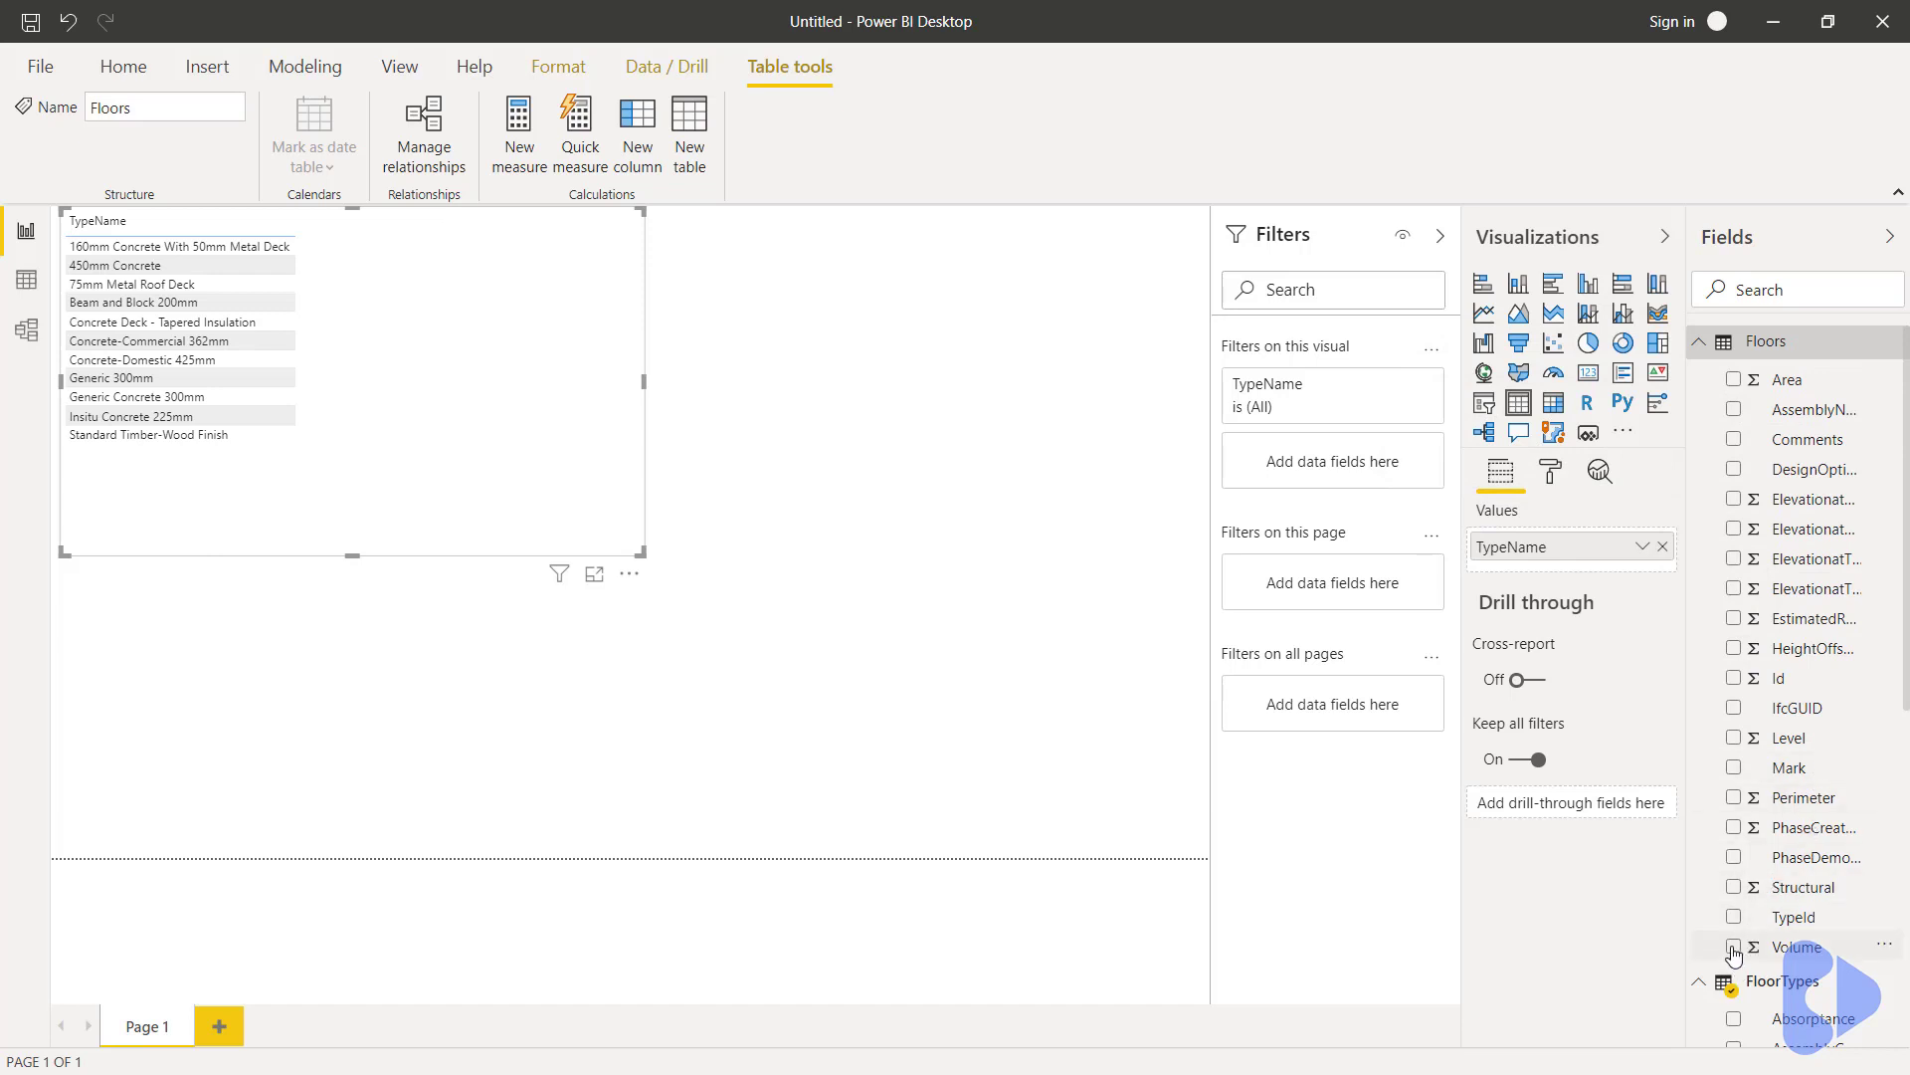
click(1733, 947)
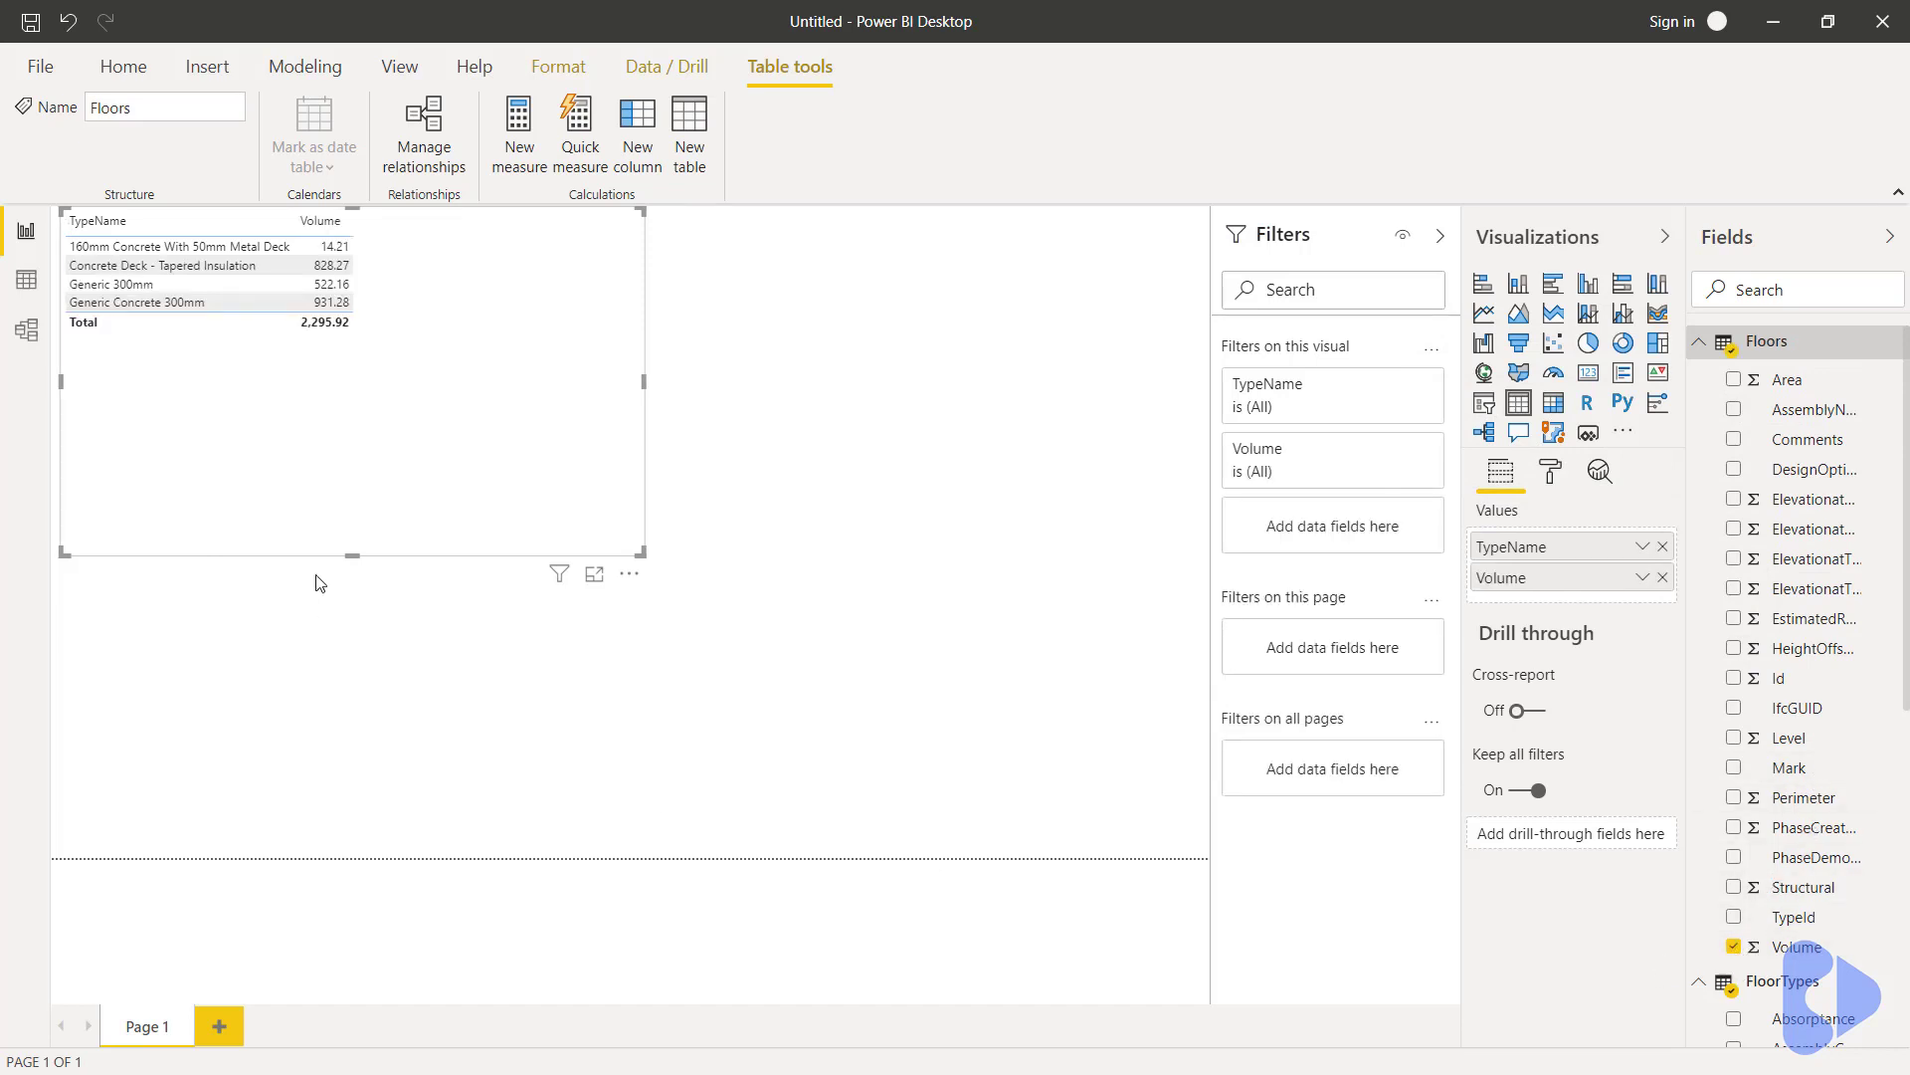
mouse_move(313, 363)
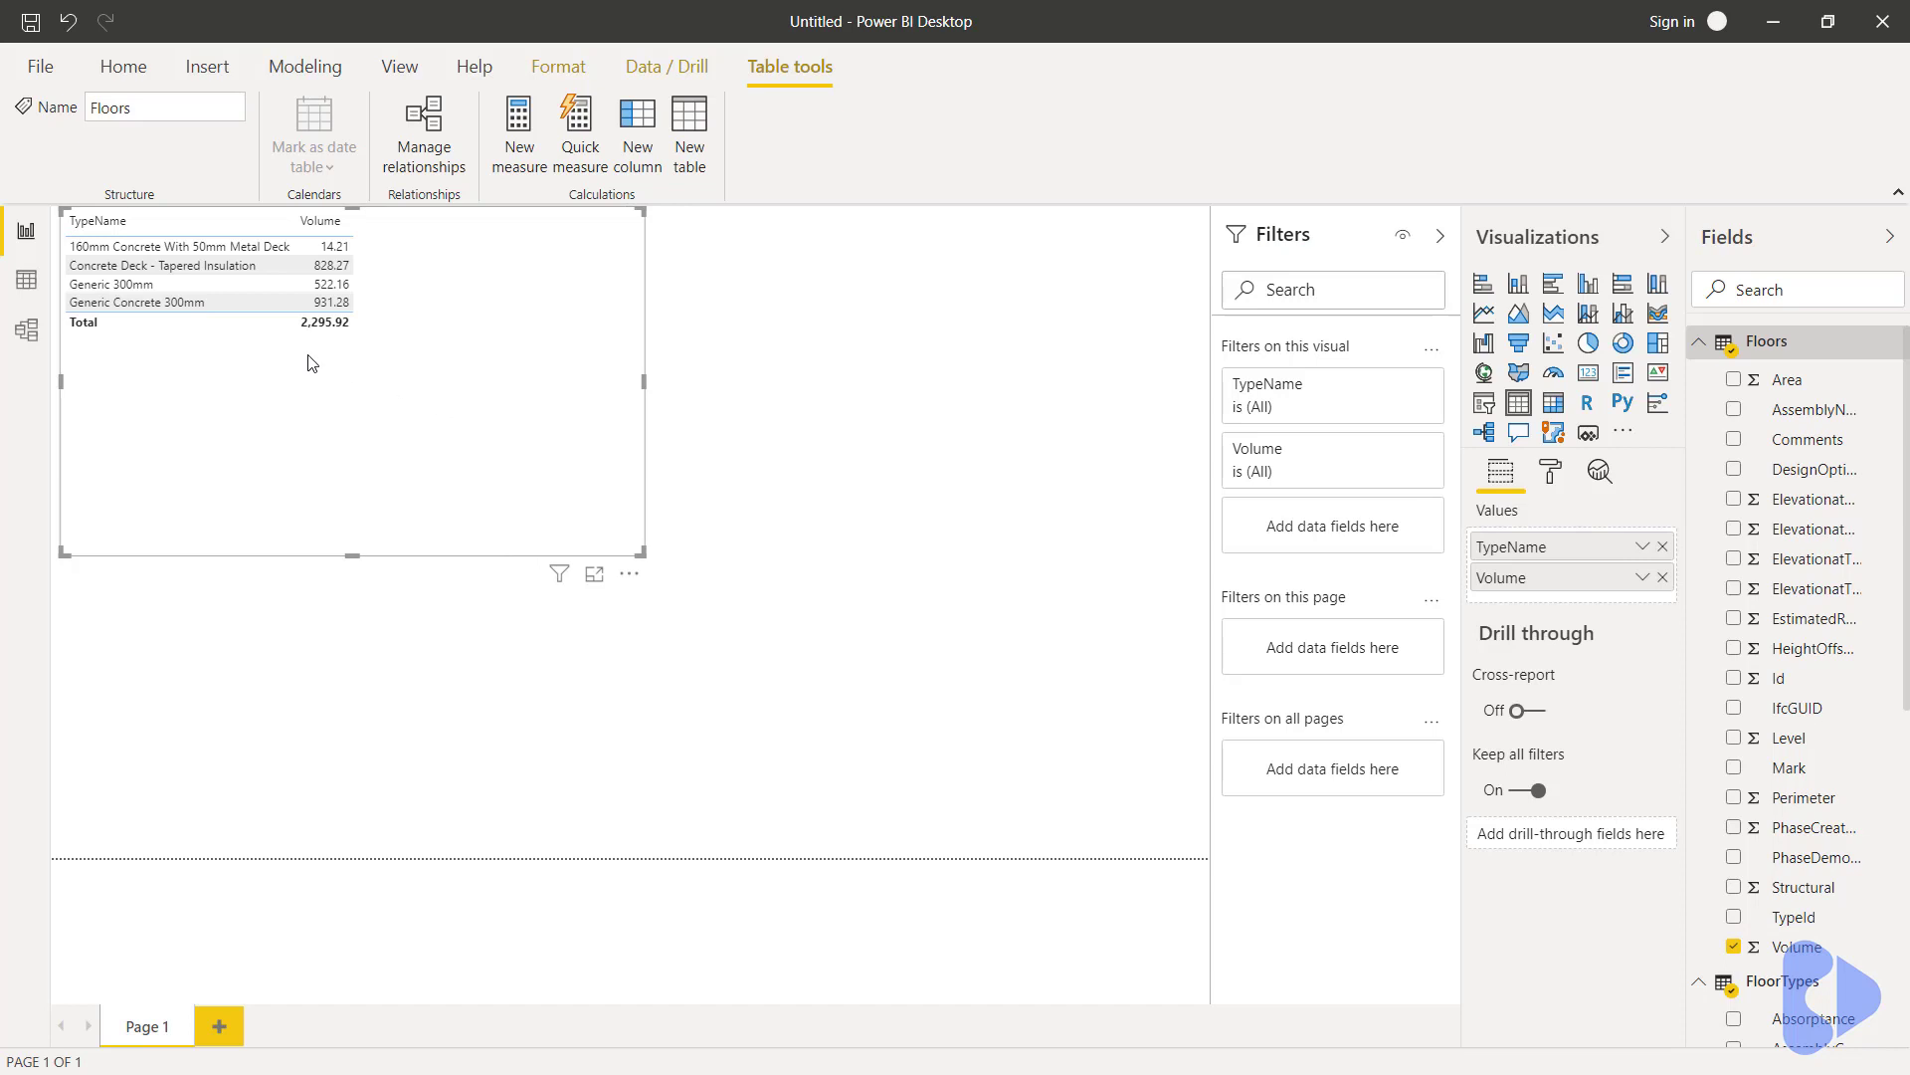
click(149, 265)
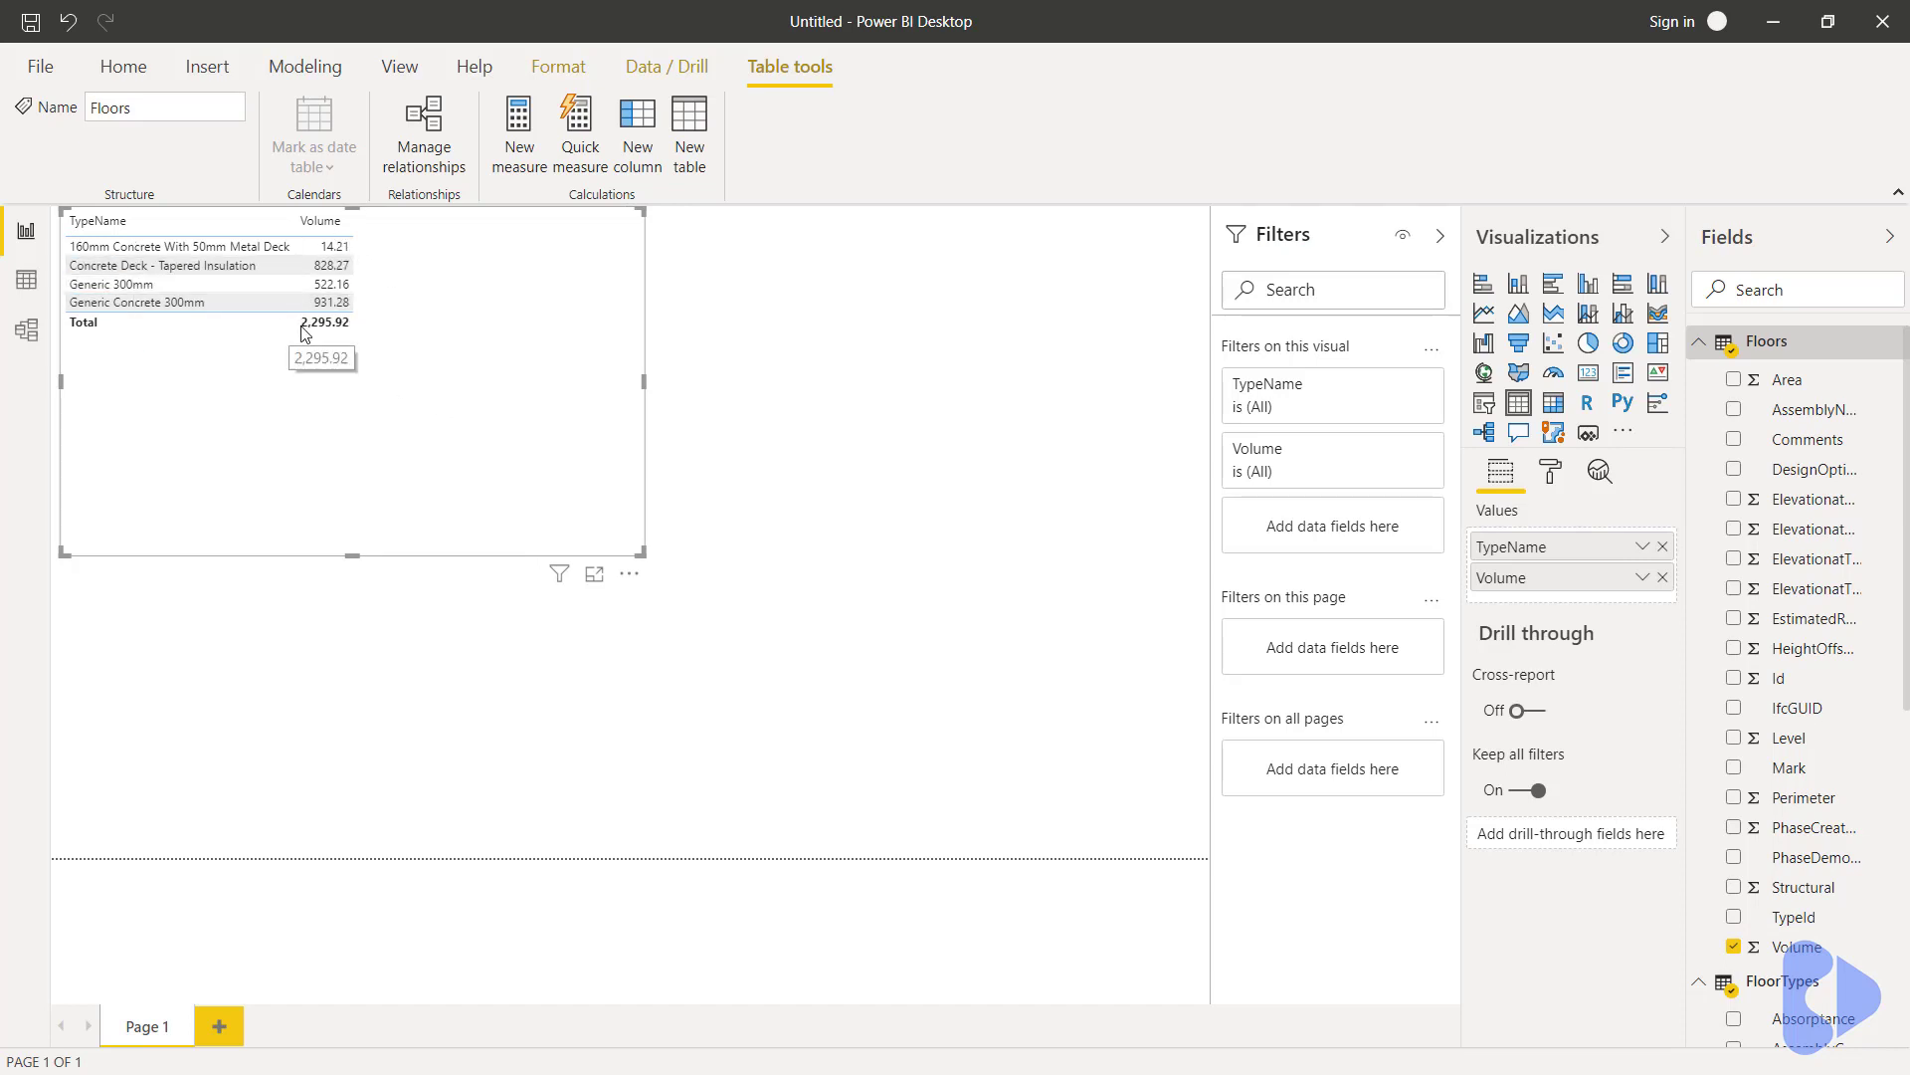
mouse_move(637, 737)
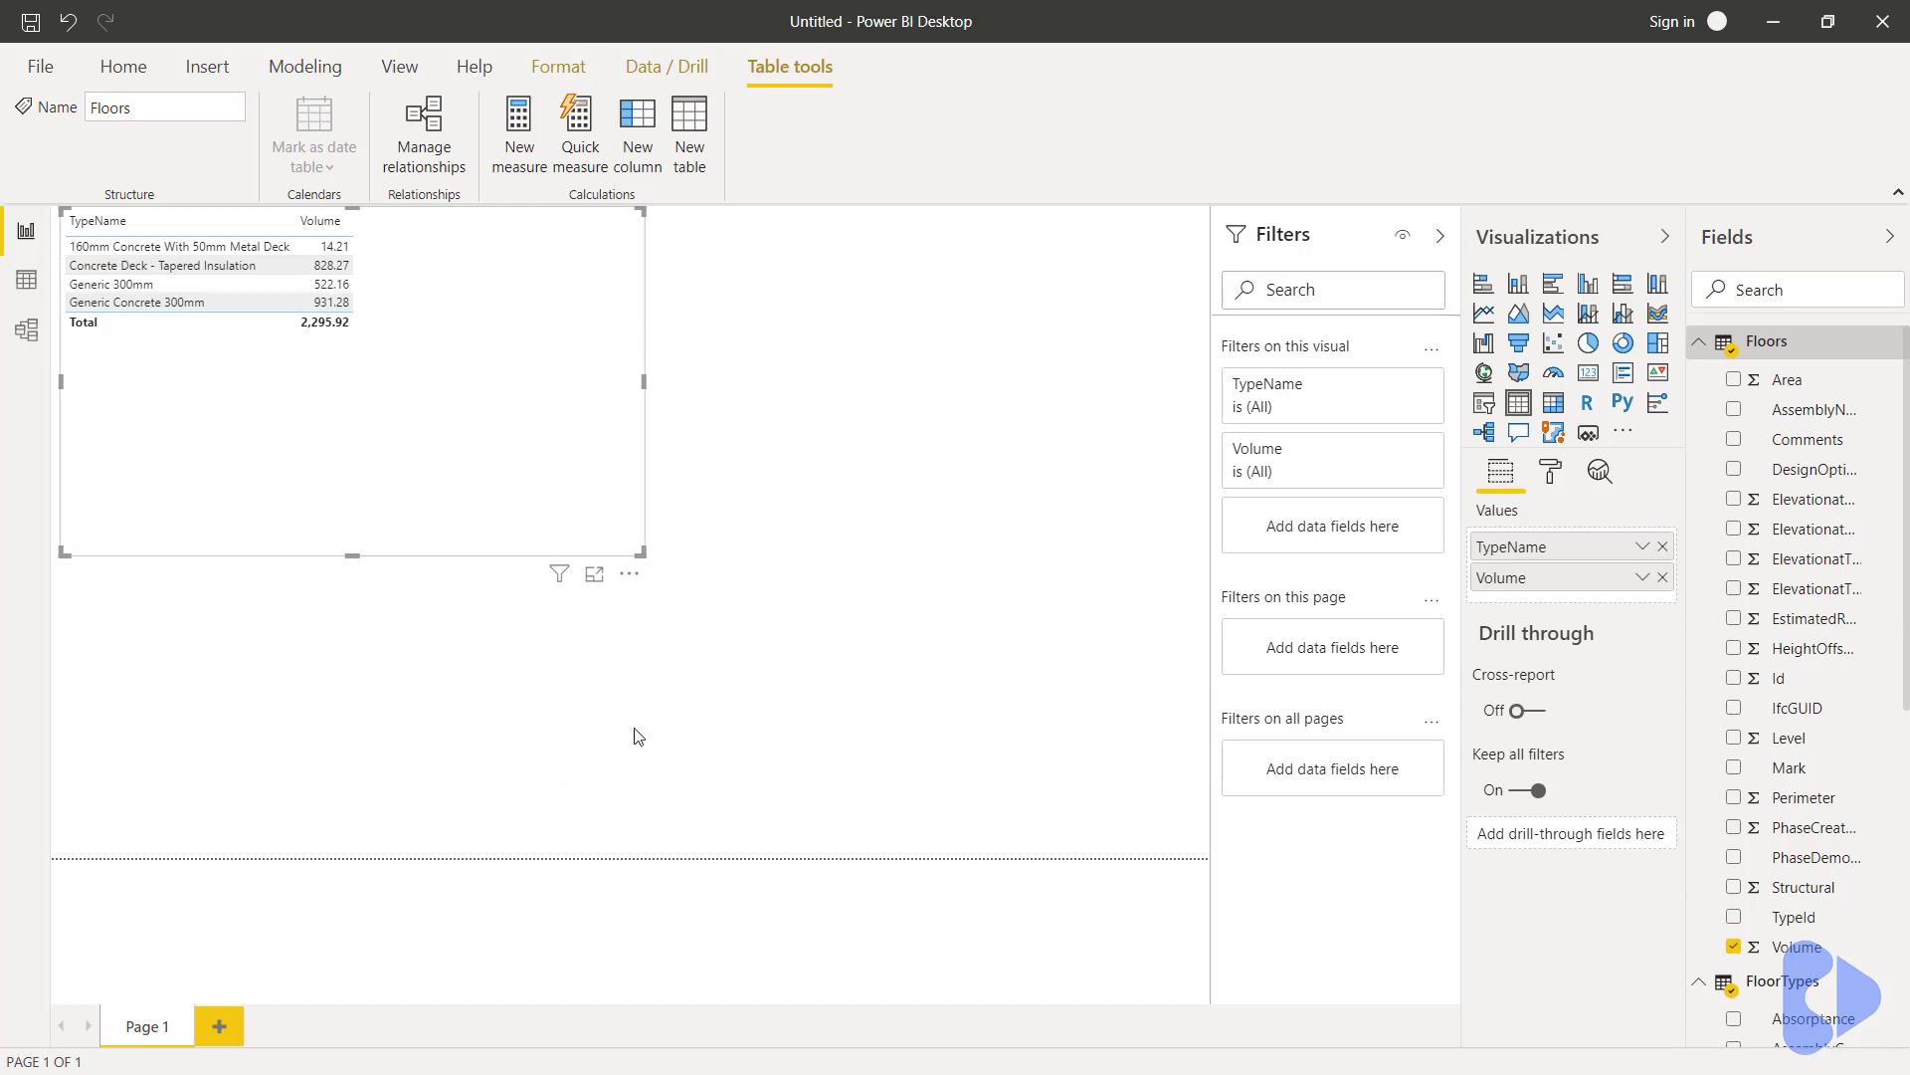
mouse_move(1344, 431)
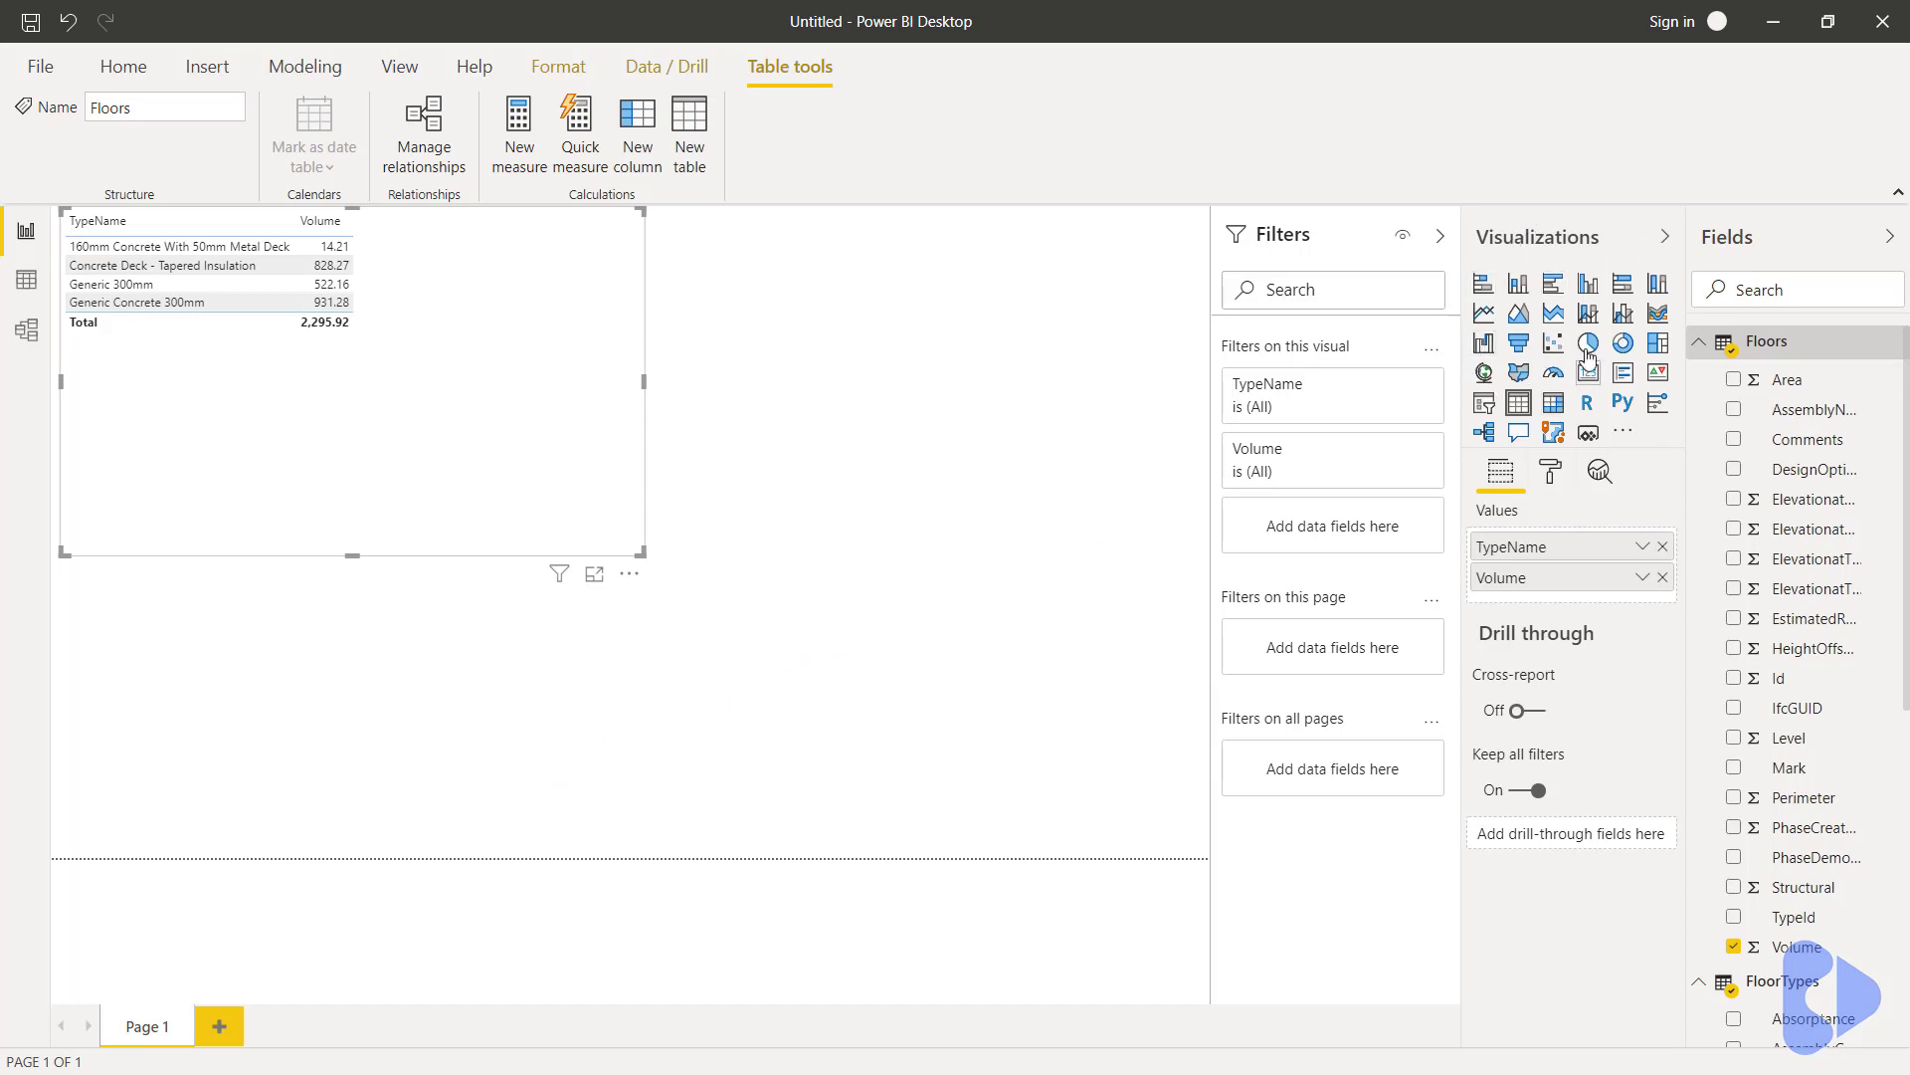
mouse_move(1624, 342)
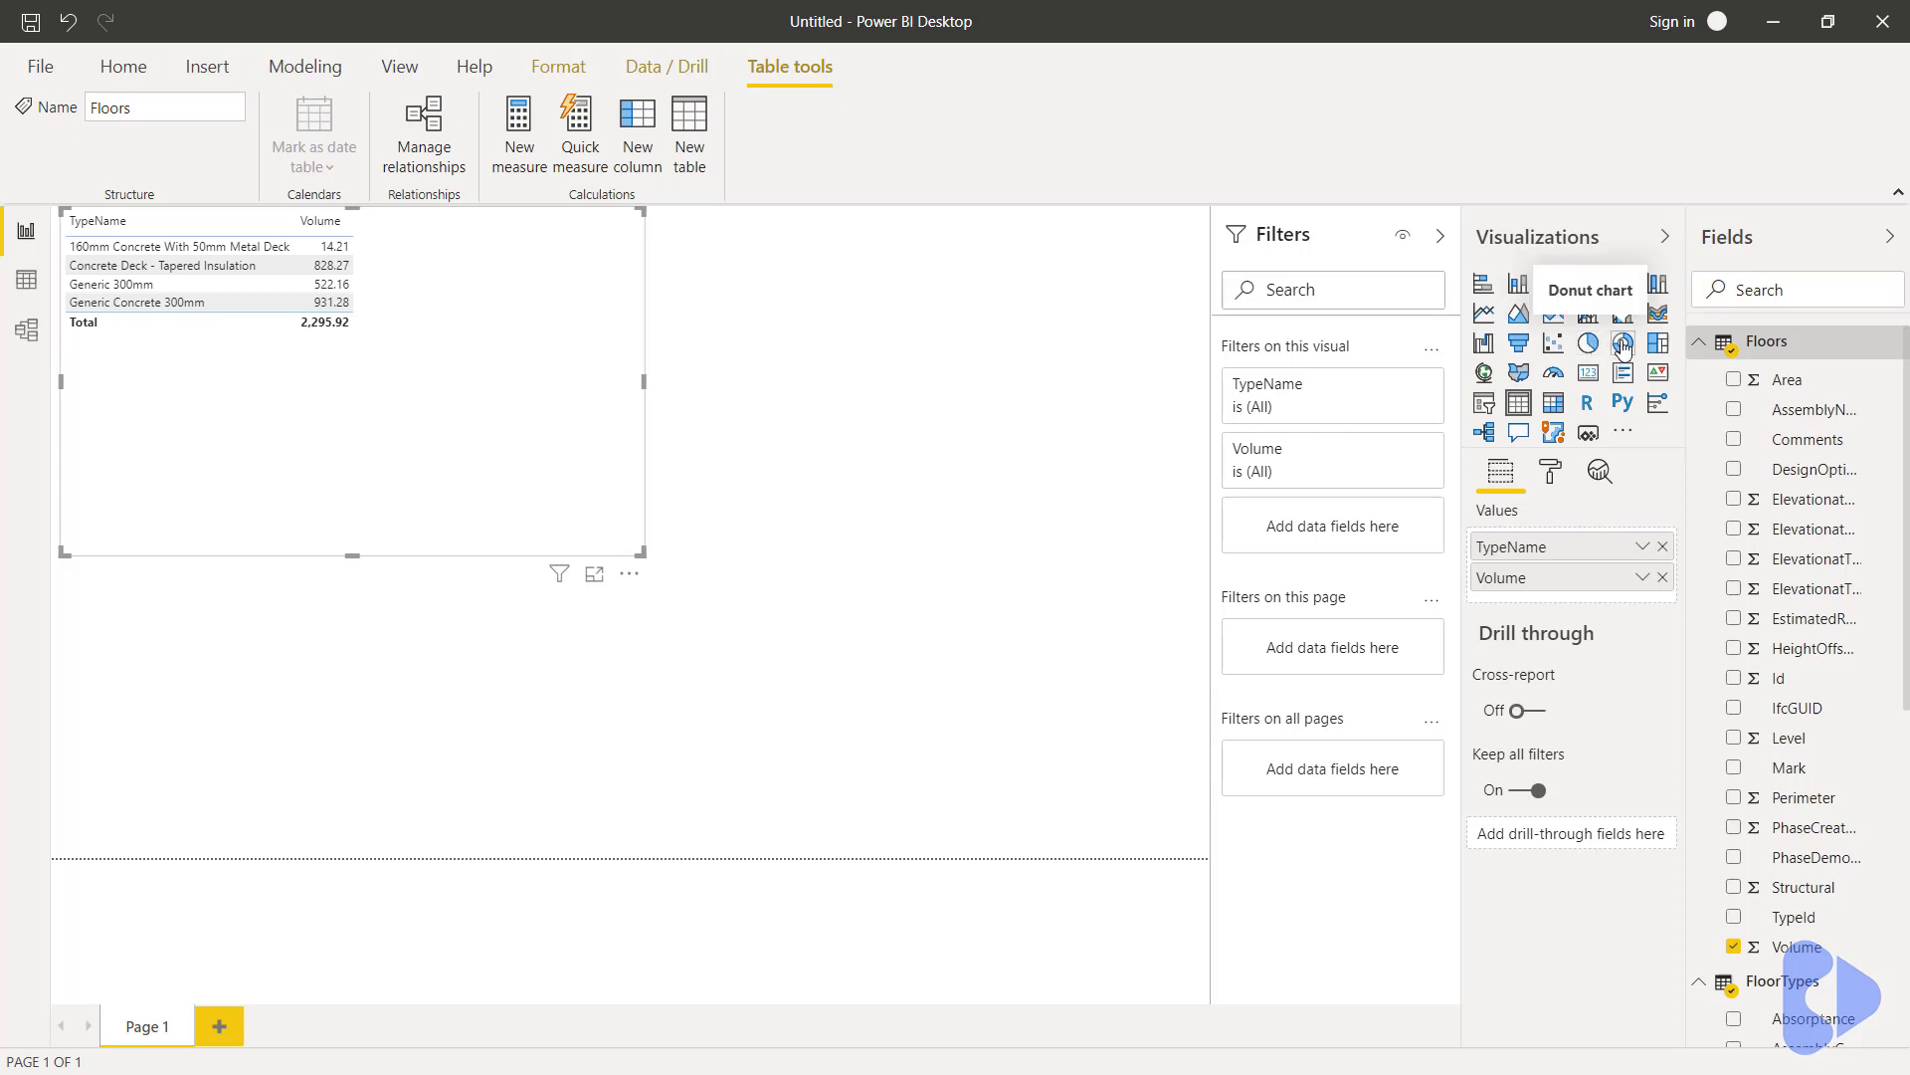
- Convert the table into a donut chart of Volume by TypeName and shrink it
click(1624, 342)
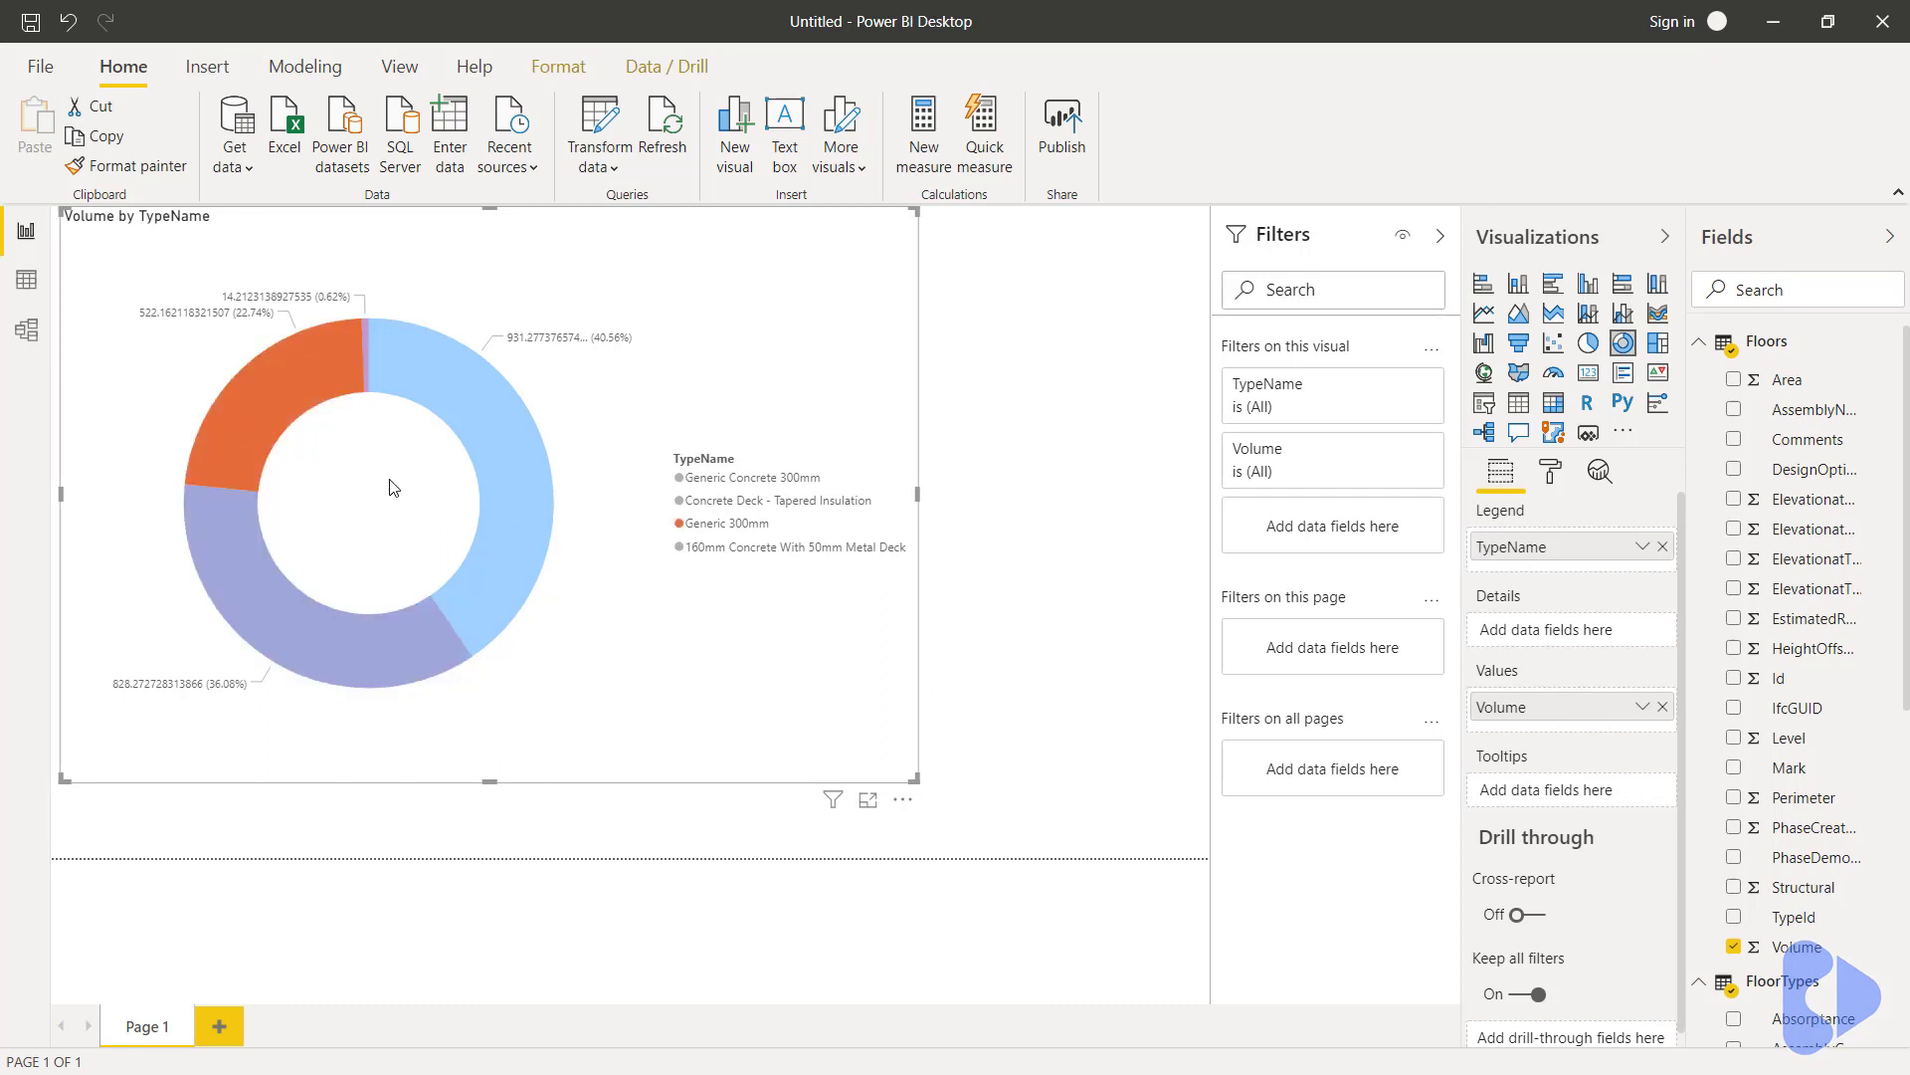
click(365, 338)
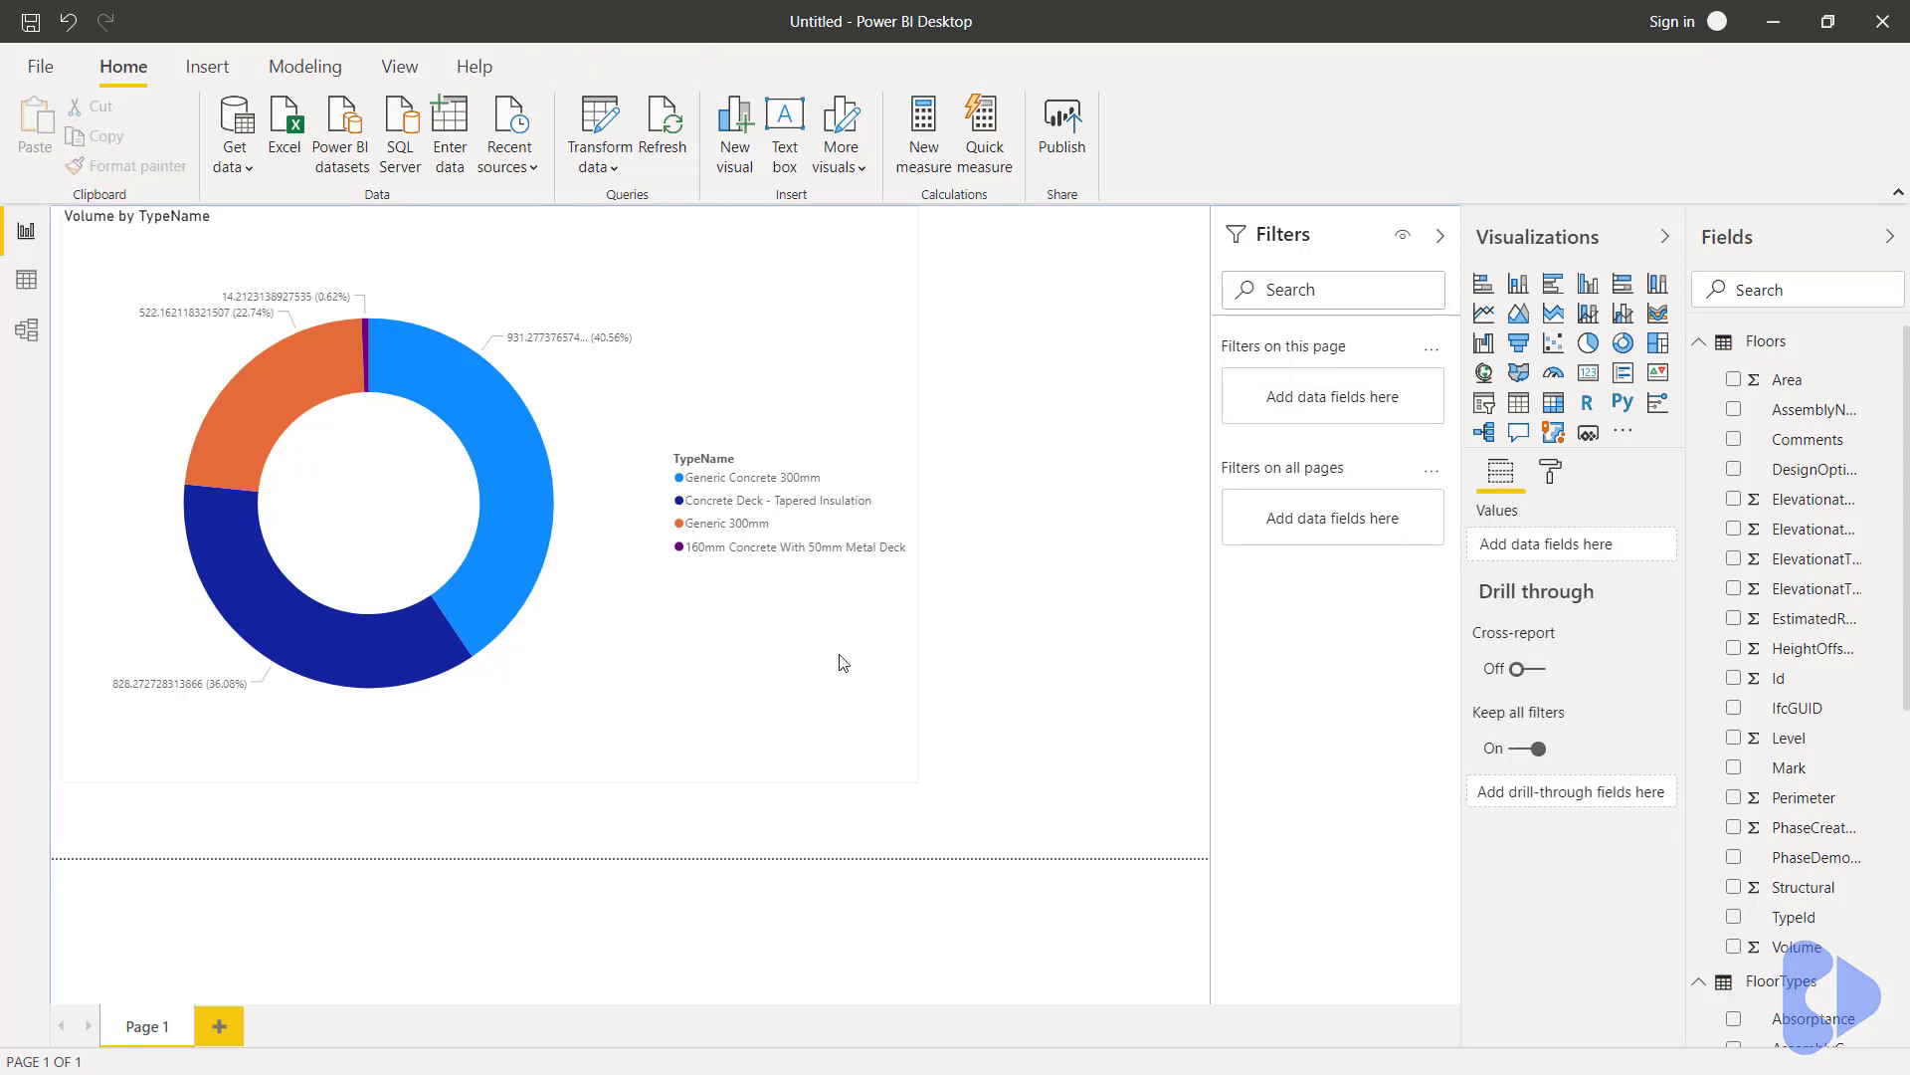
click(366, 498)
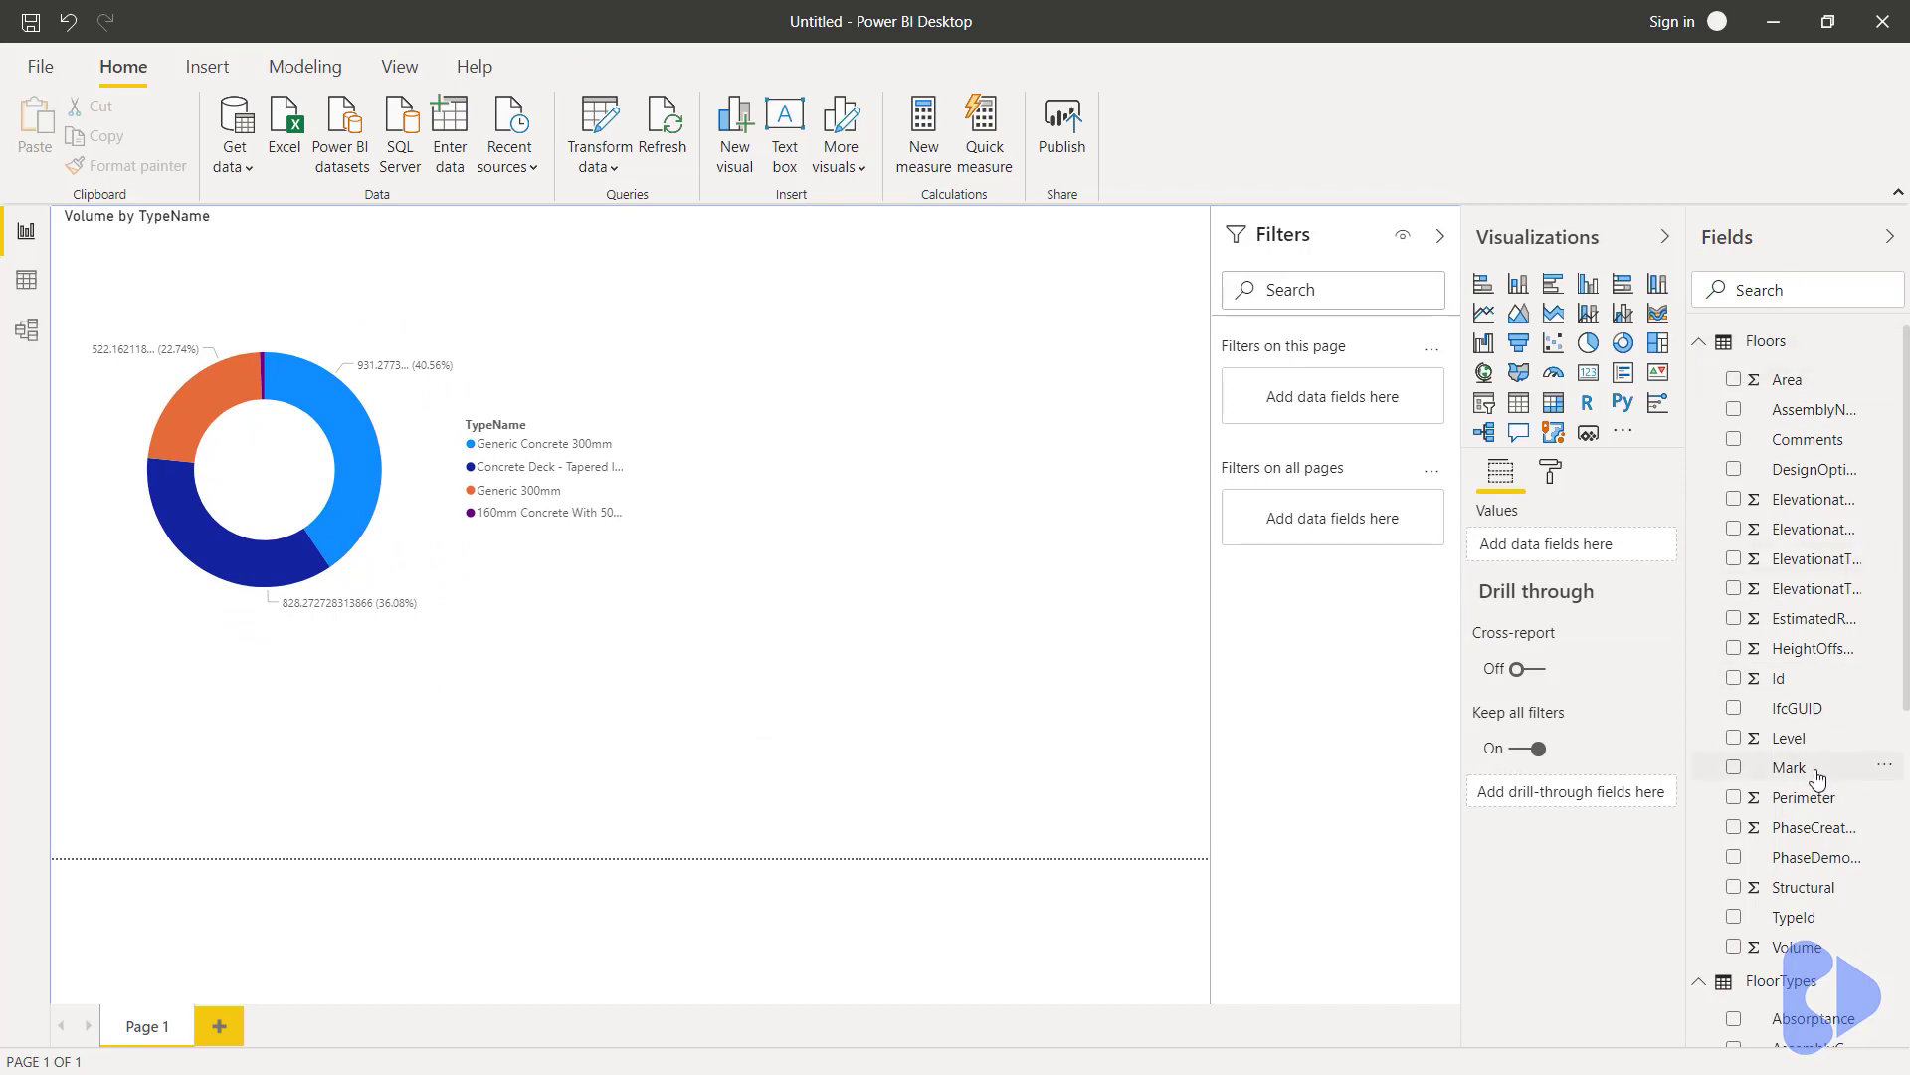
- Create a column chart of Floors Level by FloorTypes TypeName and place it at the lower middle
scroll(down, 3)
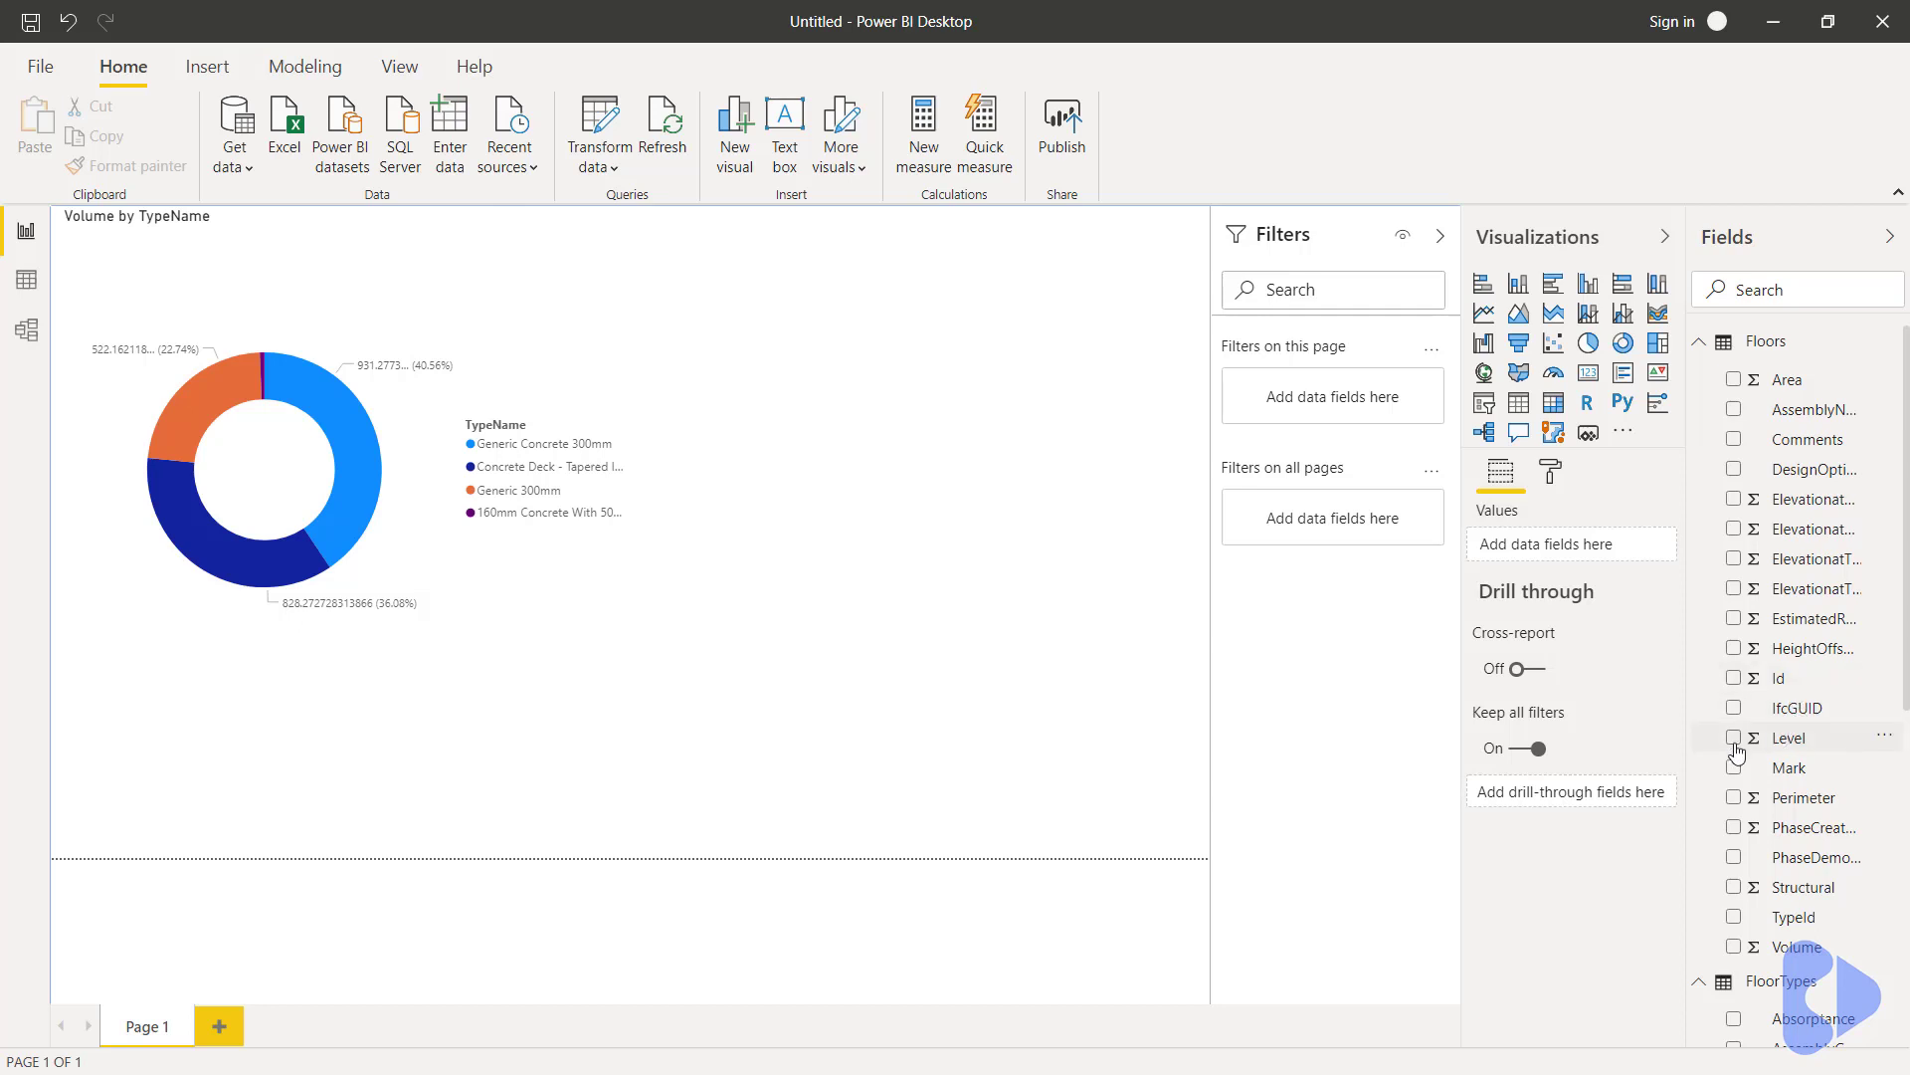
click(1735, 736)
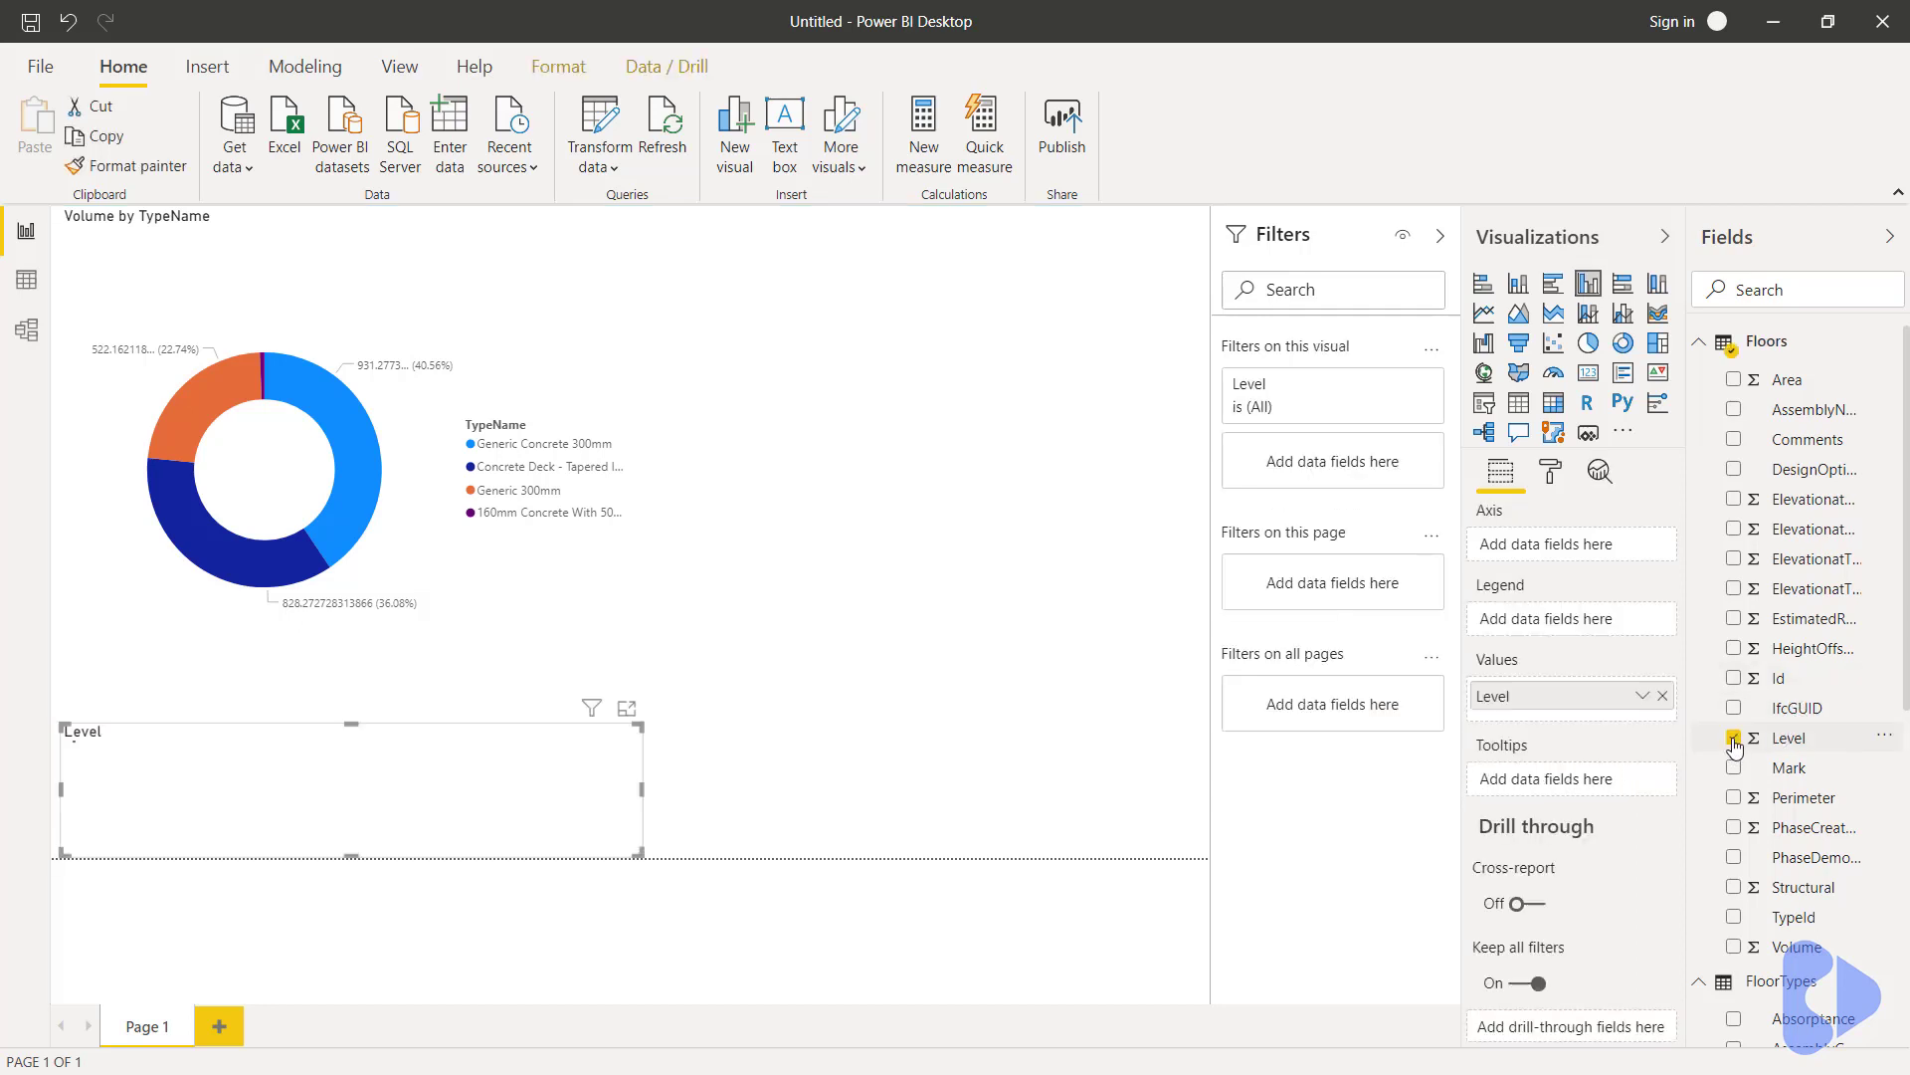
click(1734, 737)
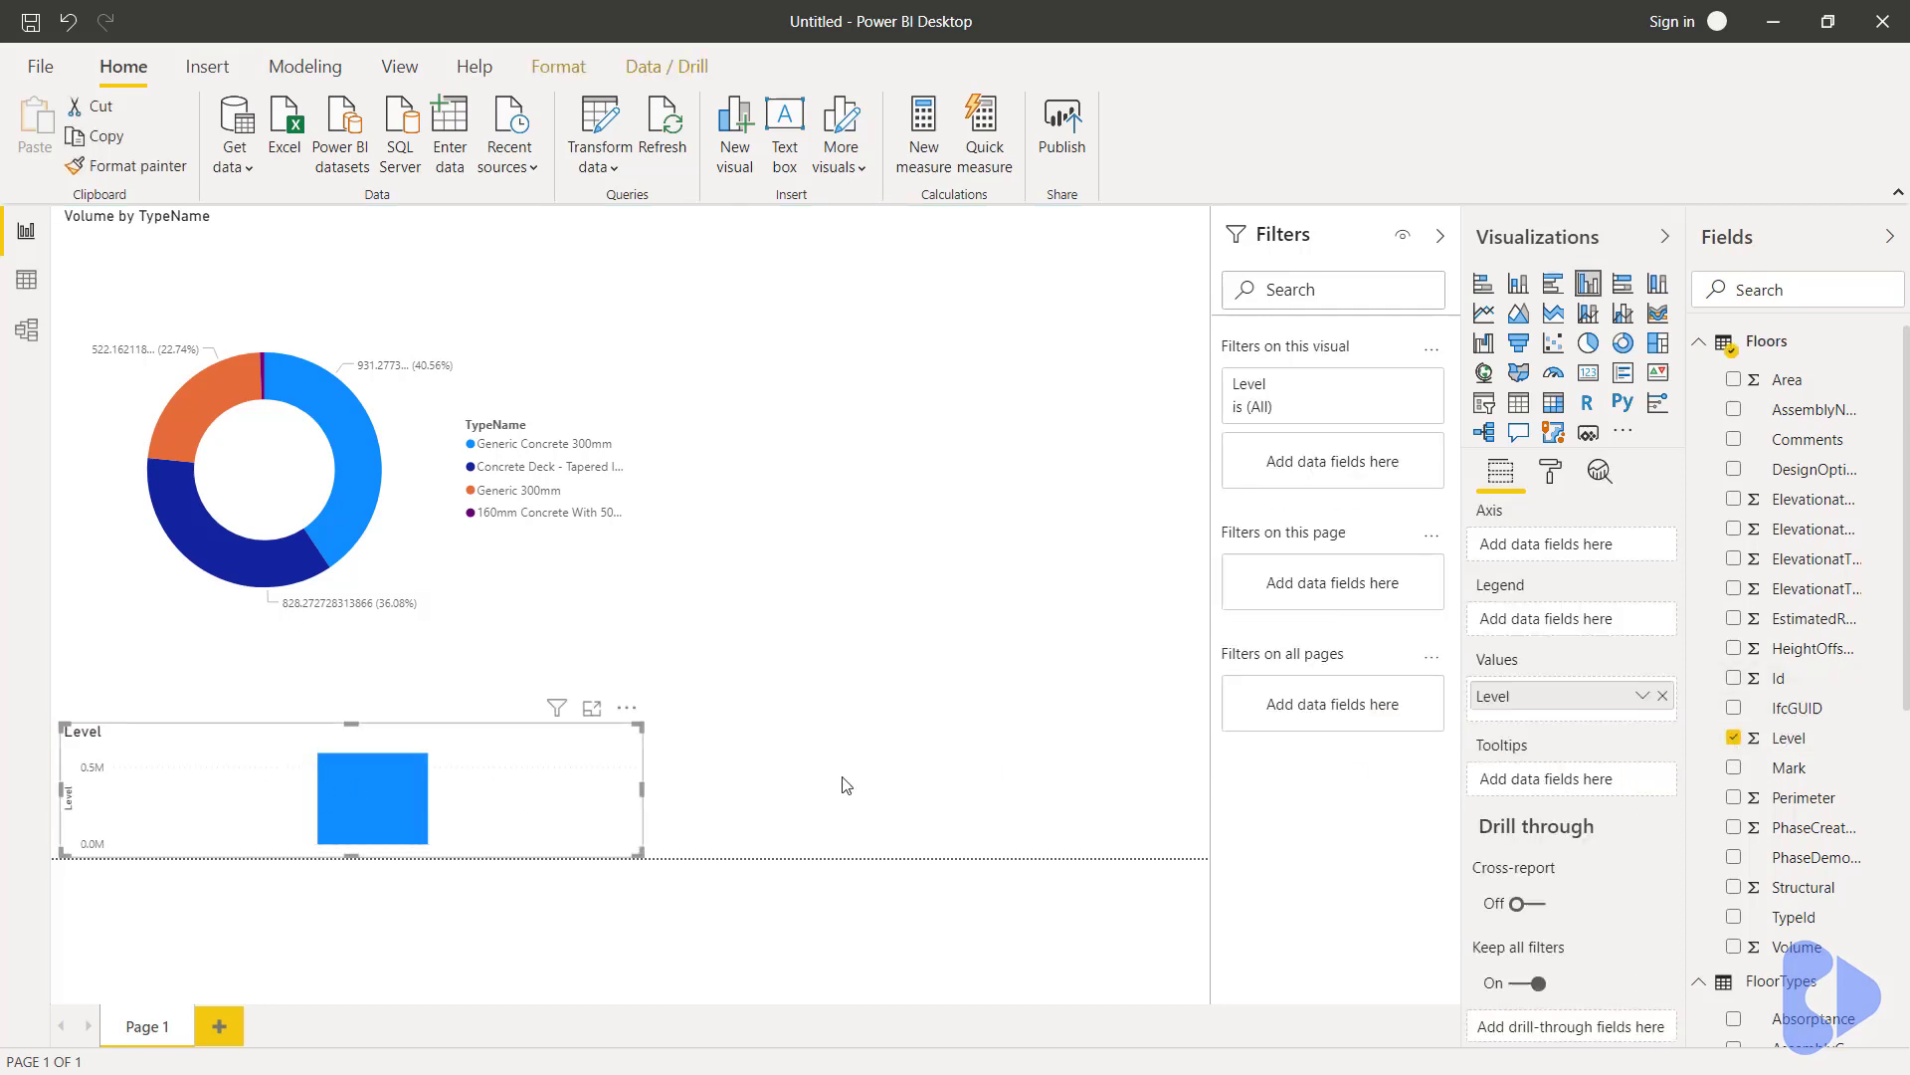
mouse_move(1803, 746)
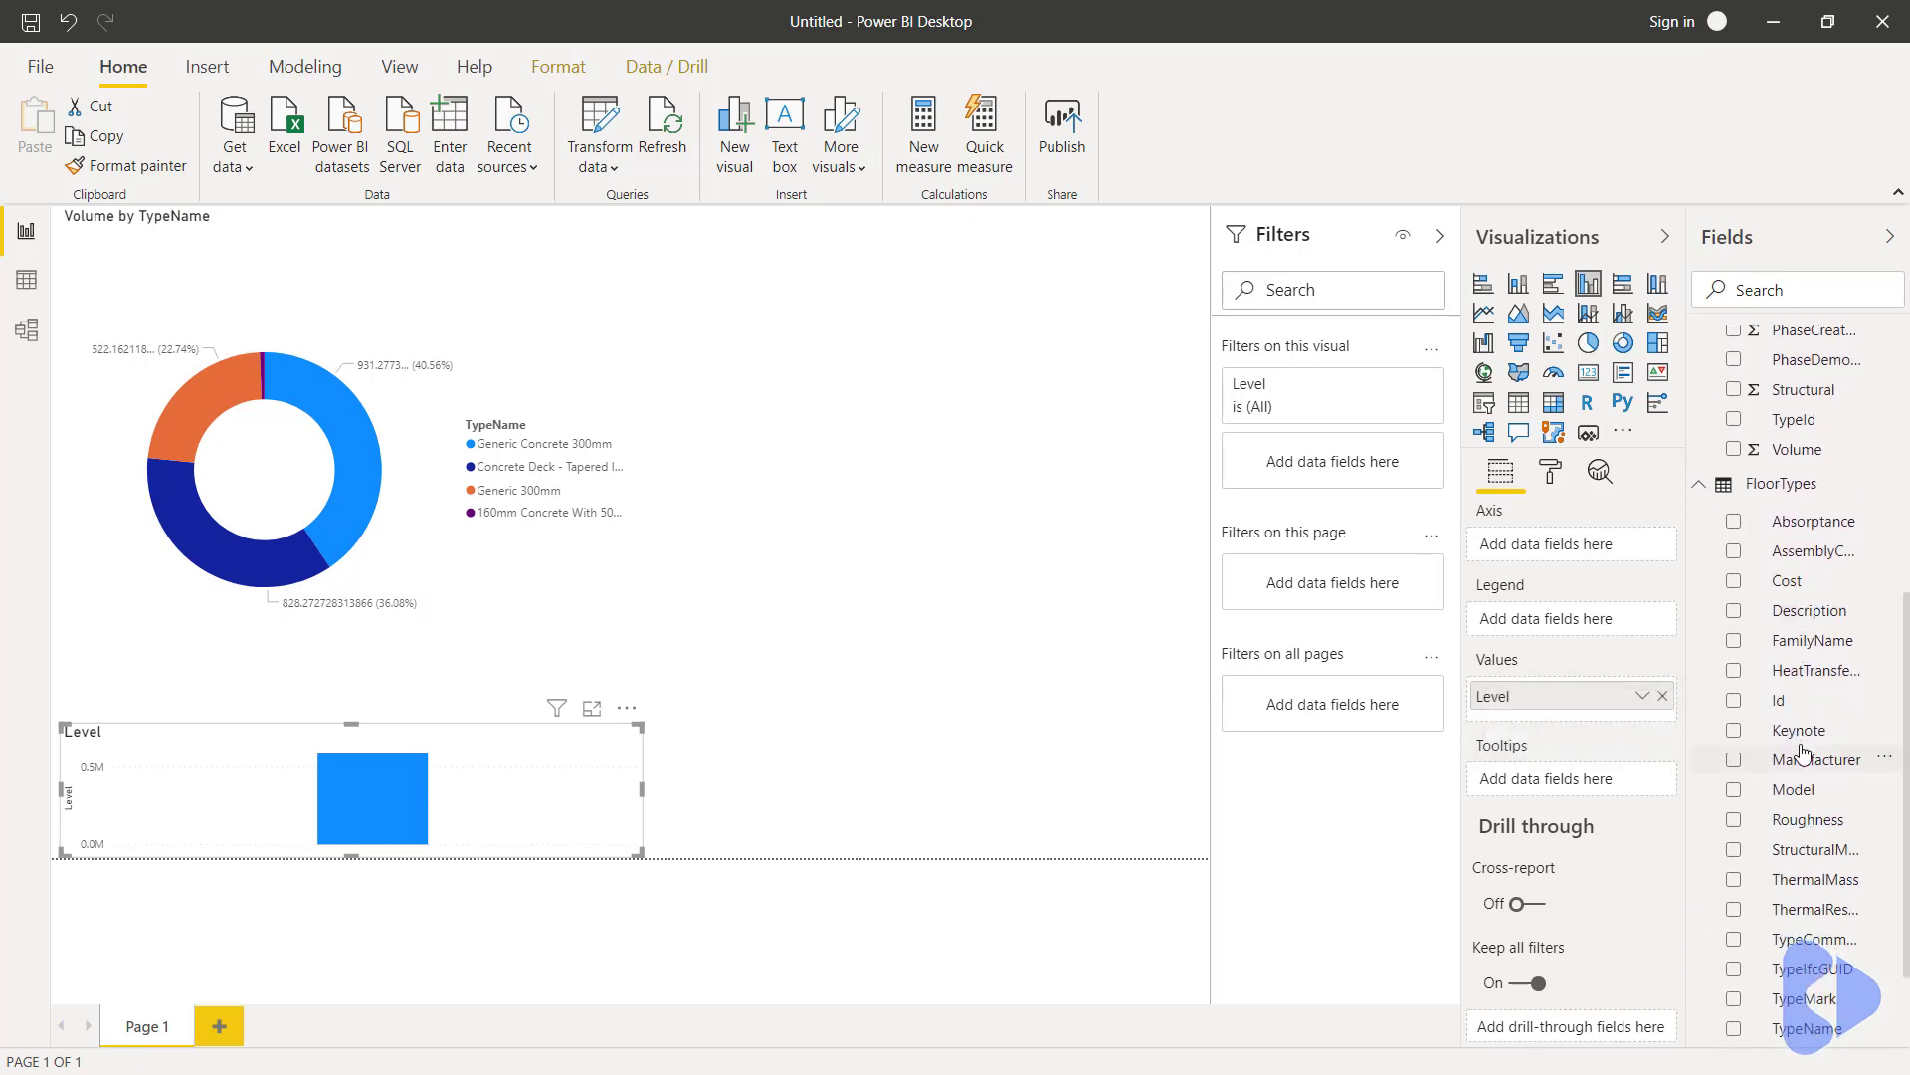
scroll(down, 3)
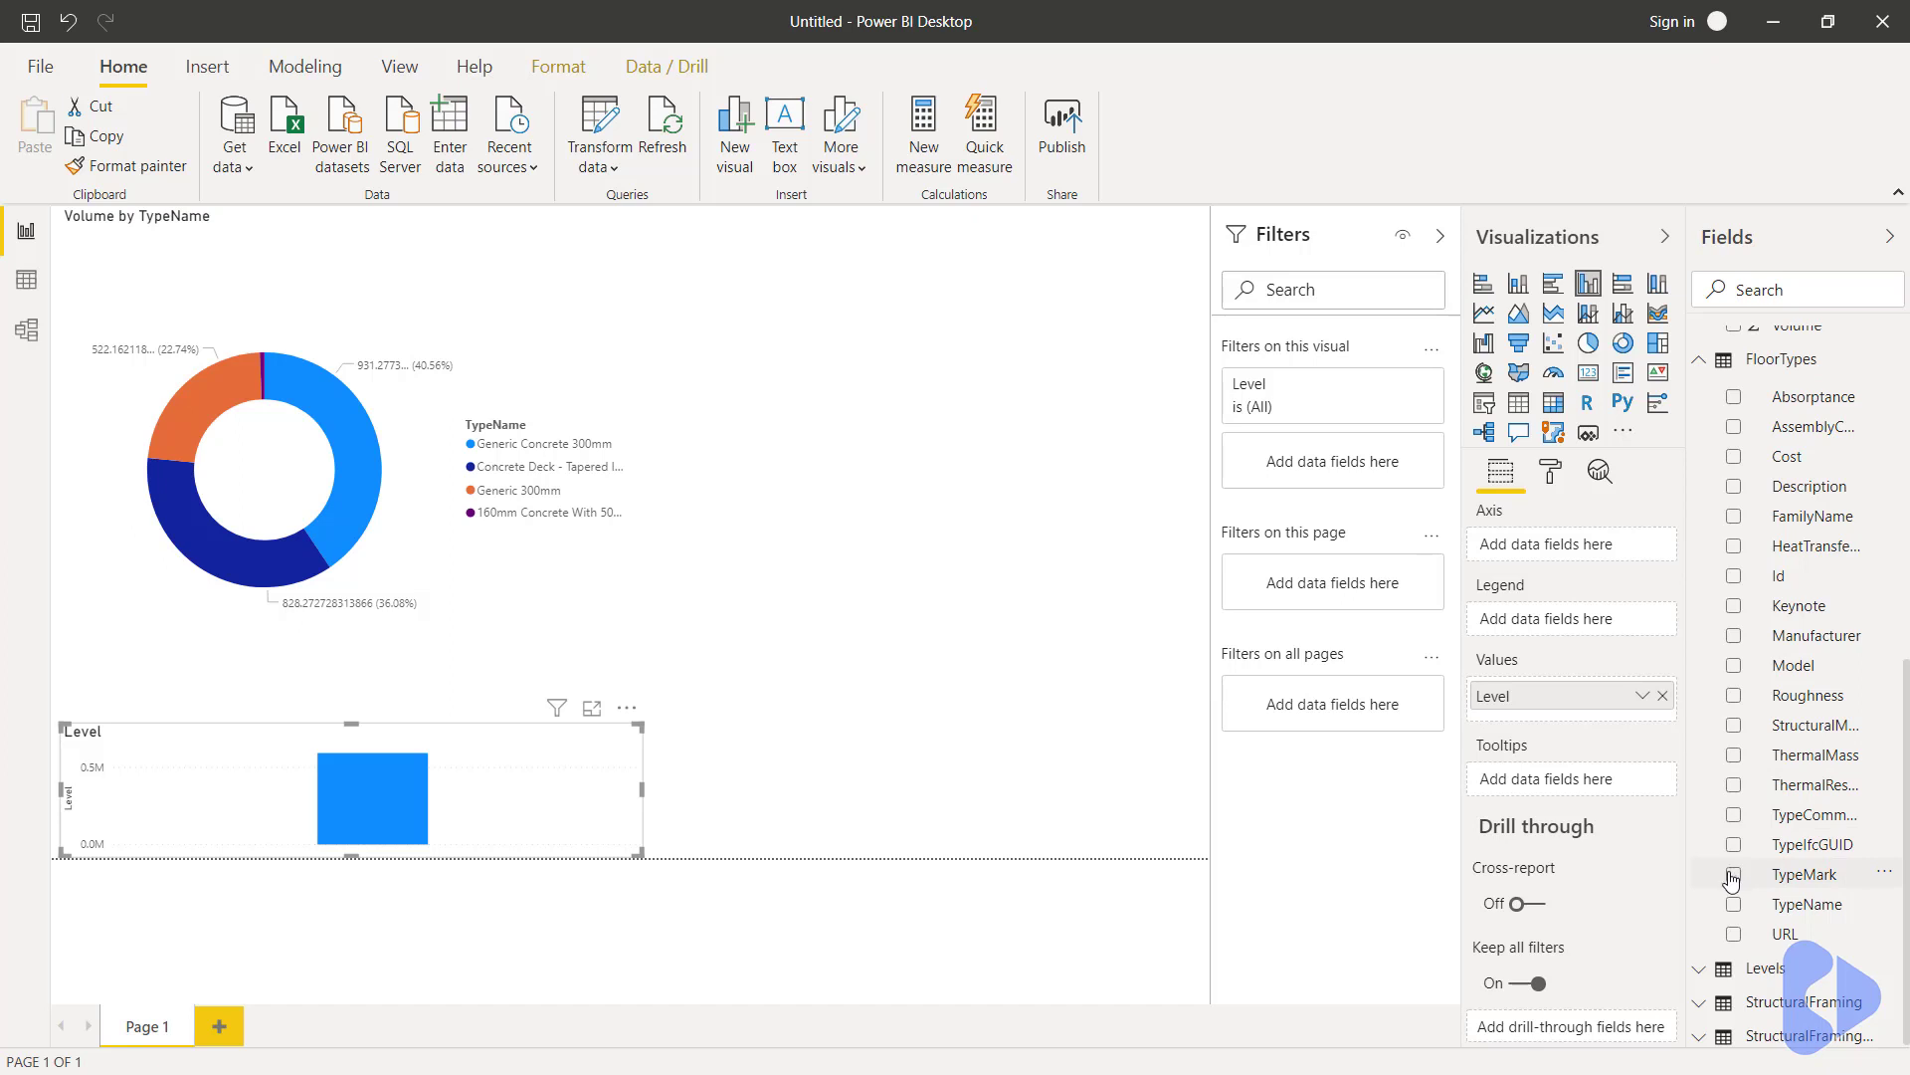
click(1734, 903)
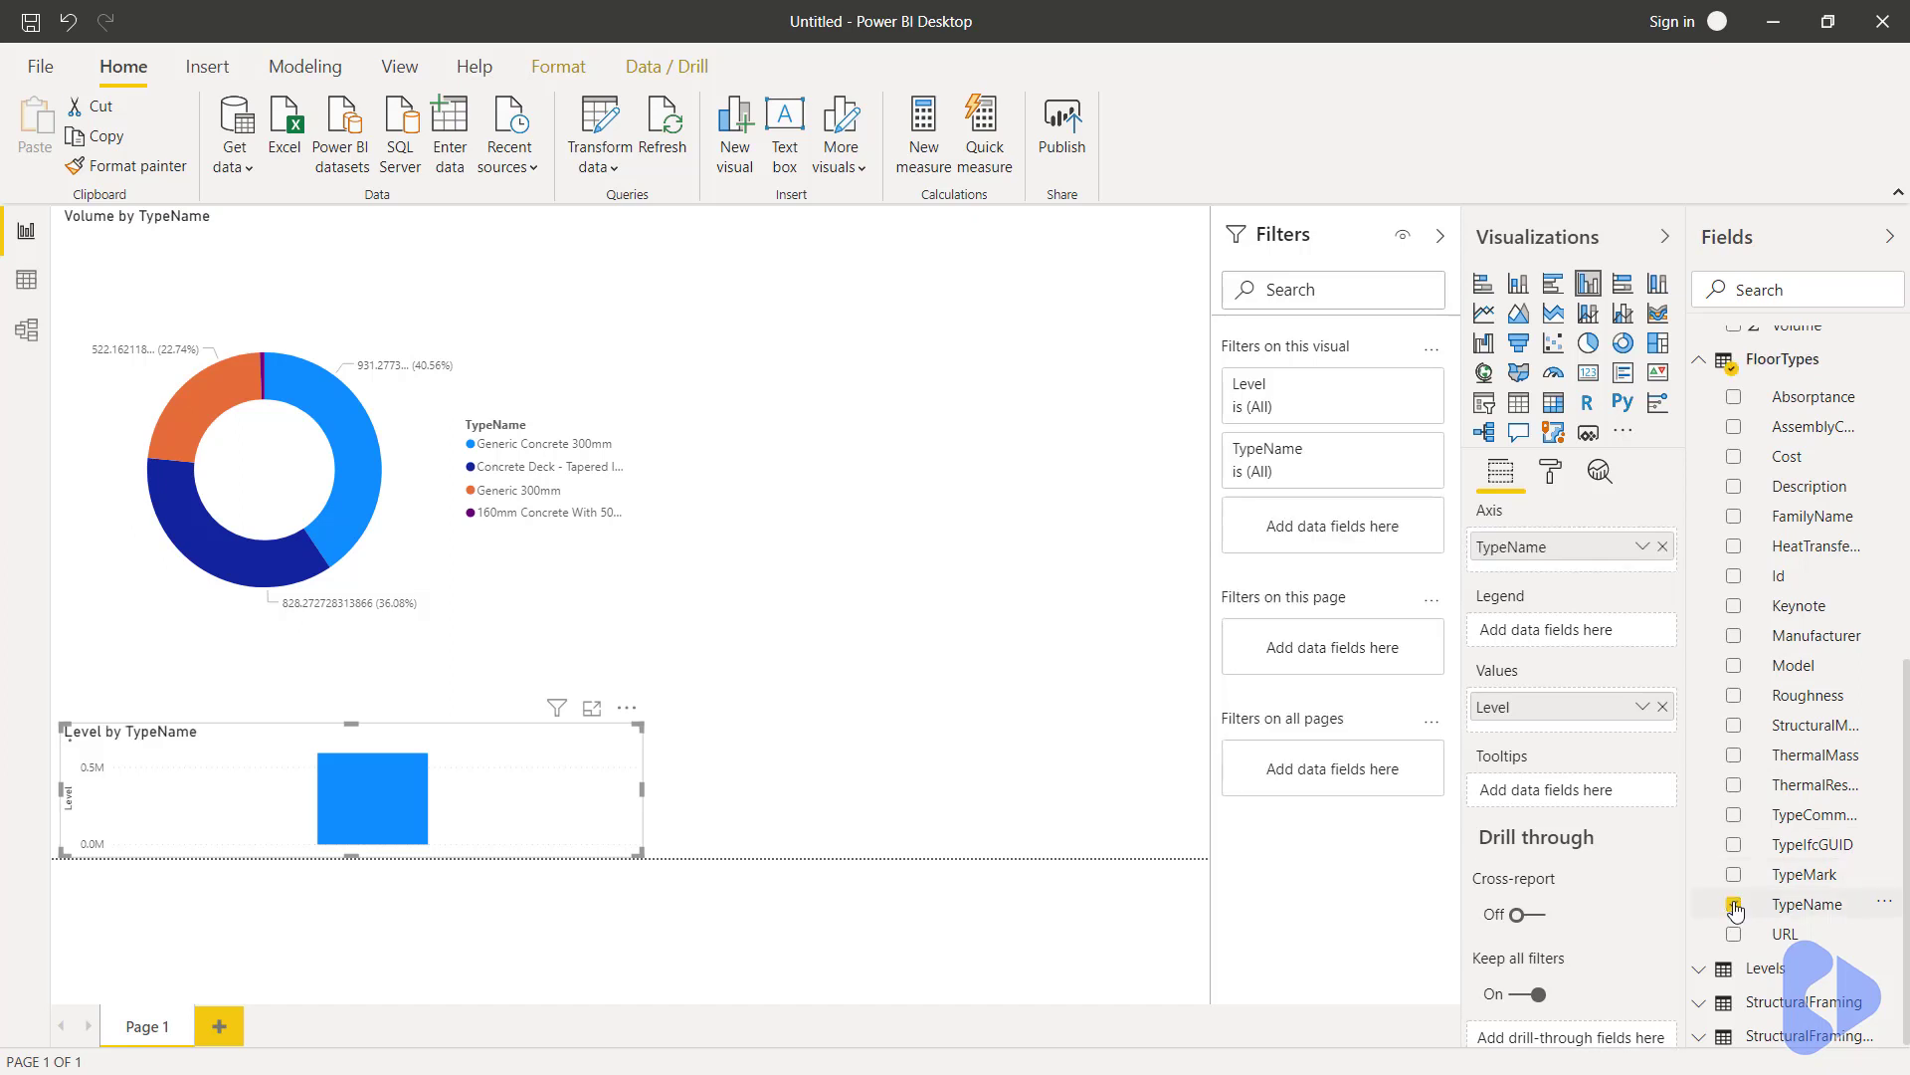
click(1734, 903)
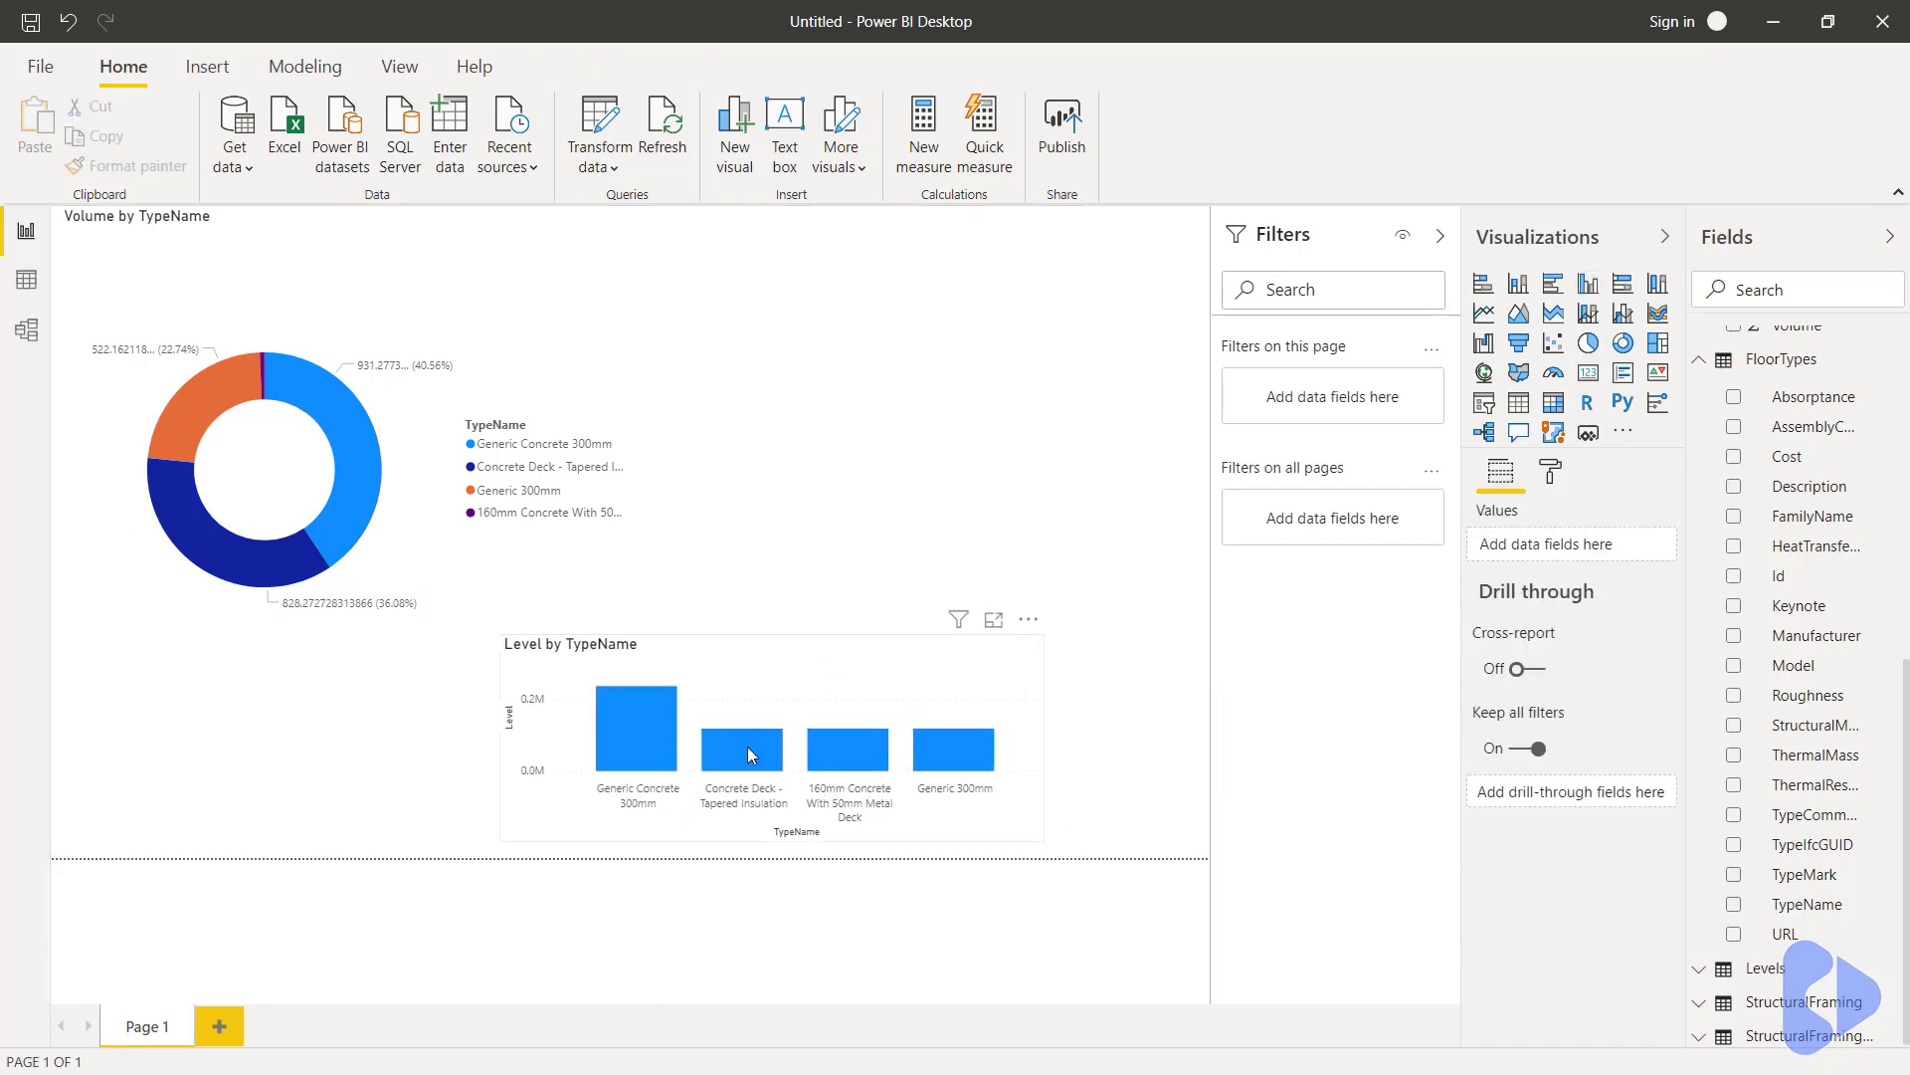
click(744, 748)
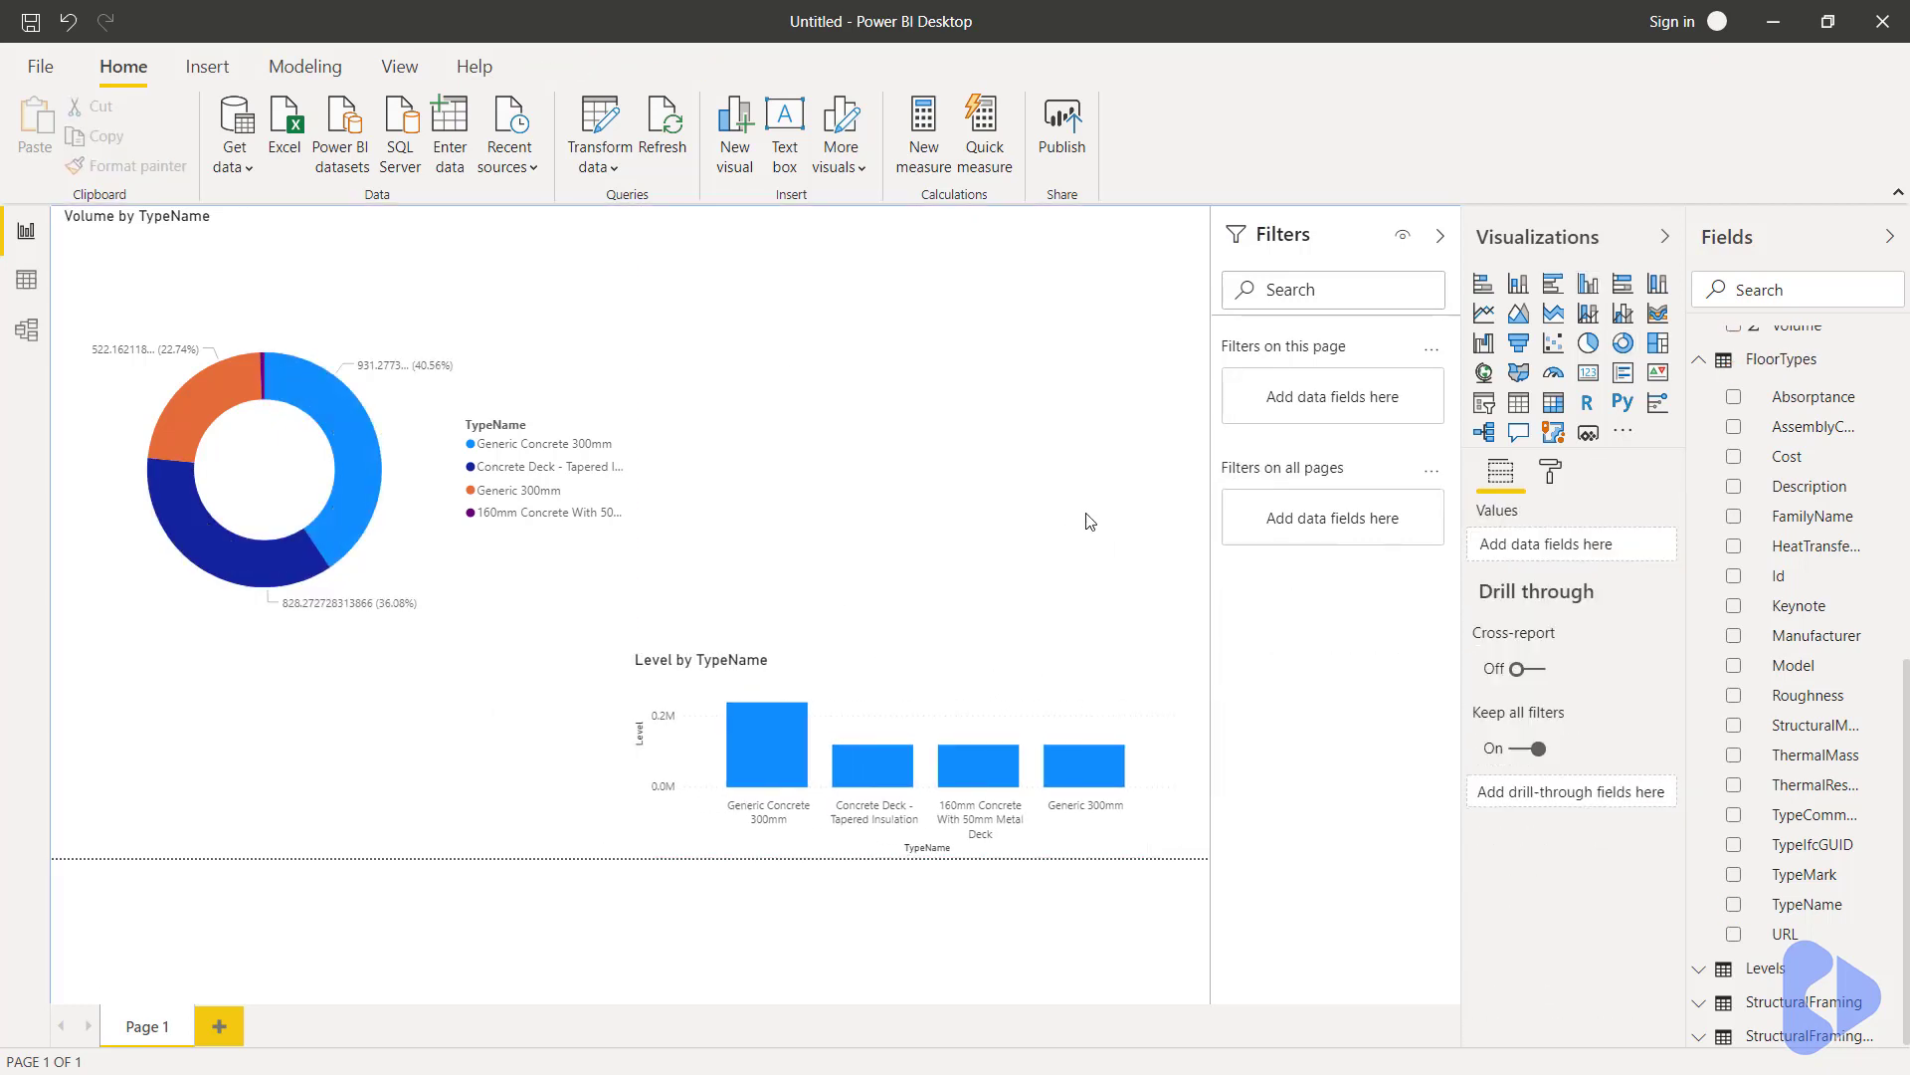
mouse_move(1062, 406)
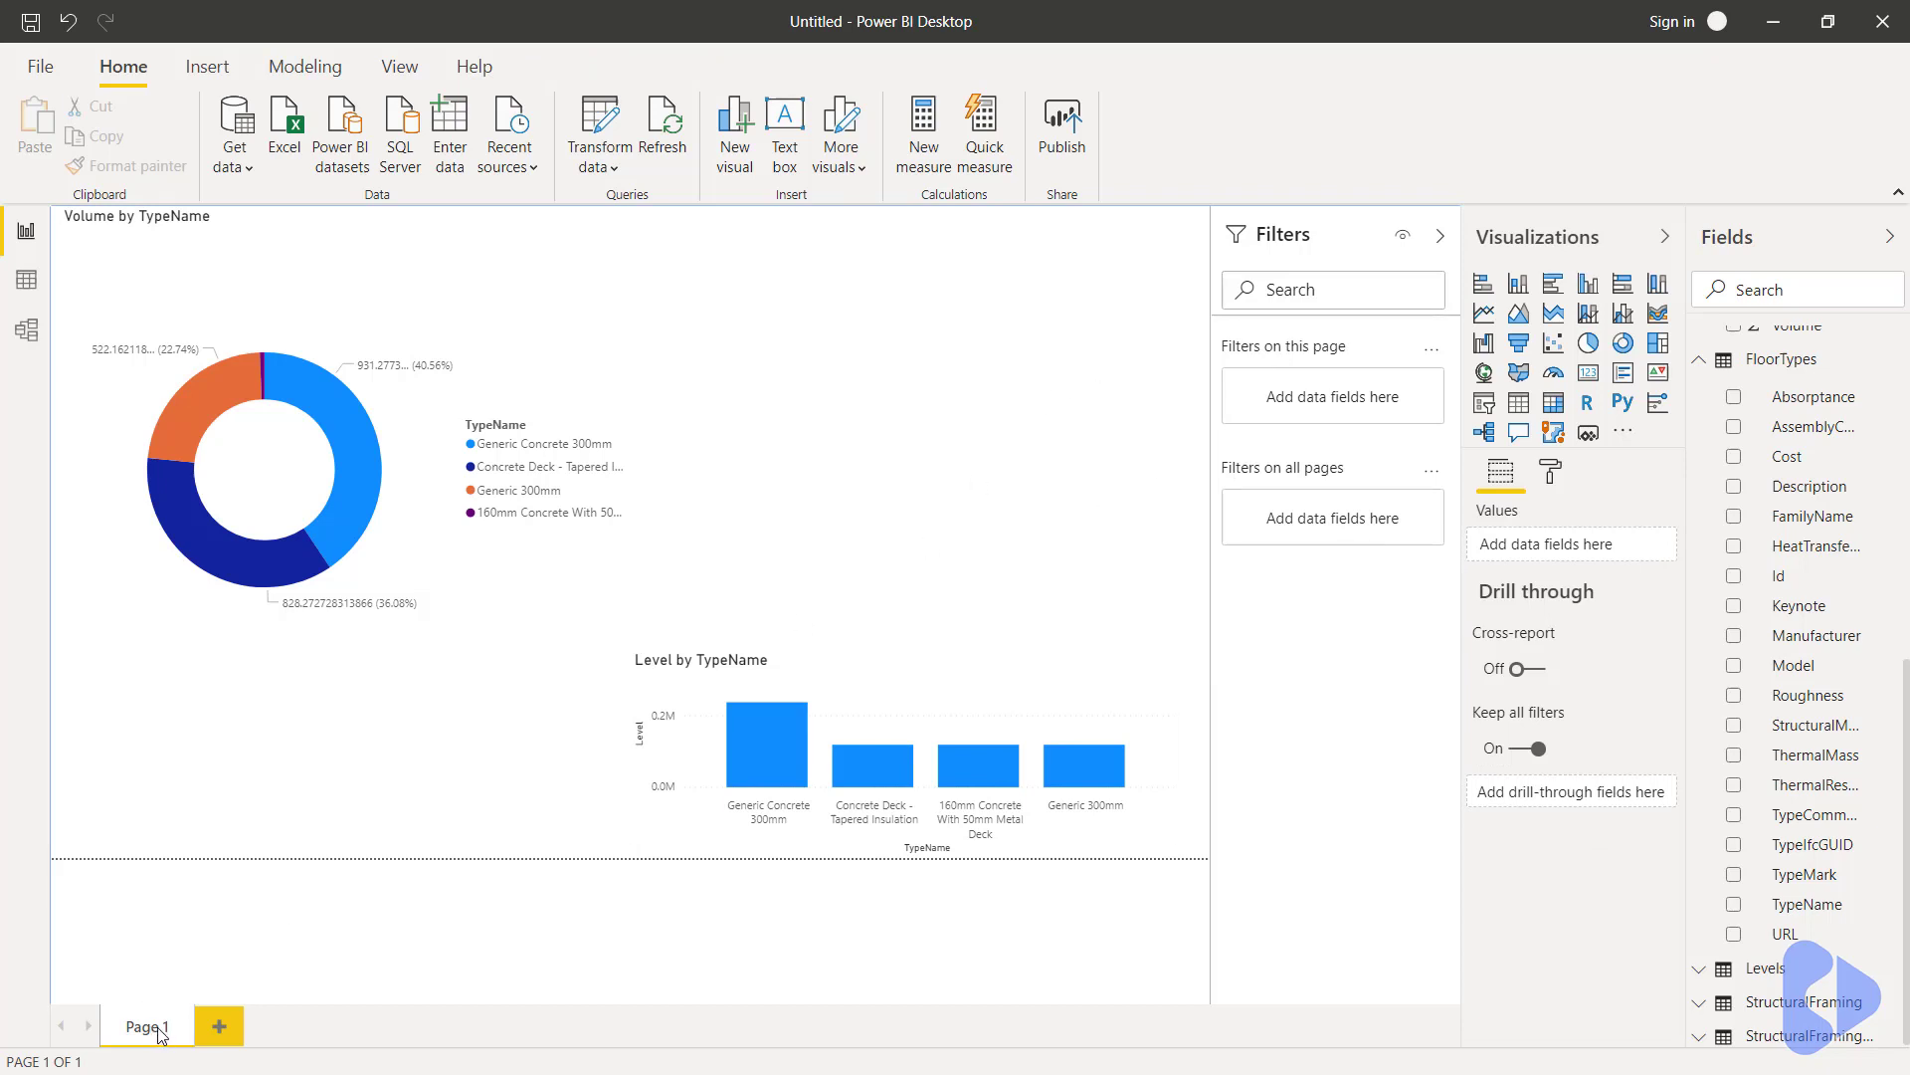
mouse_move(219, 1027)
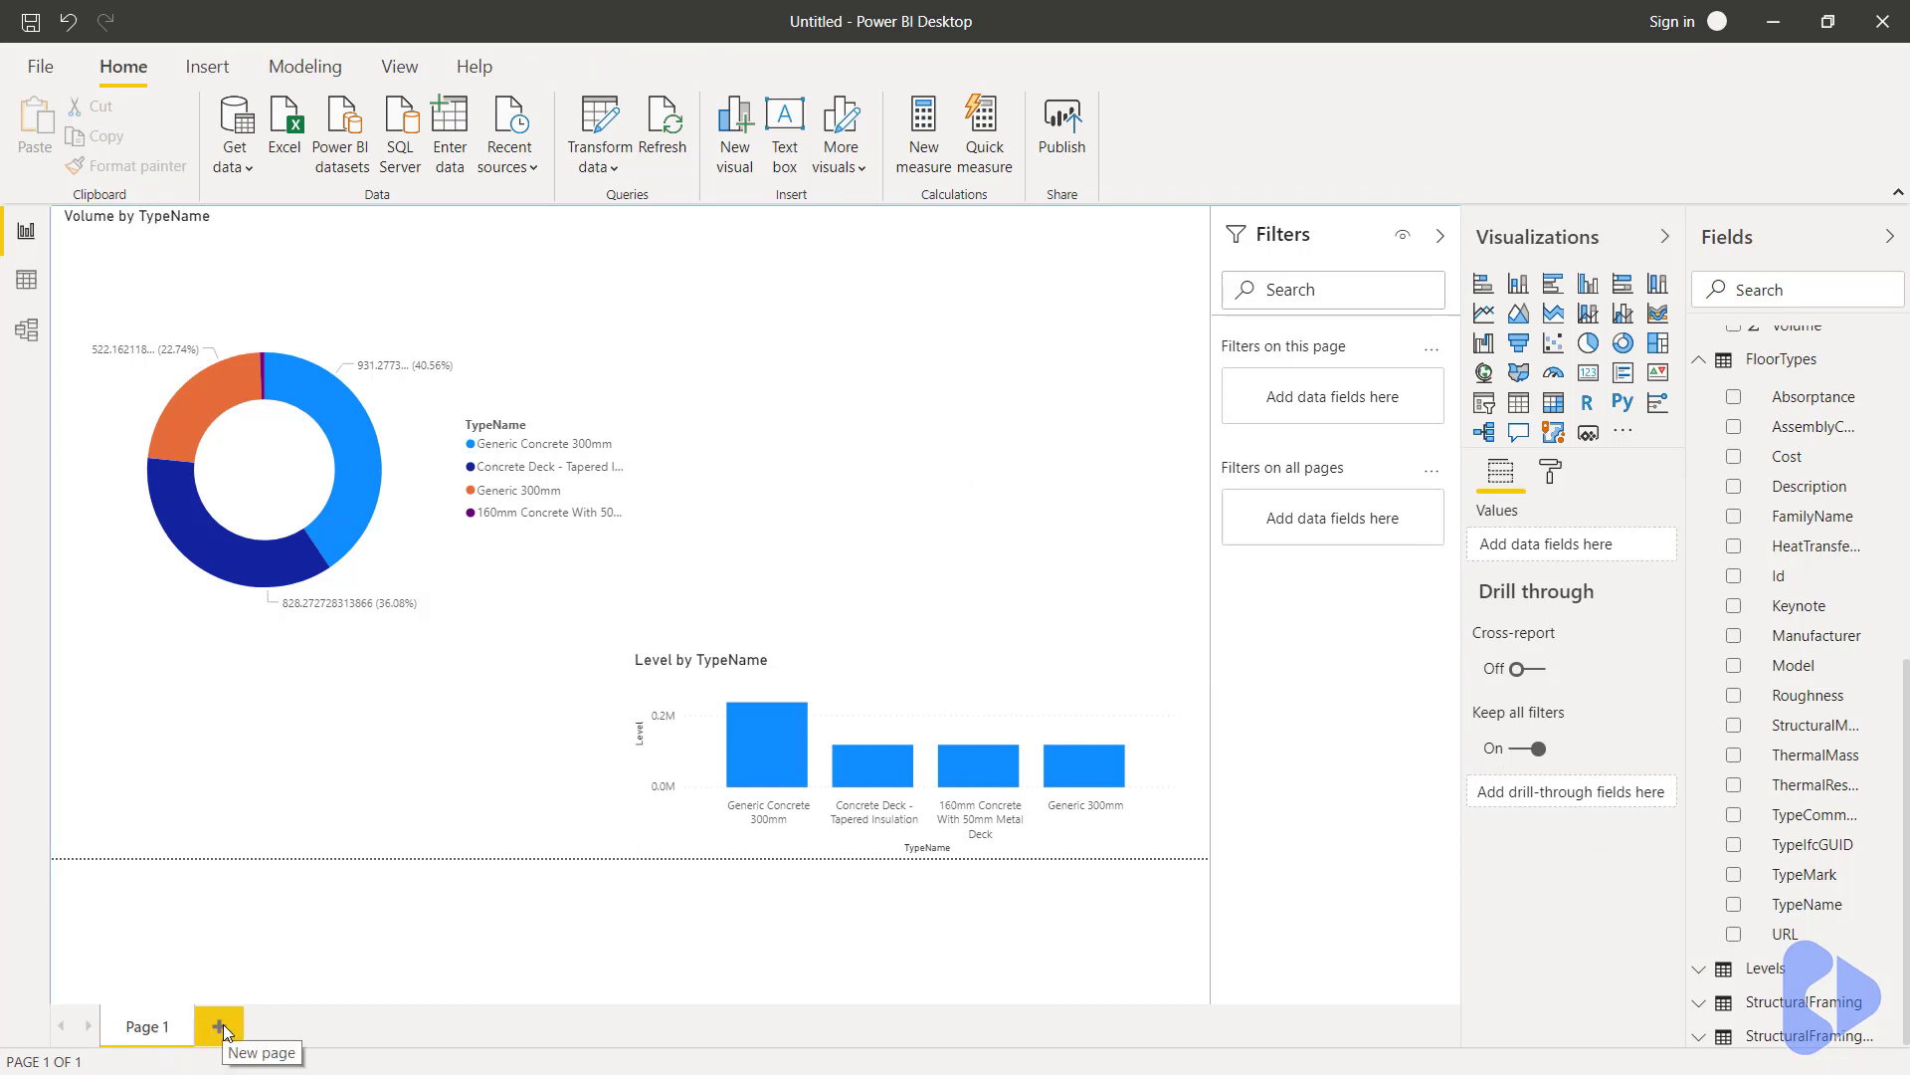
mouse_move(257, 1003)
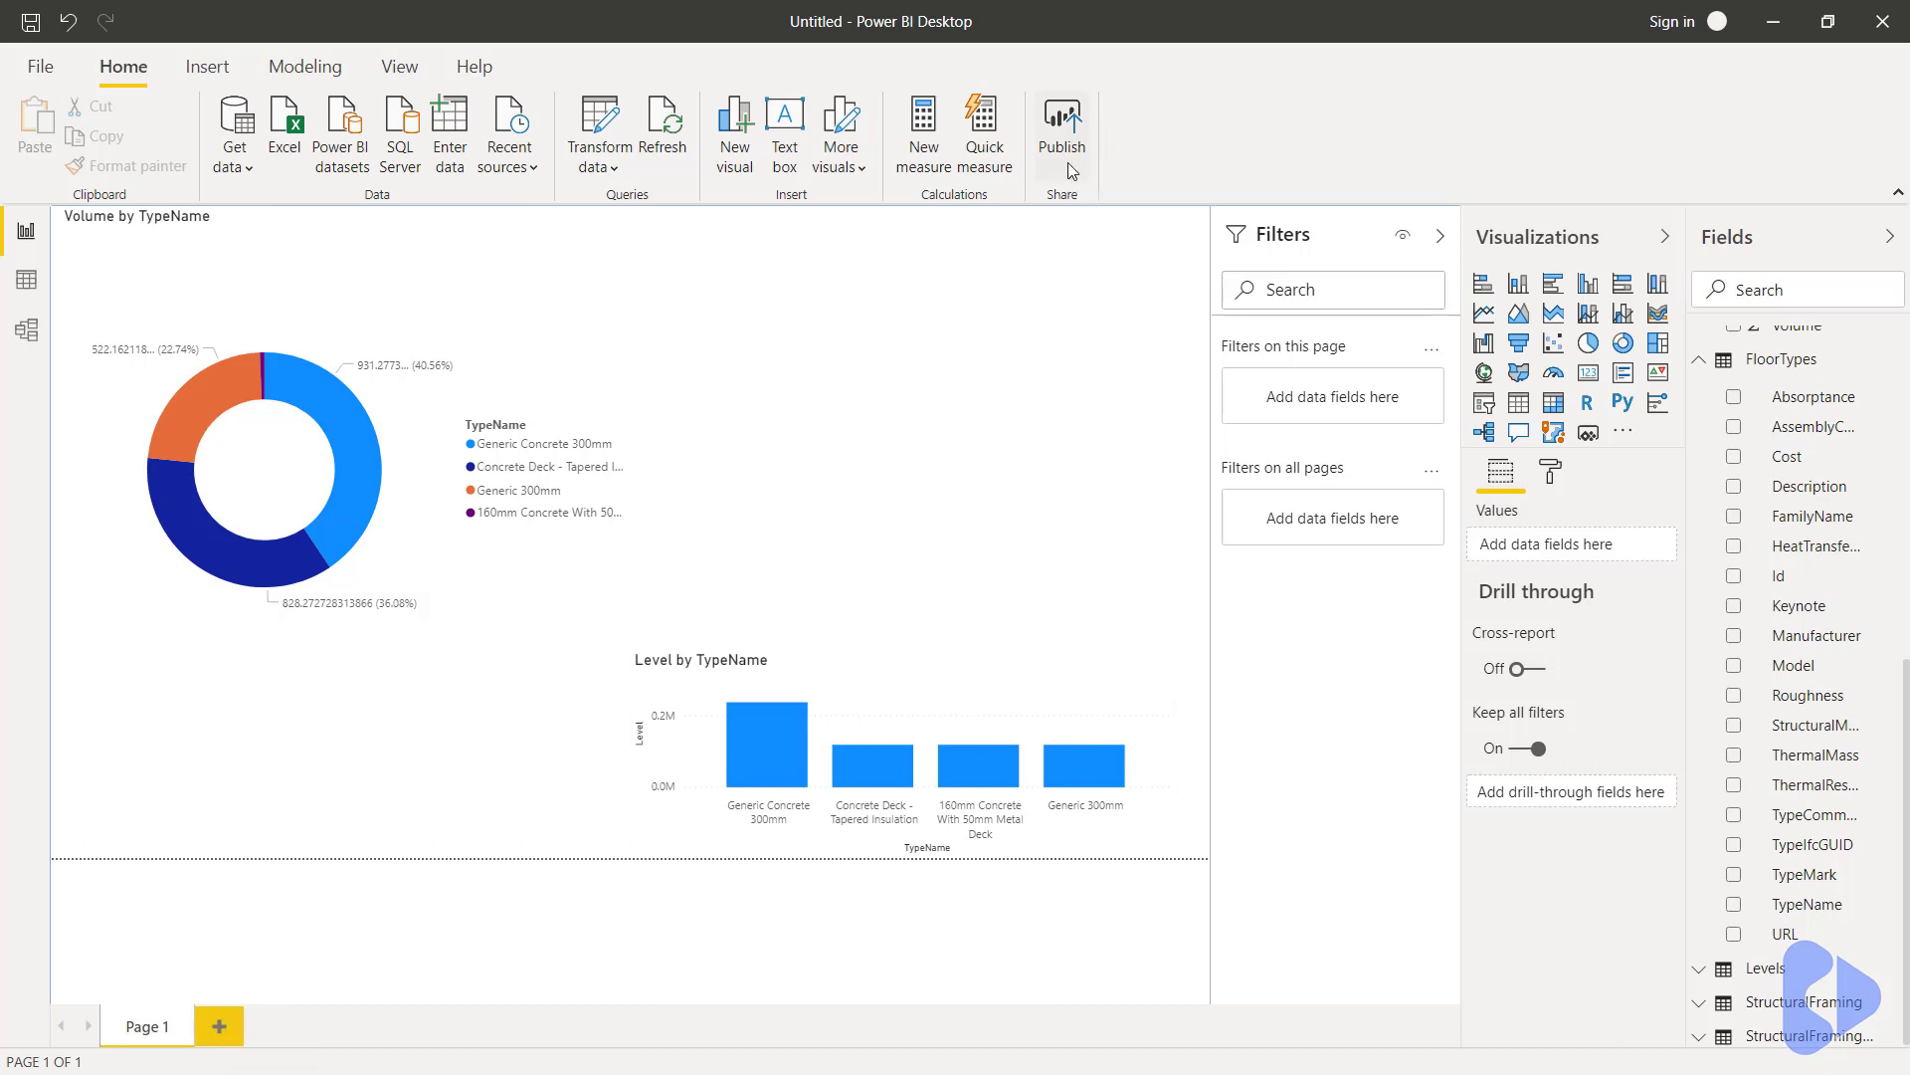
mouse_move(1059, 354)
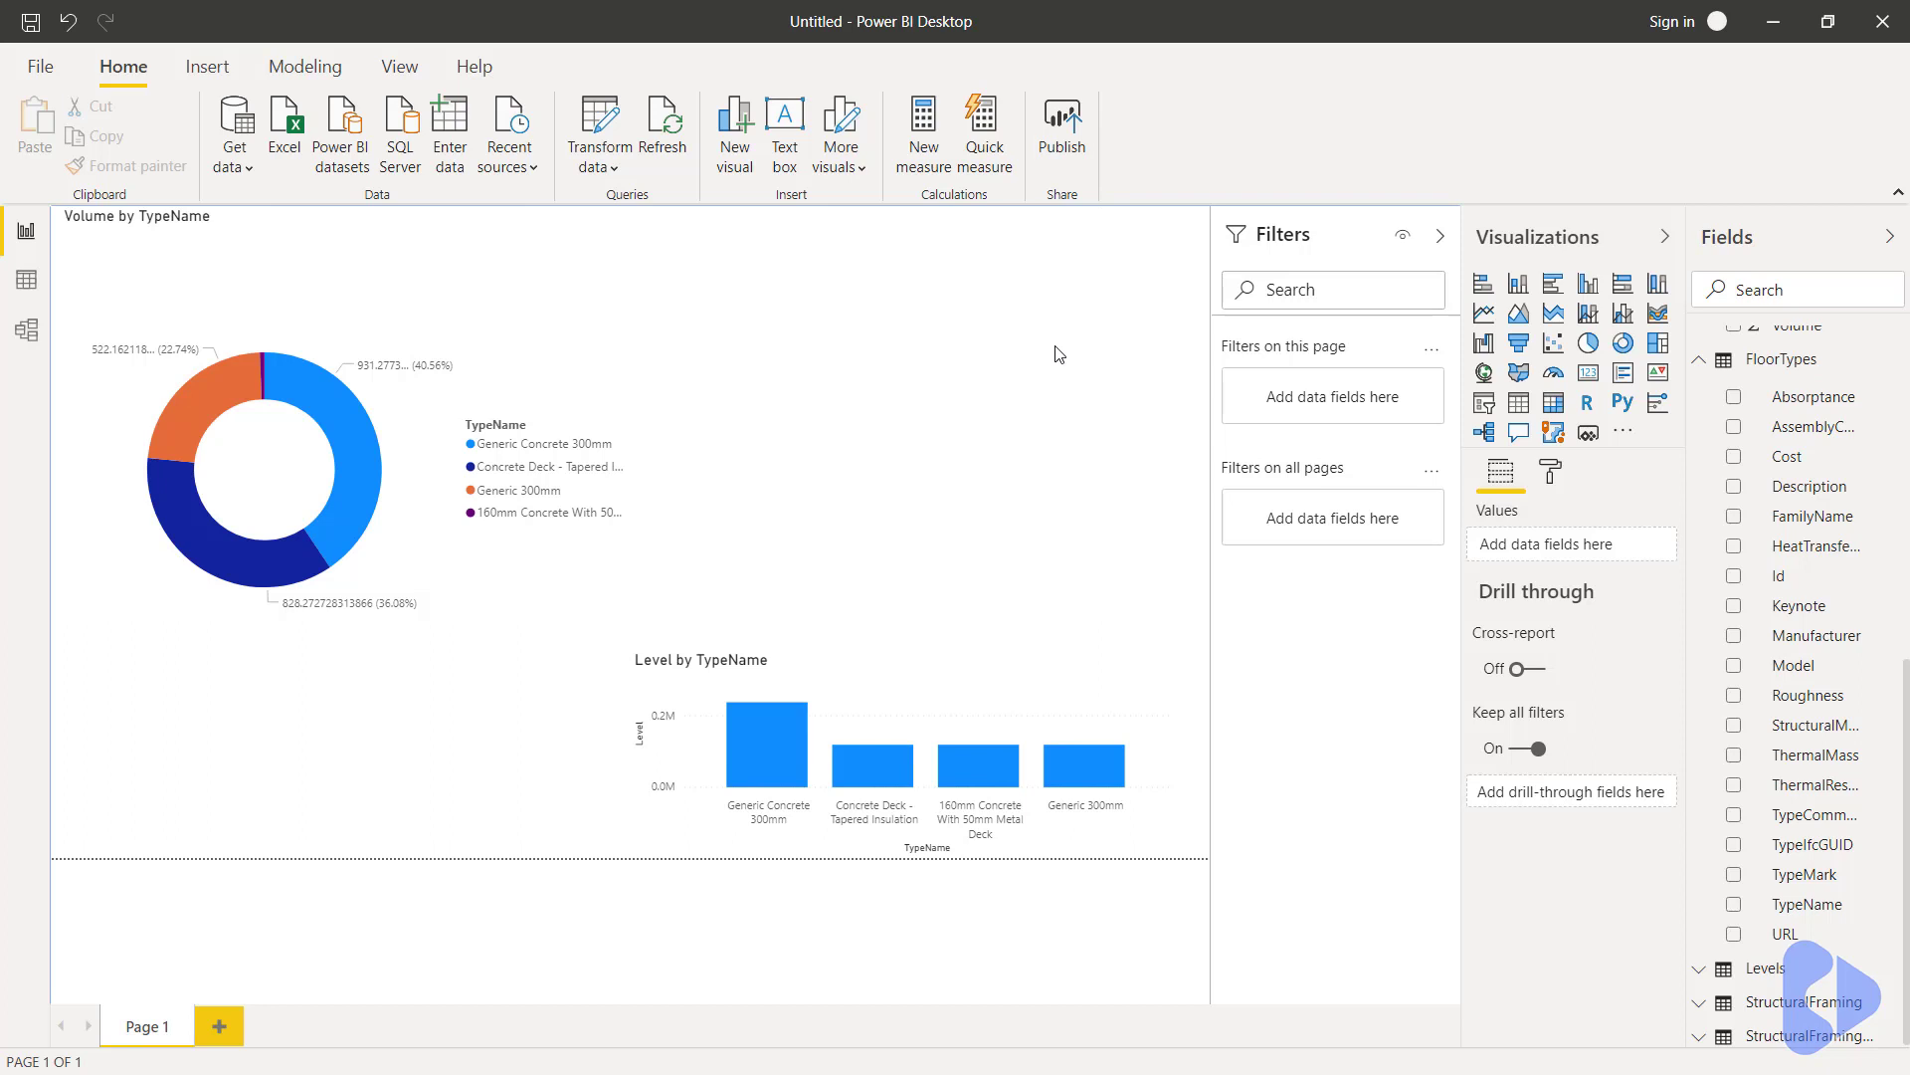